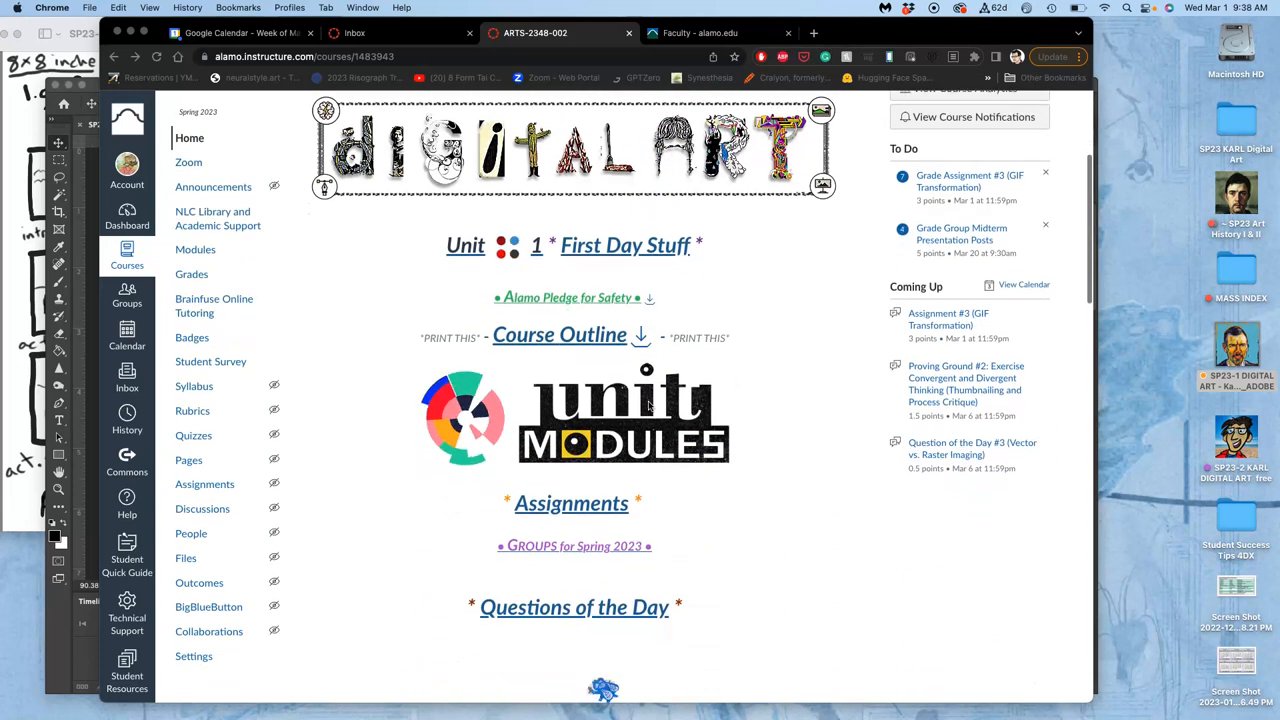
Step: Open the course's Assignment Sheets page and scroll down to the Assignment #3 link
scroll(down, 3)
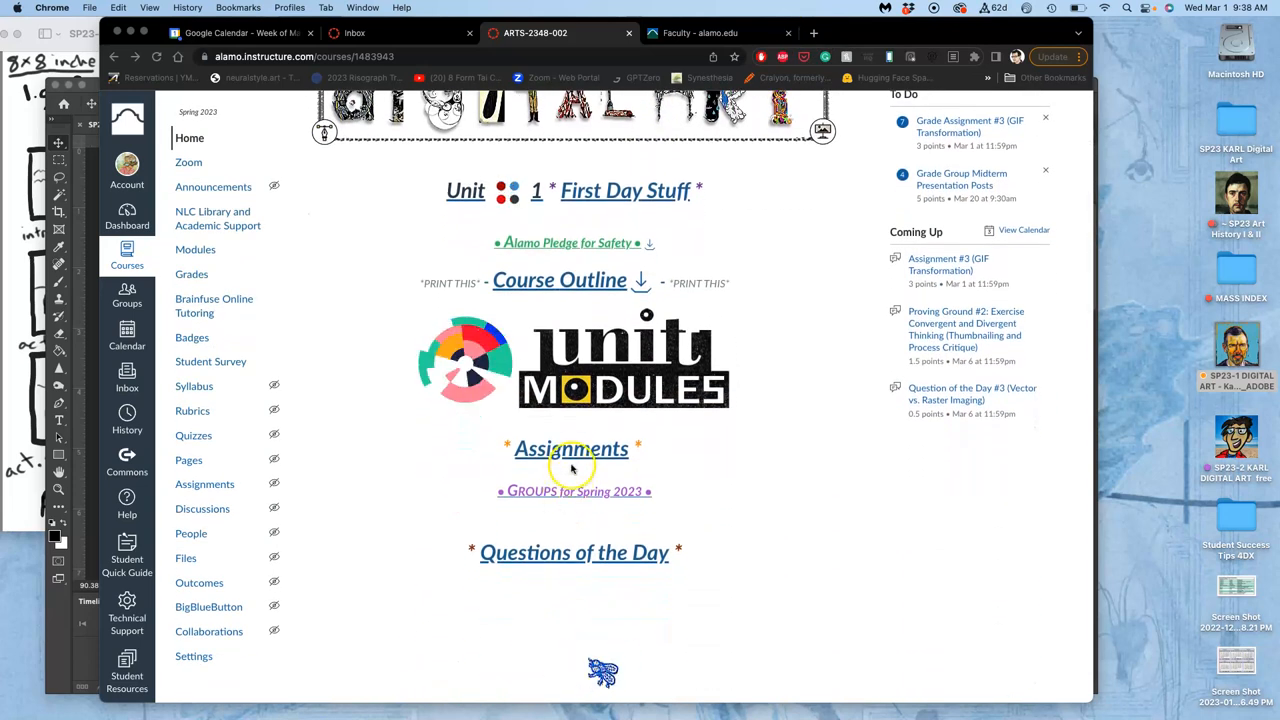
click(571, 448)
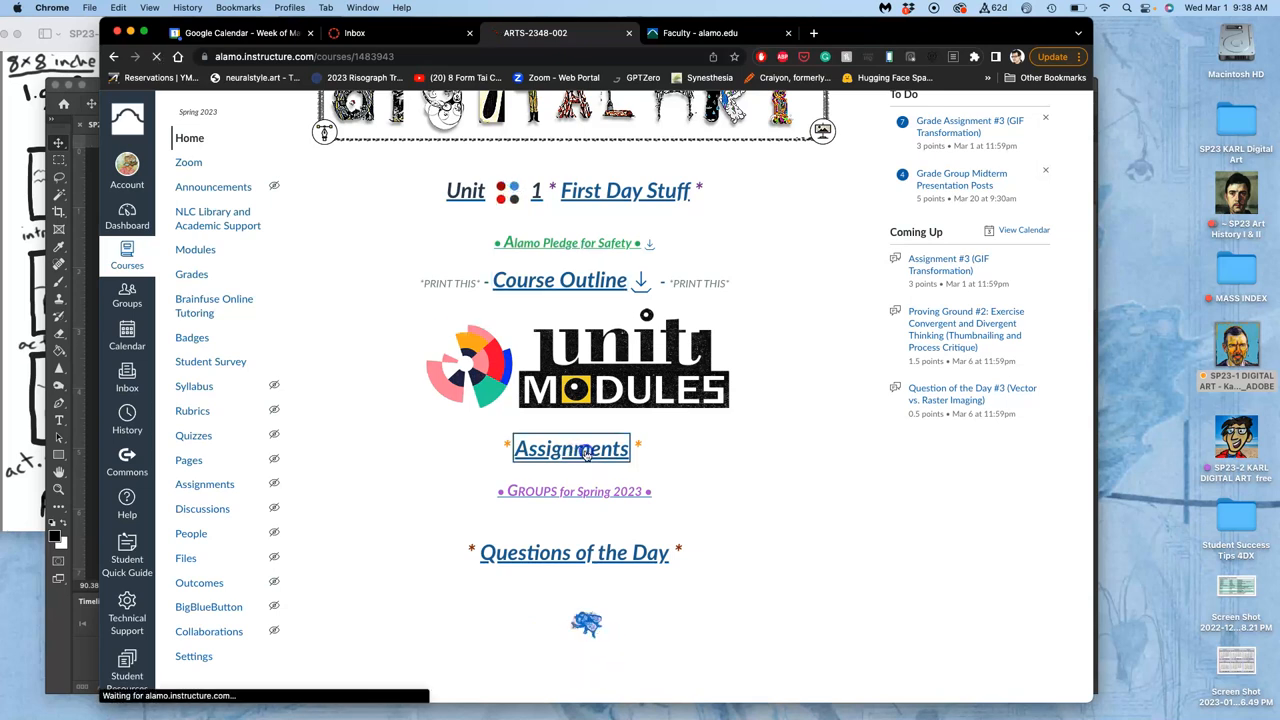
click(571, 448)
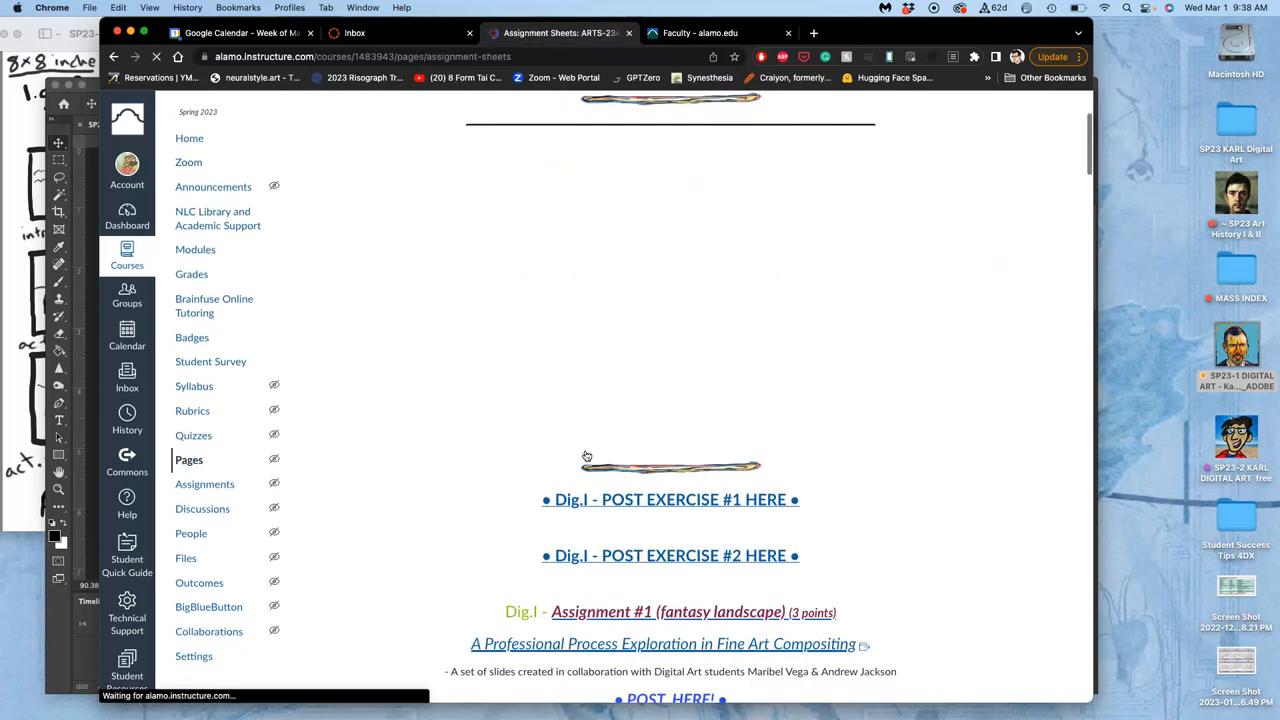
scroll(down, 3)
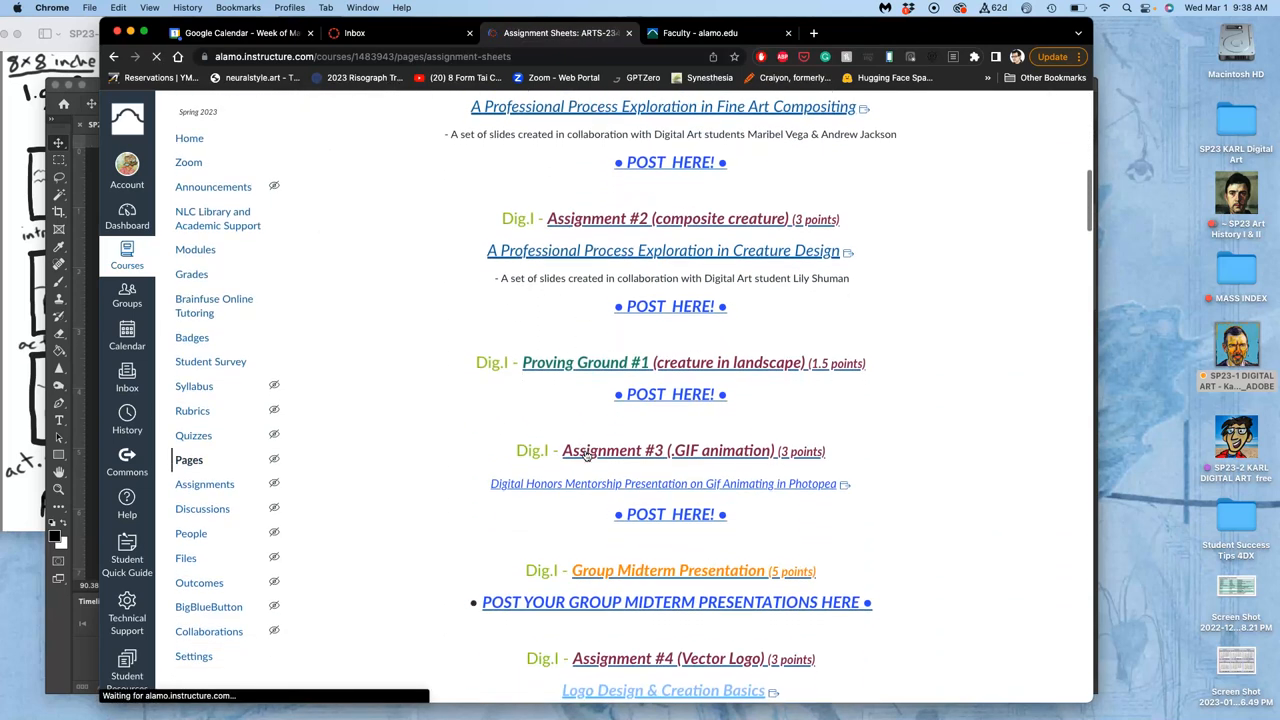
scroll(down, 3)
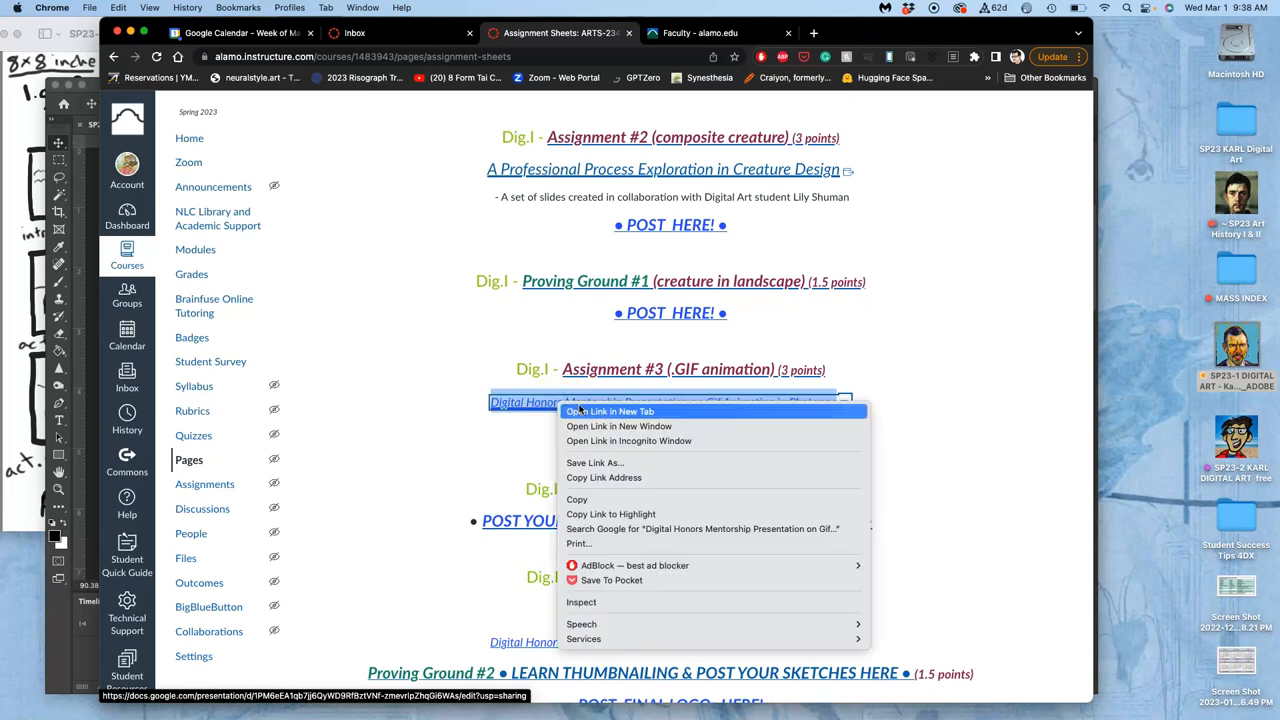
Step: Open the GIF presentation in a new tab, view its Using Gifmaker slide, then return to Canvas
click(610, 411)
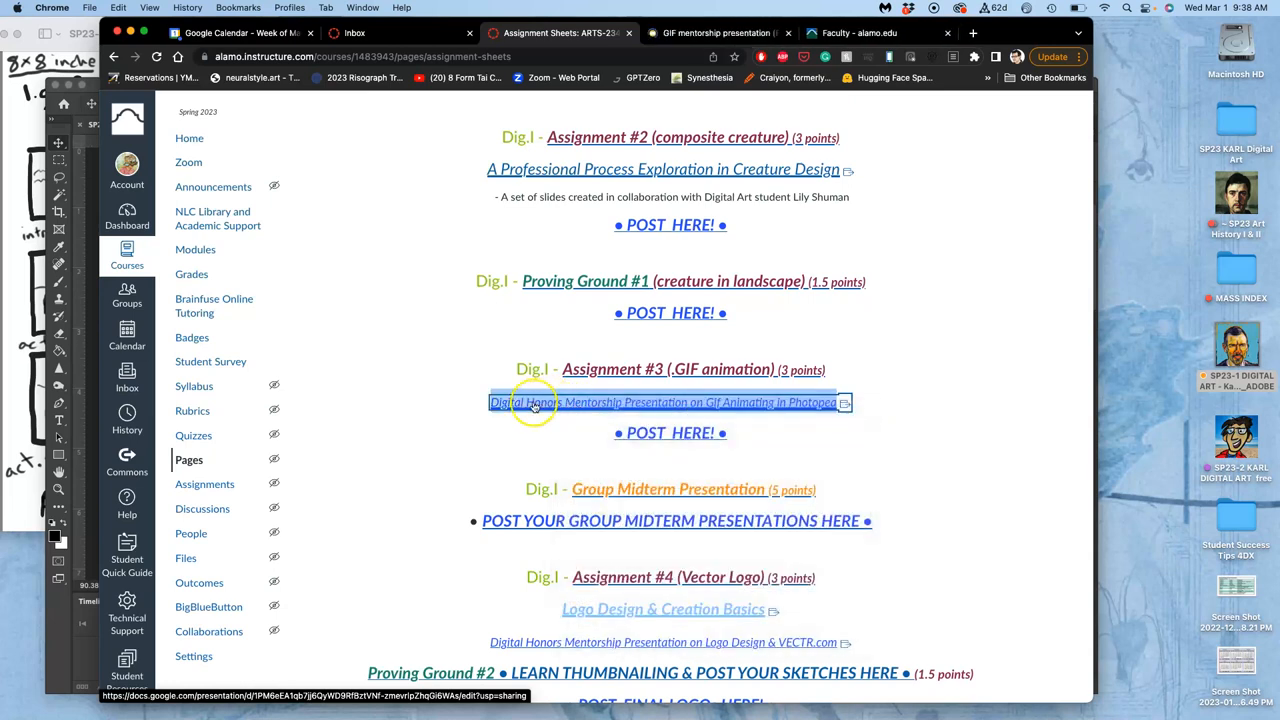
mouse_move(585, 371)
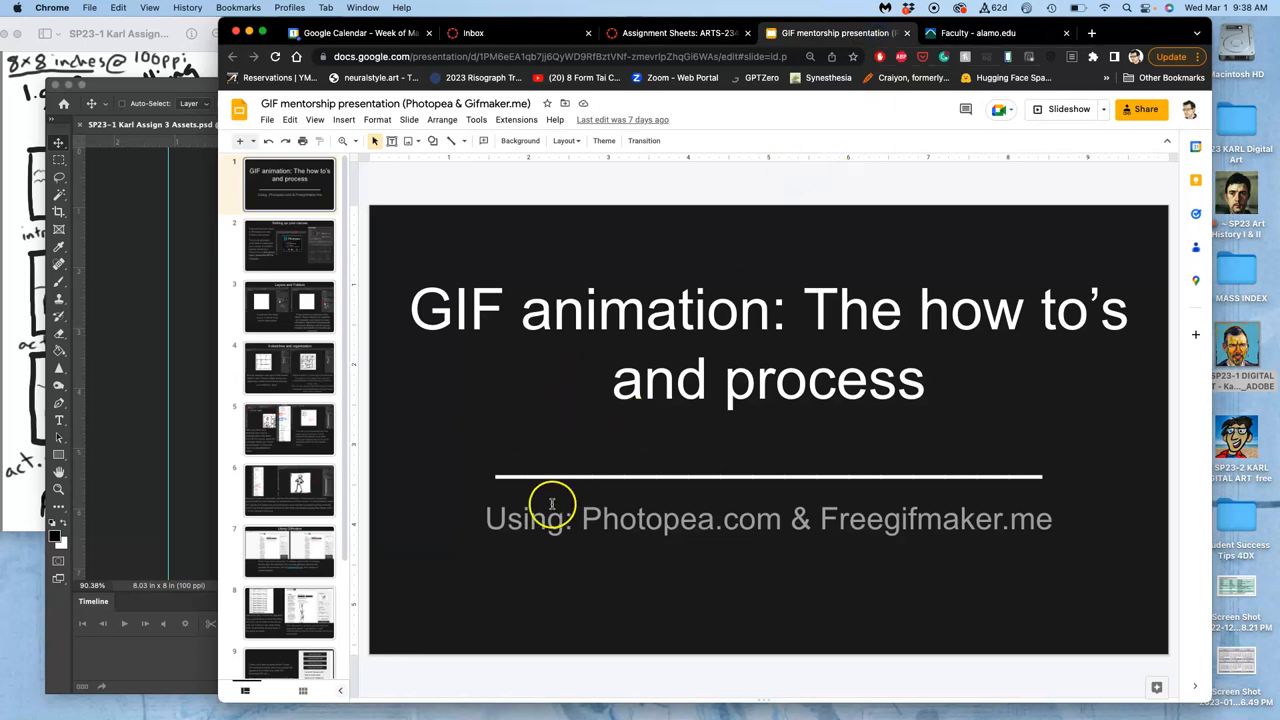
mouse_move(823, 530)
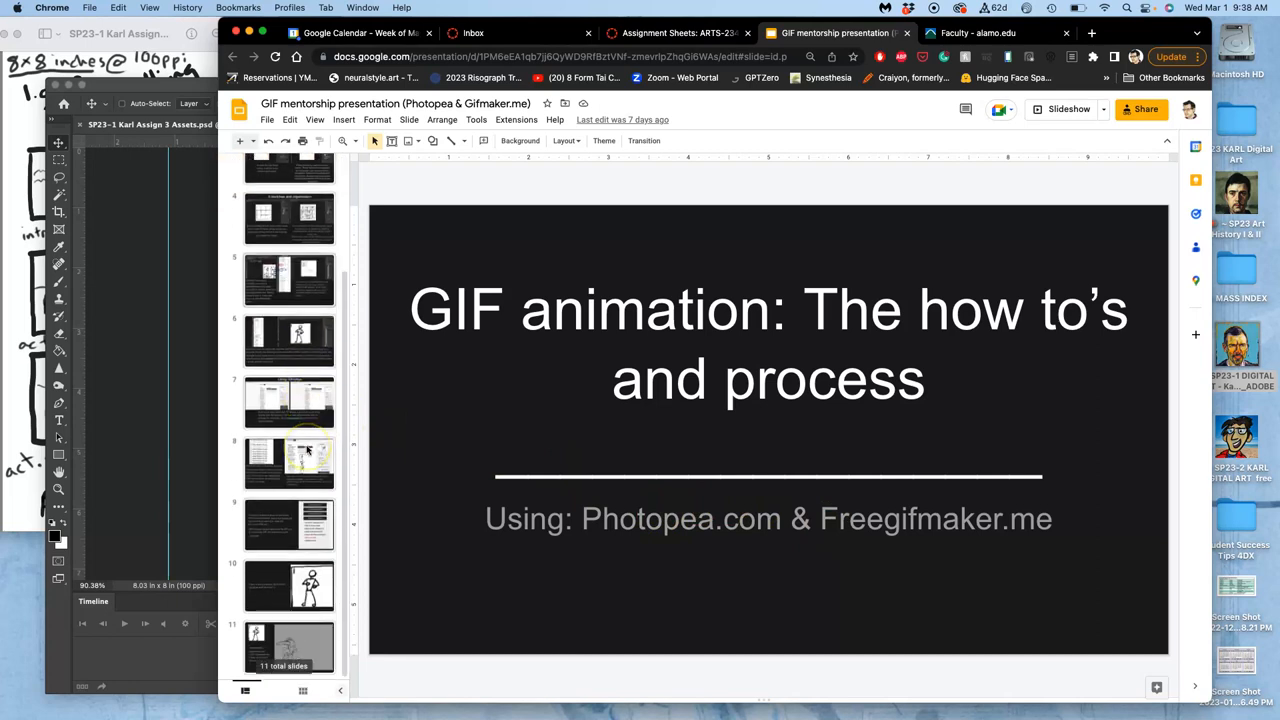
scroll(up, 3)
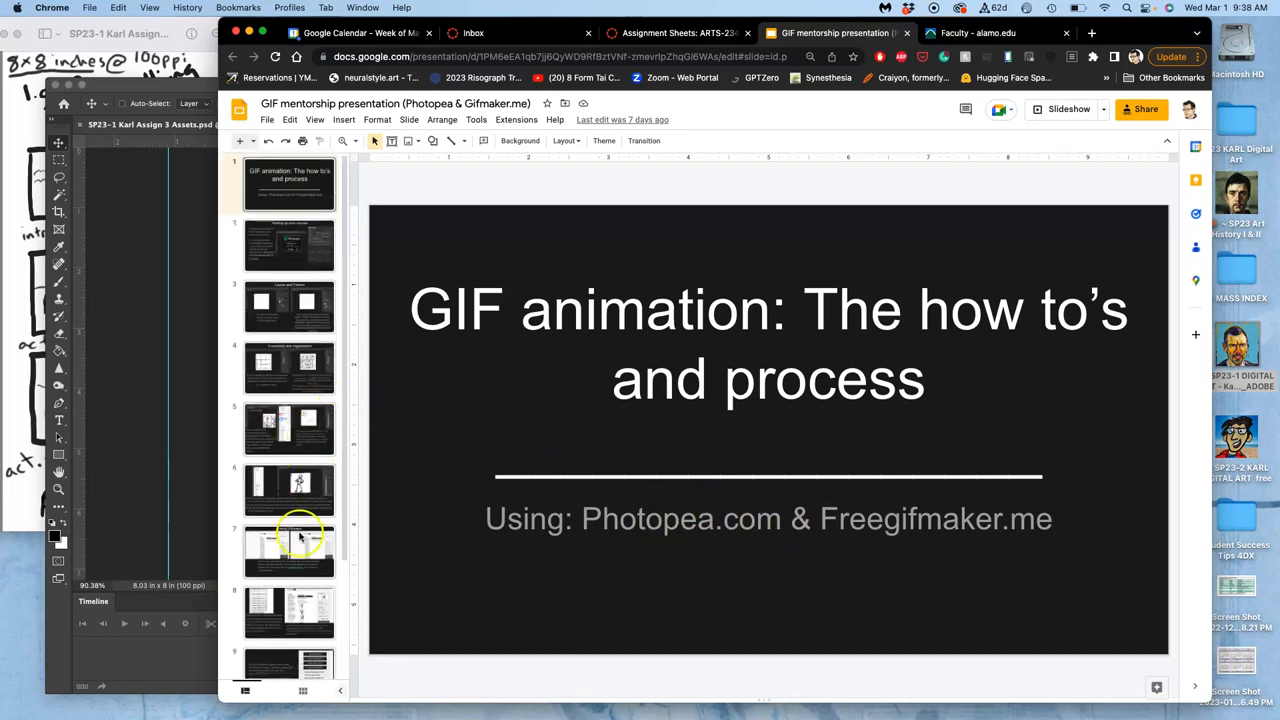
click(289, 551)
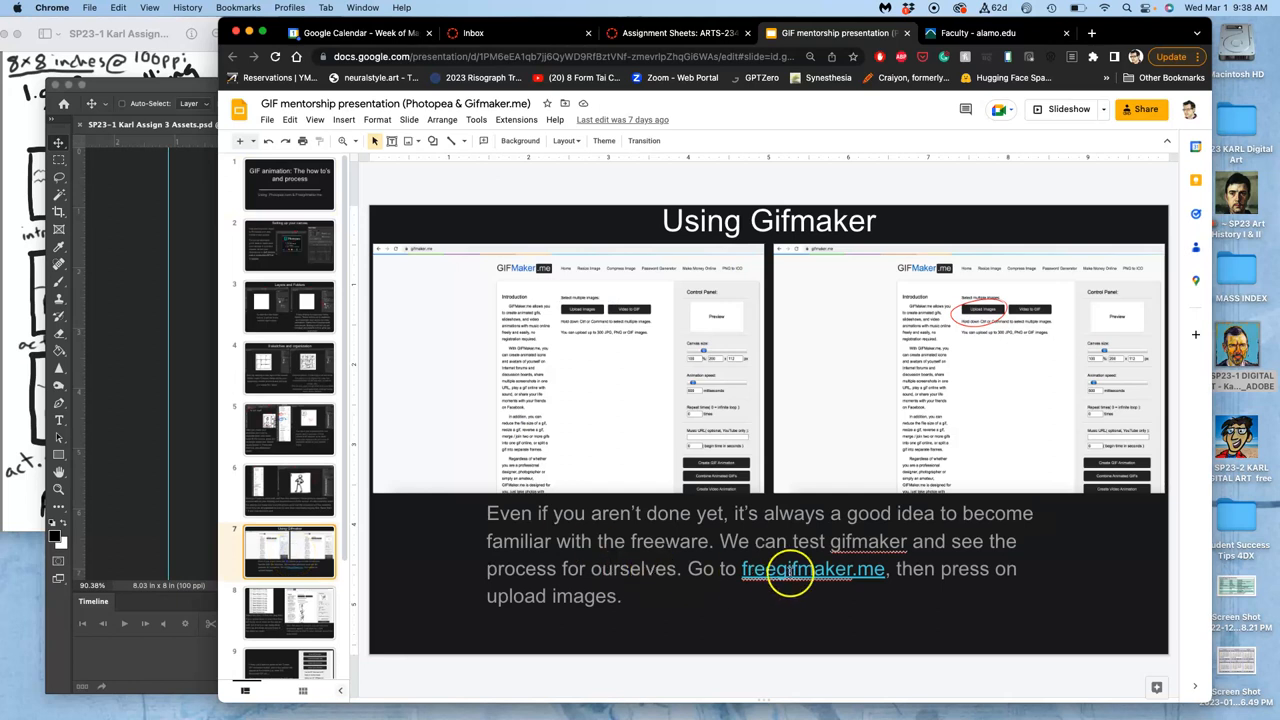
mouse_move(363, 470)
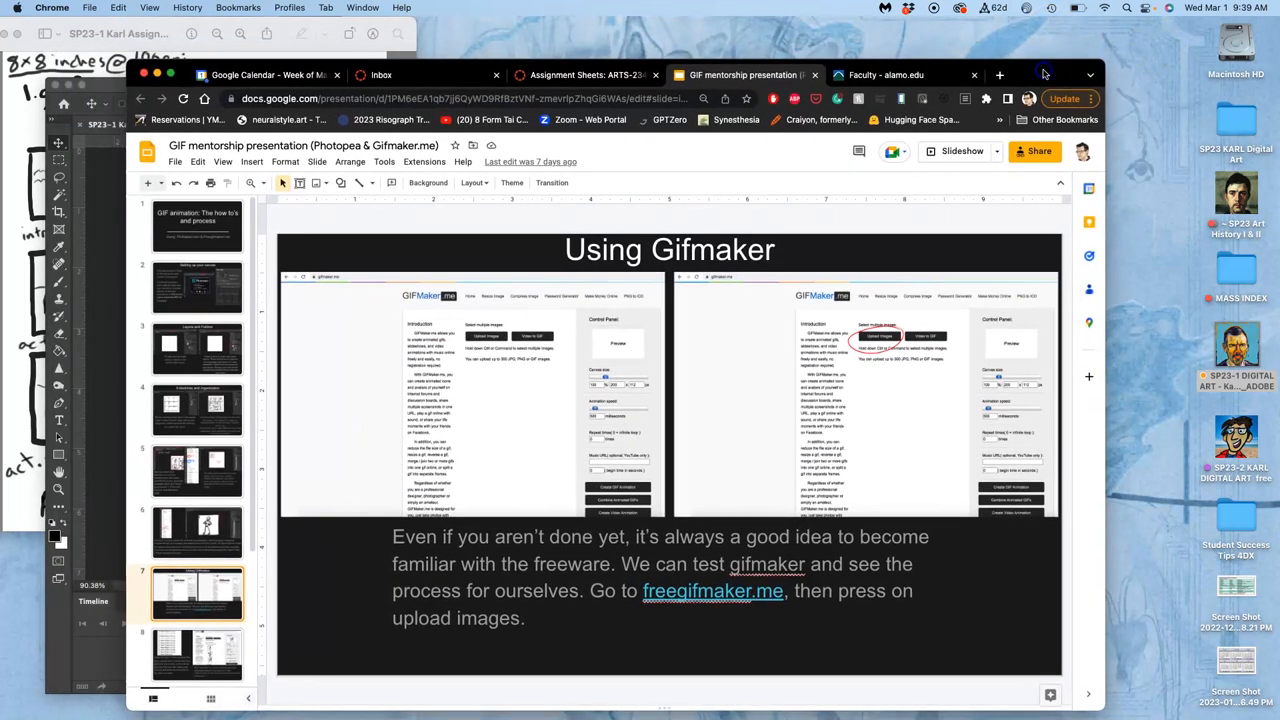
click(585, 74)
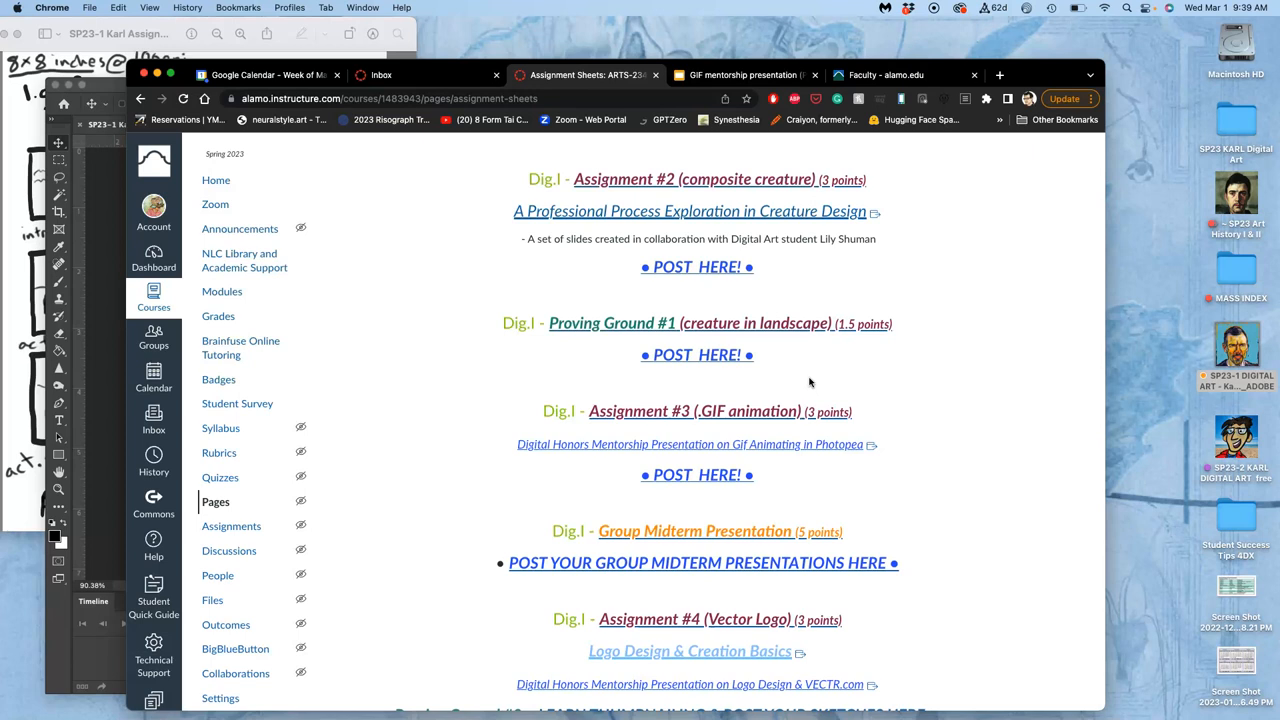
mouse_move(103, 338)
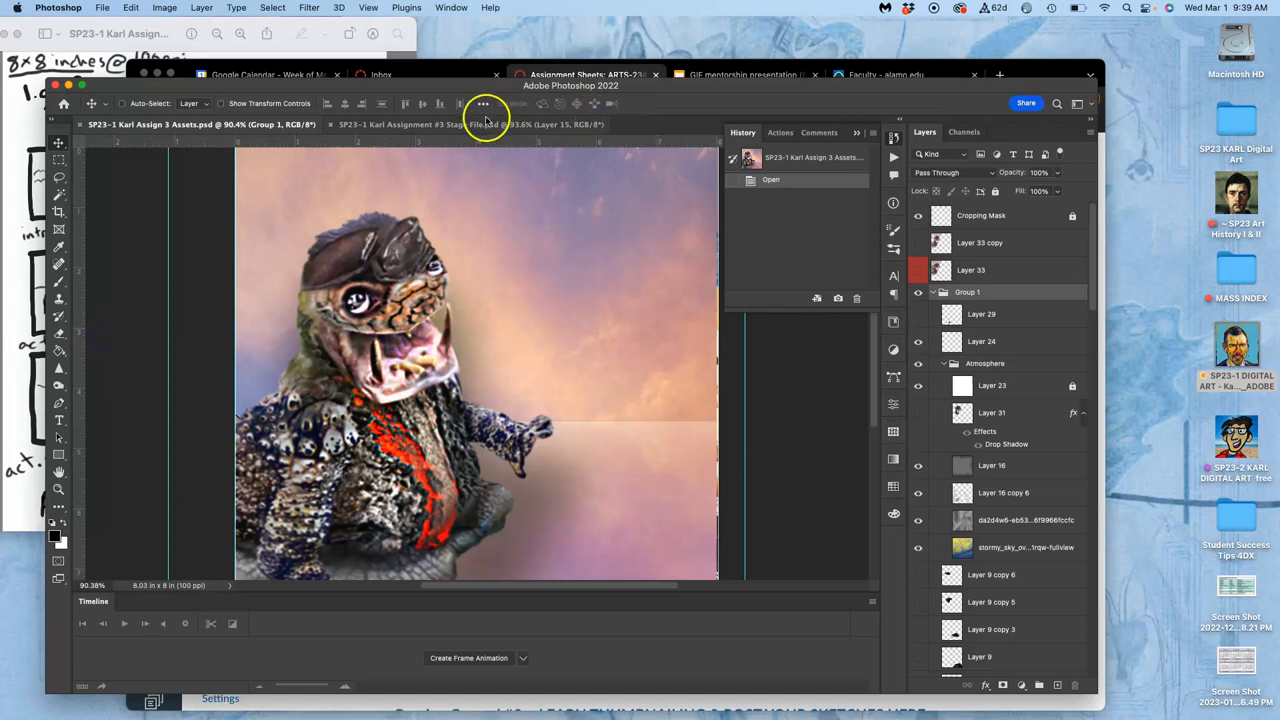
Step: Switch Photoshop to the Assignment #3 Stage File document
click(470, 124)
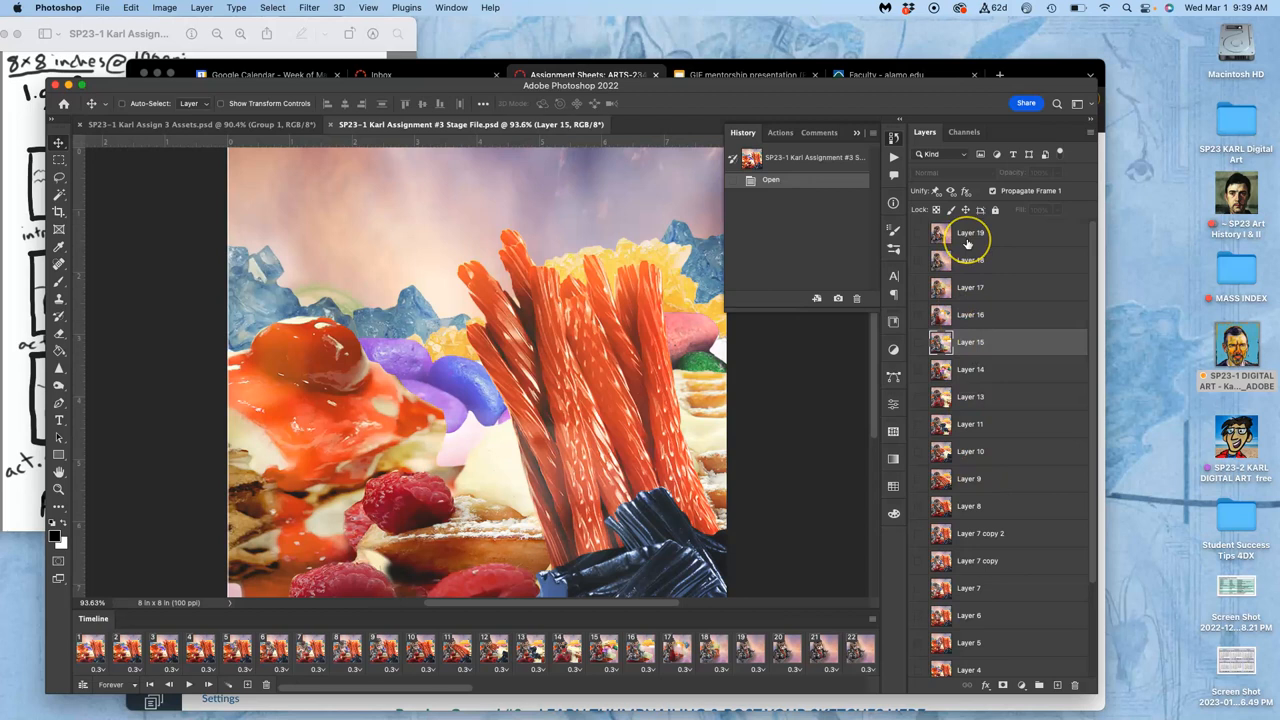
mouse_move(967, 242)
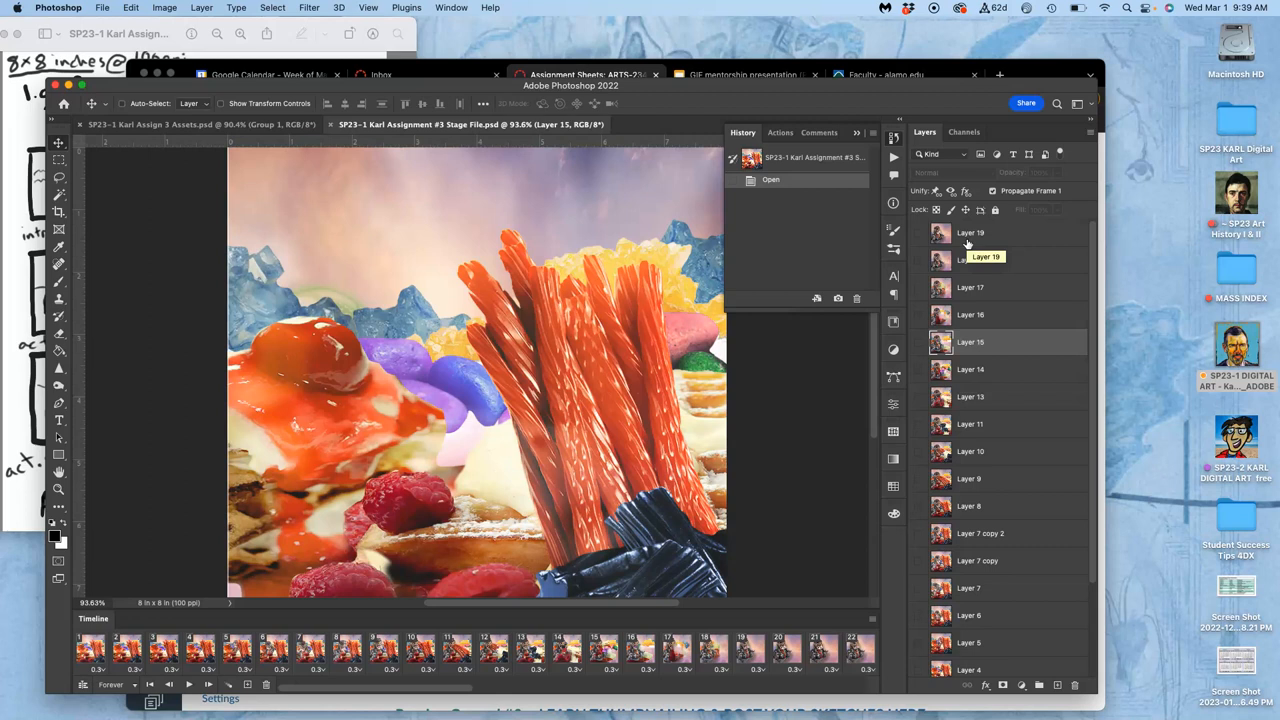
mouse_move(967, 243)
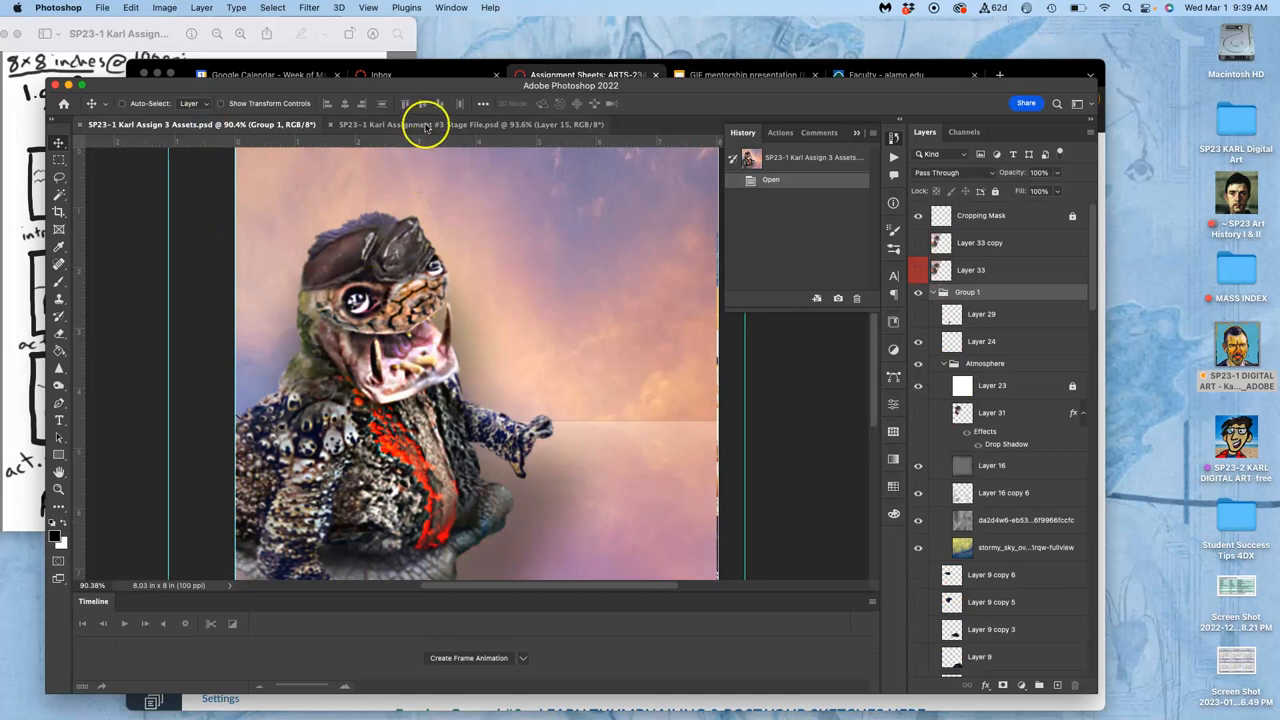
Step: Play the Stage File's frame animation, then stop the playback
click(470, 124)
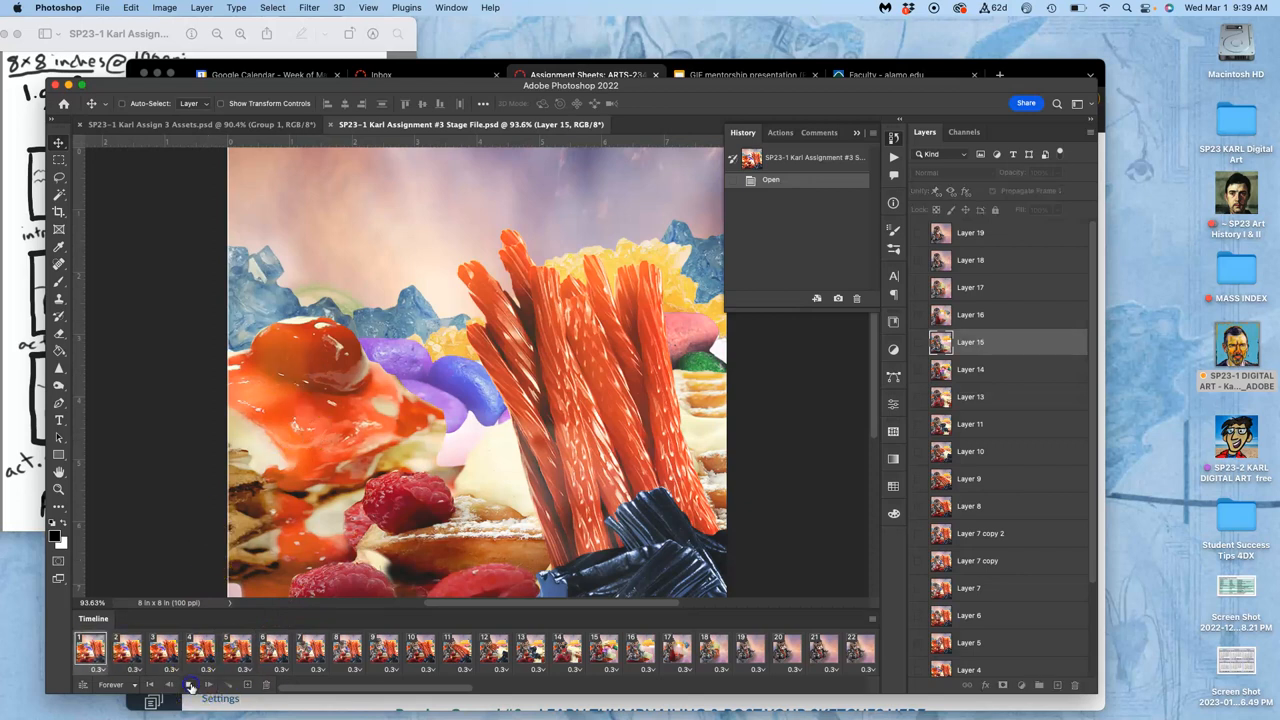
click(191, 684)
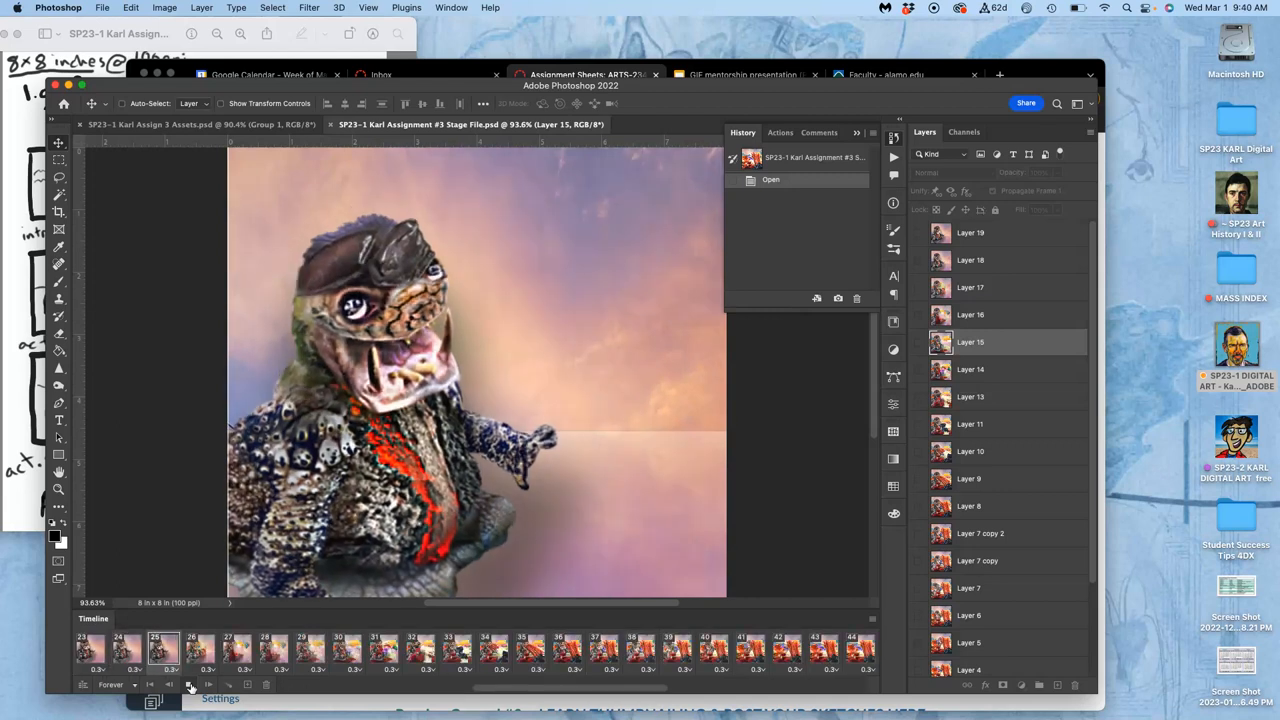
click(383, 650)
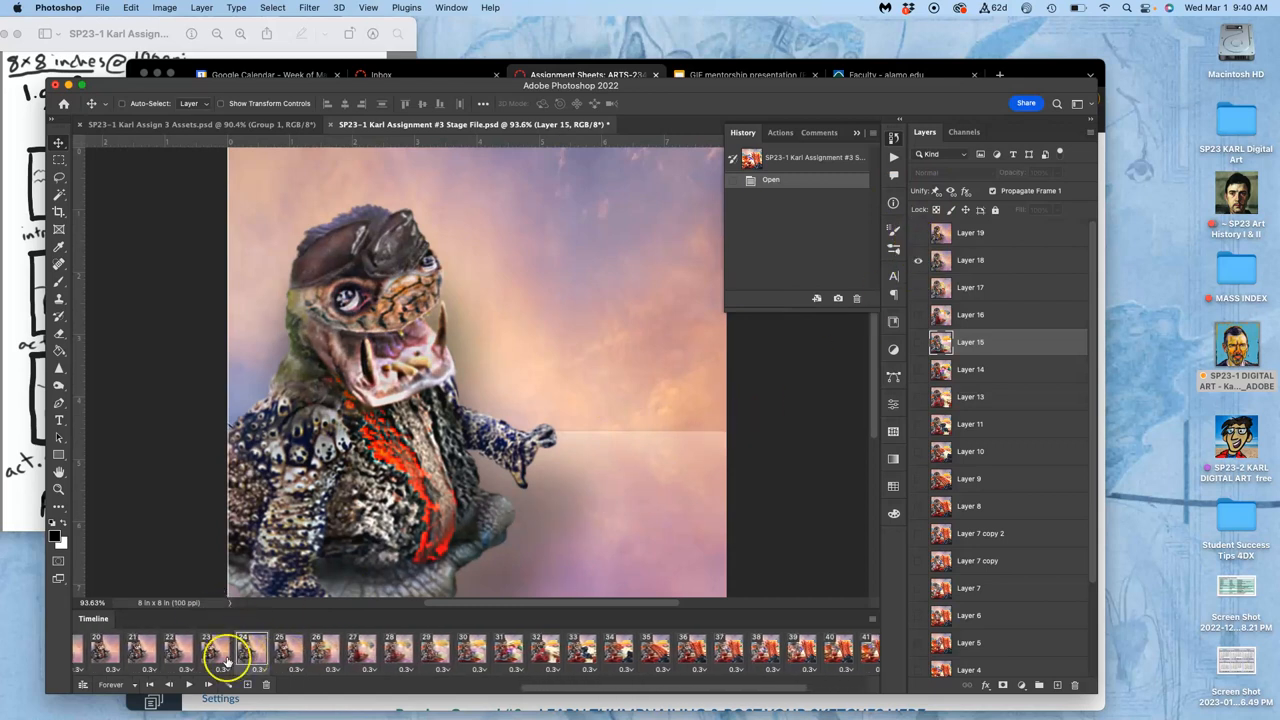
Step: Preview frames 20, 22 and 23 to find the frame where candy spews out
click(103, 650)
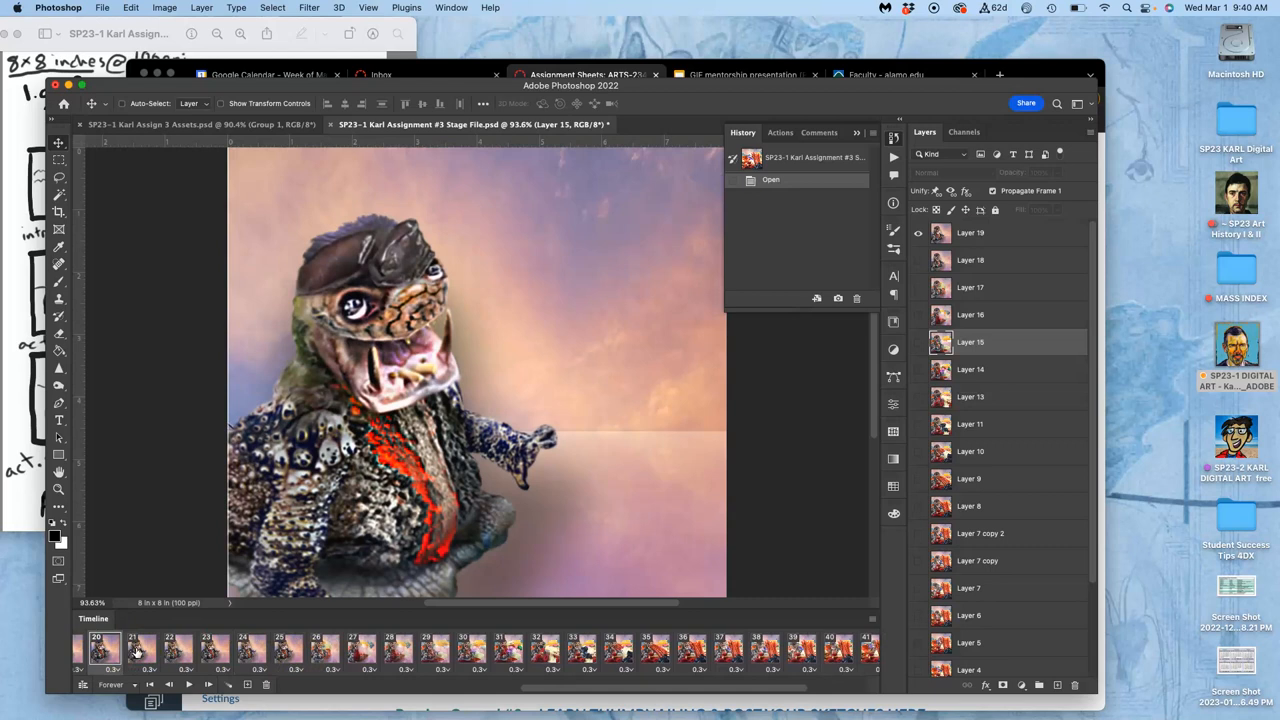
click(169, 648)
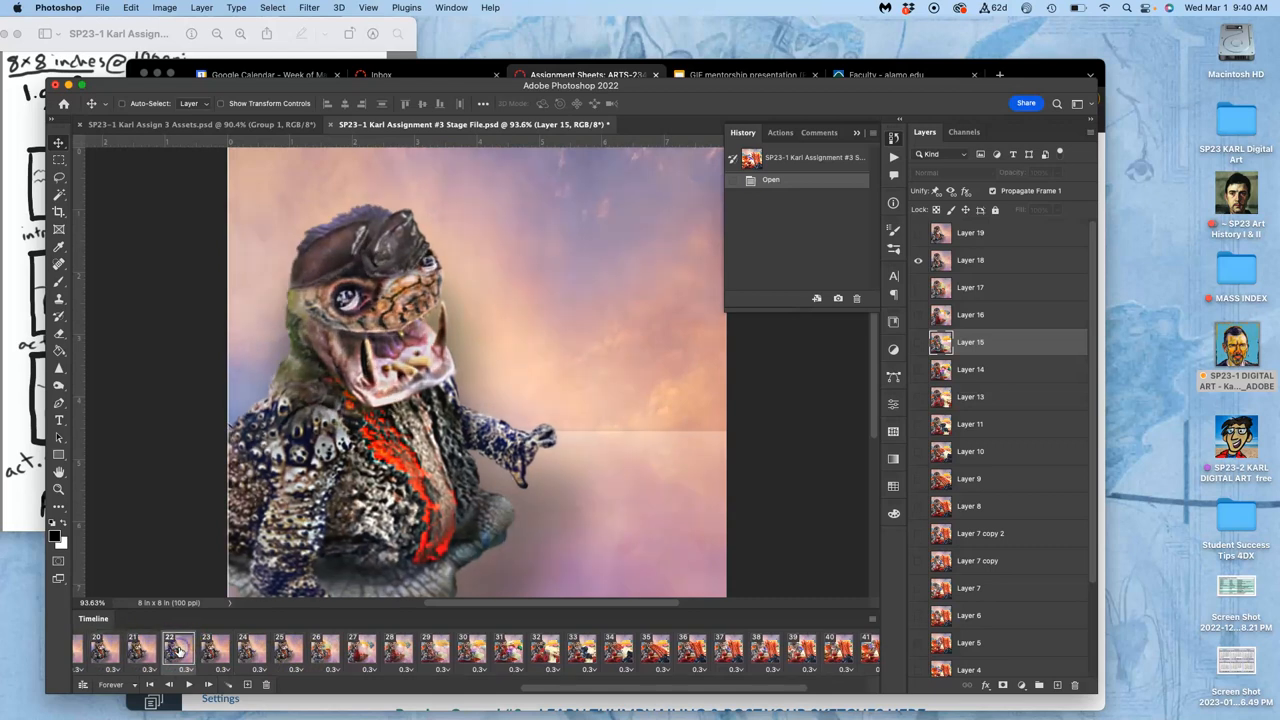
click(213, 650)
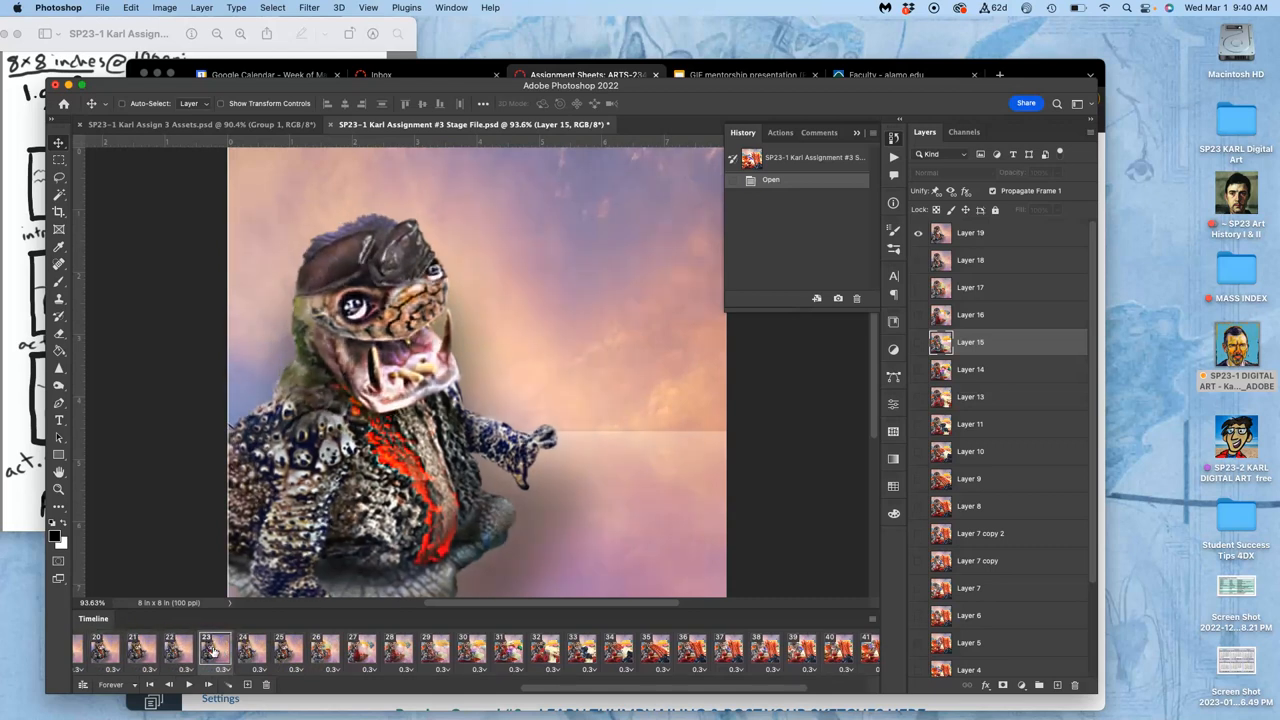
click(251, 650)
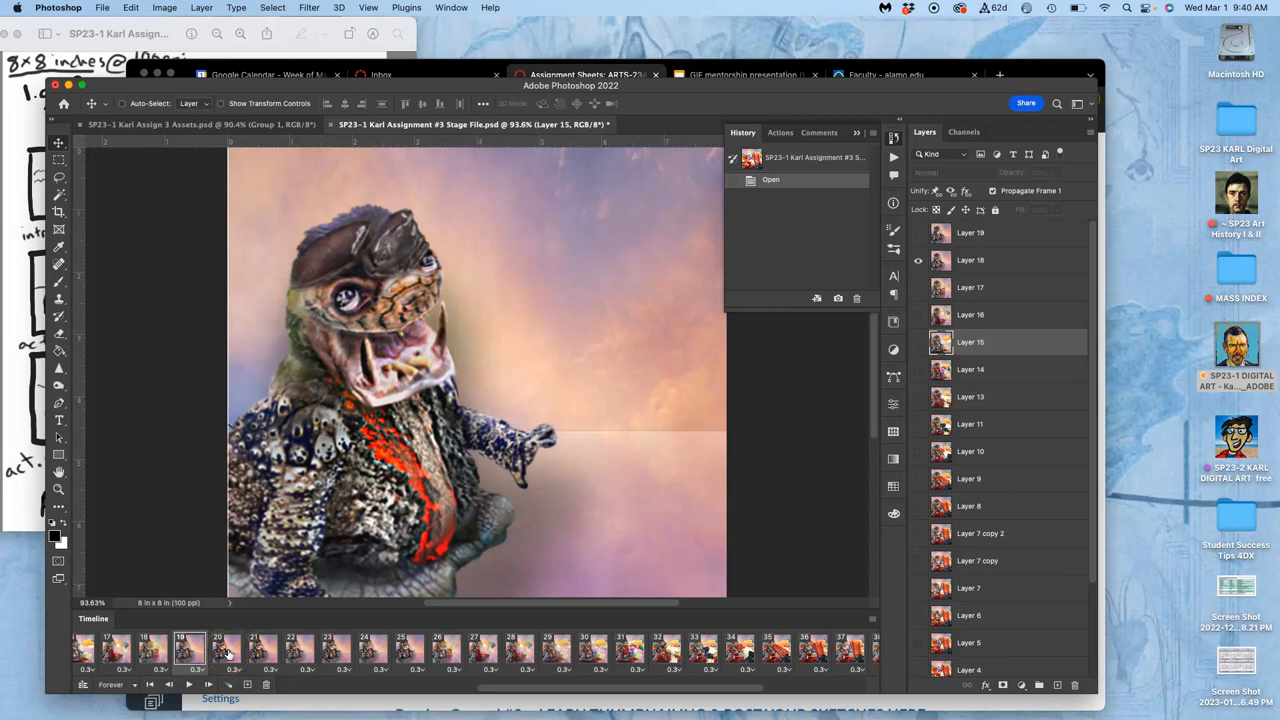
click(226, 650)
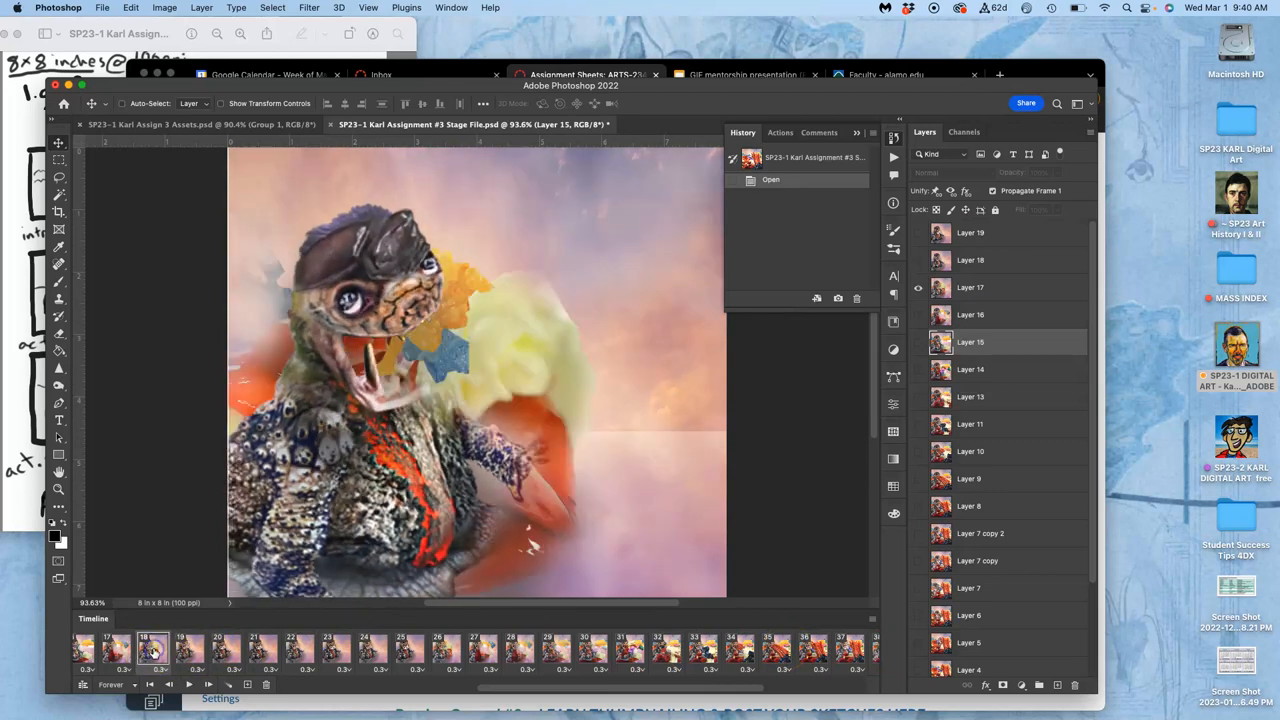
click(188, 648)
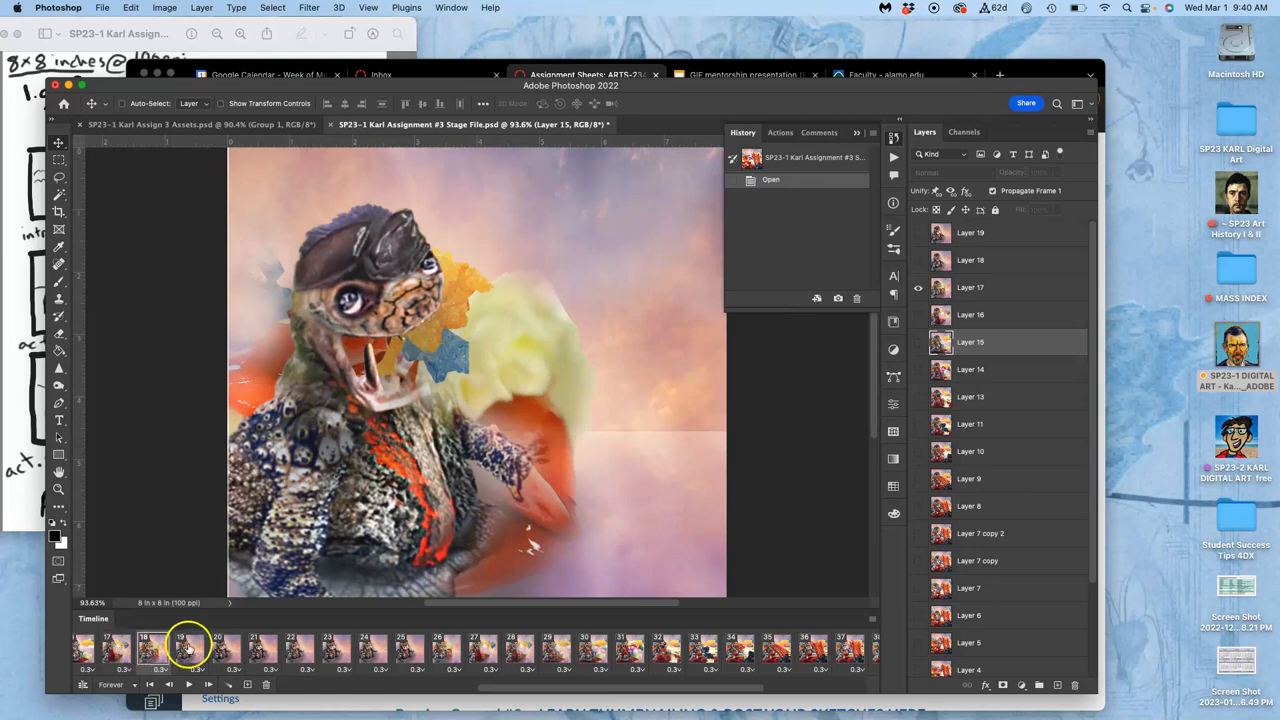
click(217, 648)
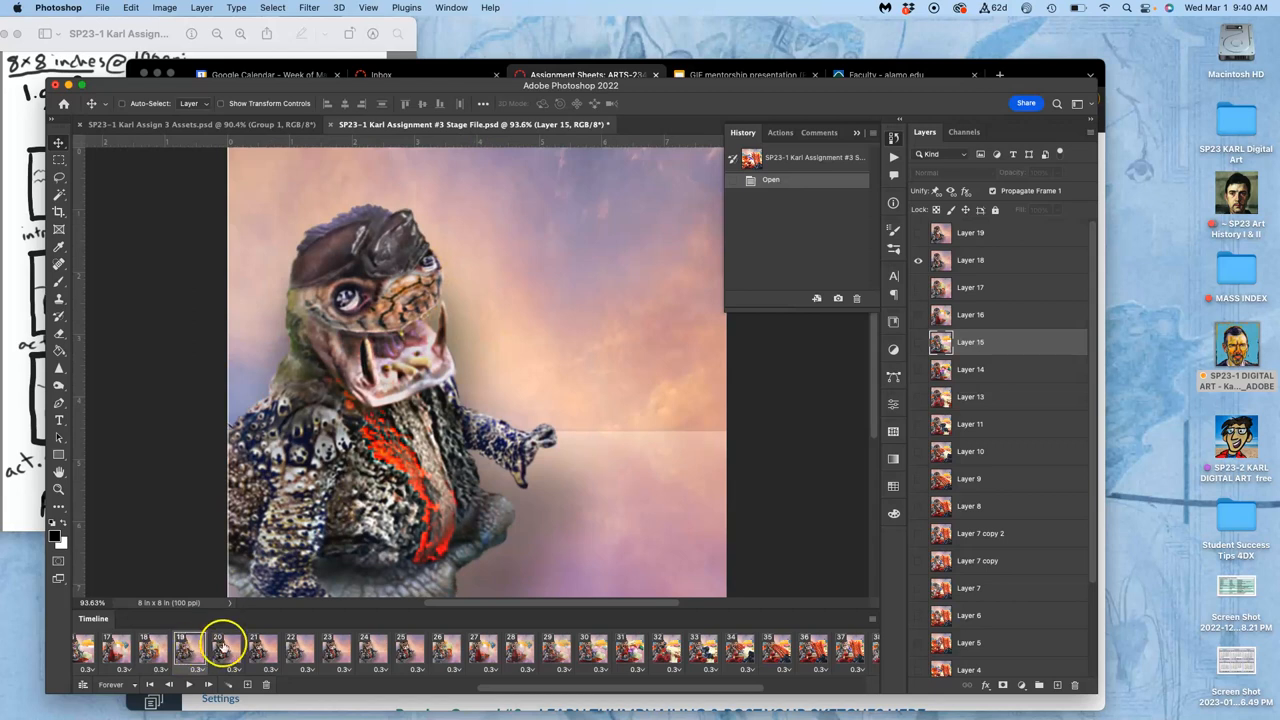
click(218, 650)
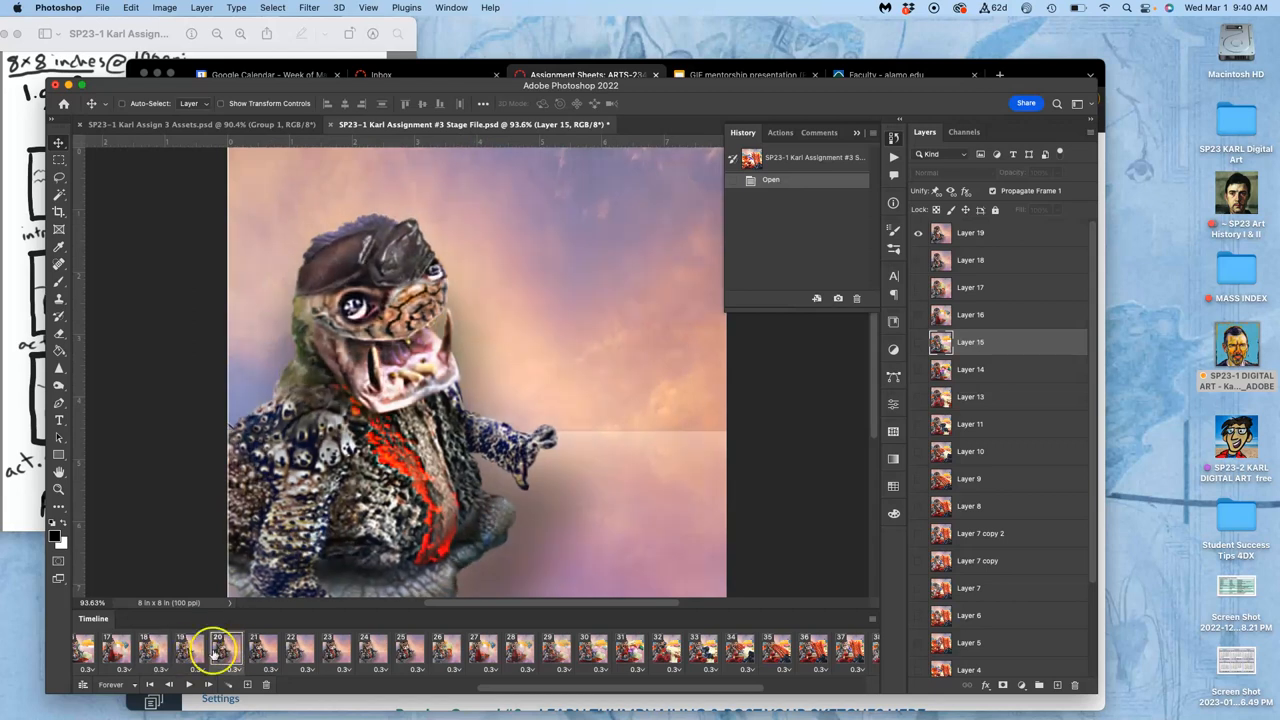
click(152, 650)
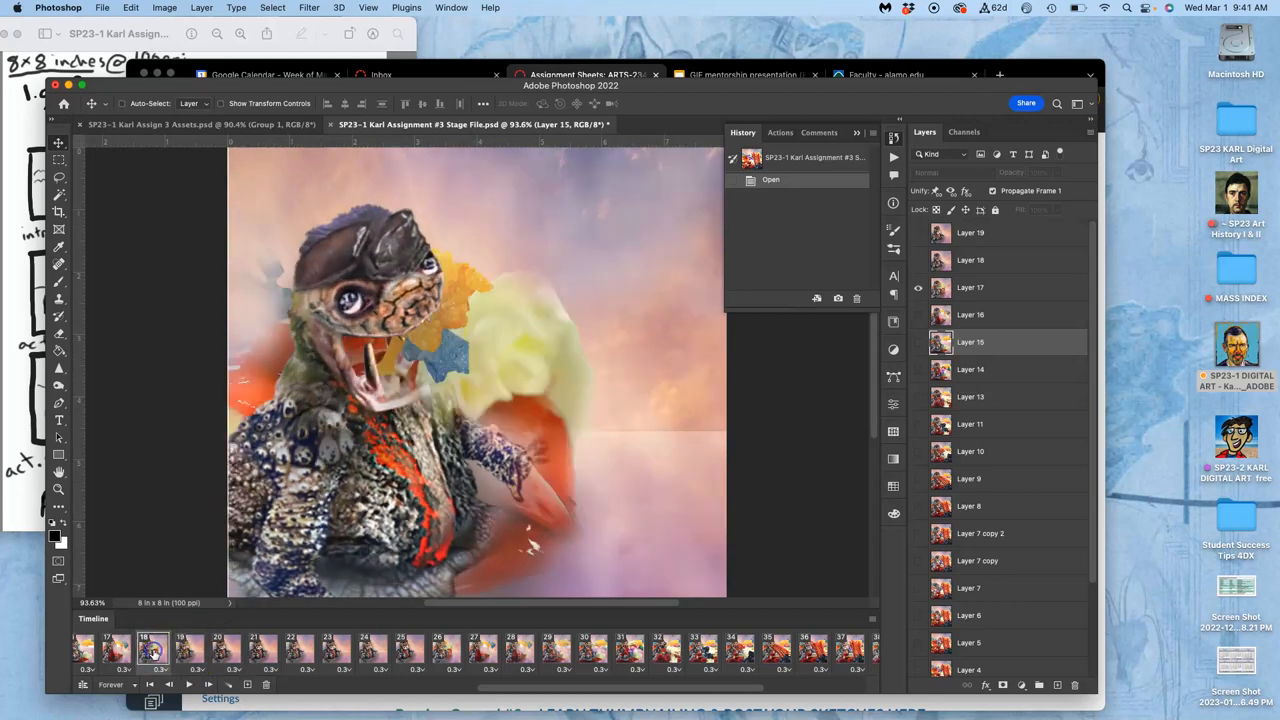
click(113, 650)
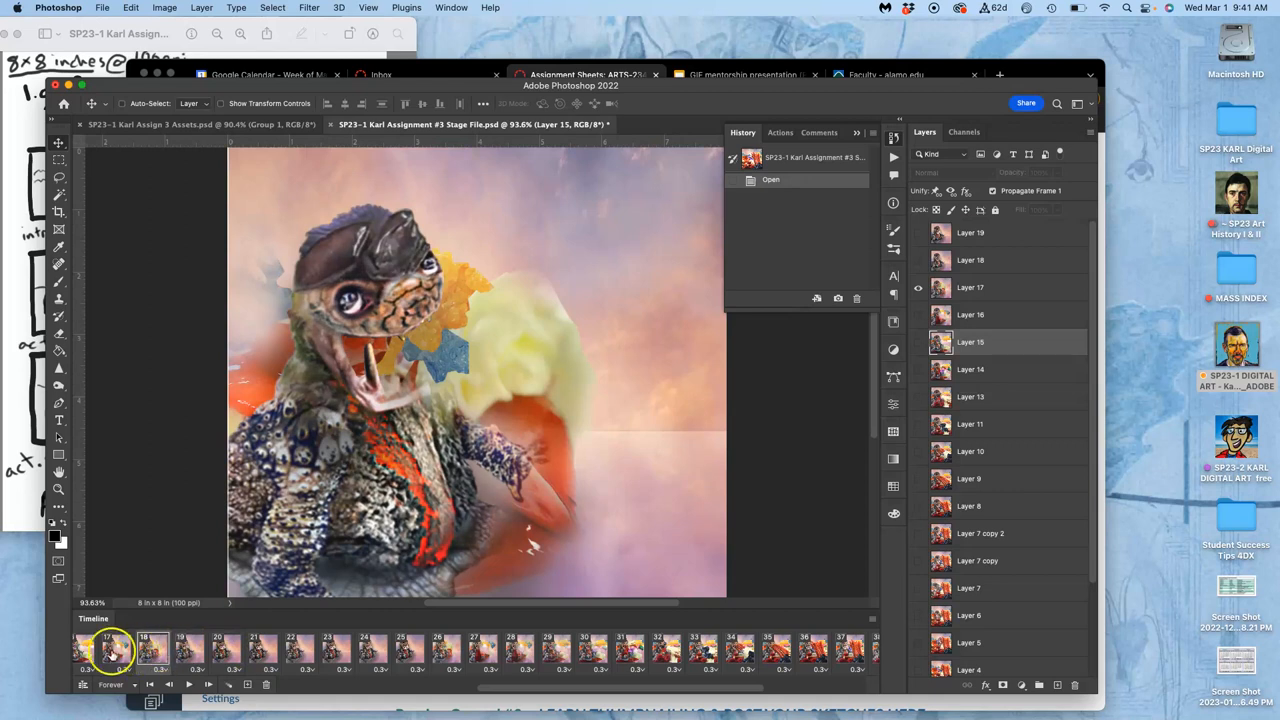
click(152, 650)
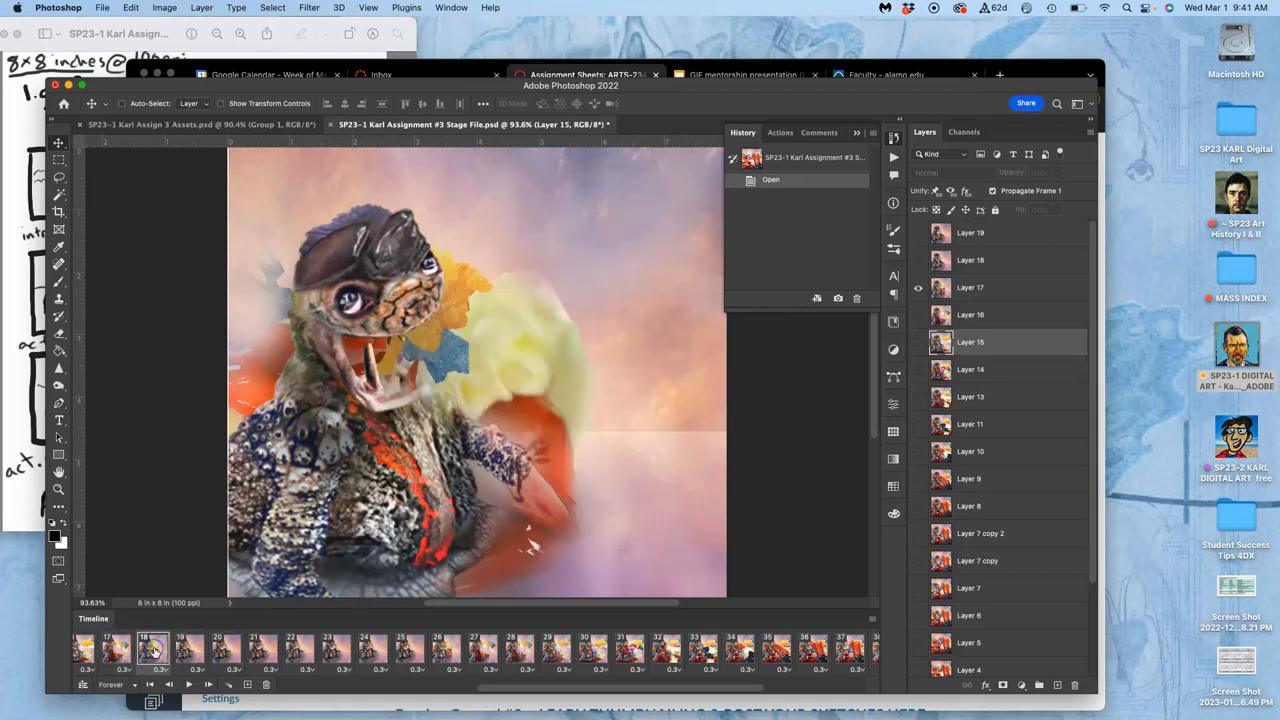
click(189, 650)
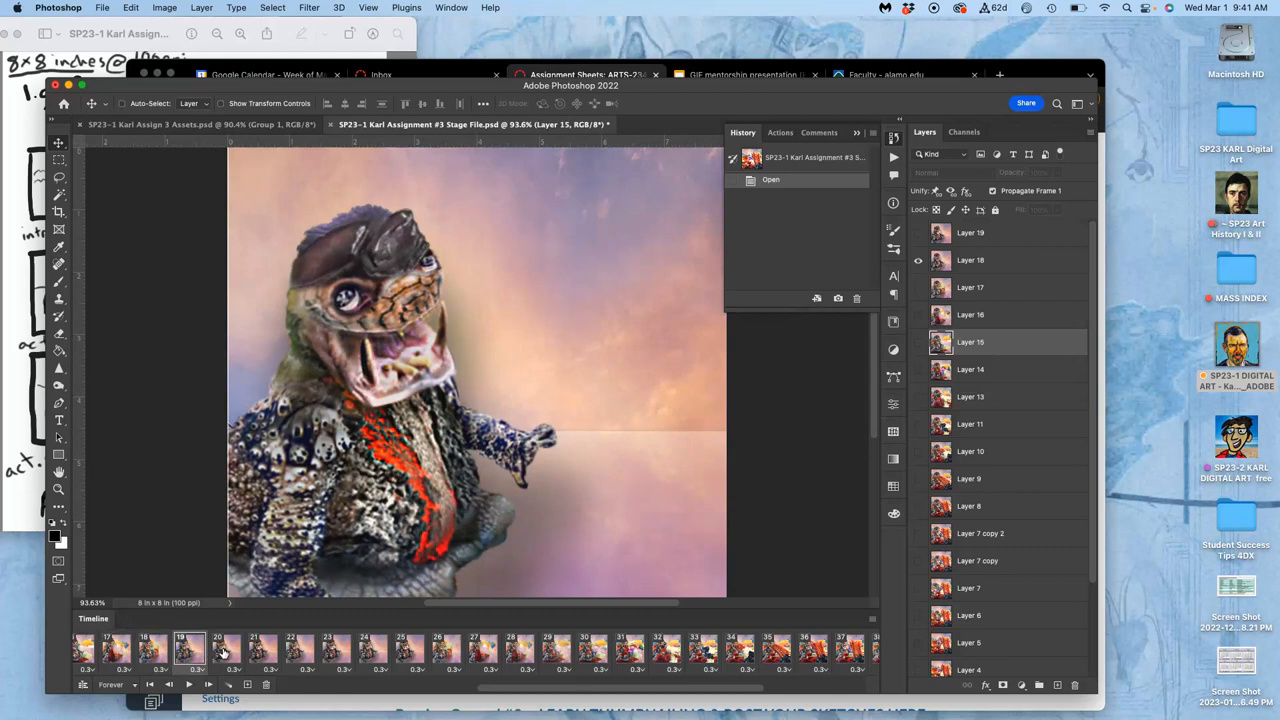
click(253, 650)
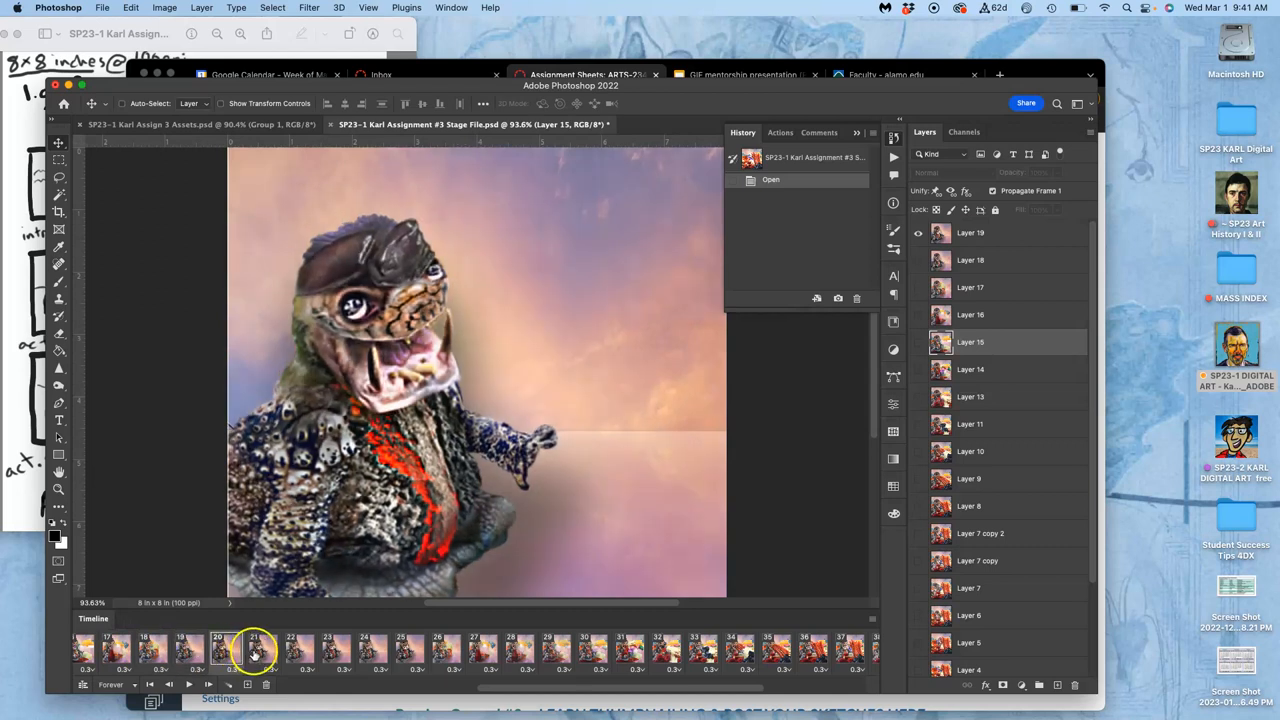
click(261, 650)
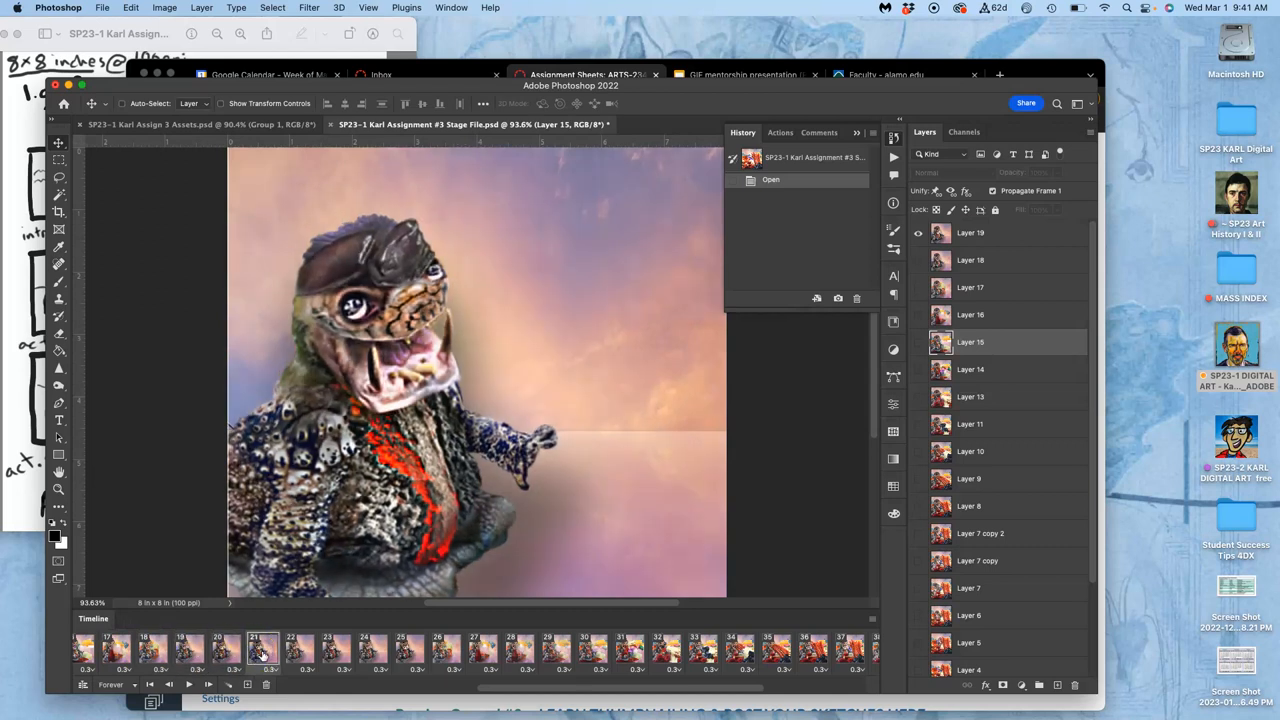
click(224, 649)
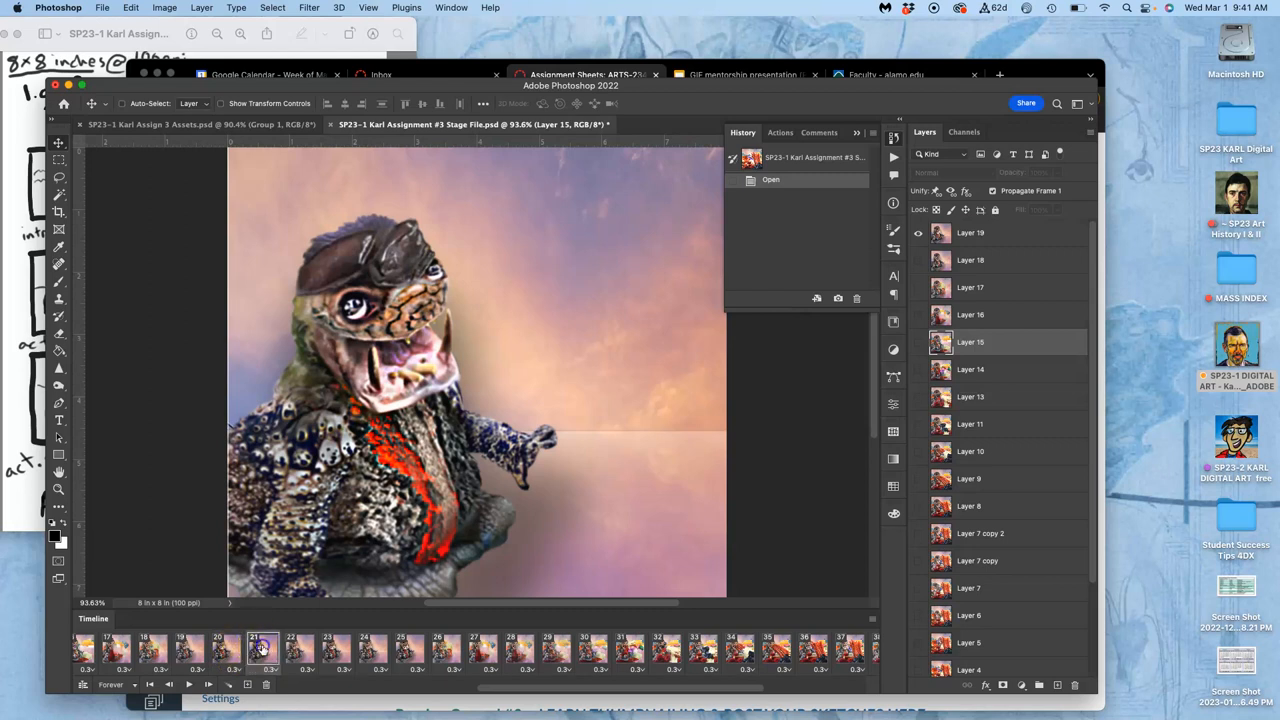
Step: Delete the unwanted frame and preview frames 20, 21 and 23
click(262, 650)
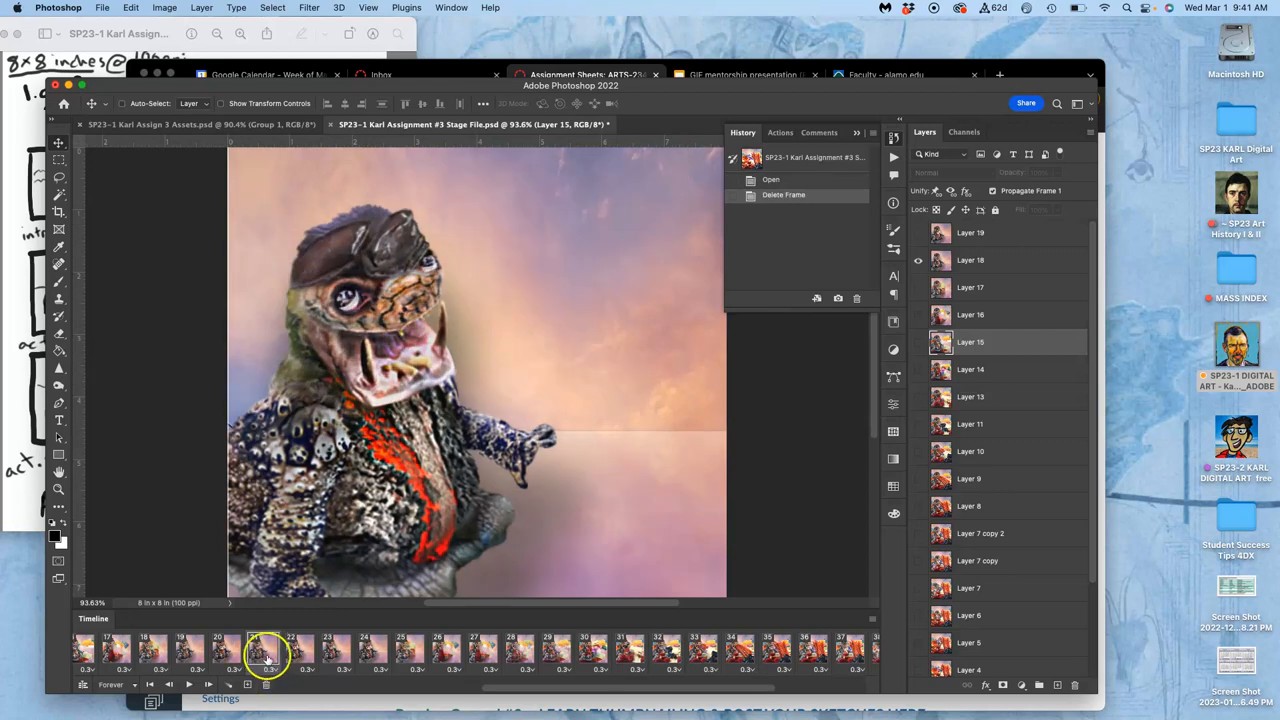
click(227, 650)
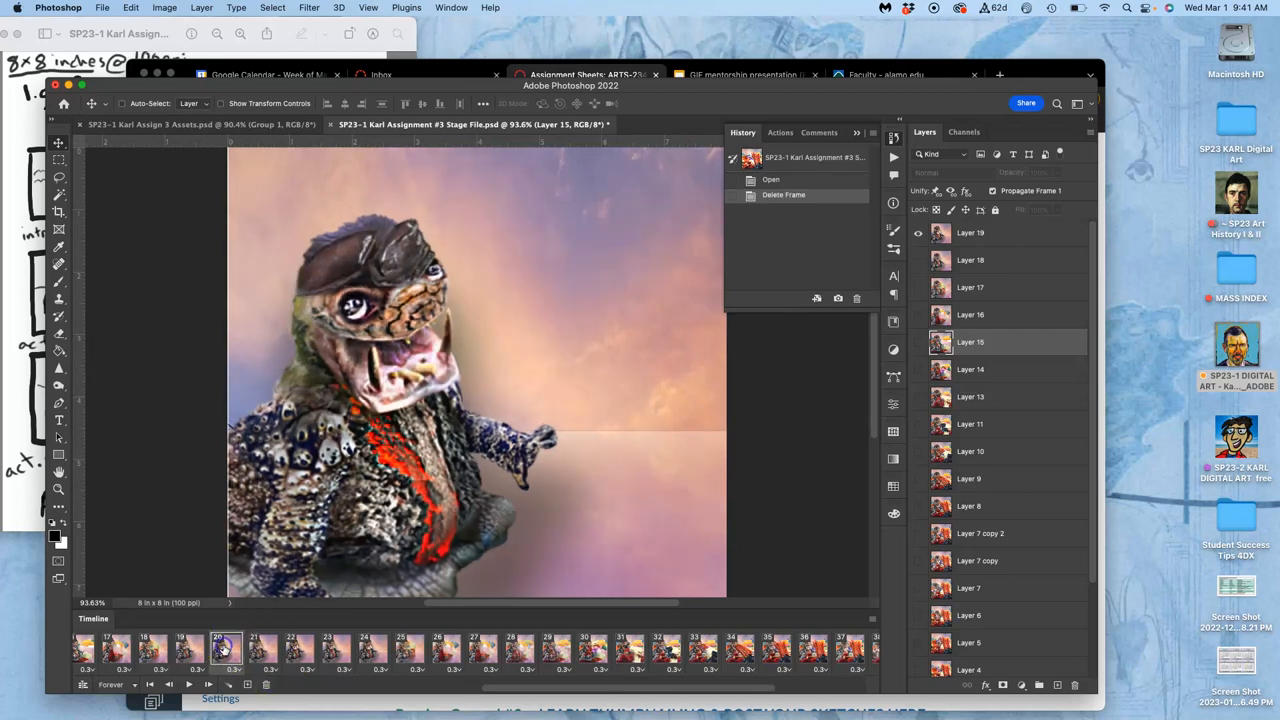
click(254, 650)
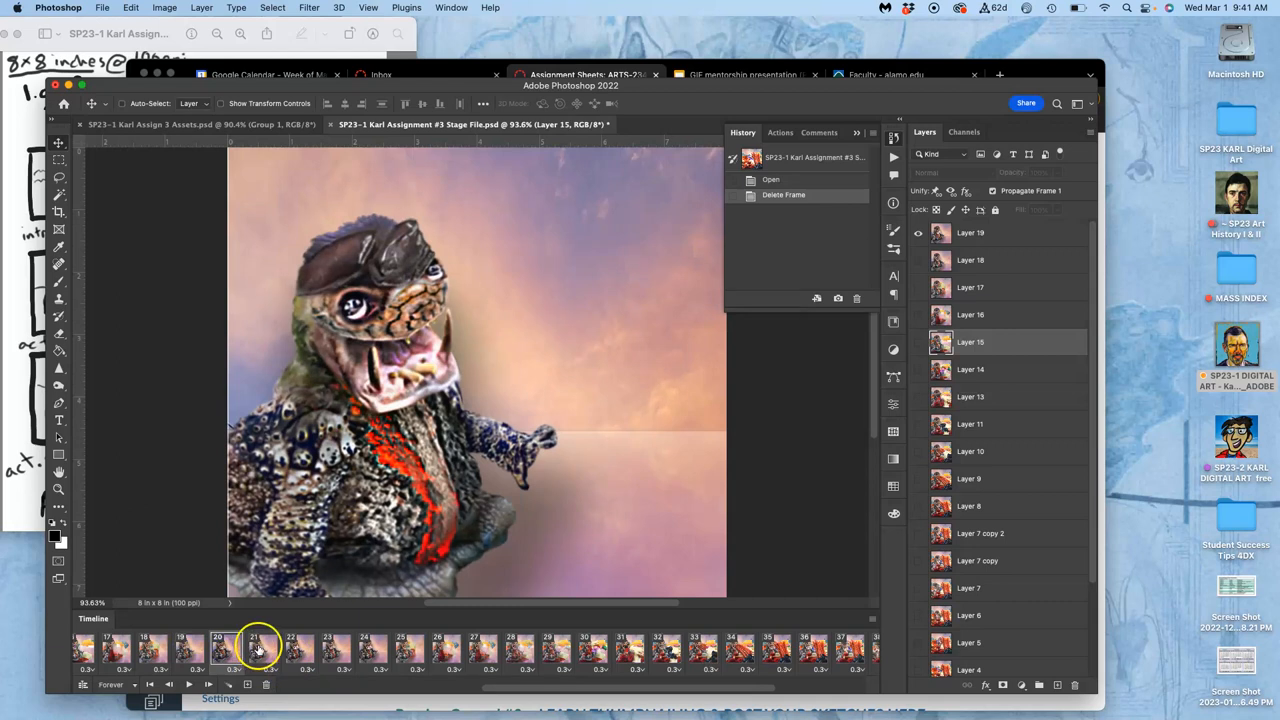
click(299, 650)
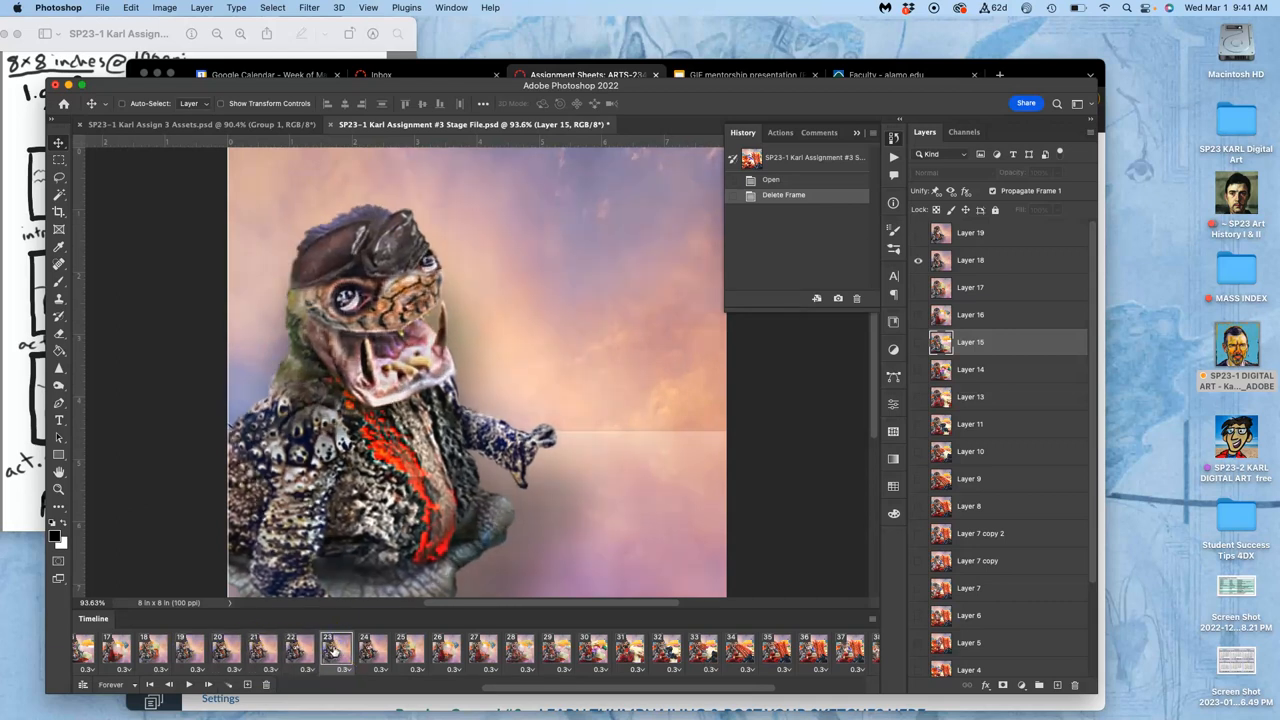
Step: Set frames 22 and 23 to a custom 0.35-second delay
click(335, 650)
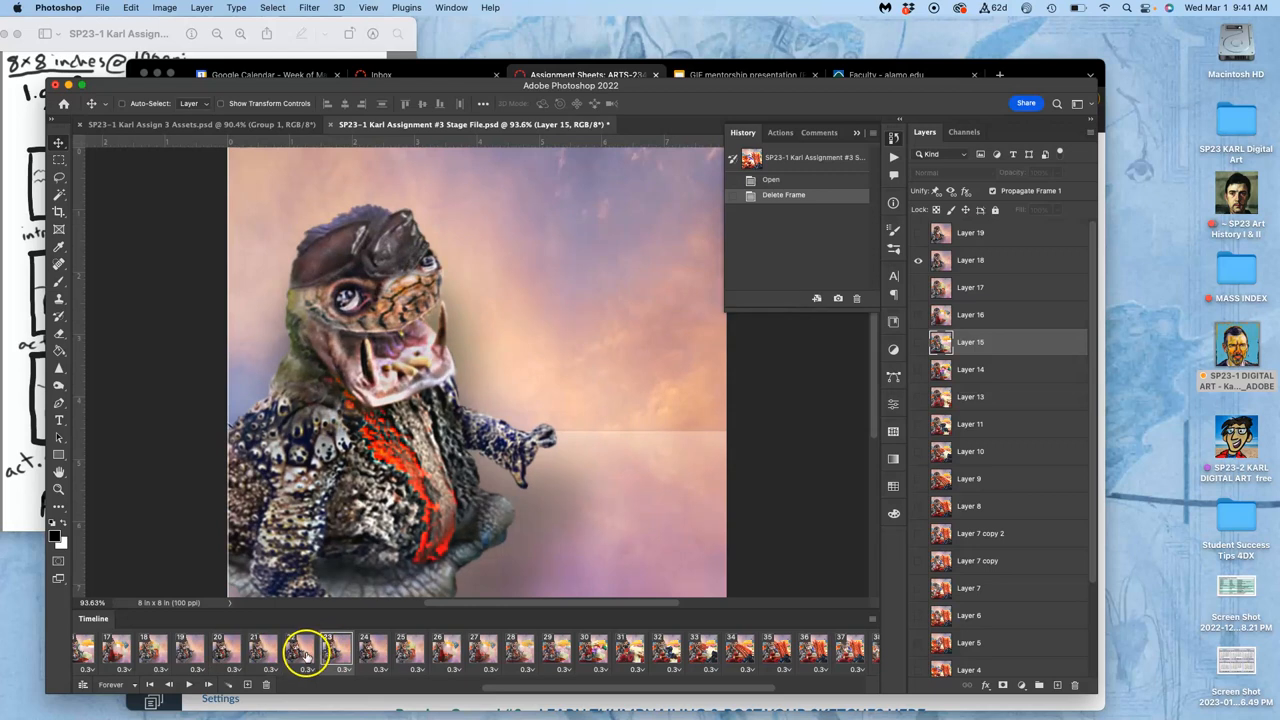
click(306, 669)
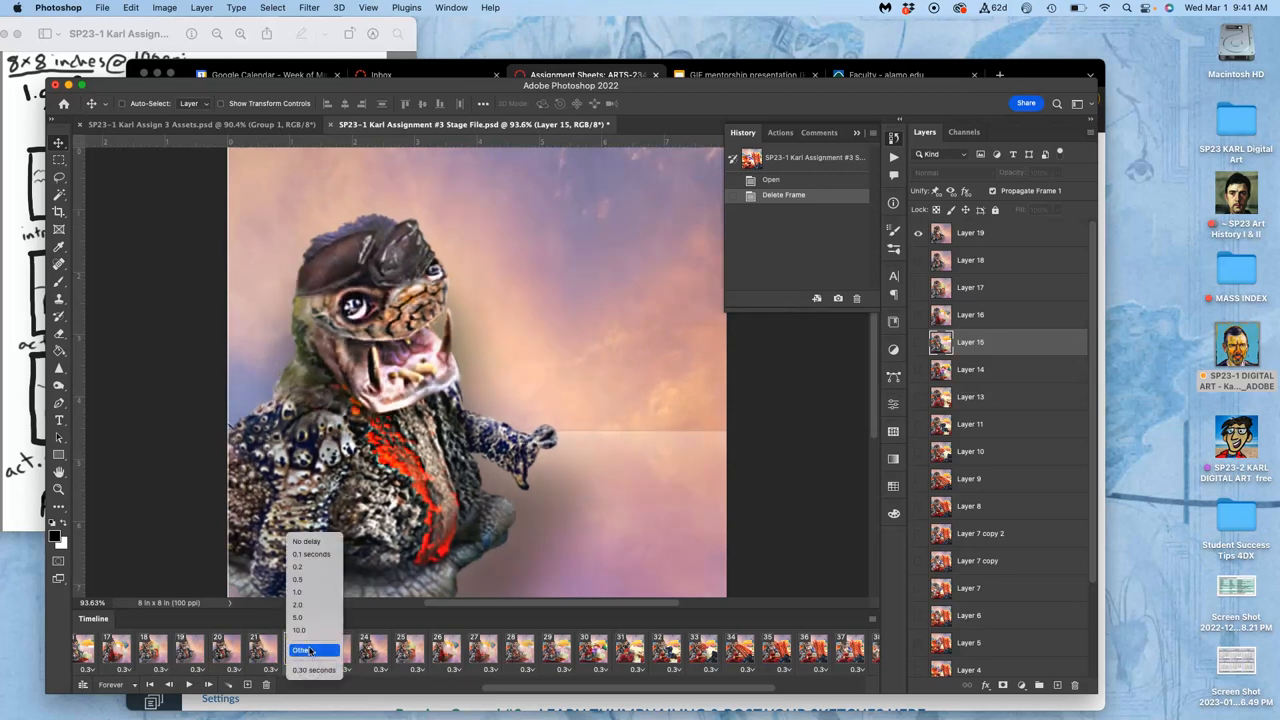
click(302, 650)
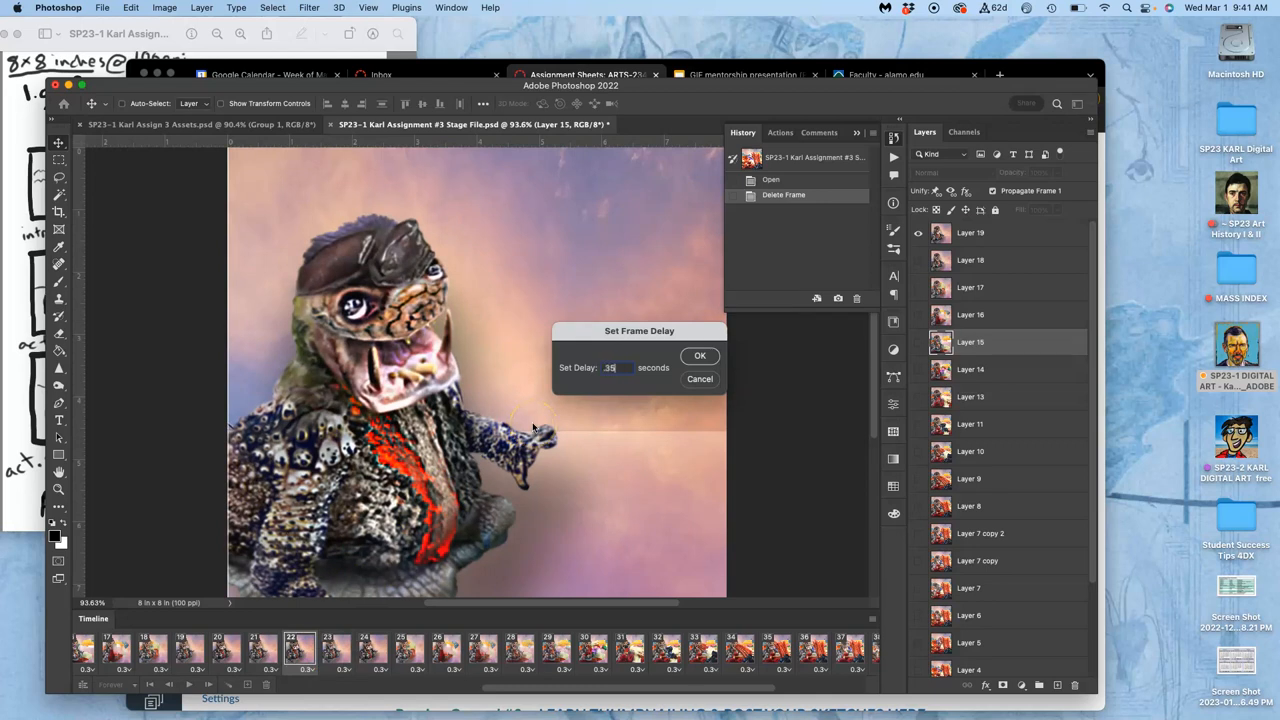
click(700, 356)
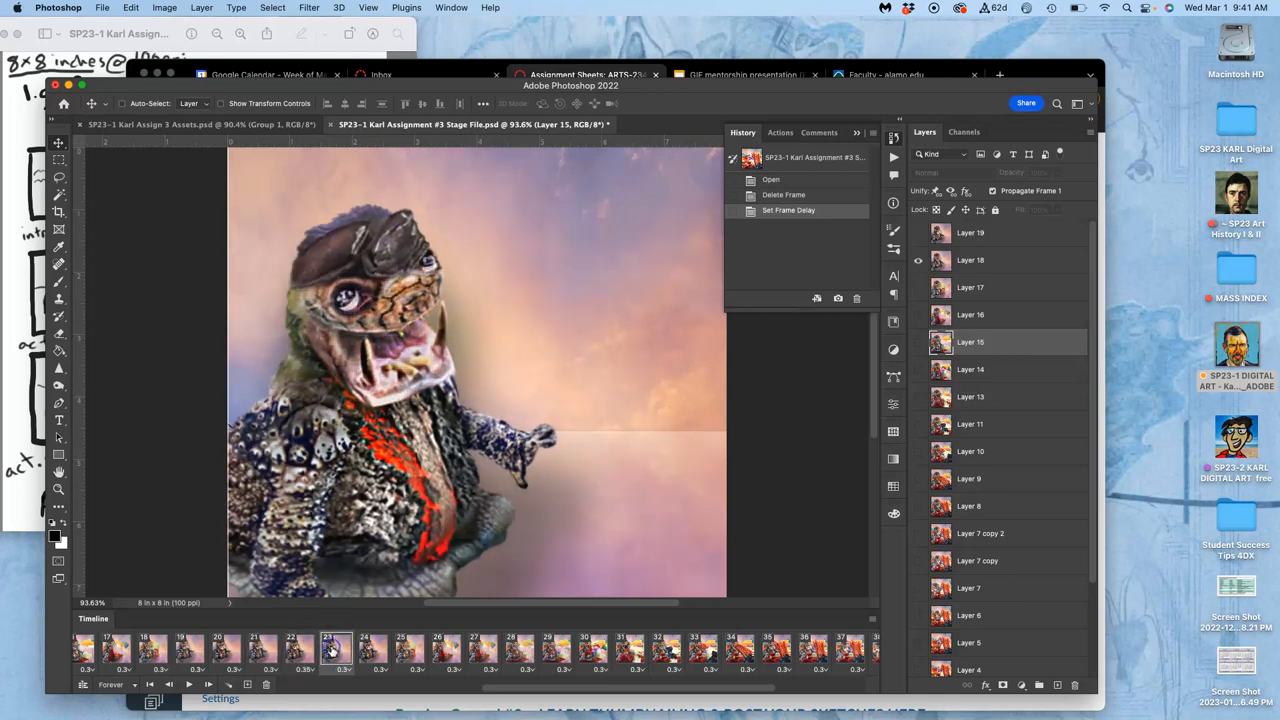
click(343, 668)
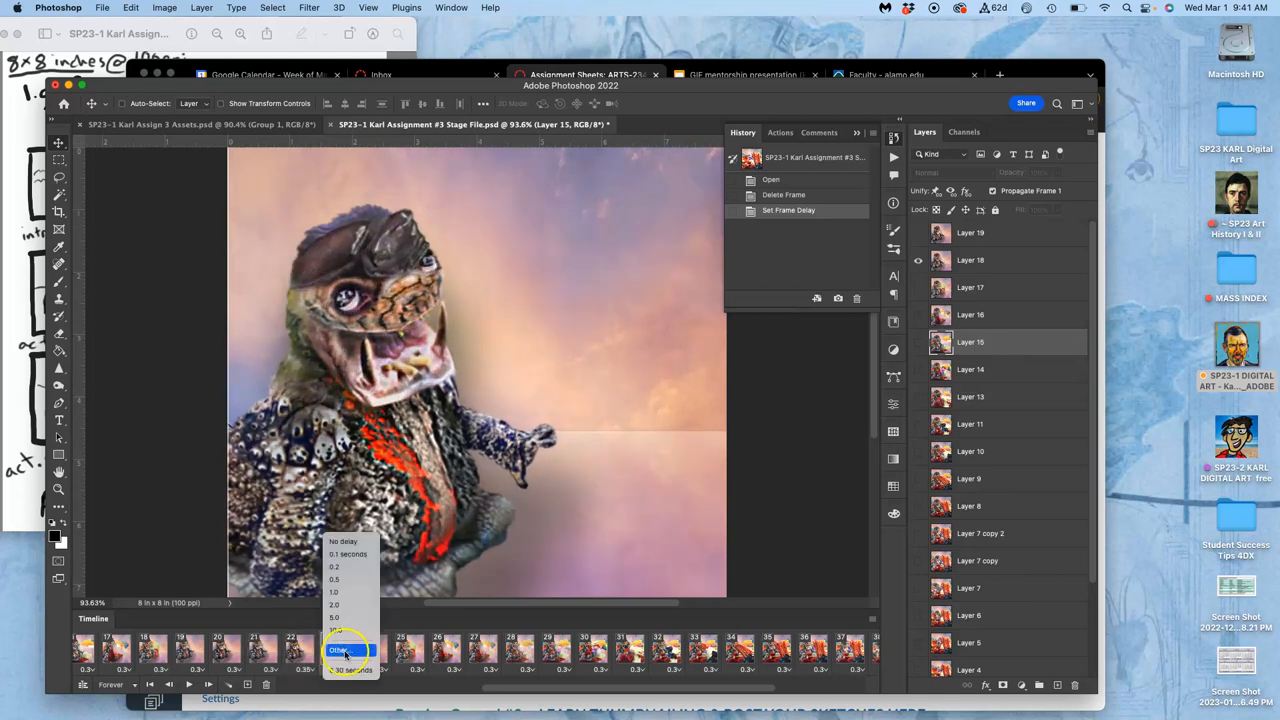
click(343, 650)
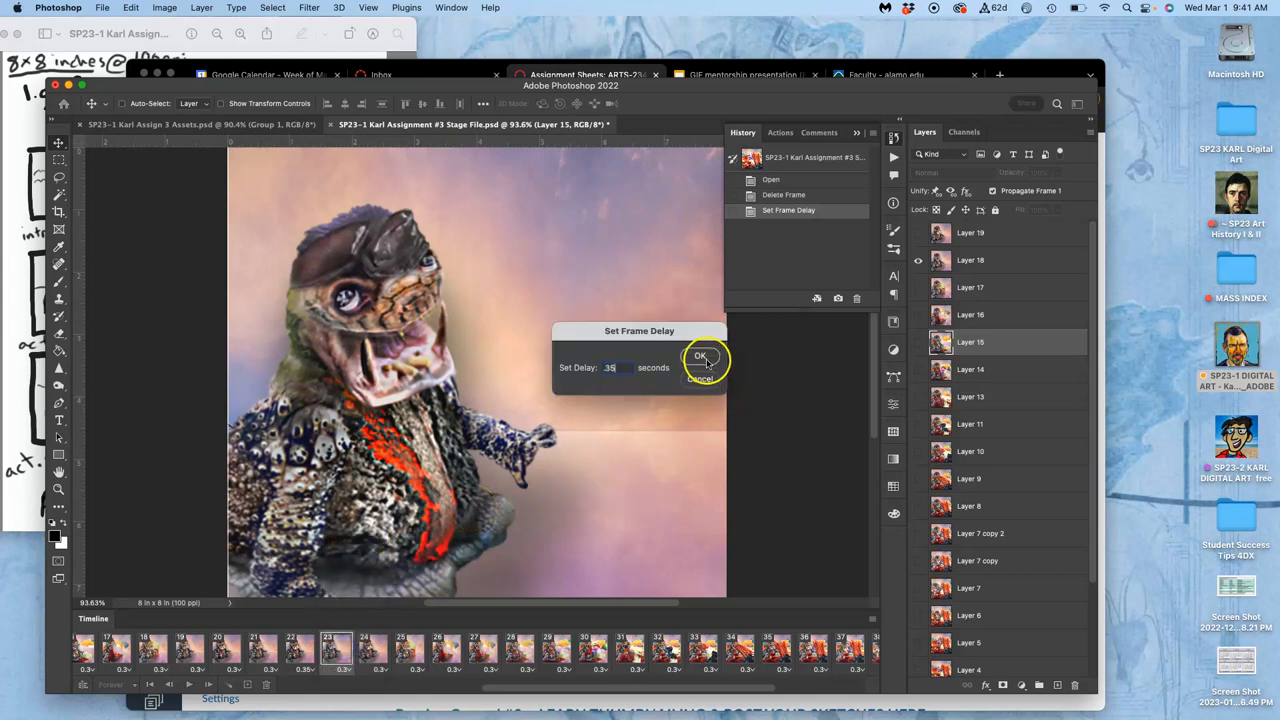
click(700, 357)
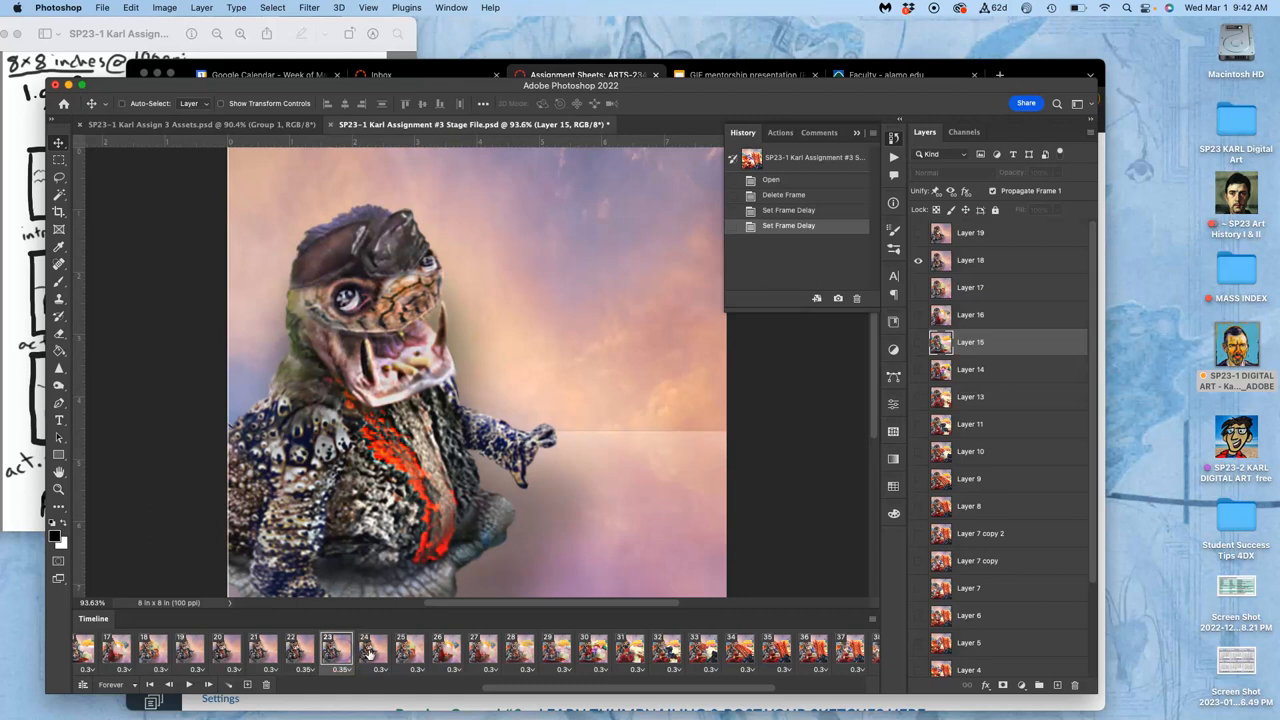
Step: Set frame 24 to a 0.4-second delay
click(375, 650)
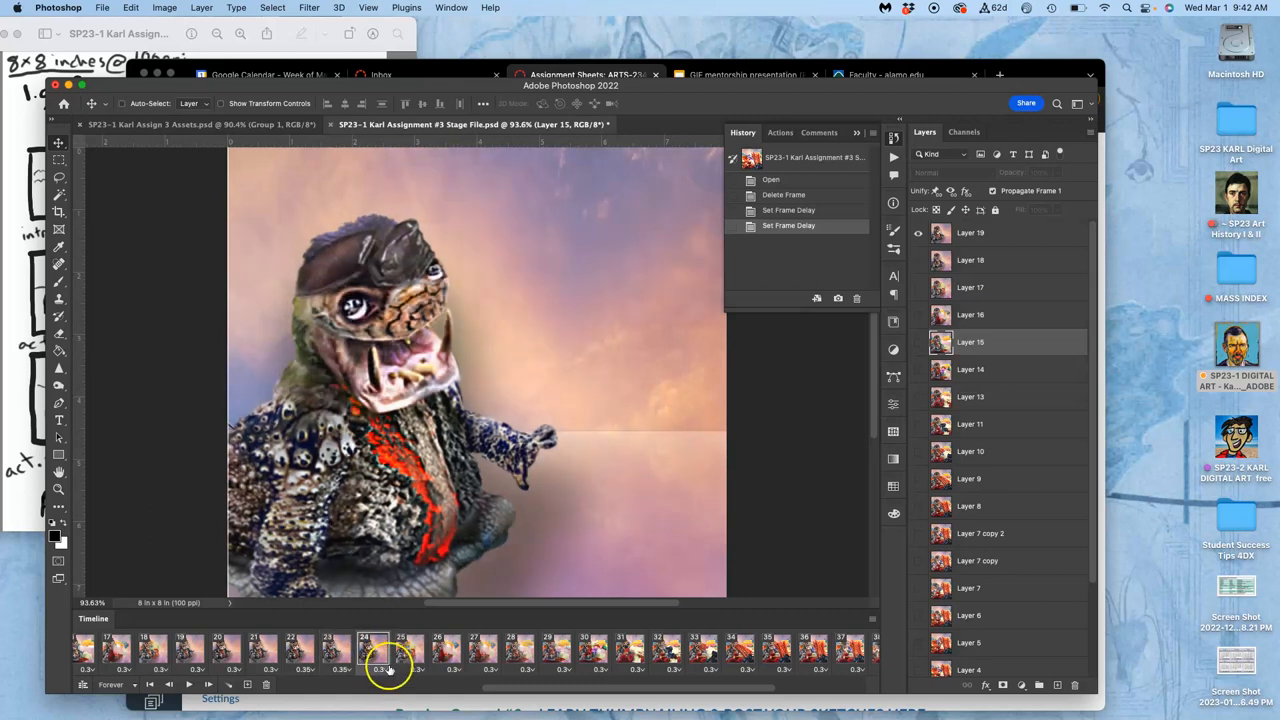
click(388, 669)
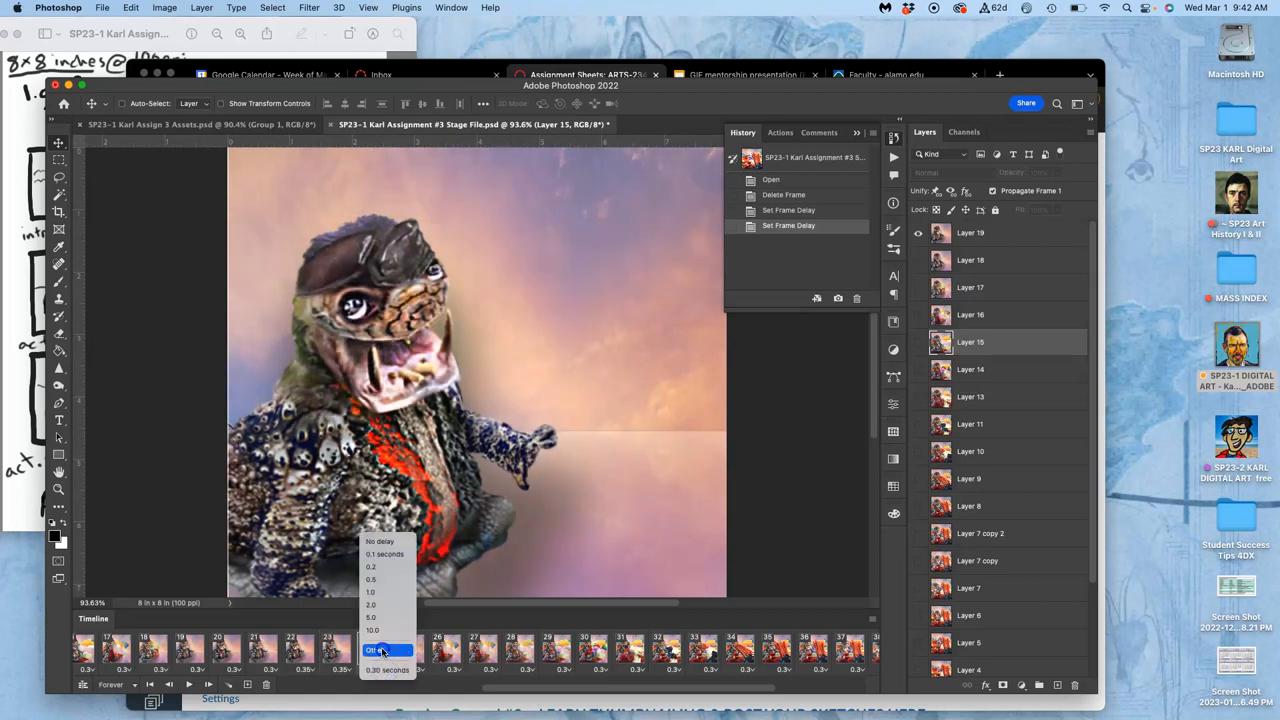
click(372, 650)
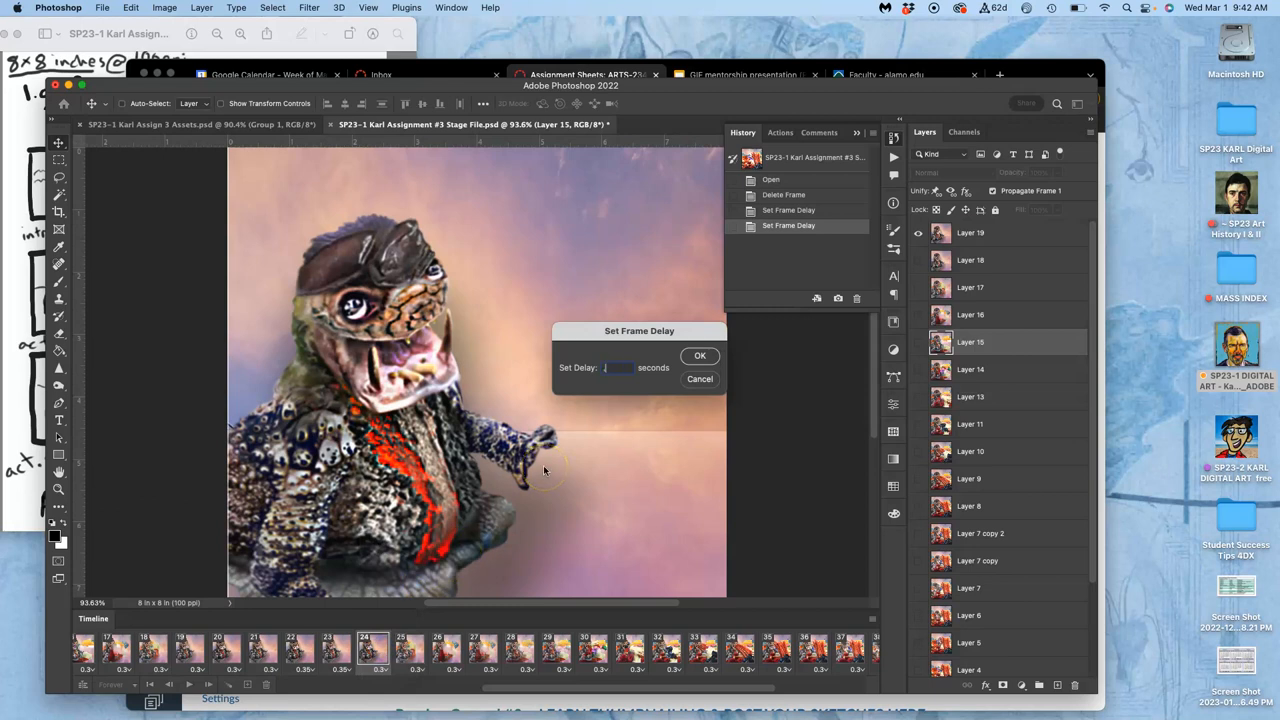
click(700, 355)
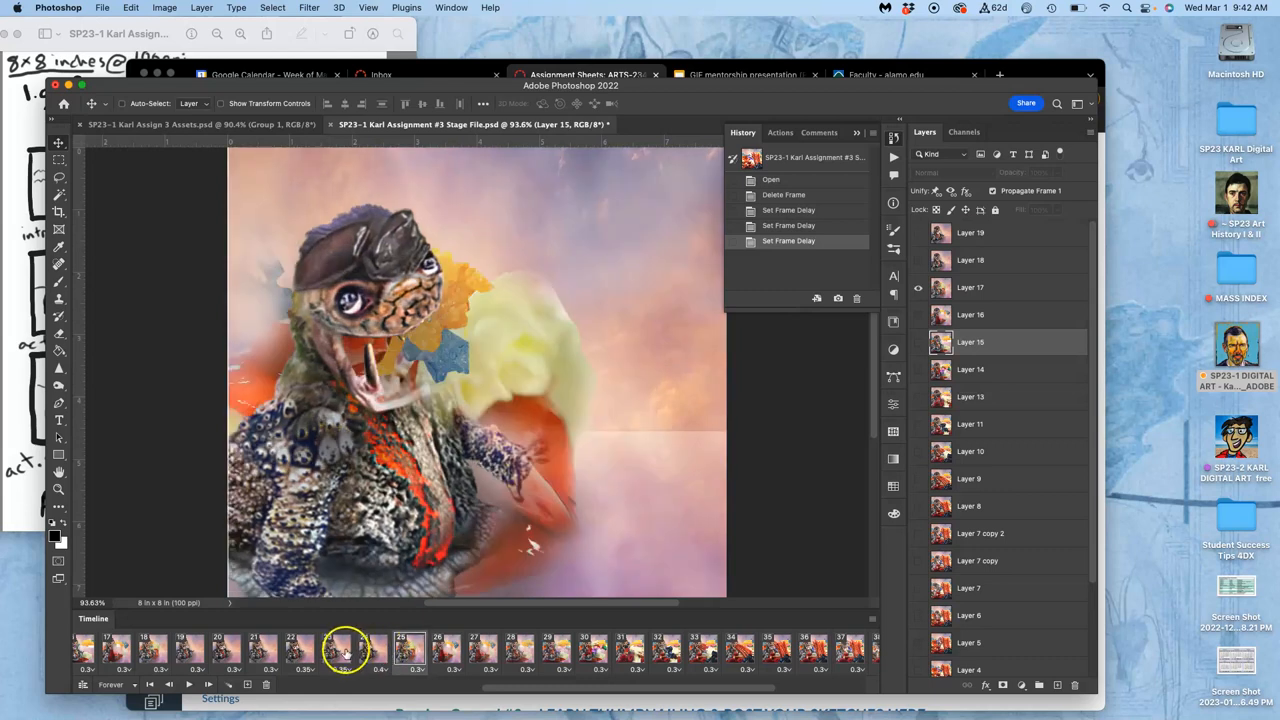
Step: Play back the retimed animation to check timing, then reselect the later frames
click(180, 650)
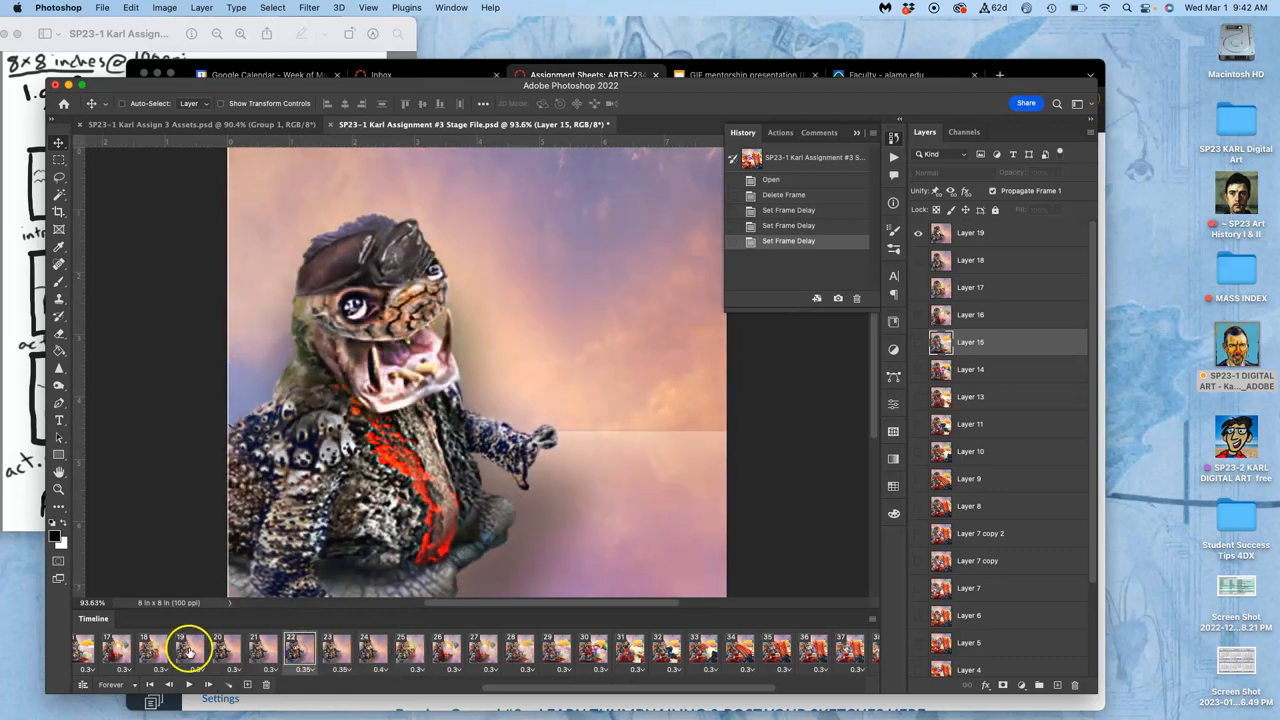
click(189, 684)
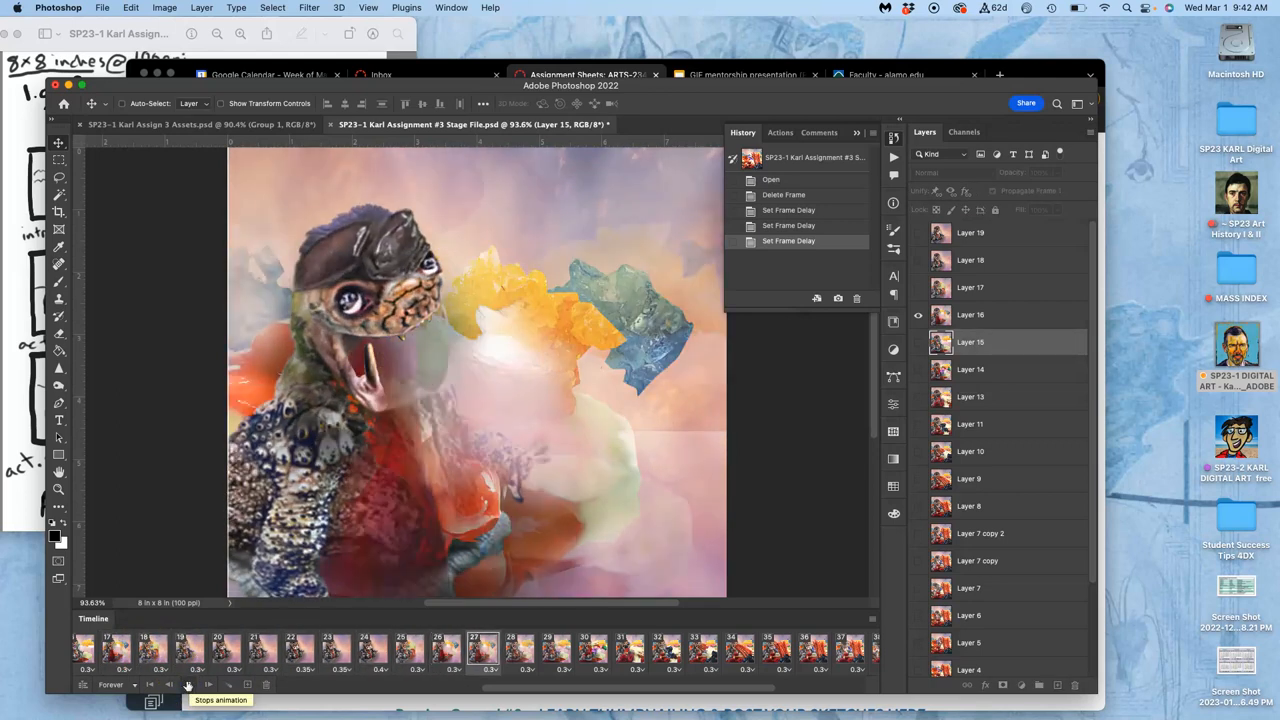
click(188, 684)
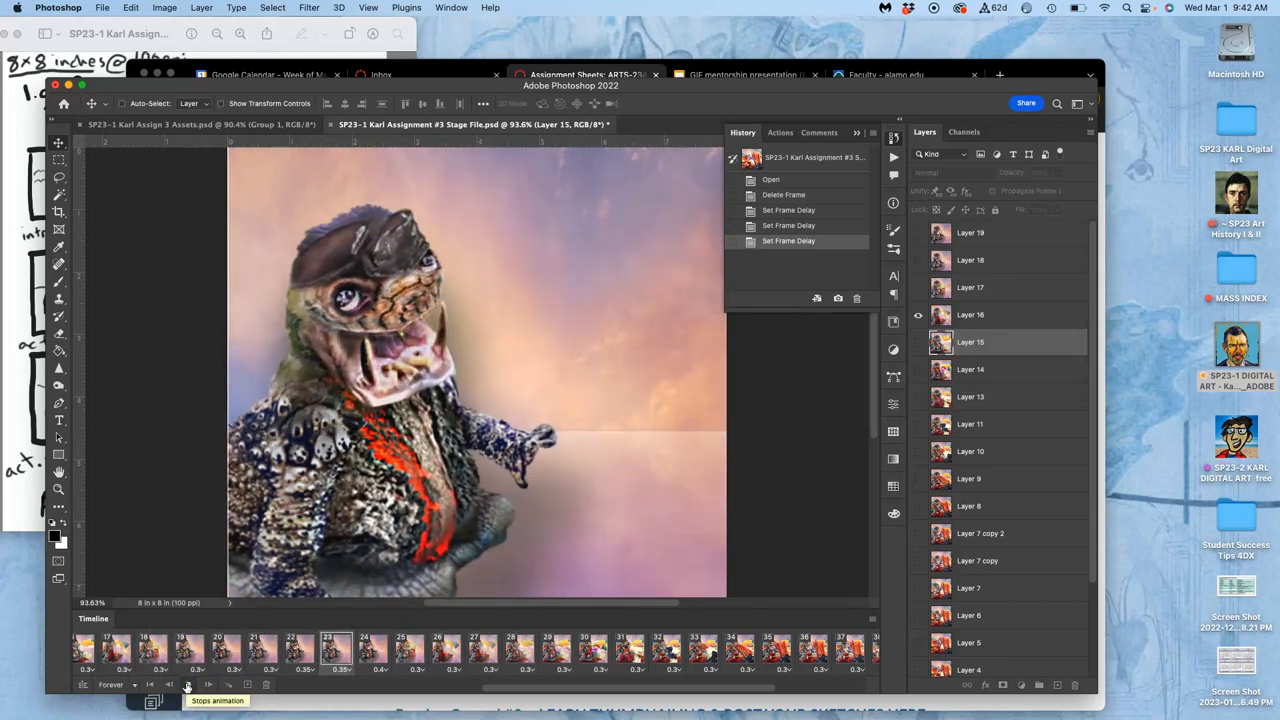
click(188, 683)
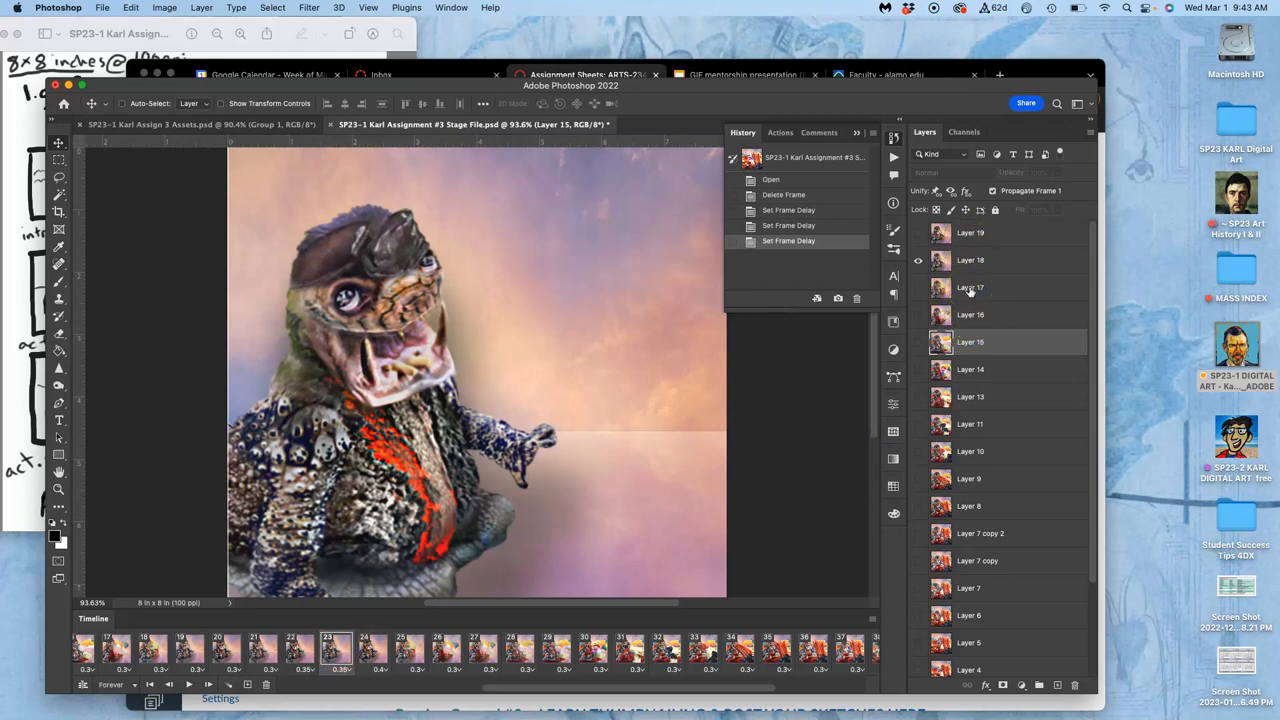
click(373, 650)
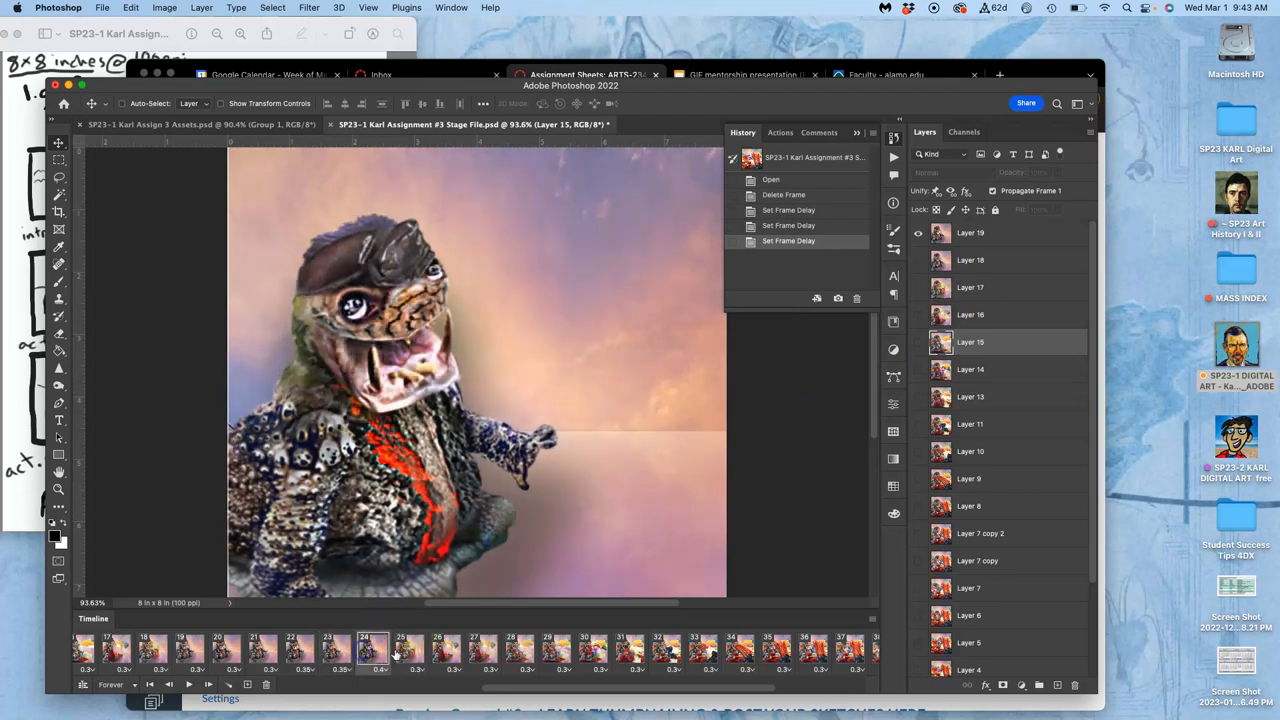
click(337, 648)
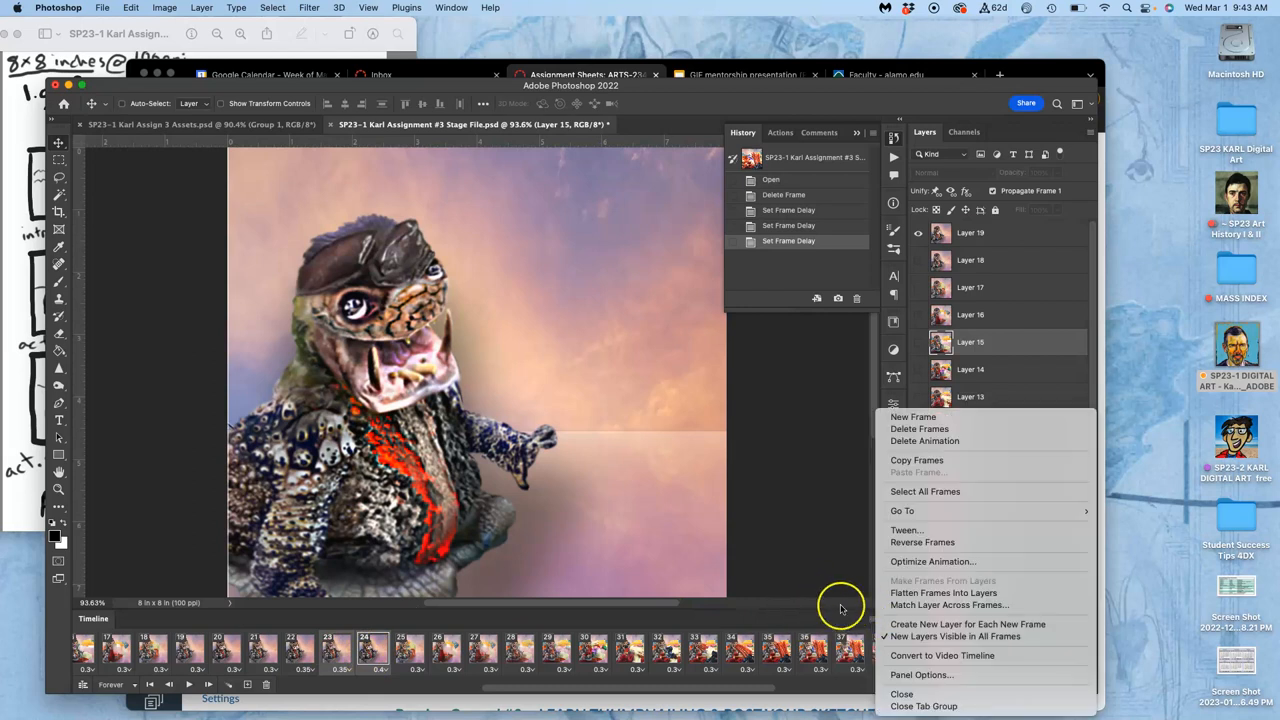
mouse_move(905, 530)
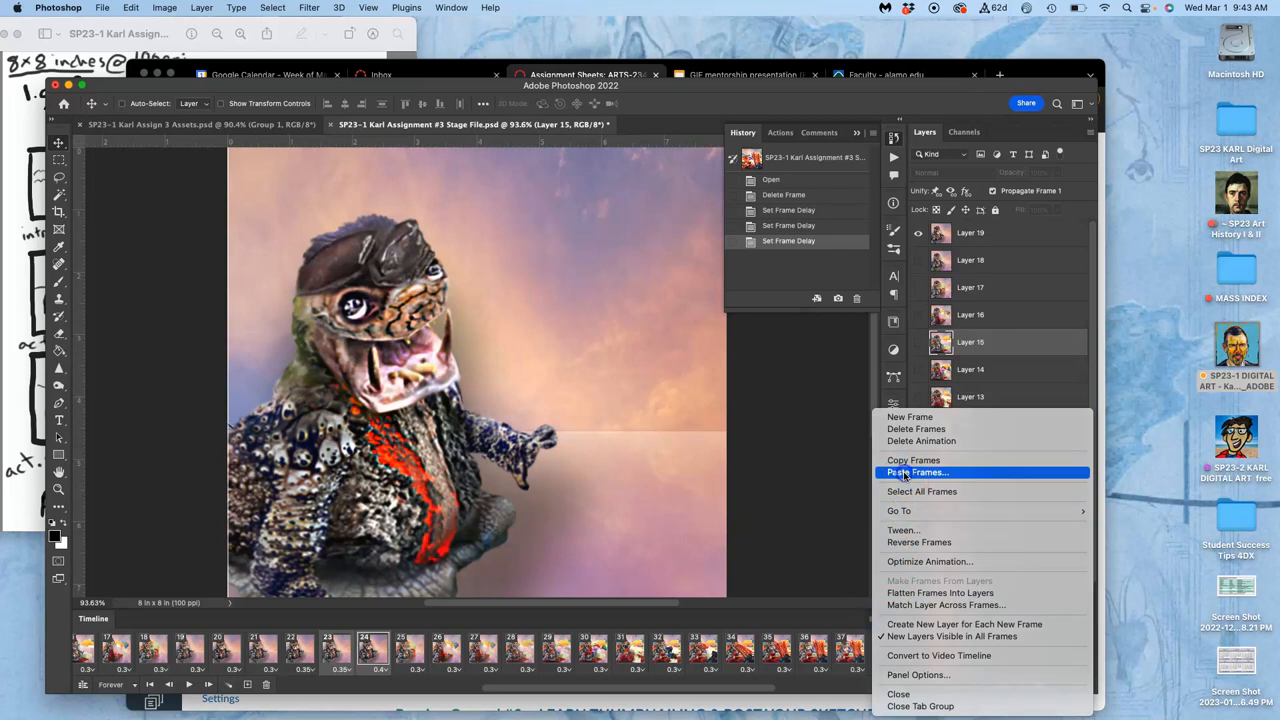
Step: Paste the copied frames after the selection and preview frames 23, 24 and 26
click(916, 472)
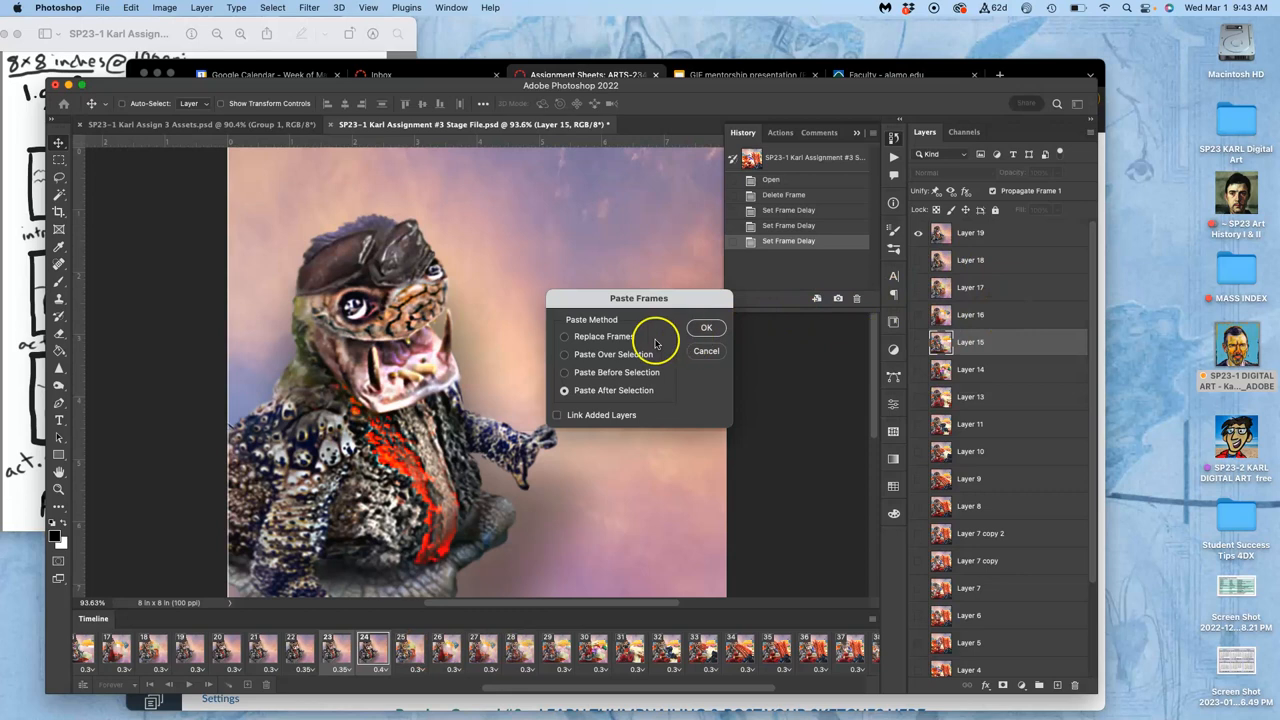
click(706, 327)
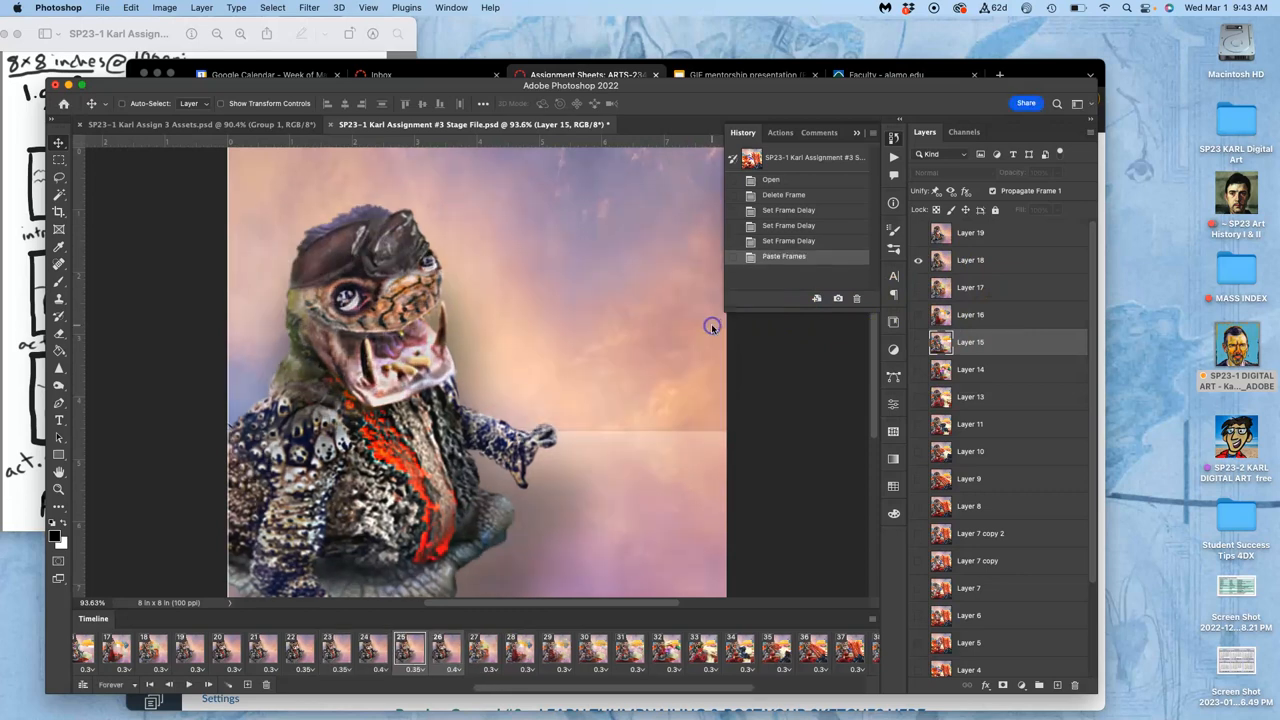
click(335, 650)
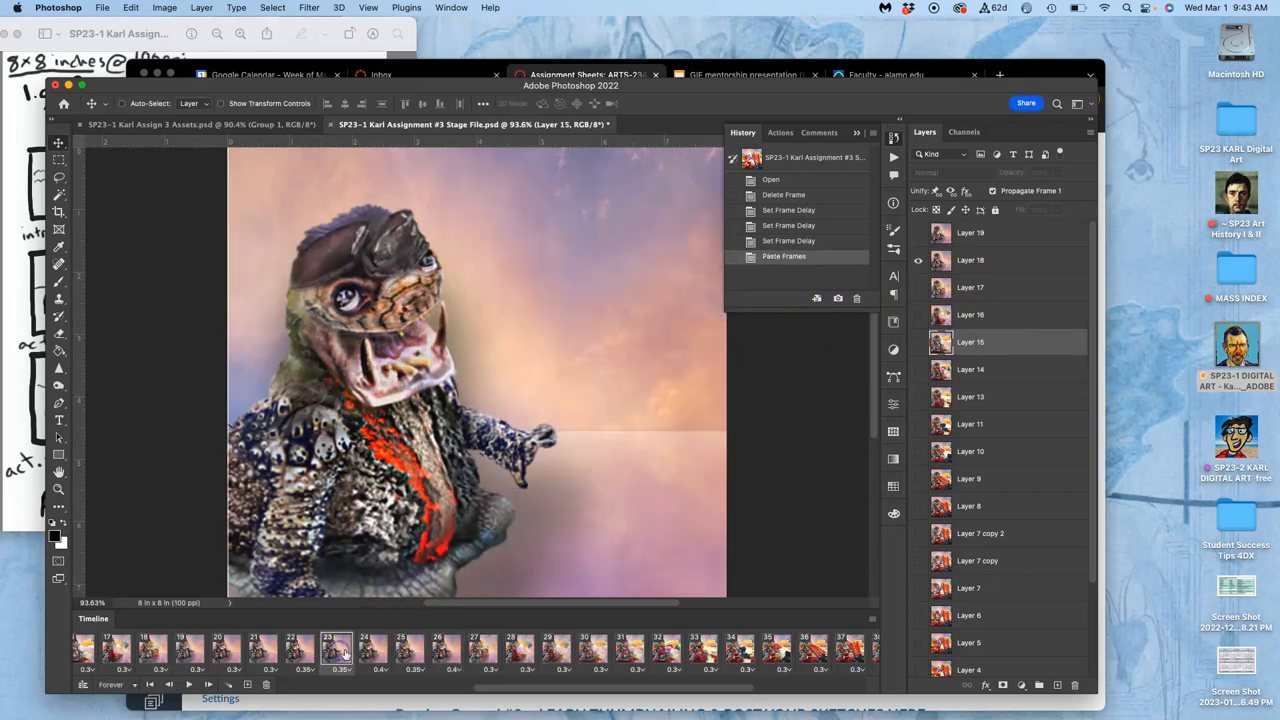
click(401, 650)
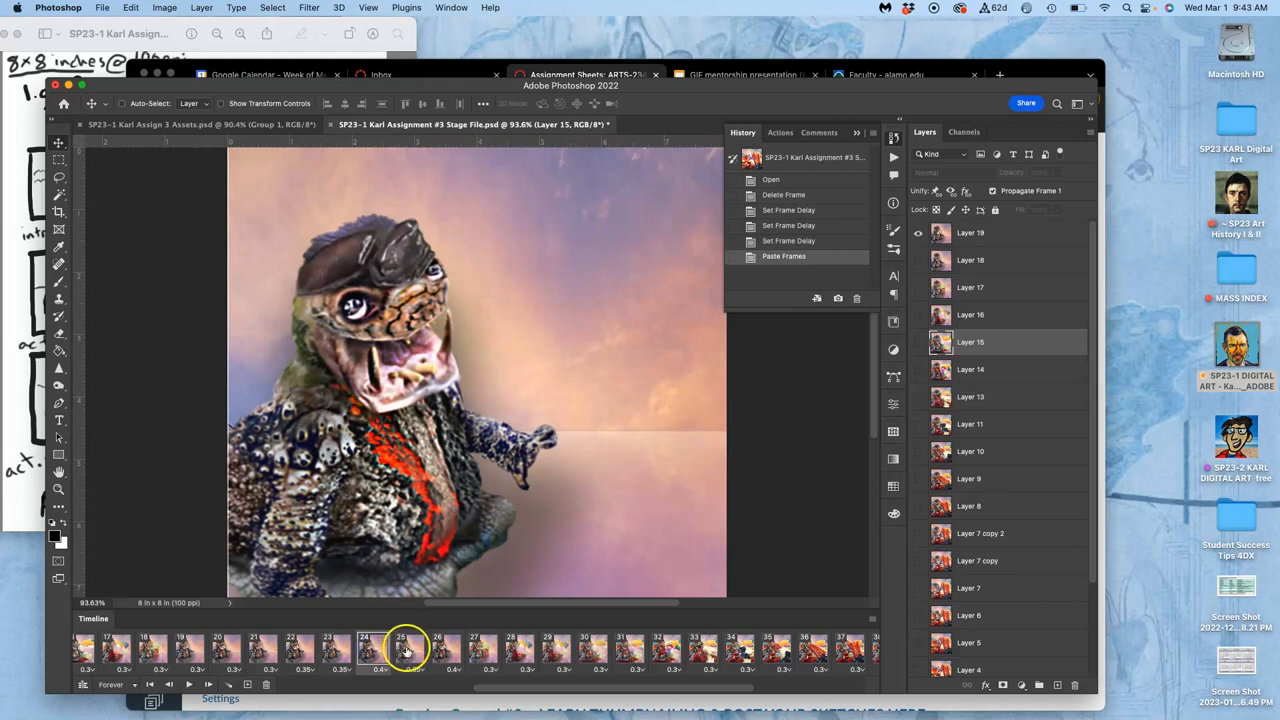
click(447, 650)
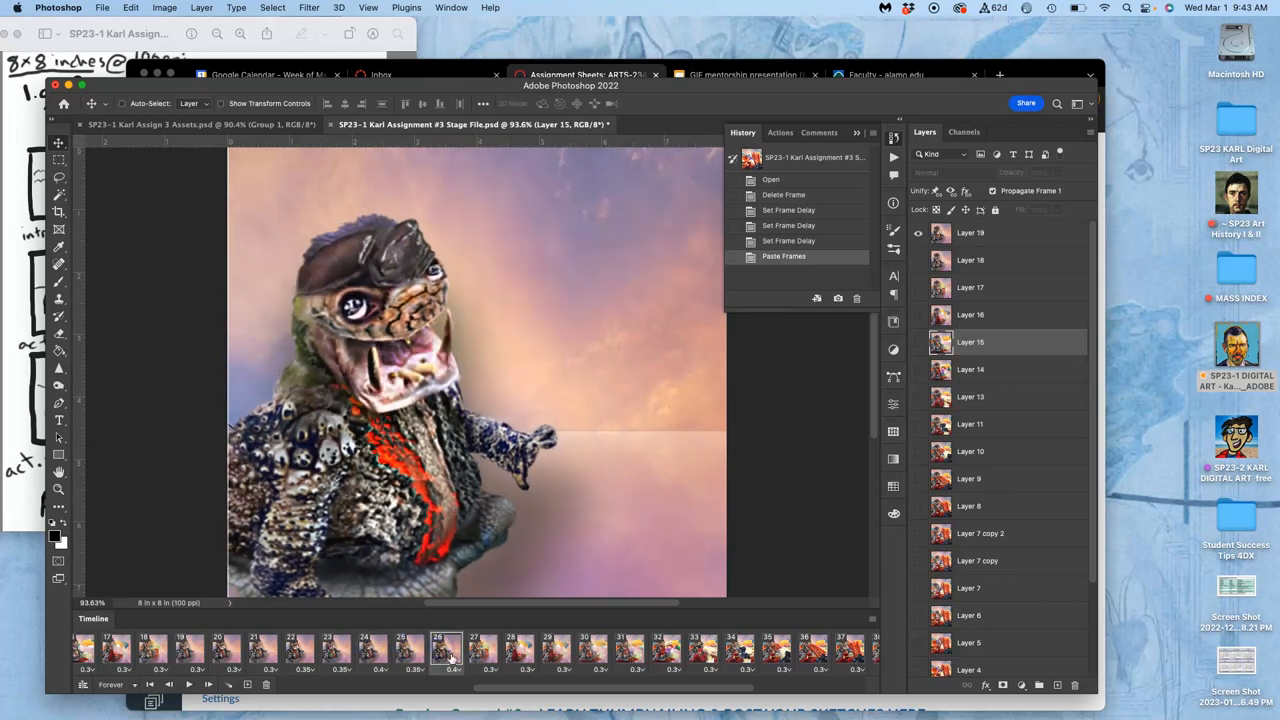
Step: Give frame 25 a 0.4-second delay and frame 26 a 0.45-second delay
click(452, 670)
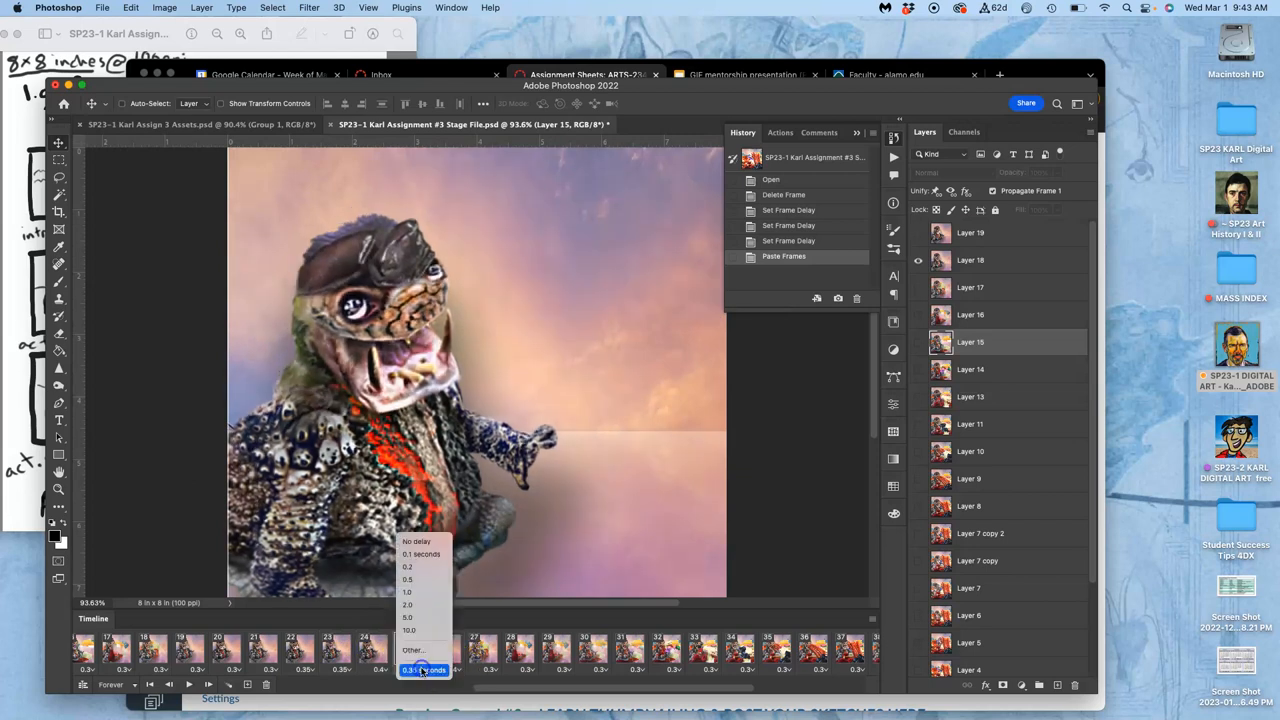
click(412, 650)
text(.4)
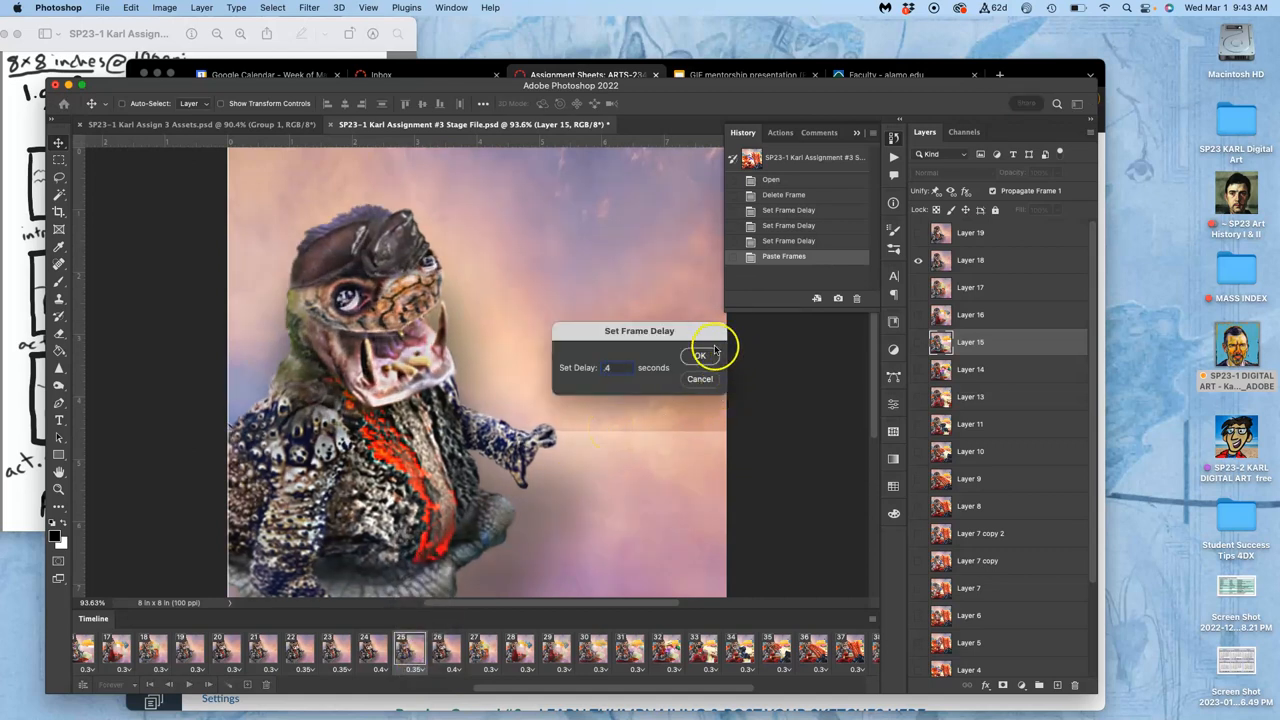
click(700, 356)
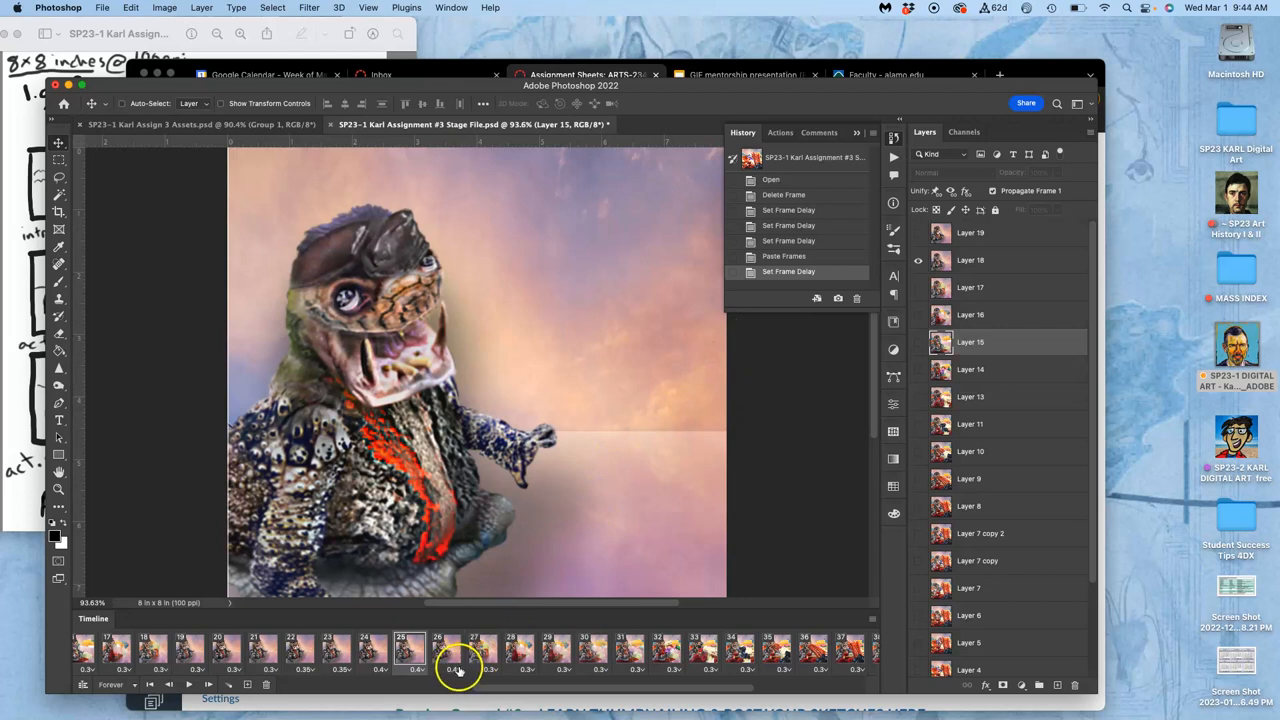
click(457, 669)
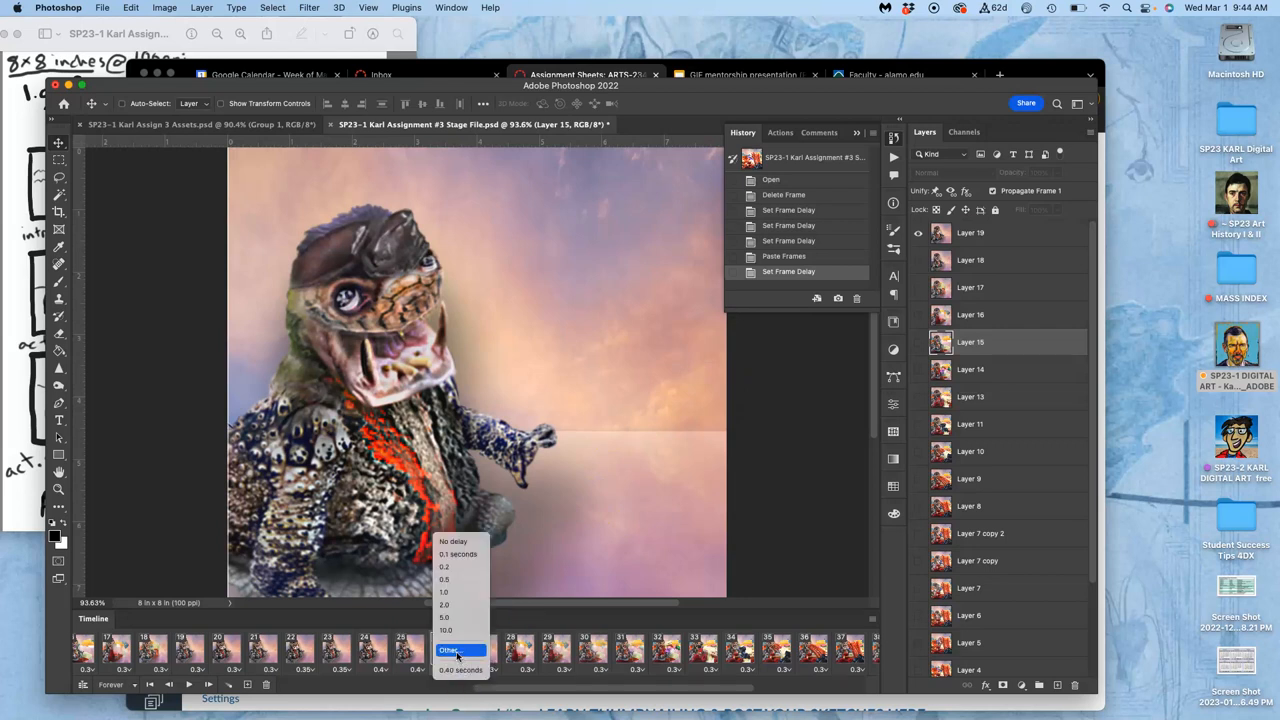
click(449, 650)
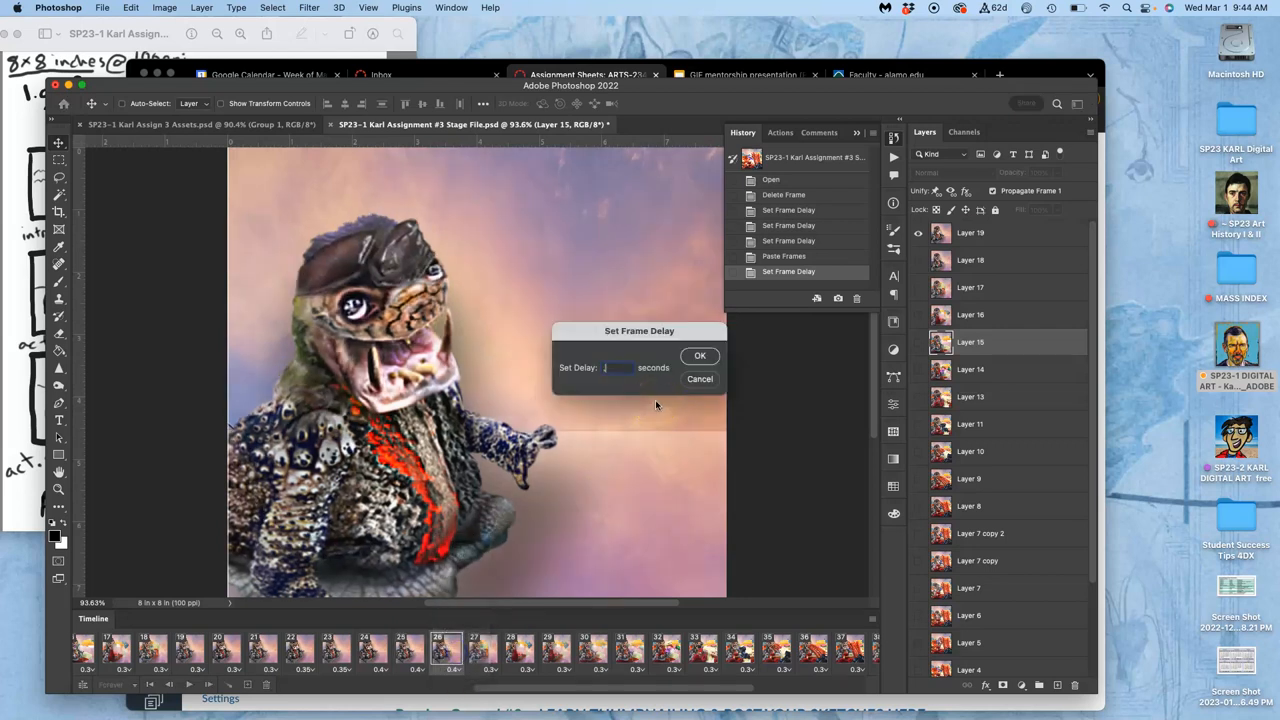
click(700, 356)
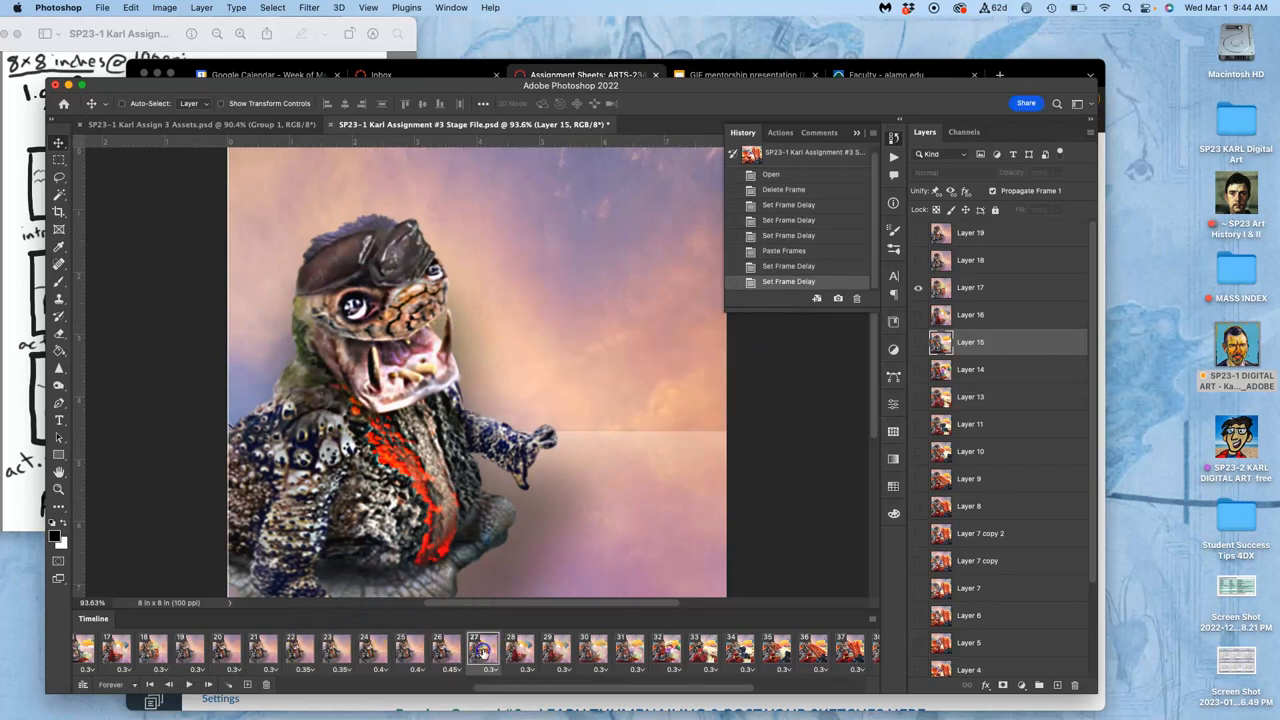
Step: Preview frames 27 and 28, then go back to frames 26 and 25
click(497, 655)
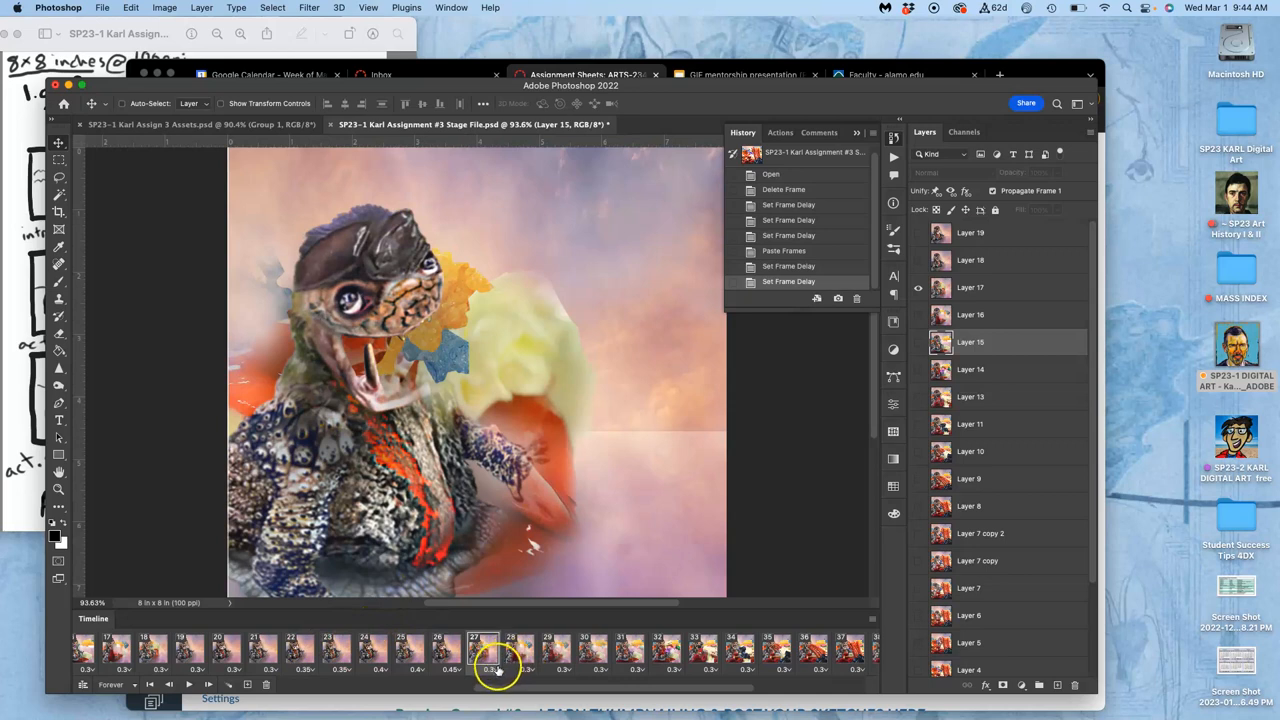
click(520, 650)
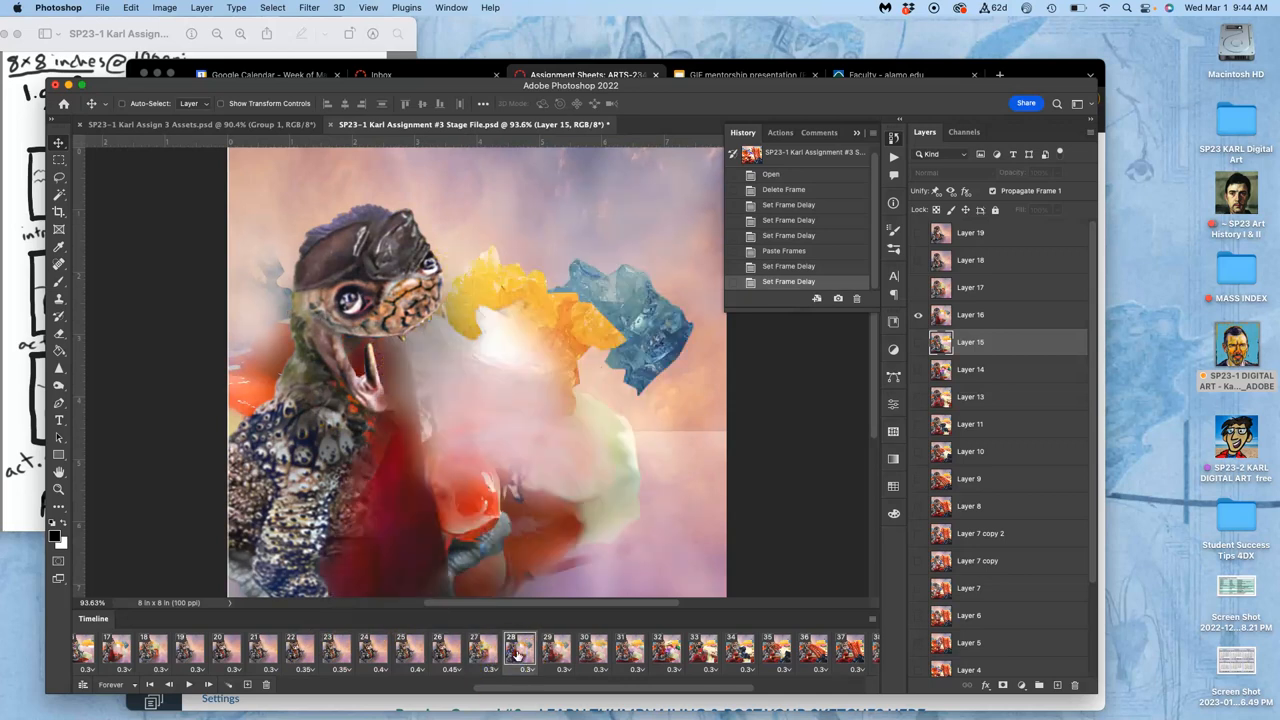
click(447, 650)
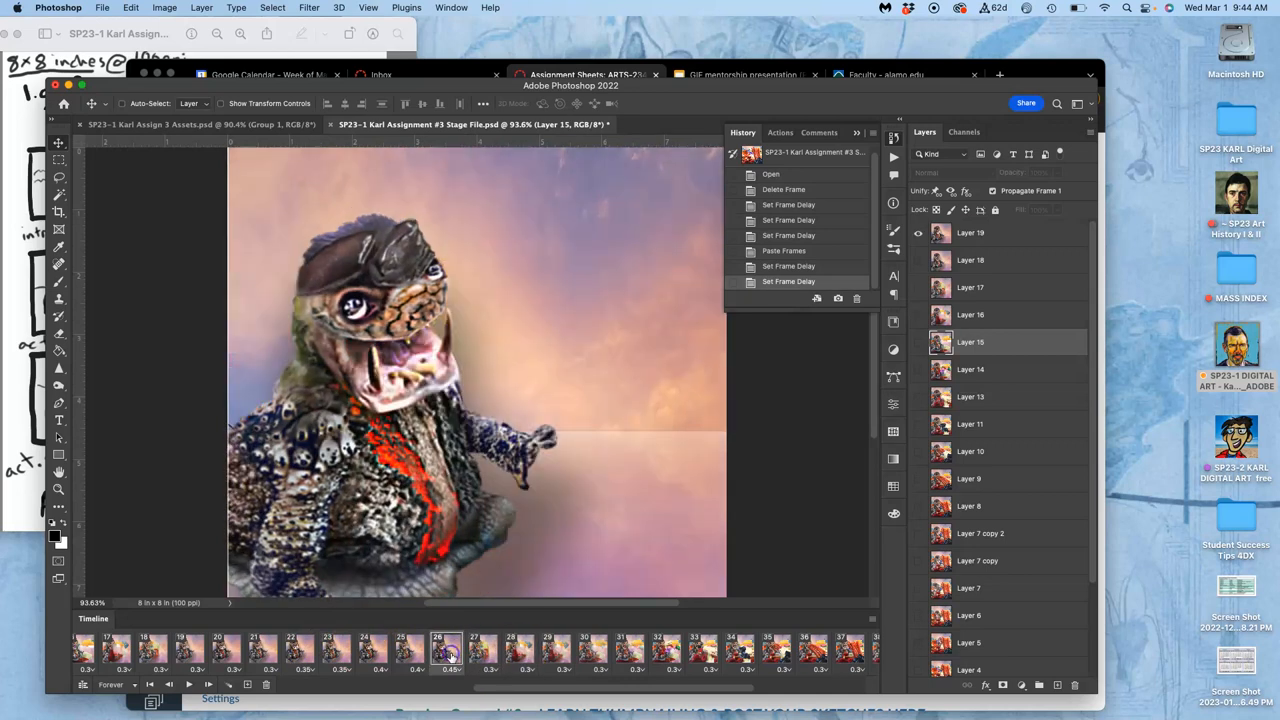
click(408, 650)
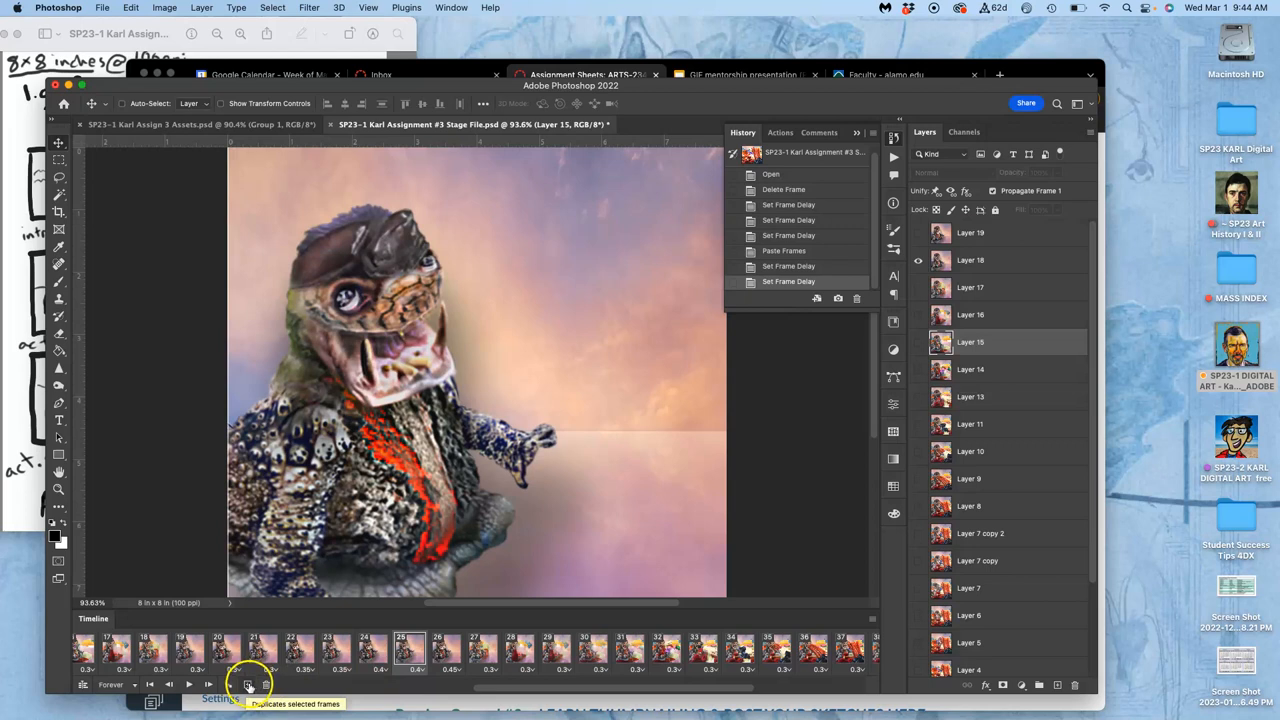
Step: Duplicate the current frame, then select frames 25 and 27
click(247, 684)
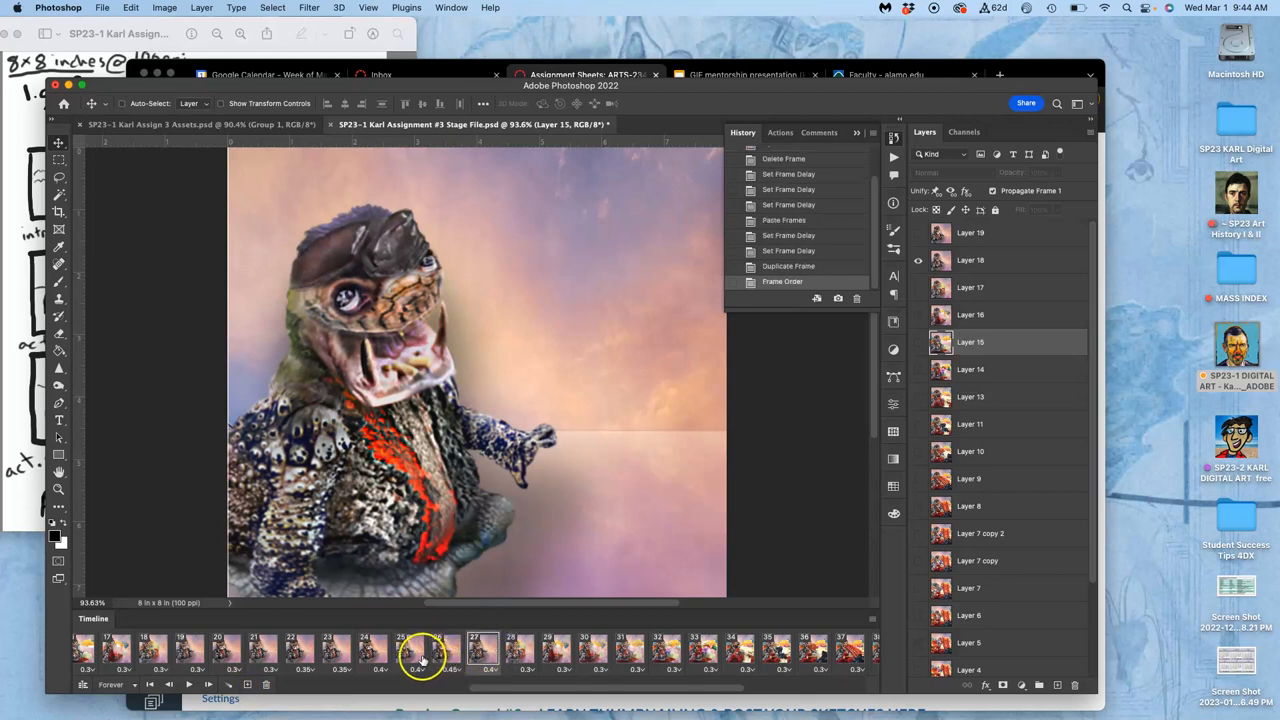
click(410, 650)
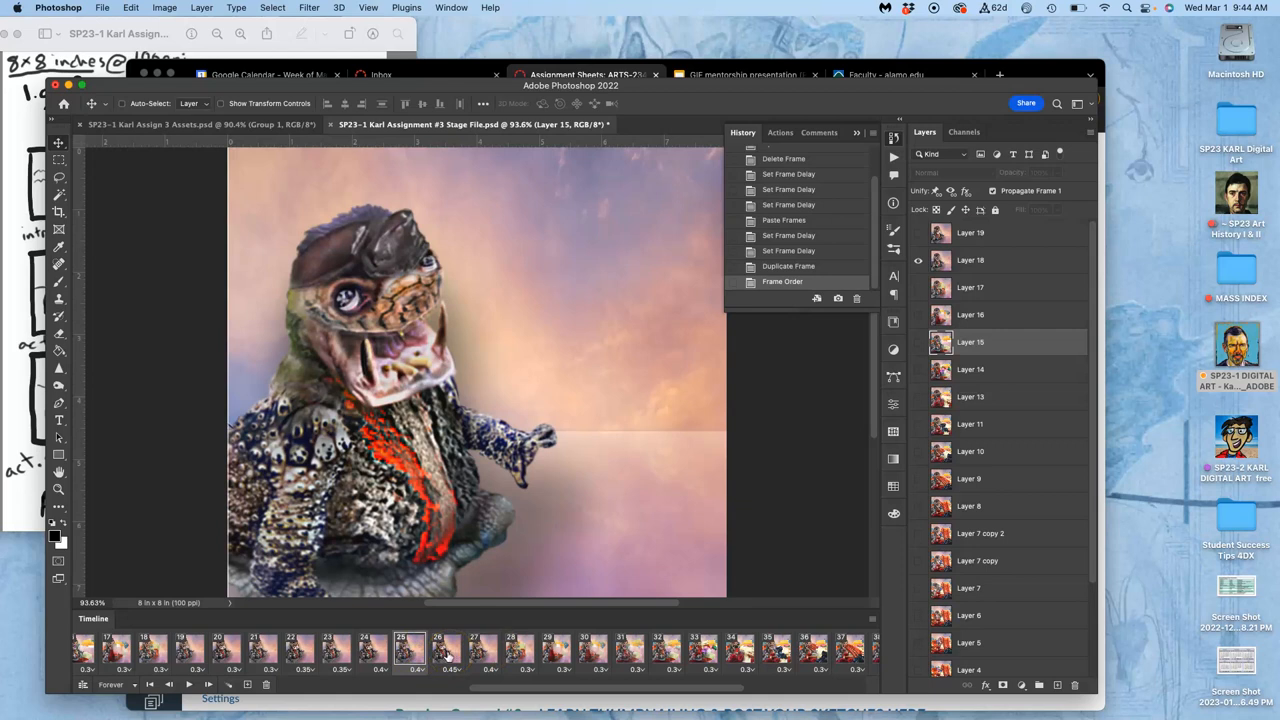
click(482, 651)
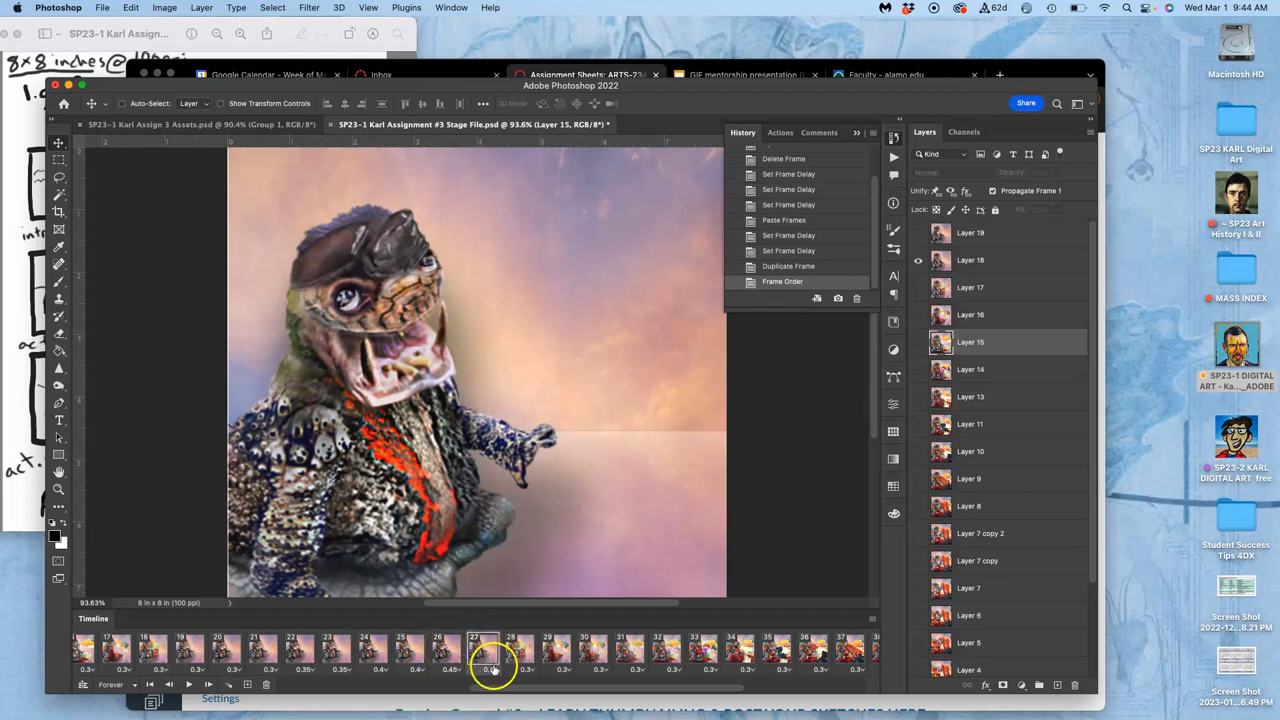
Step: Set a new custom delay on frame 27
click(494, 668)
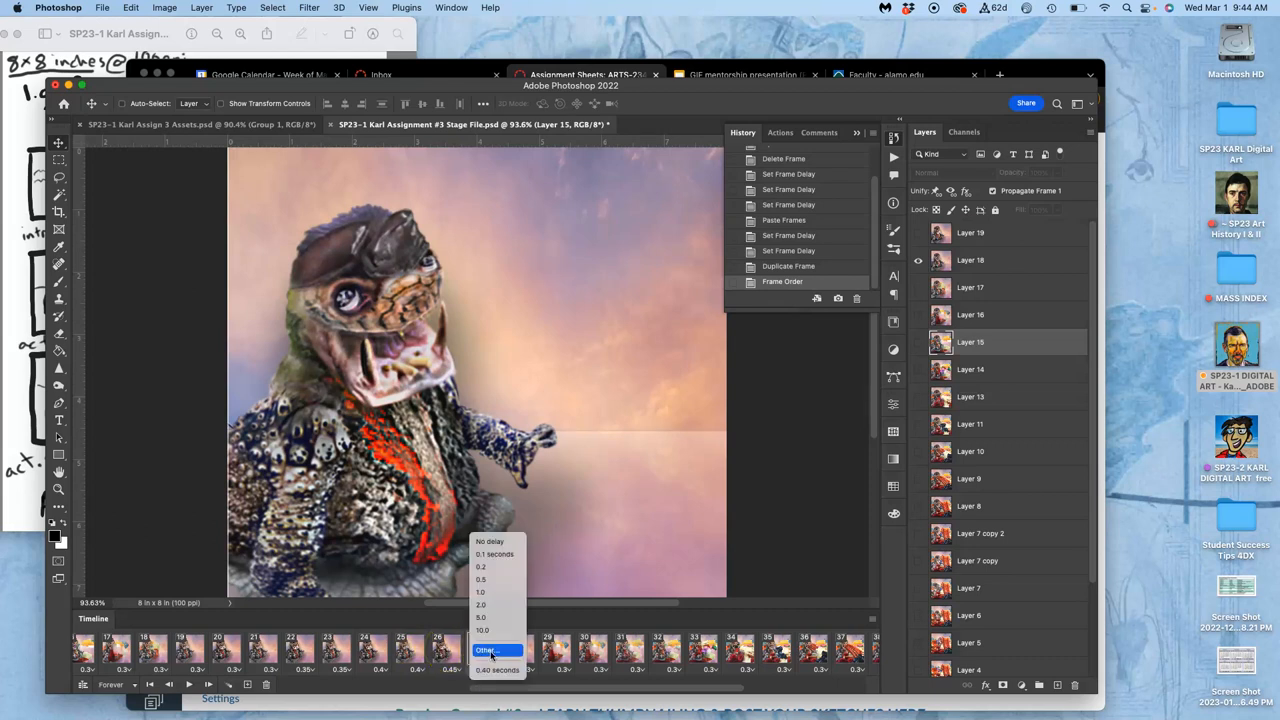
click(487, 651)
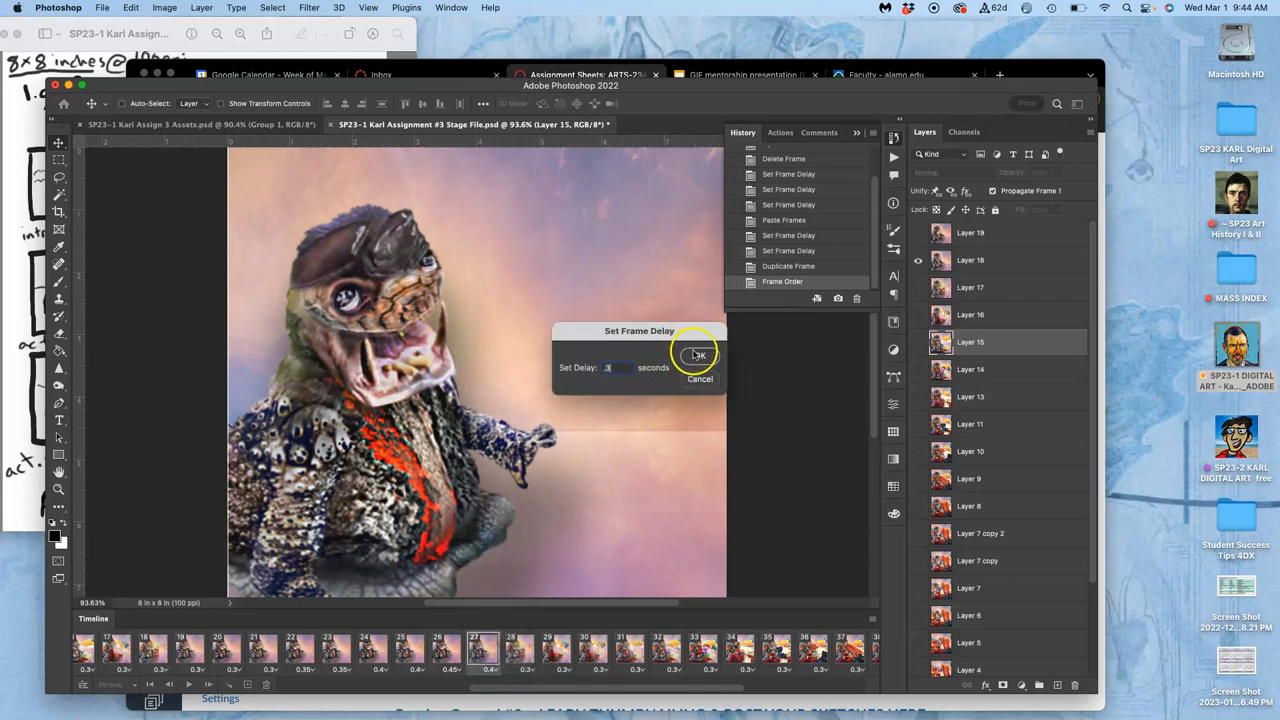
click(697, 355)
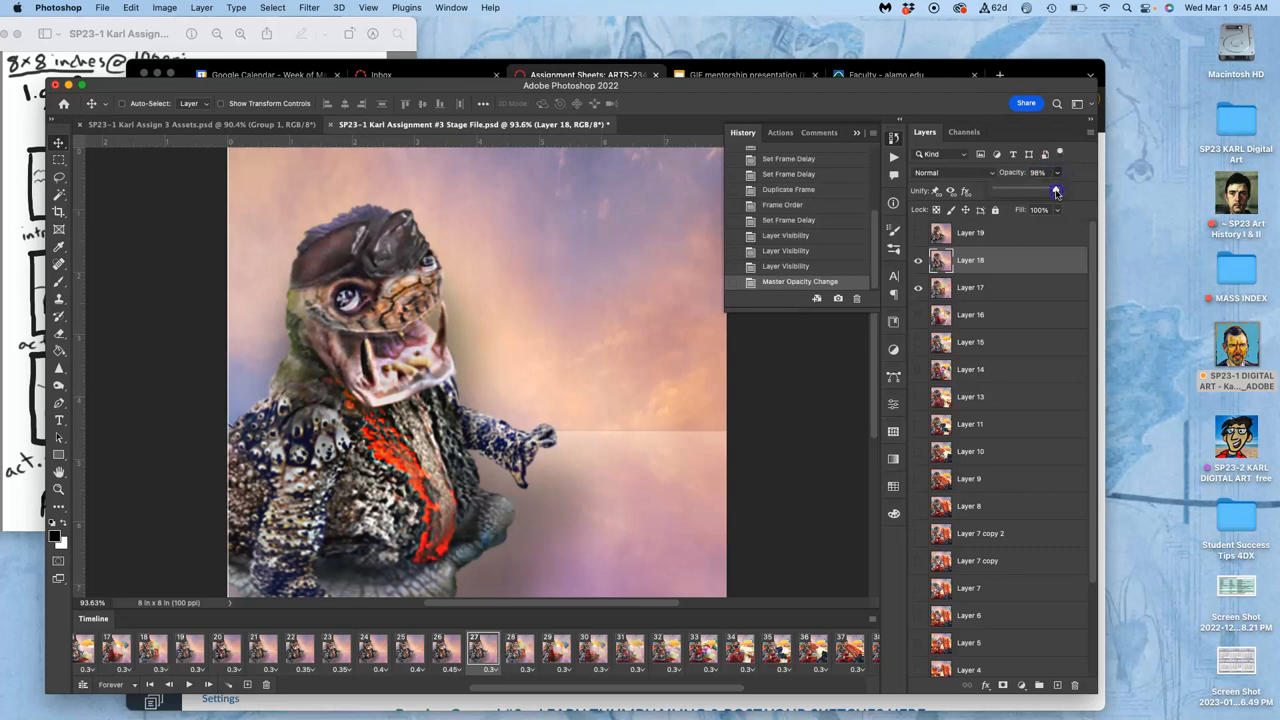
Step: Fade Layer 18's opacity to about 87% with the slider, then advance to the next frame
drag(1055, 191, 1040, 191)
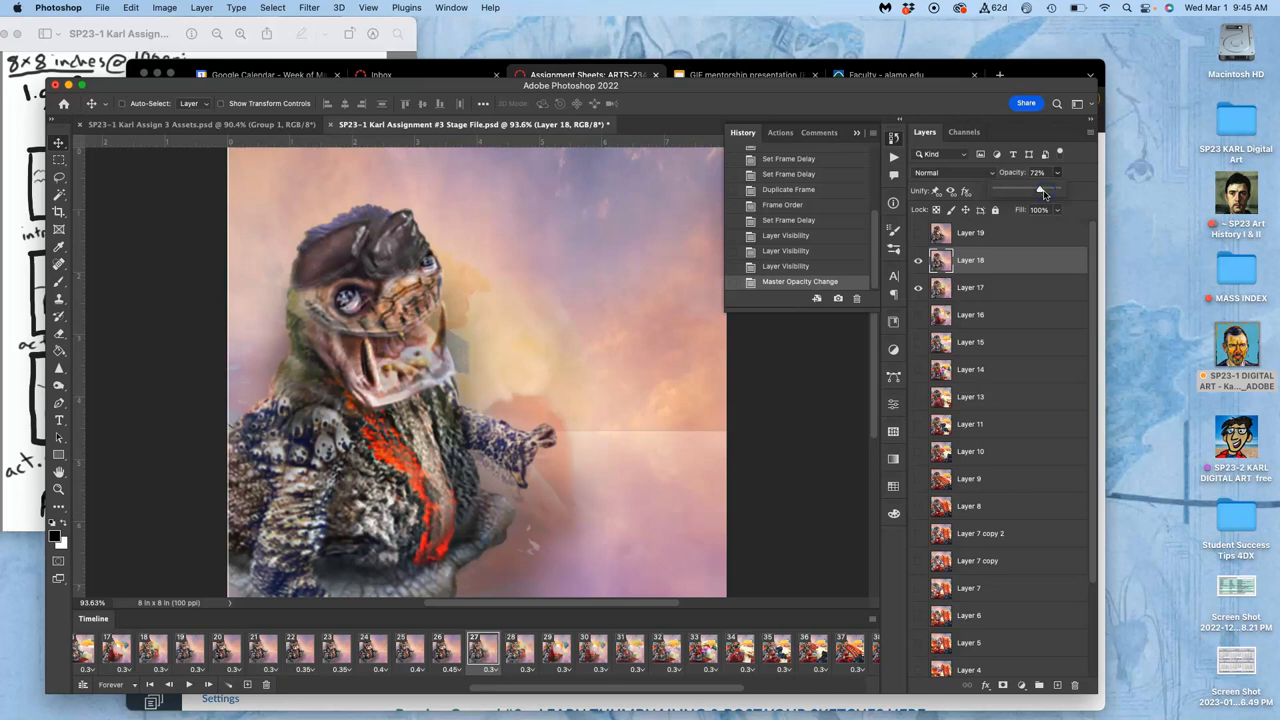
drag(1045, 190, 1025, 190)
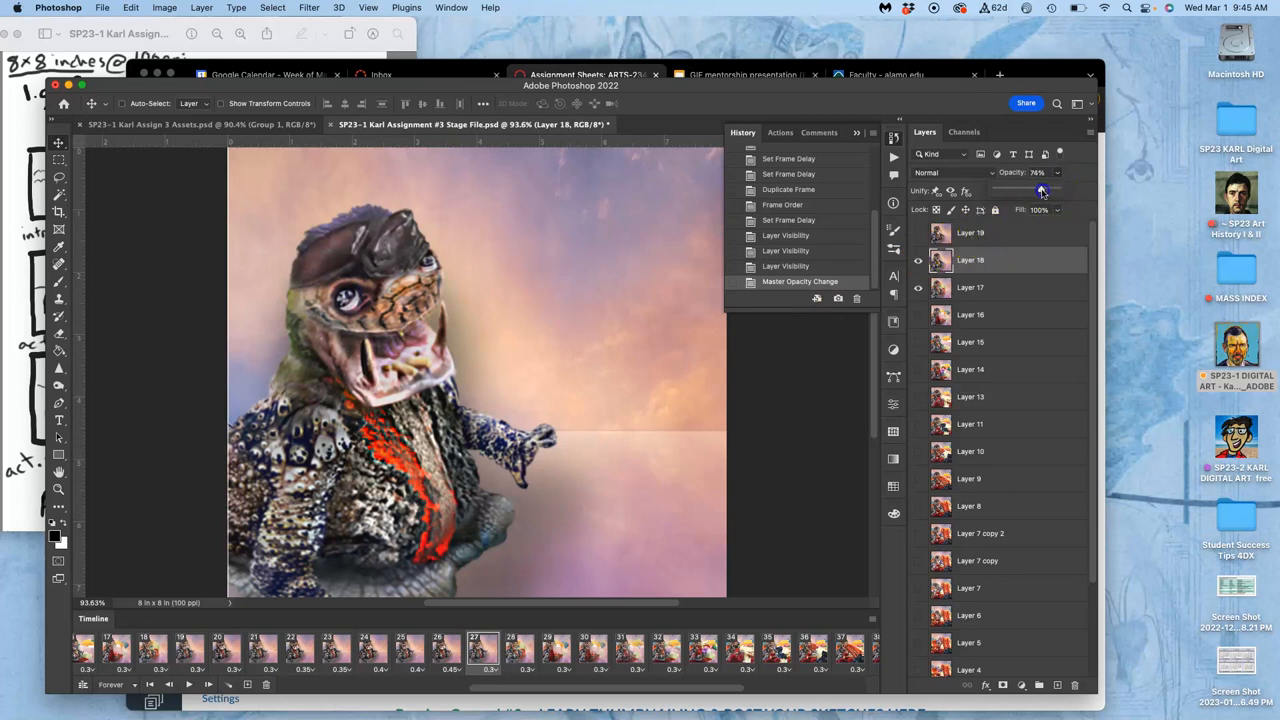
drag(1040, 190, 1046, 190)
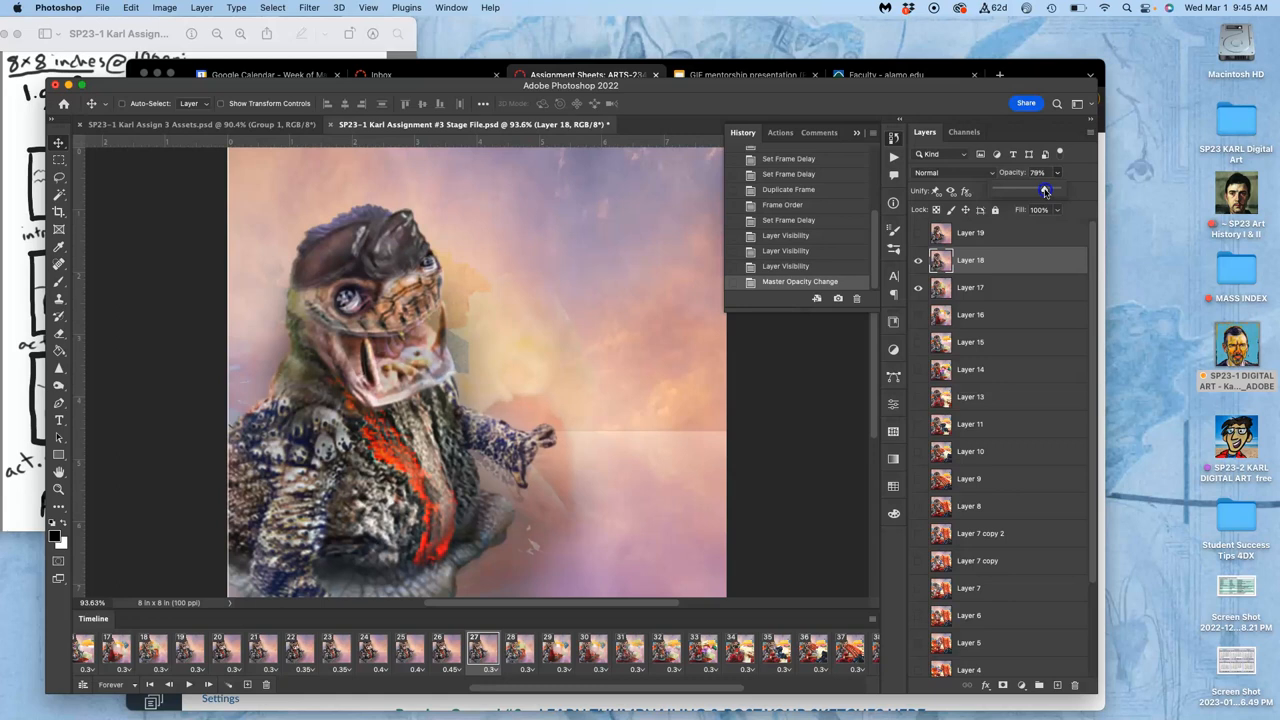
drag(1040, 190, 1050, 190)
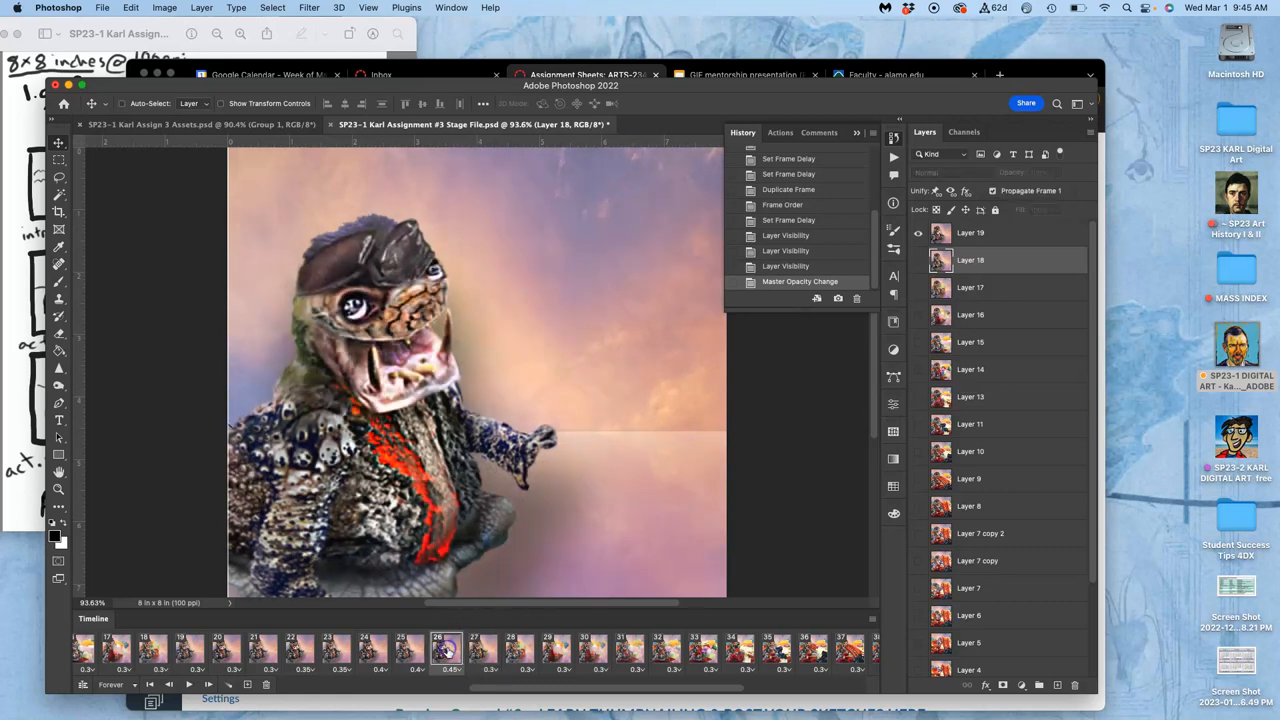
click(518, 650)
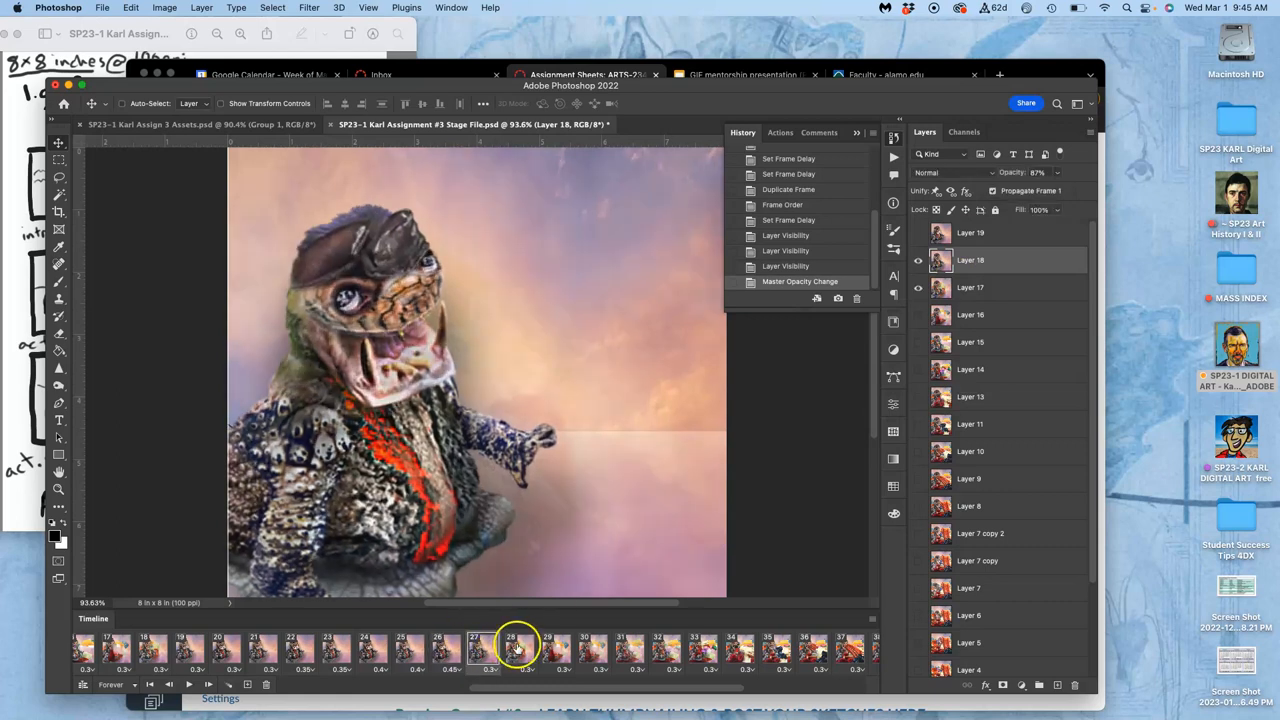
Step: Set frames 28 and 29 to a custom 0.25-second delay
click(510, 648)
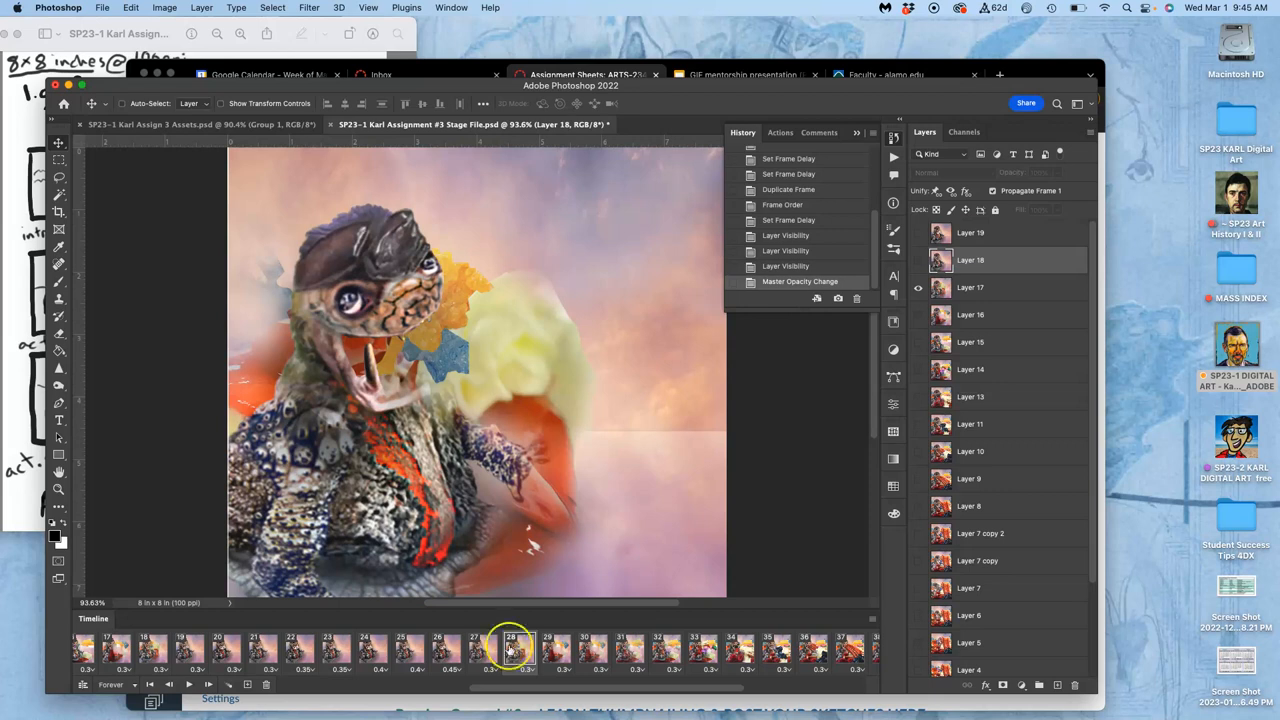
click(437, 650)
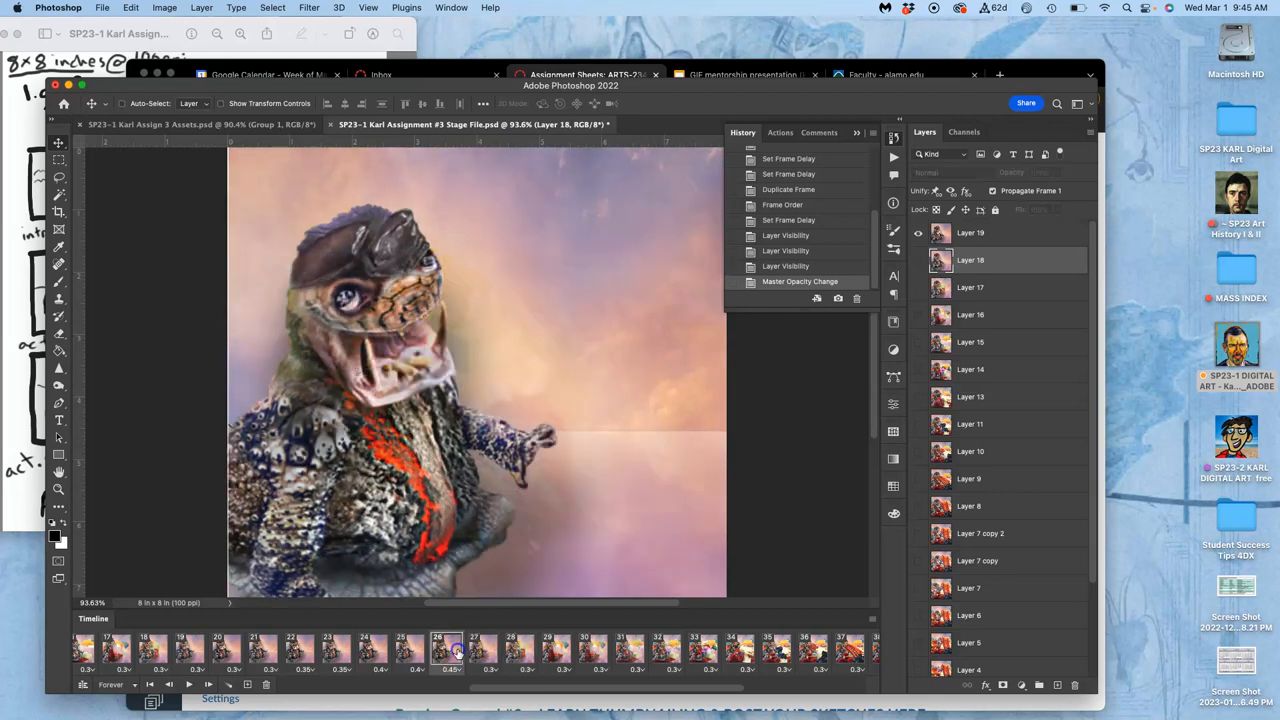
click(483, 650)
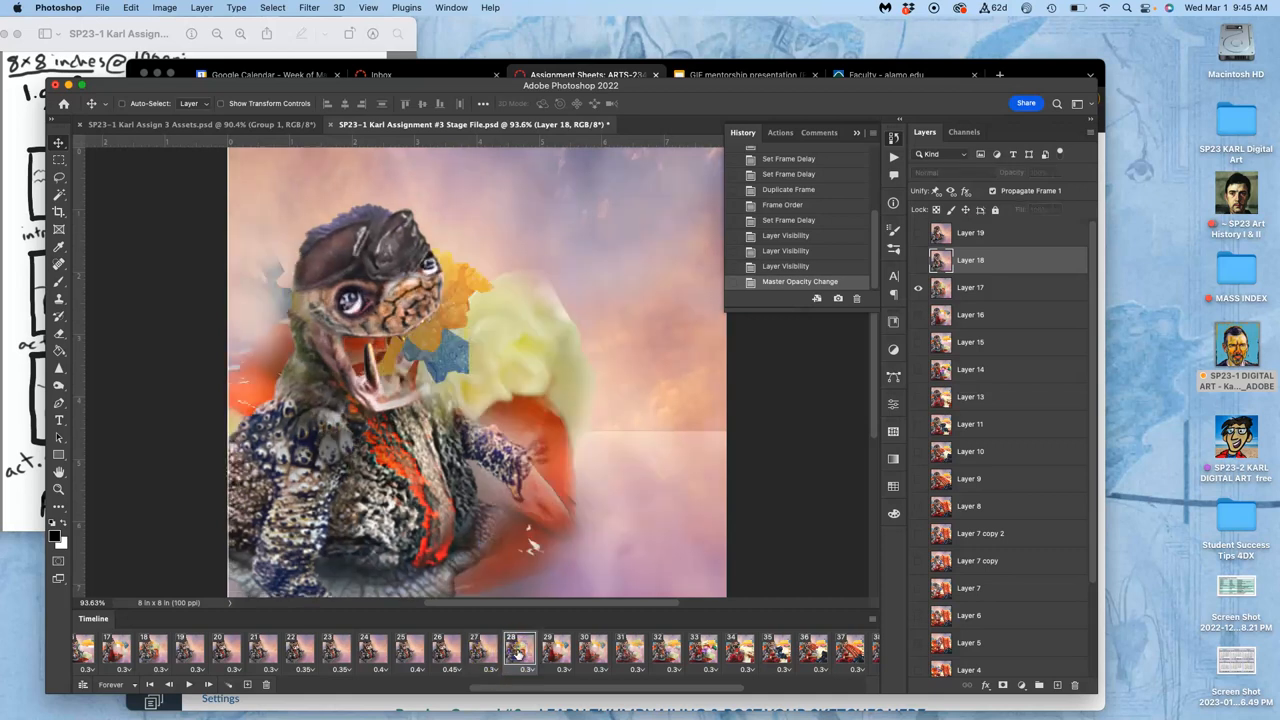
click(531, 670)
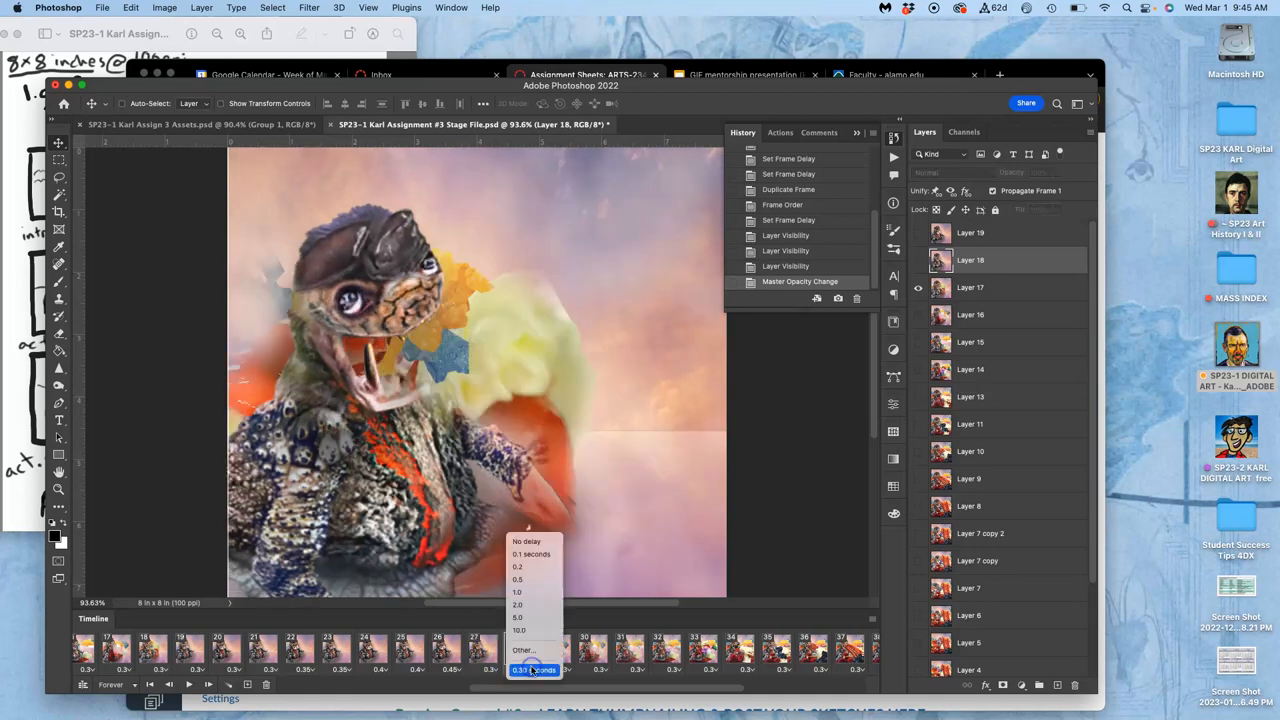
click(523, 650)
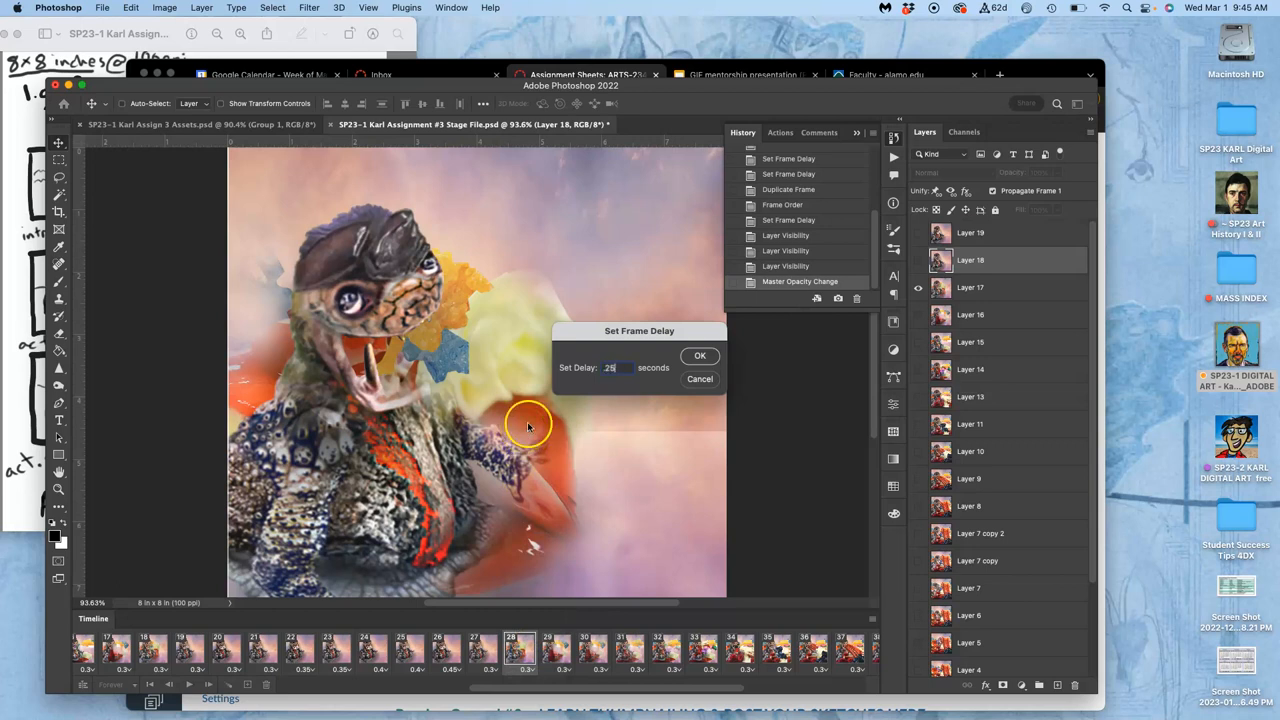
click(700, 355)
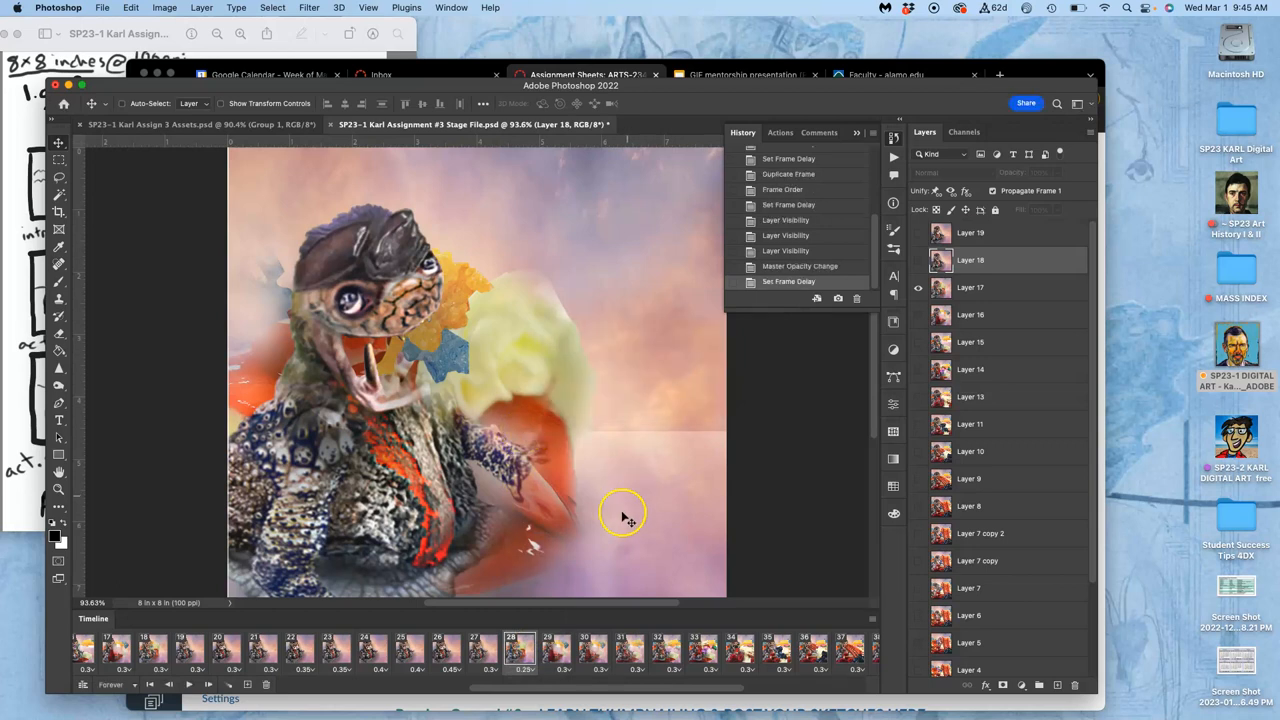
click(519, 669)
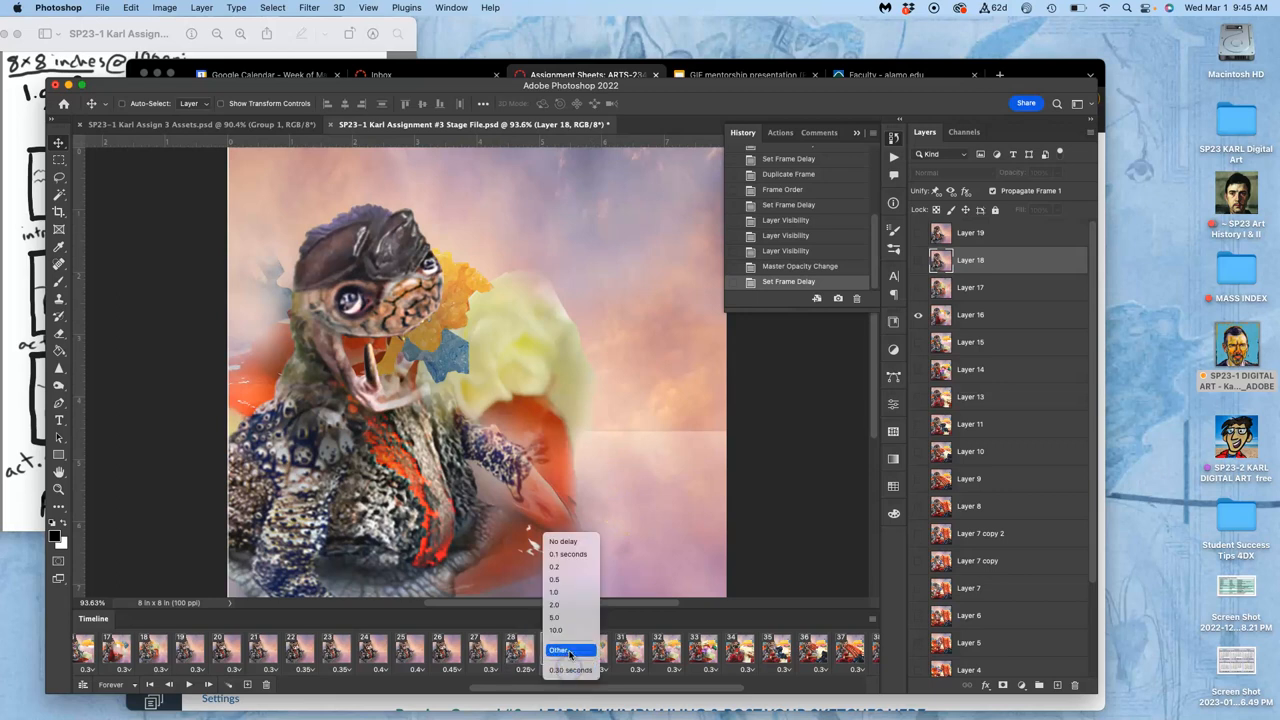
click(563, 651)
text(2)
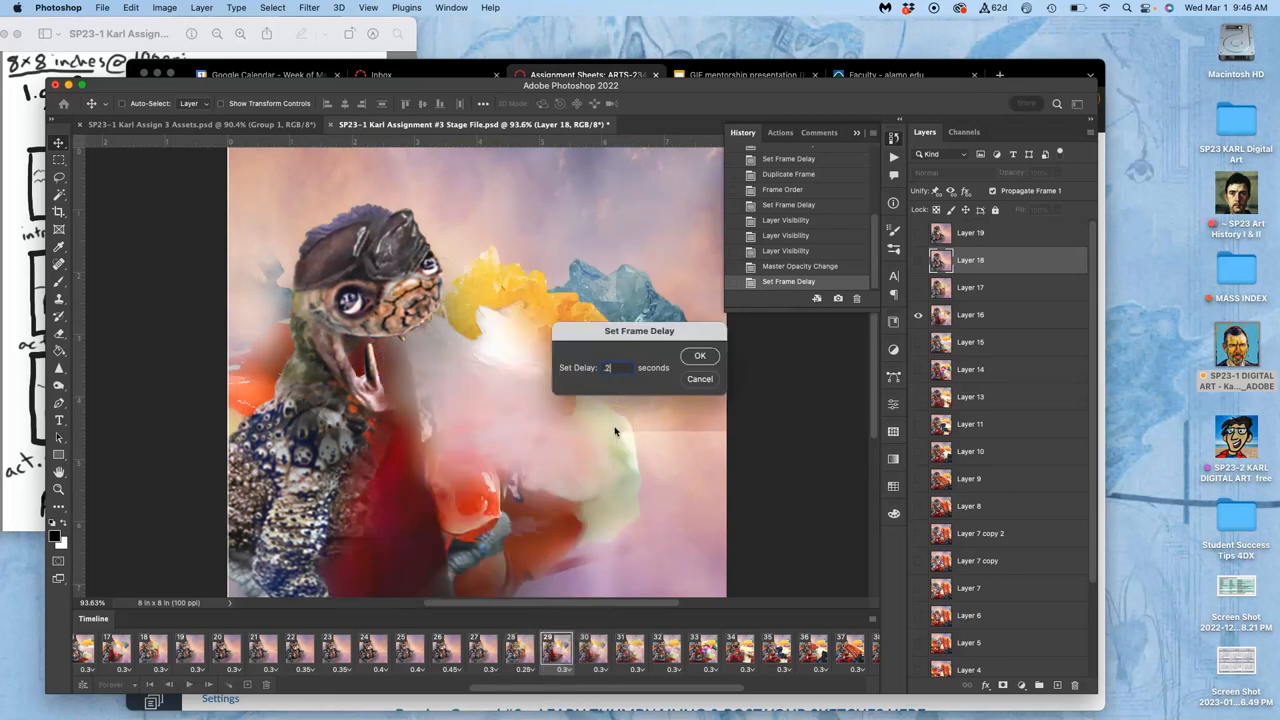
click(700, 356)
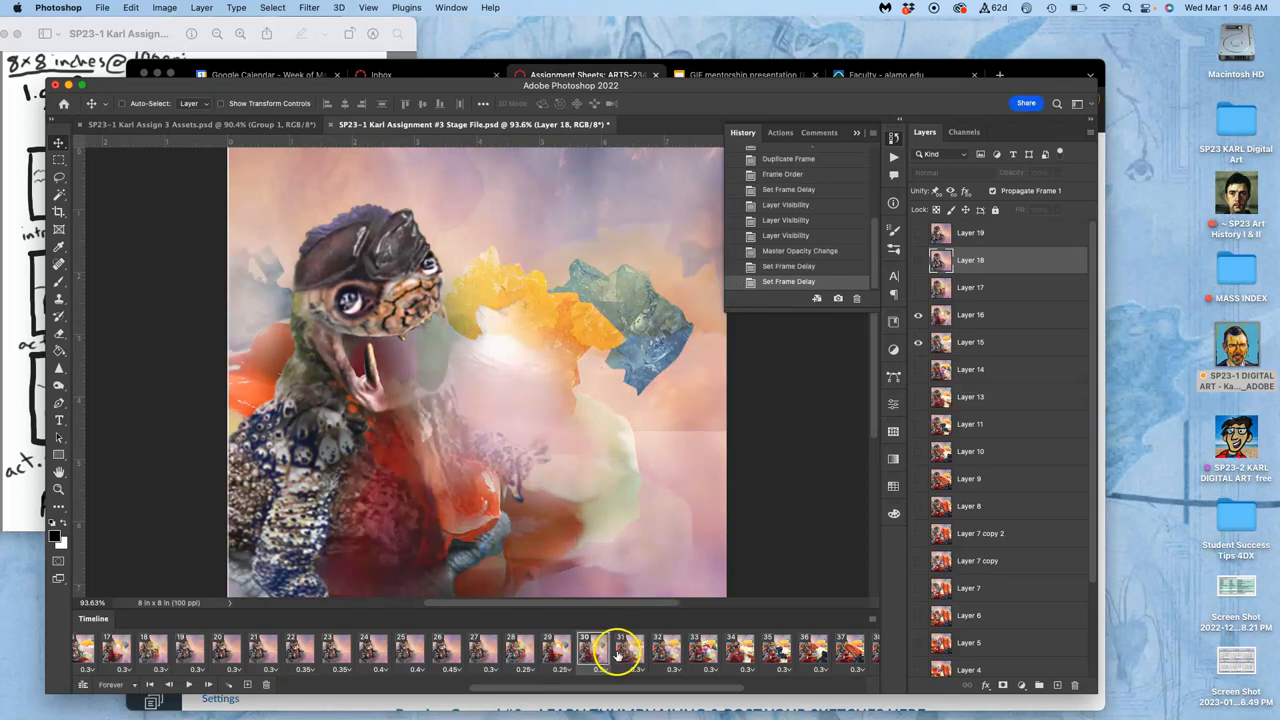
Step: Set frames 30 and 31 to a custom 0.15-second delay
click(610, 669)
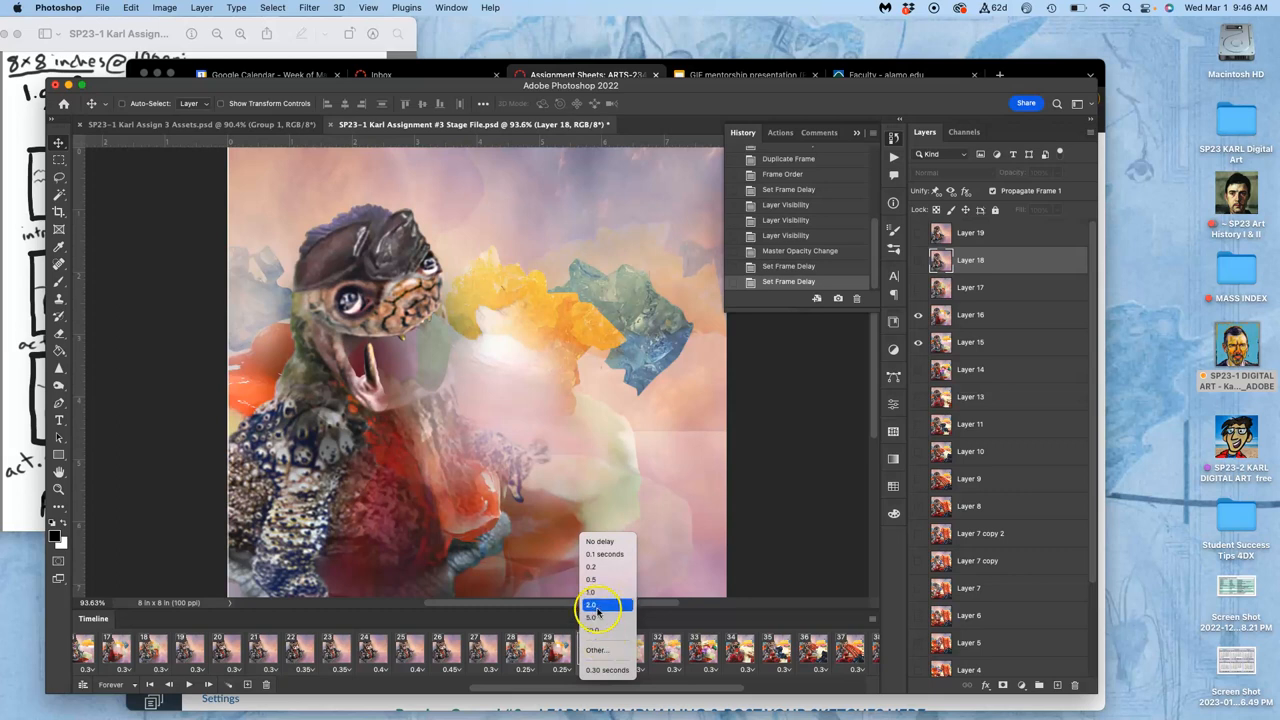
click(596, 650)
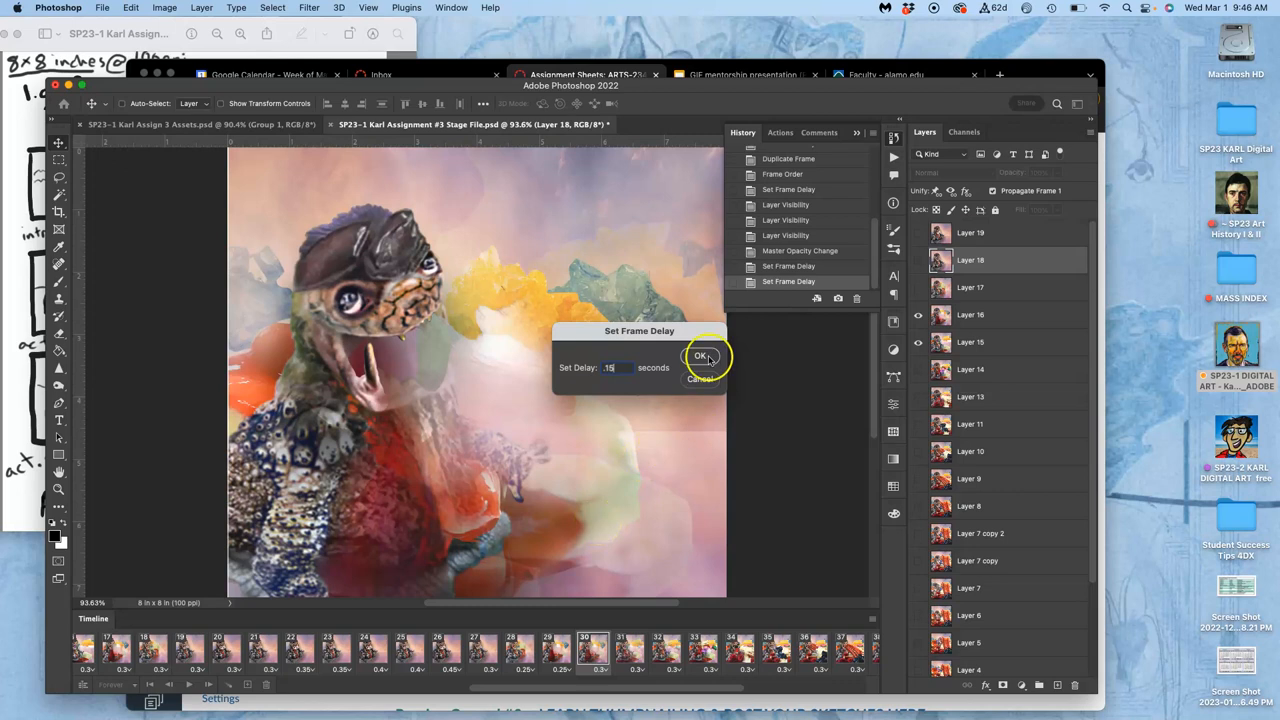
click(701, 356)
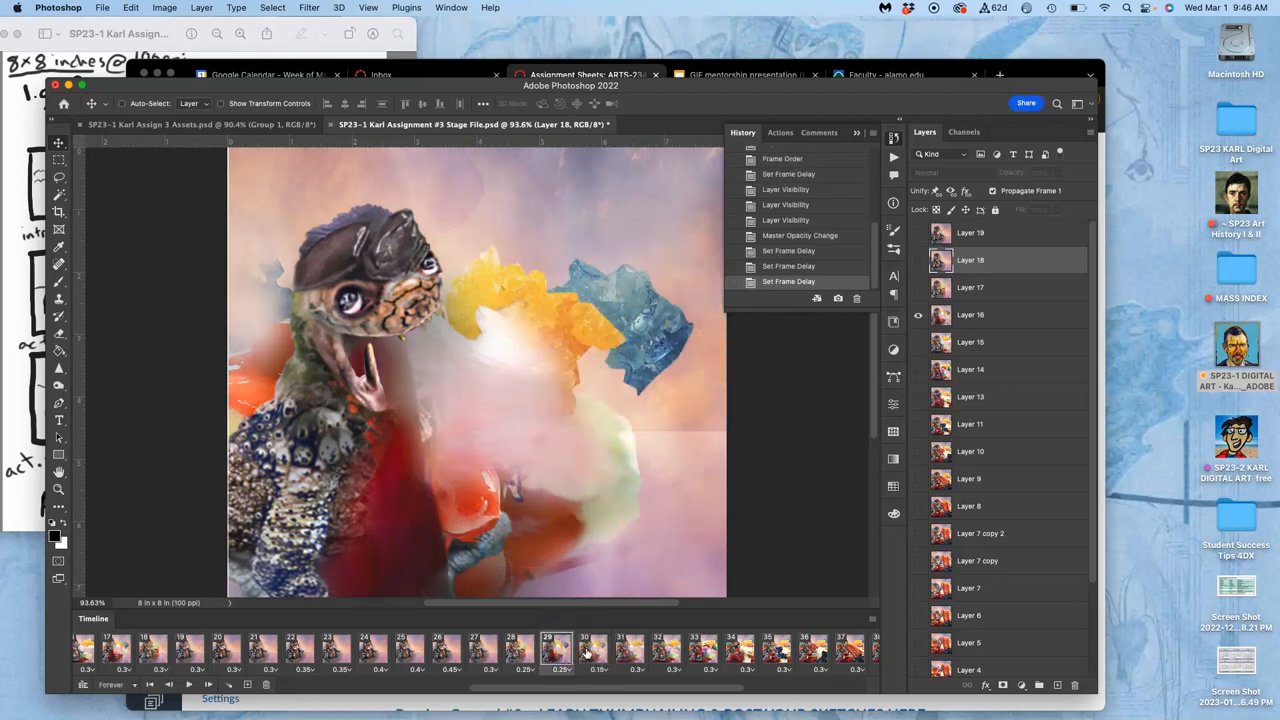
click(637, 650)
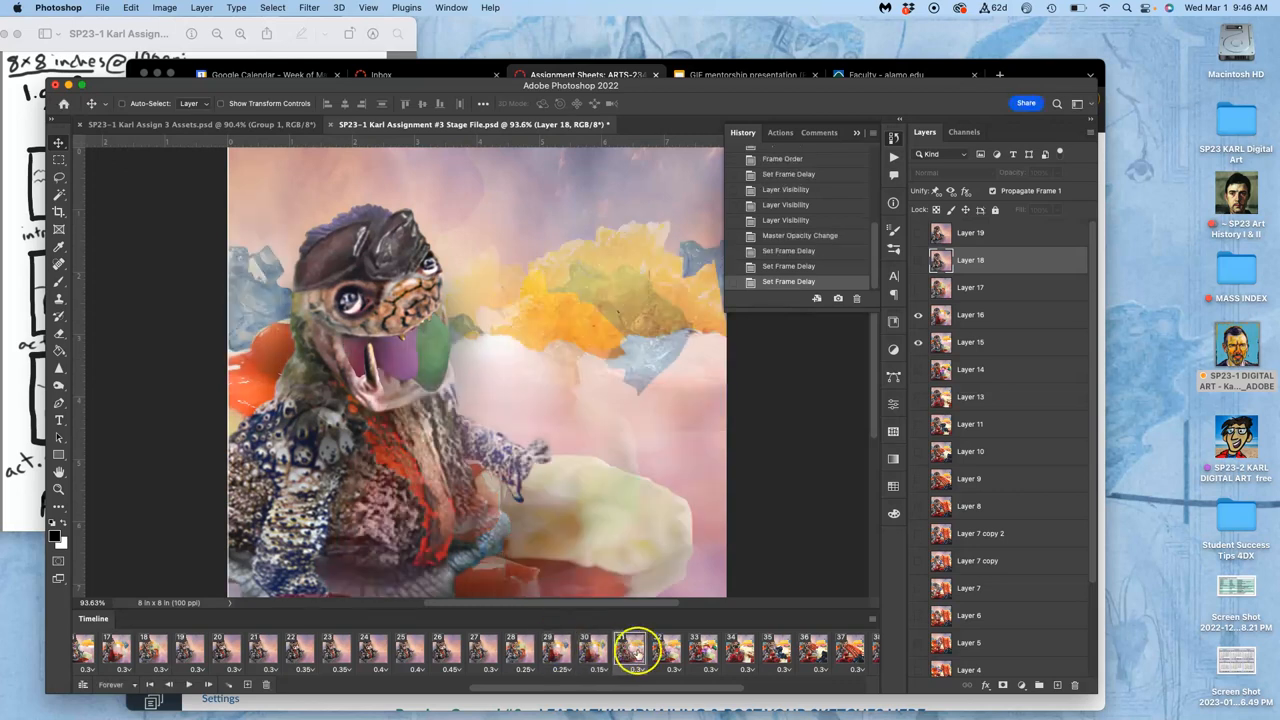
click(667, 650)
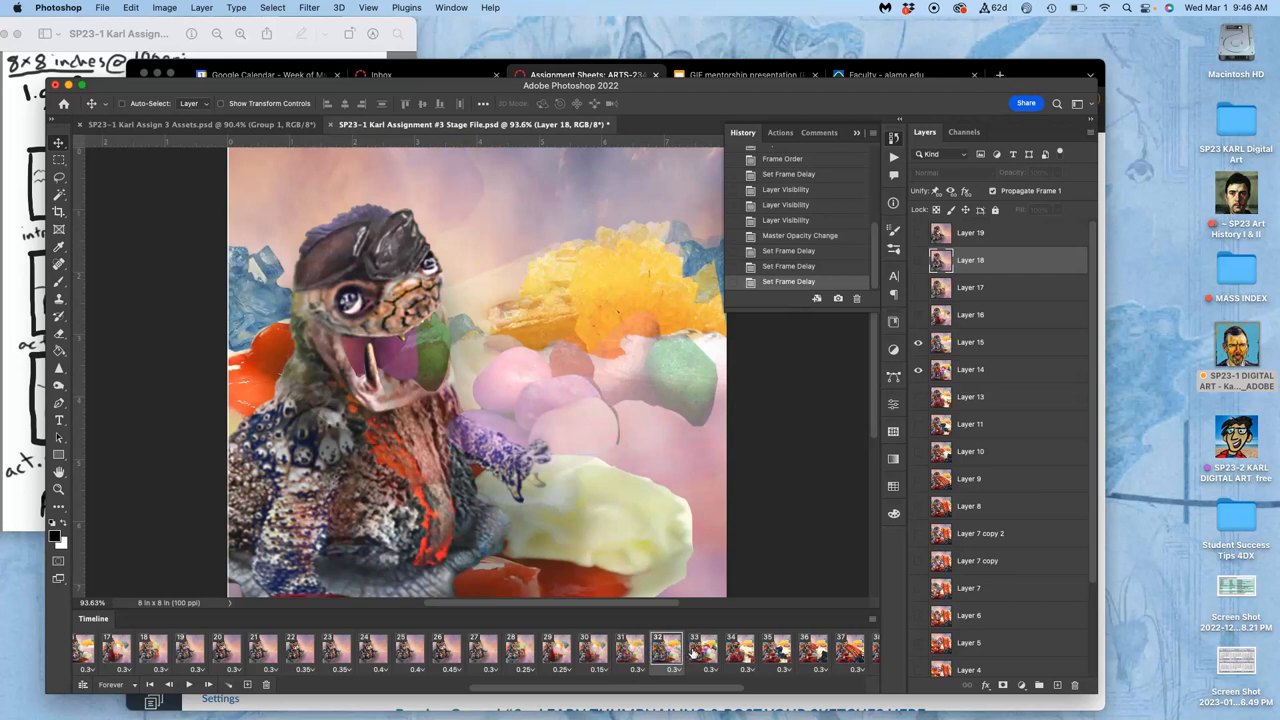
click(703, 650)
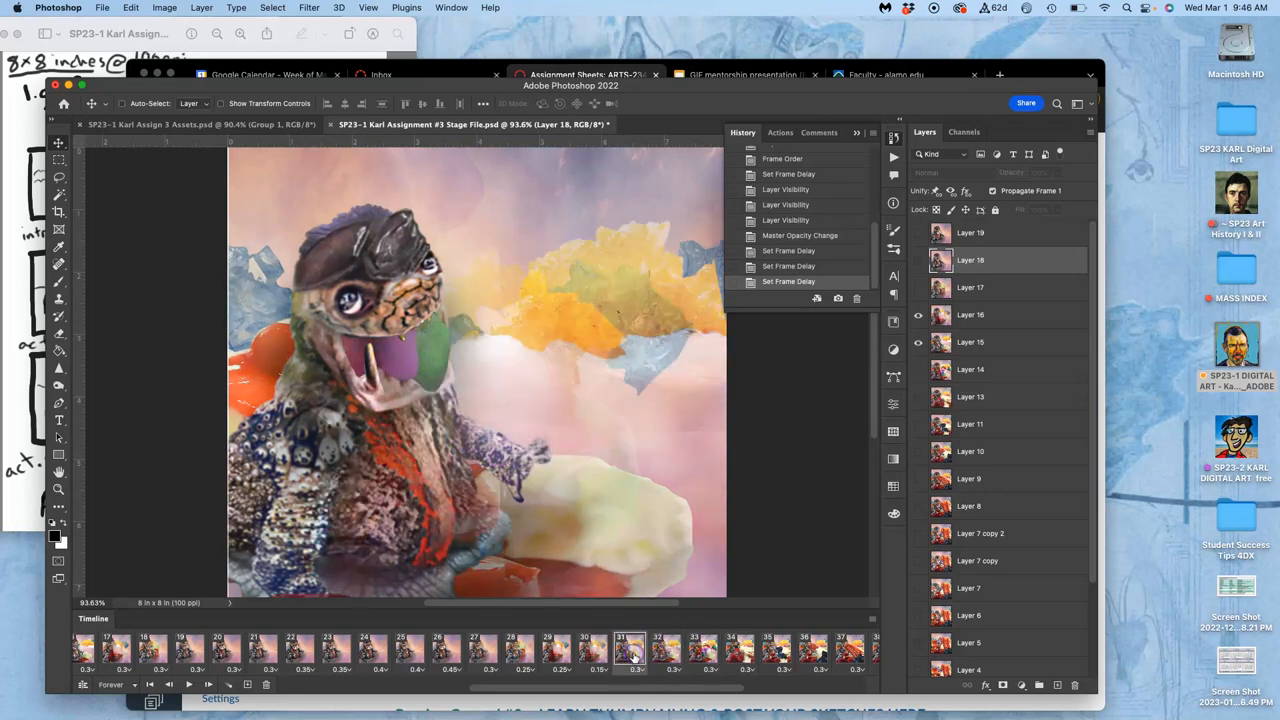
click(592, 651)
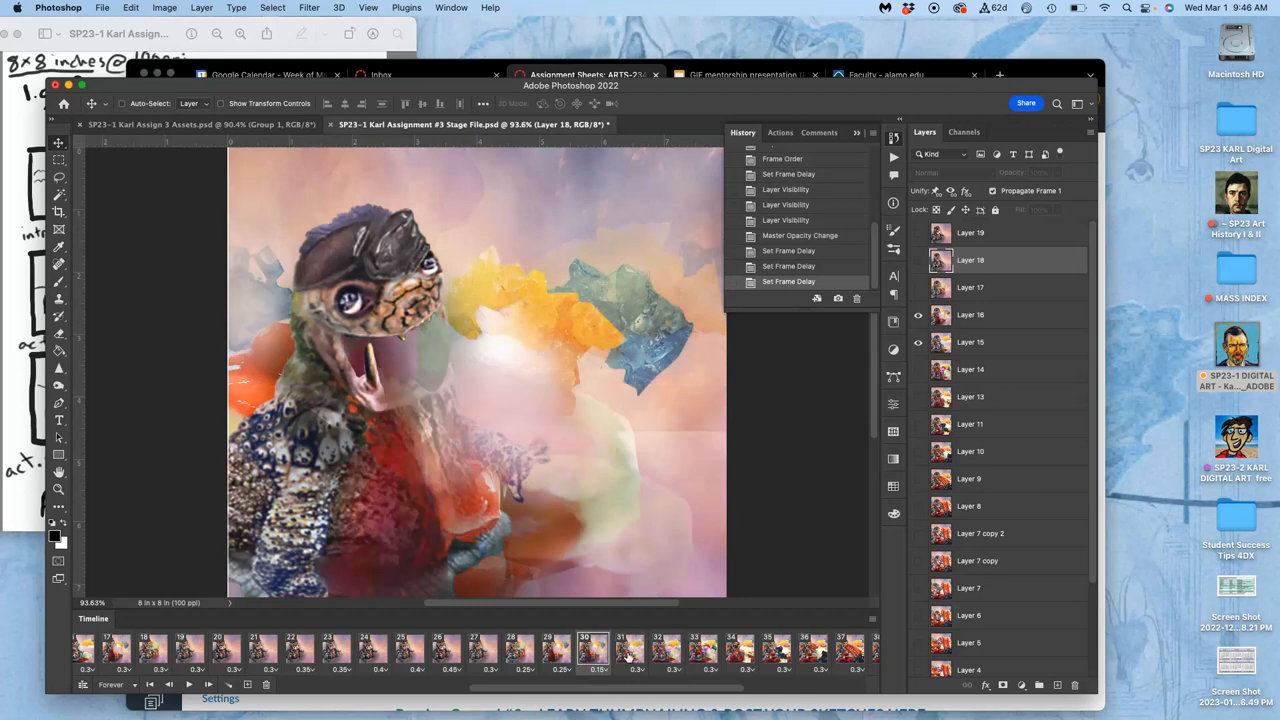
click(629, 650)
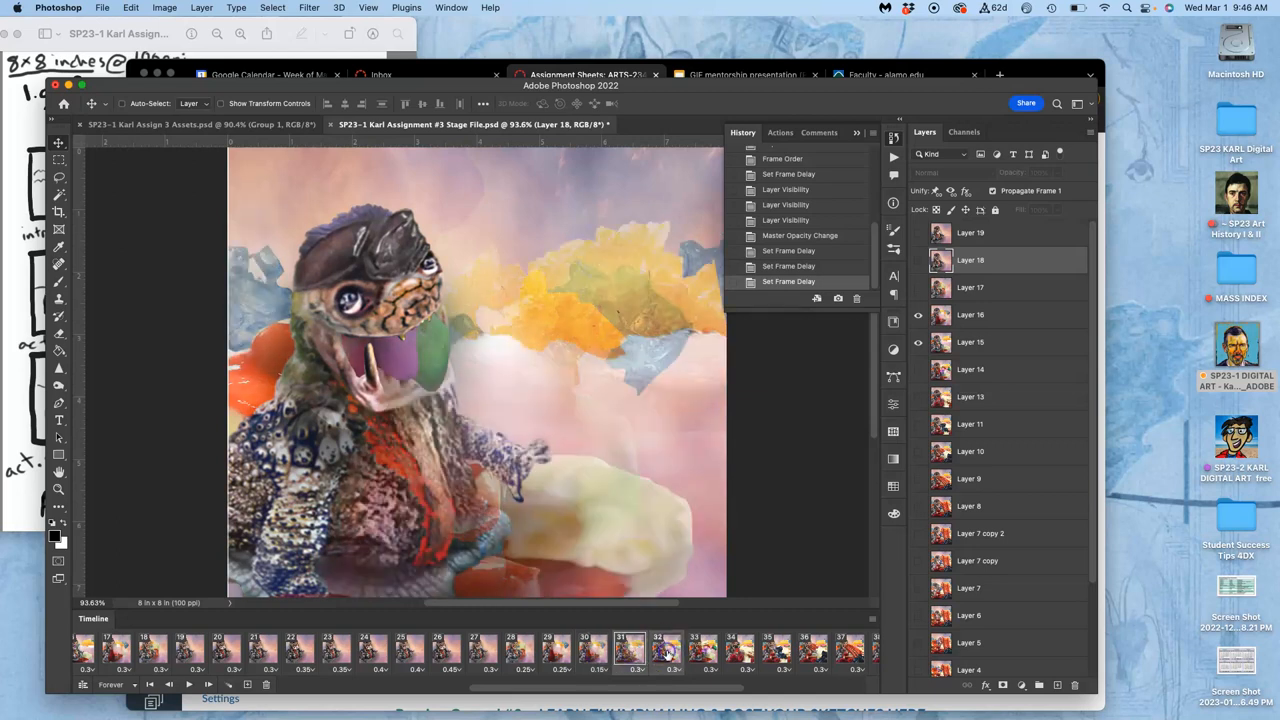
click(633, 669)
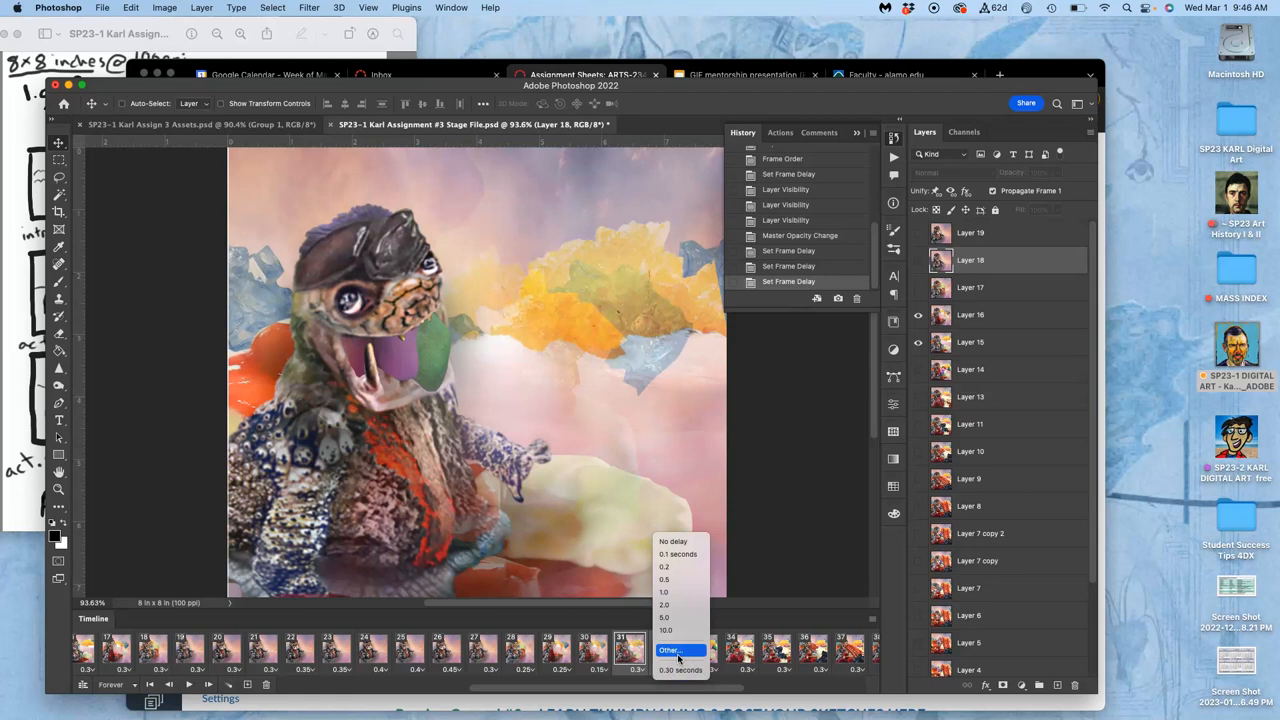
click(670, 650)
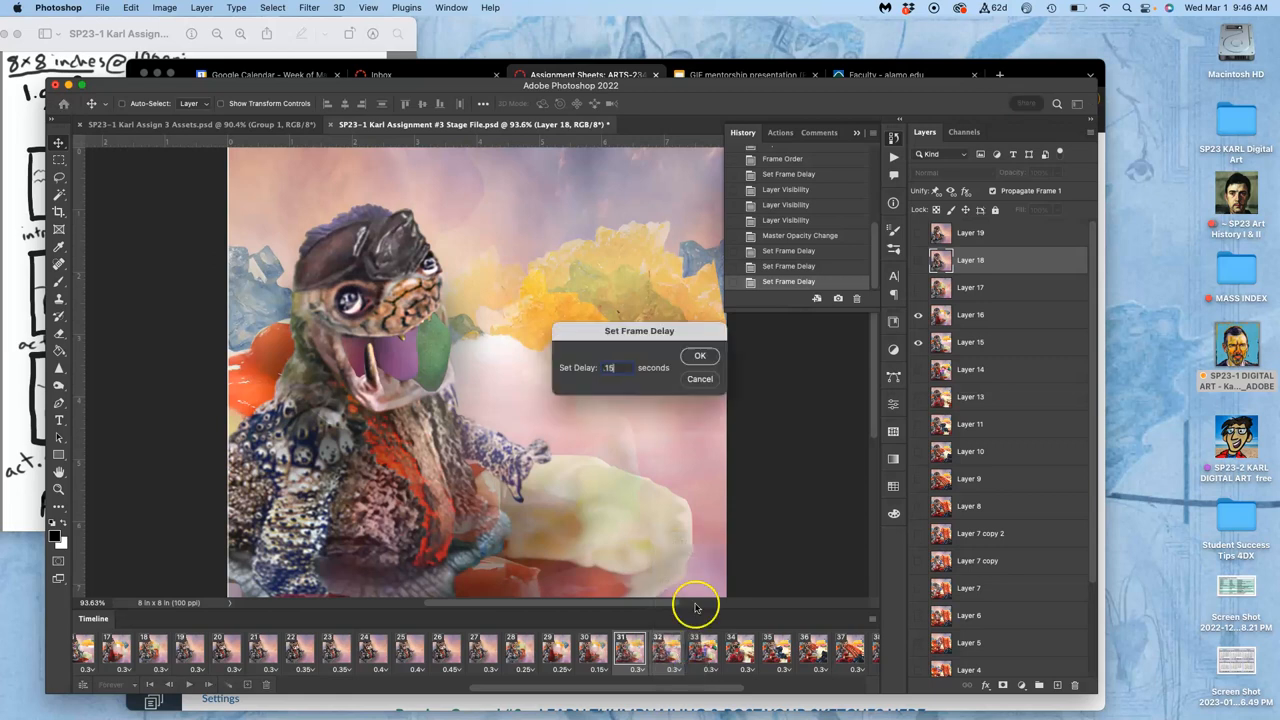
click(700, 356)
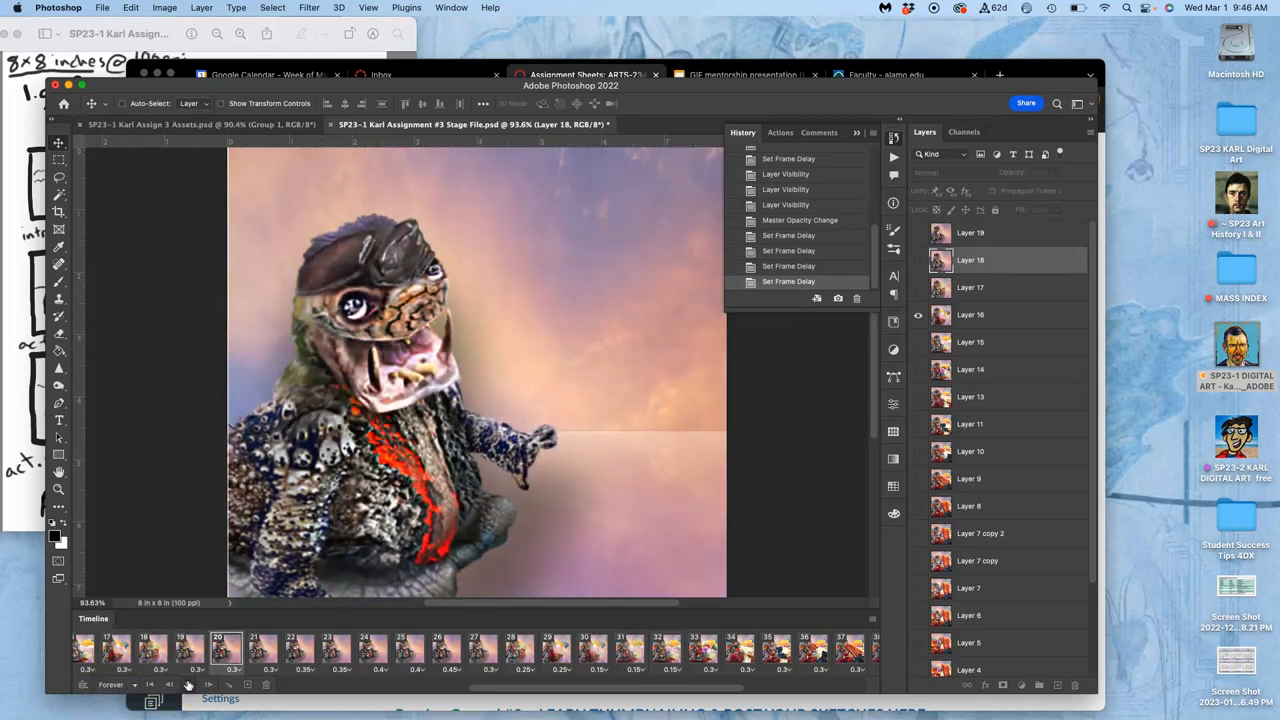
click(188, 684)
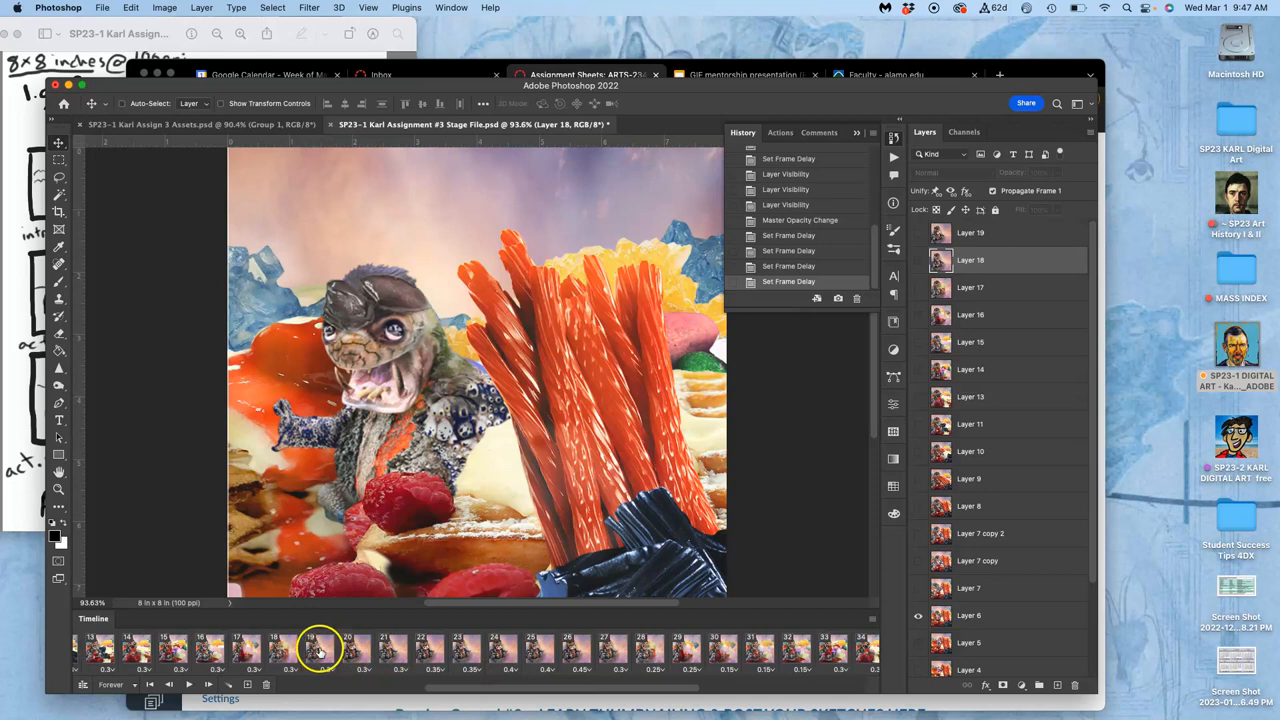
click(355, 650)
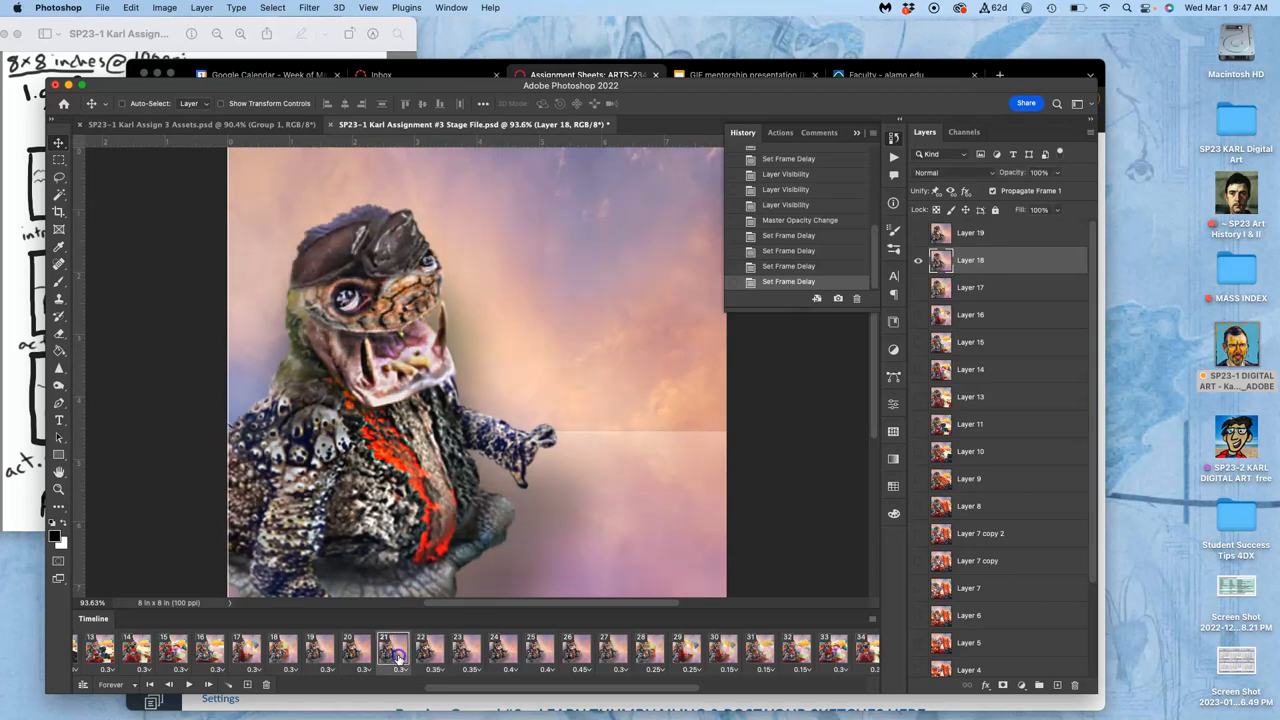
click(494, 650)
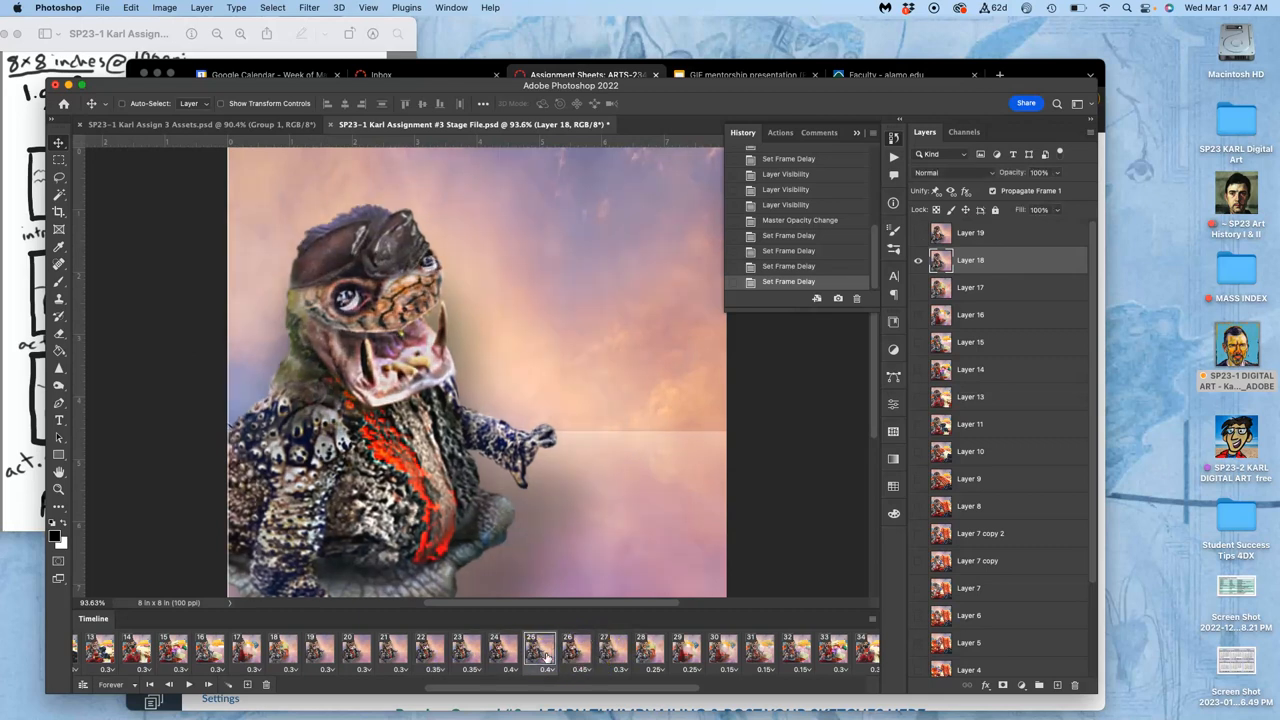
click(567, 650)
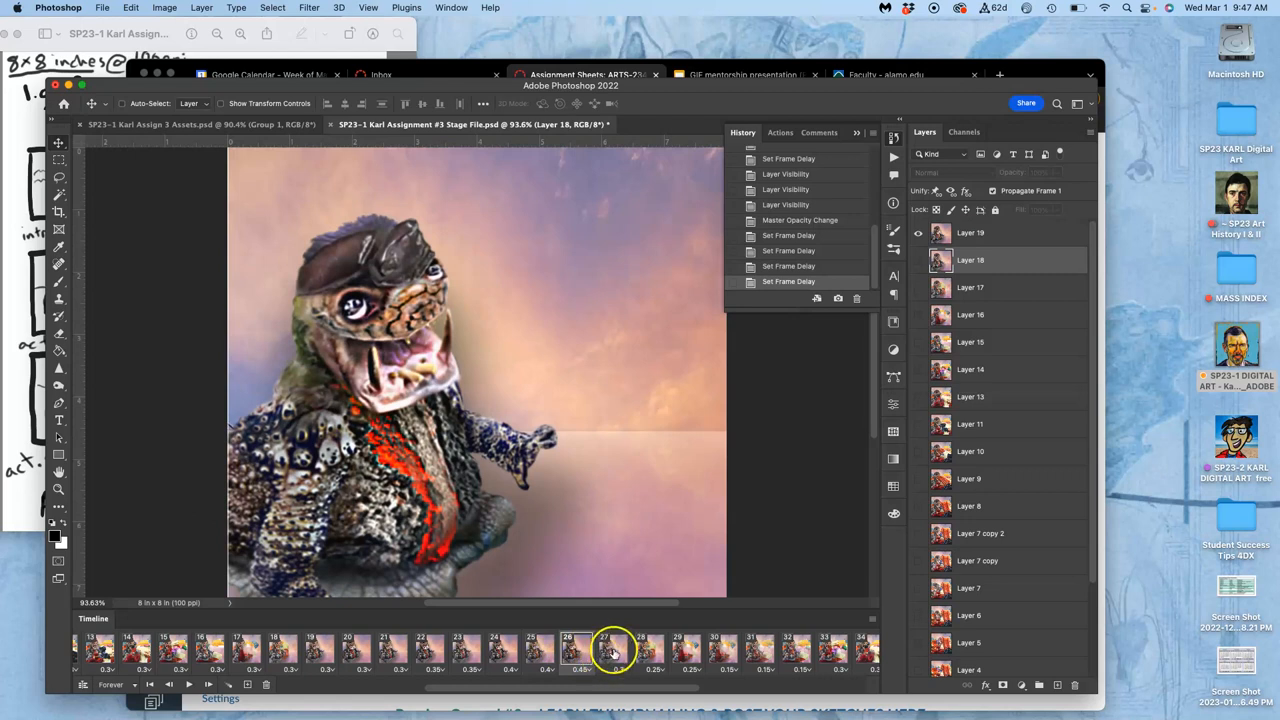
Step: Give frame 26 a custom half-second delay
click(589, 669)
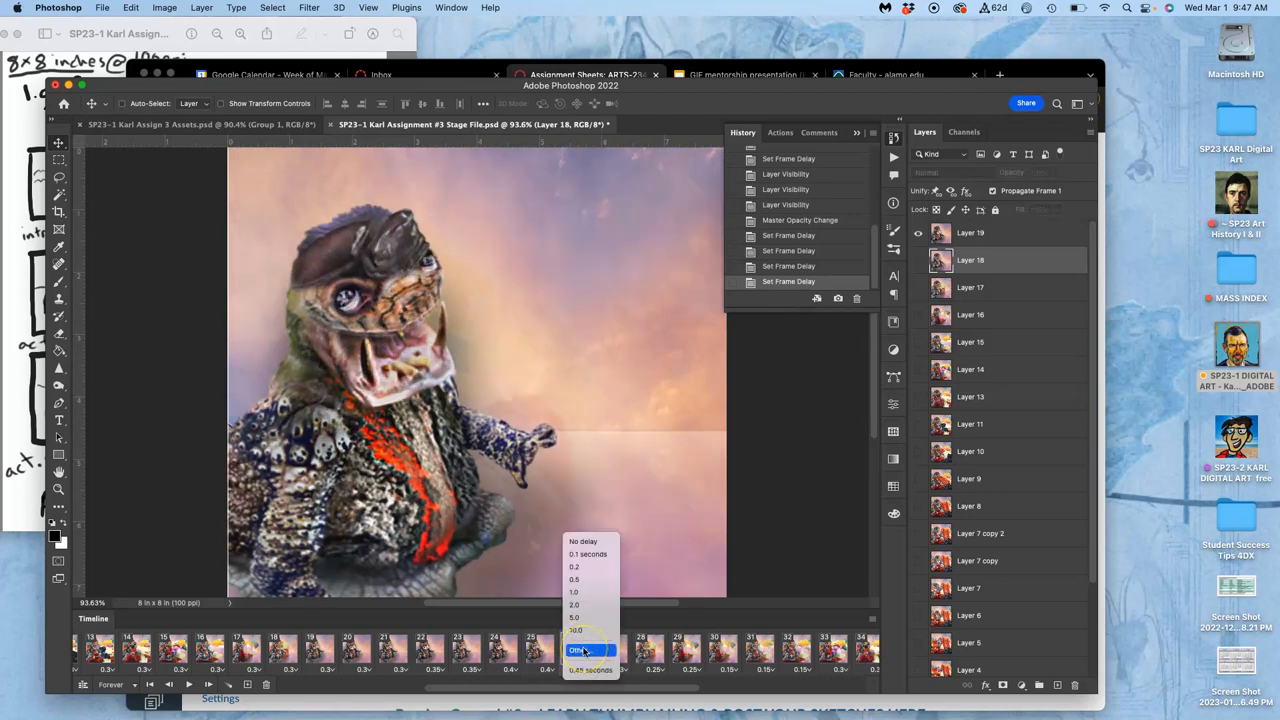
click(587, 650)
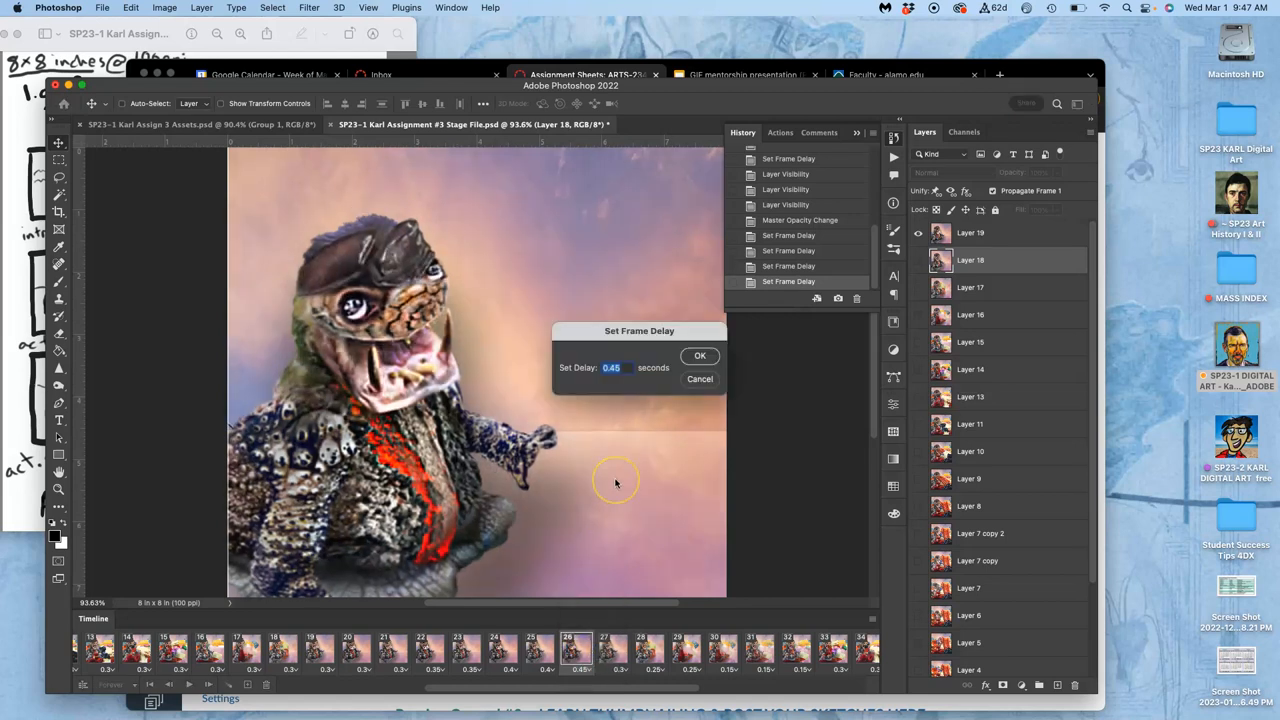
text(.3)
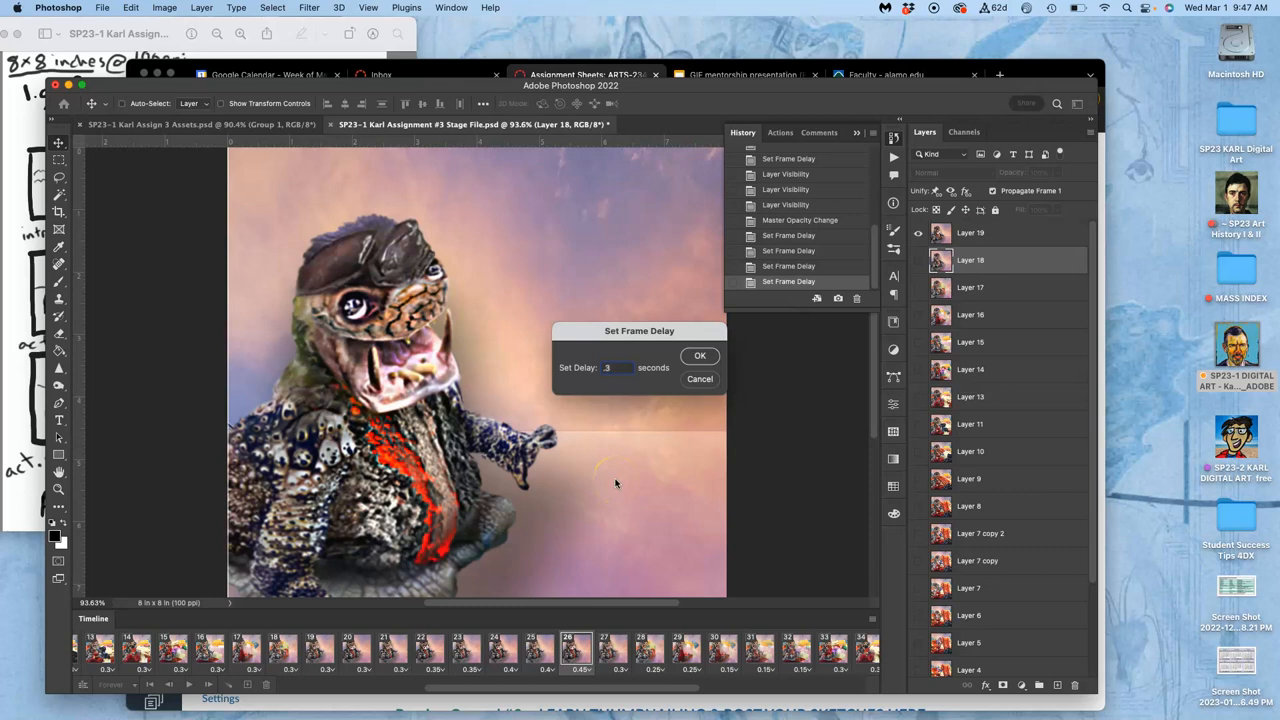
text(4)
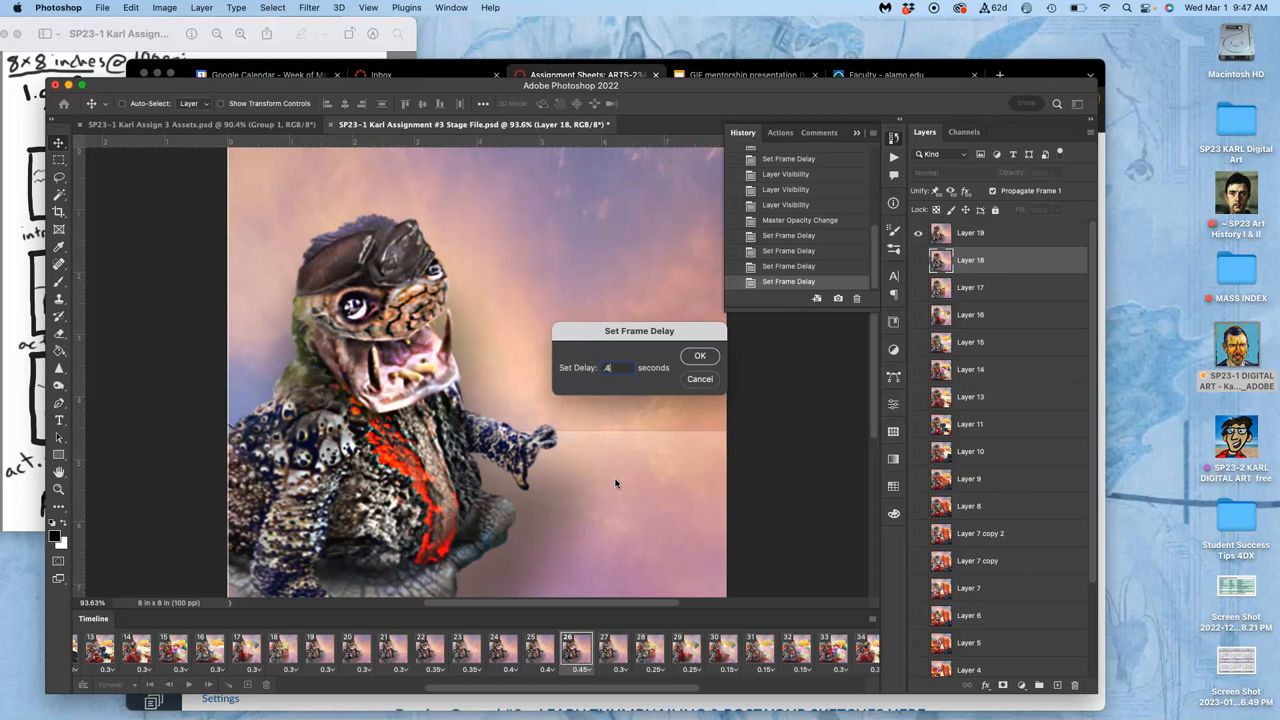
click(700, 356)
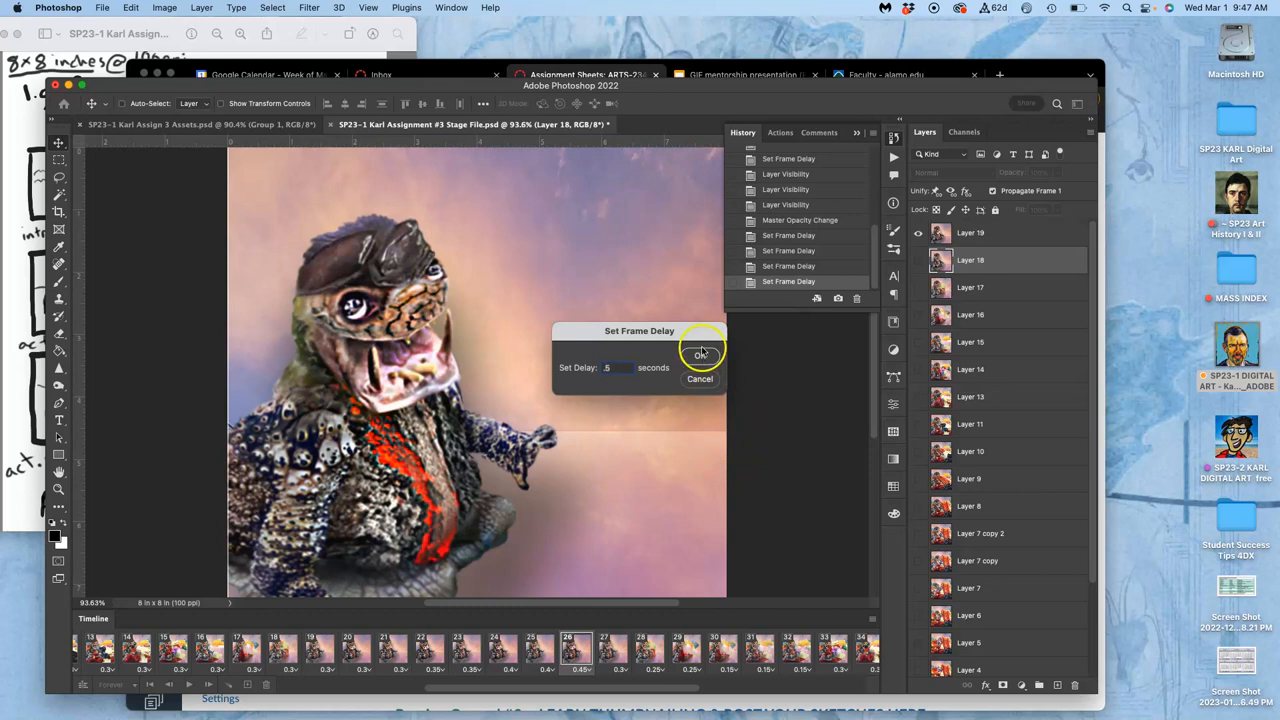
click(700, 355)
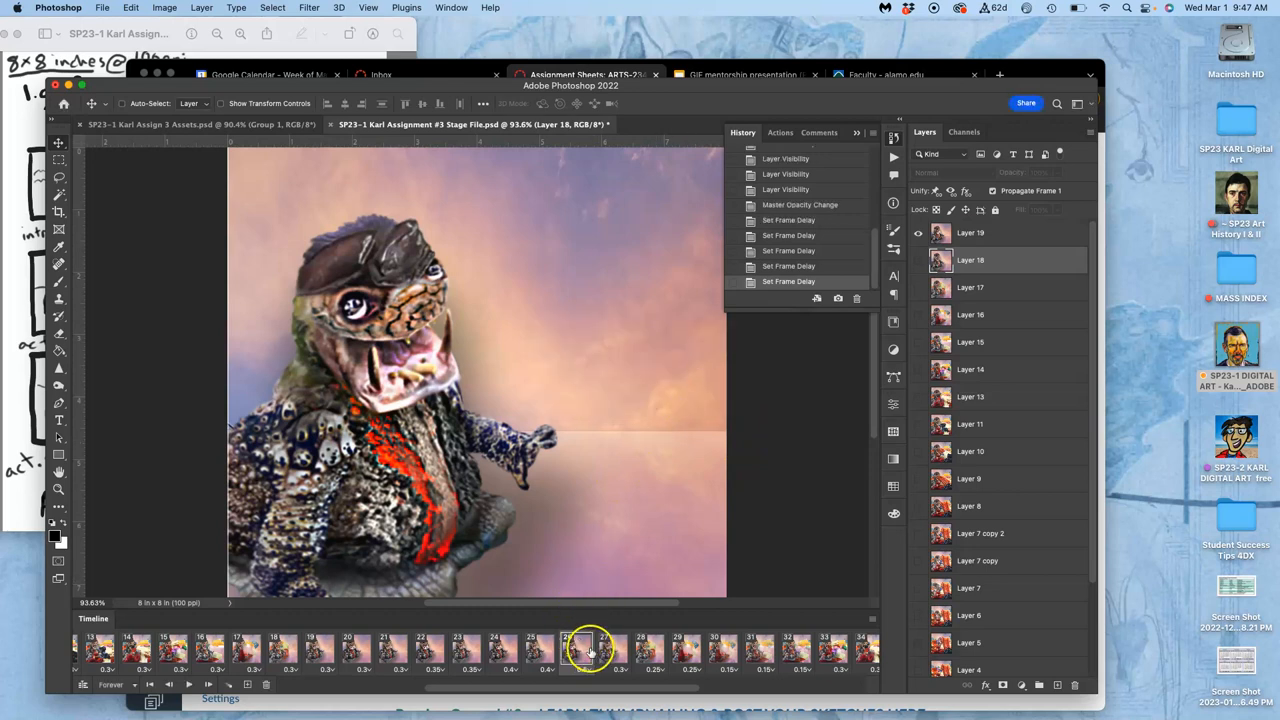
Step: Give frame 27 a custom 0.45-second delay
click(588, 669)
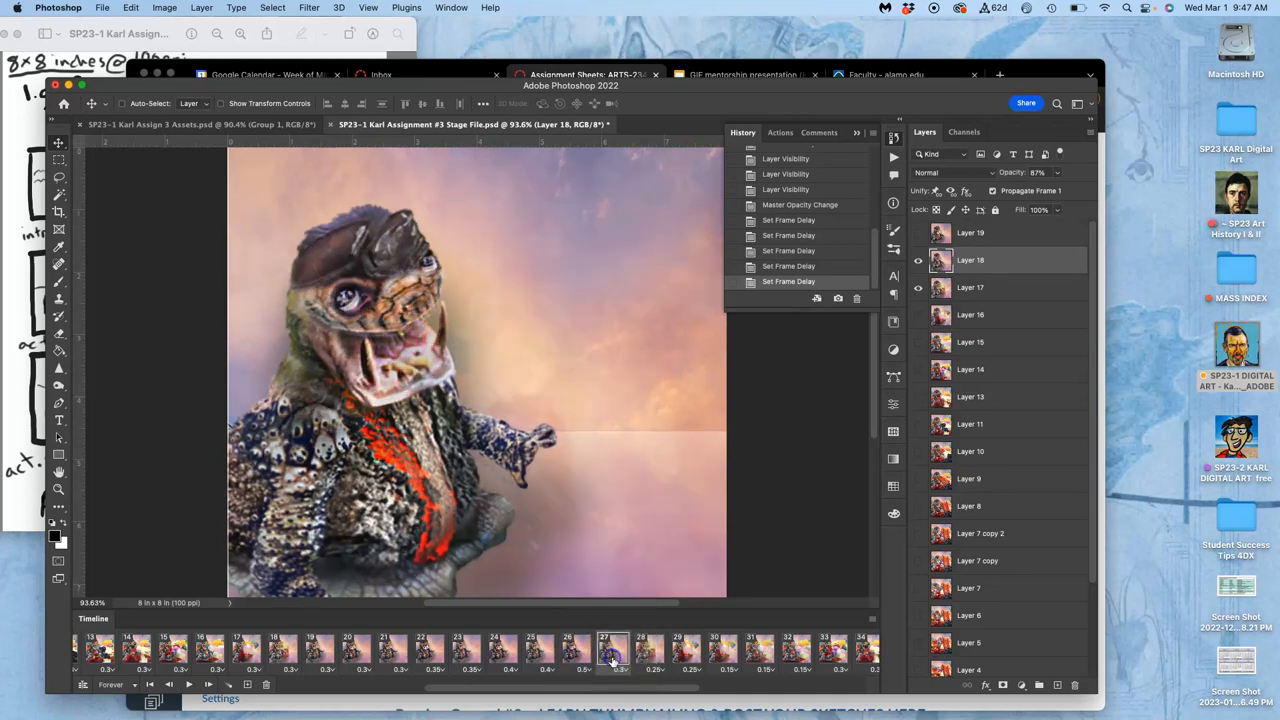
click(615, 669)
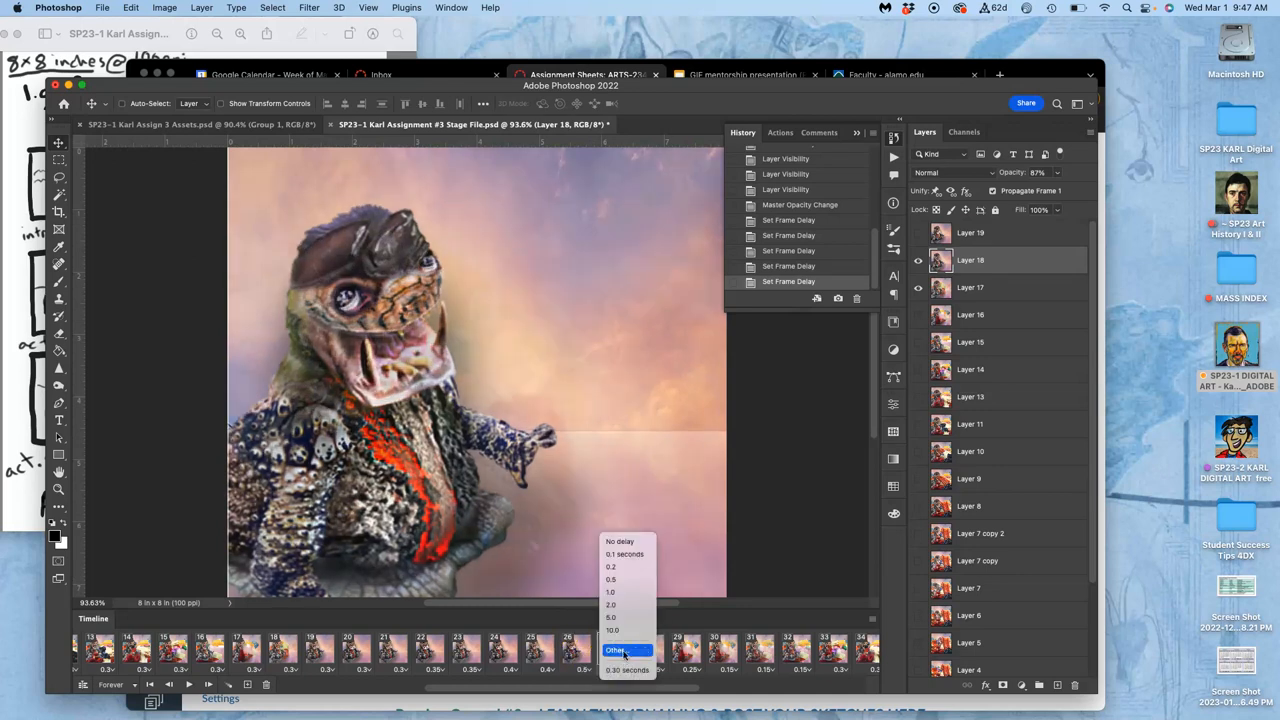
click(616, 650)
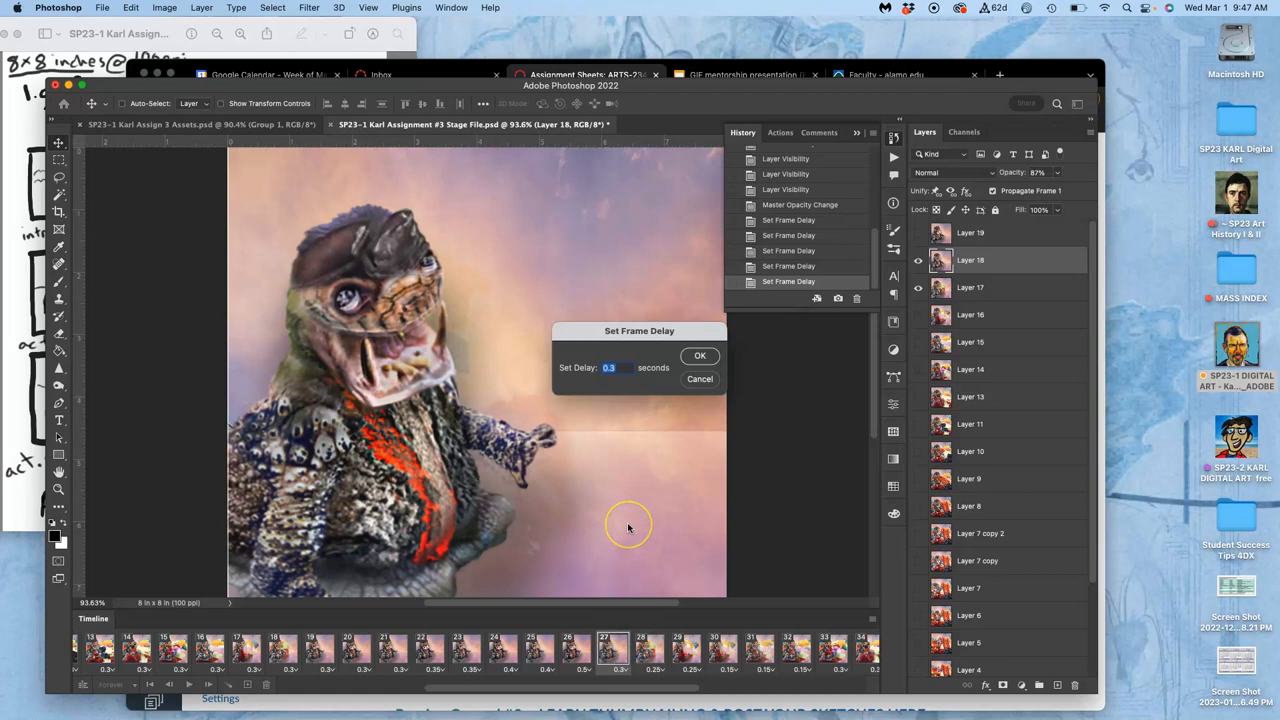
click(700, 356)
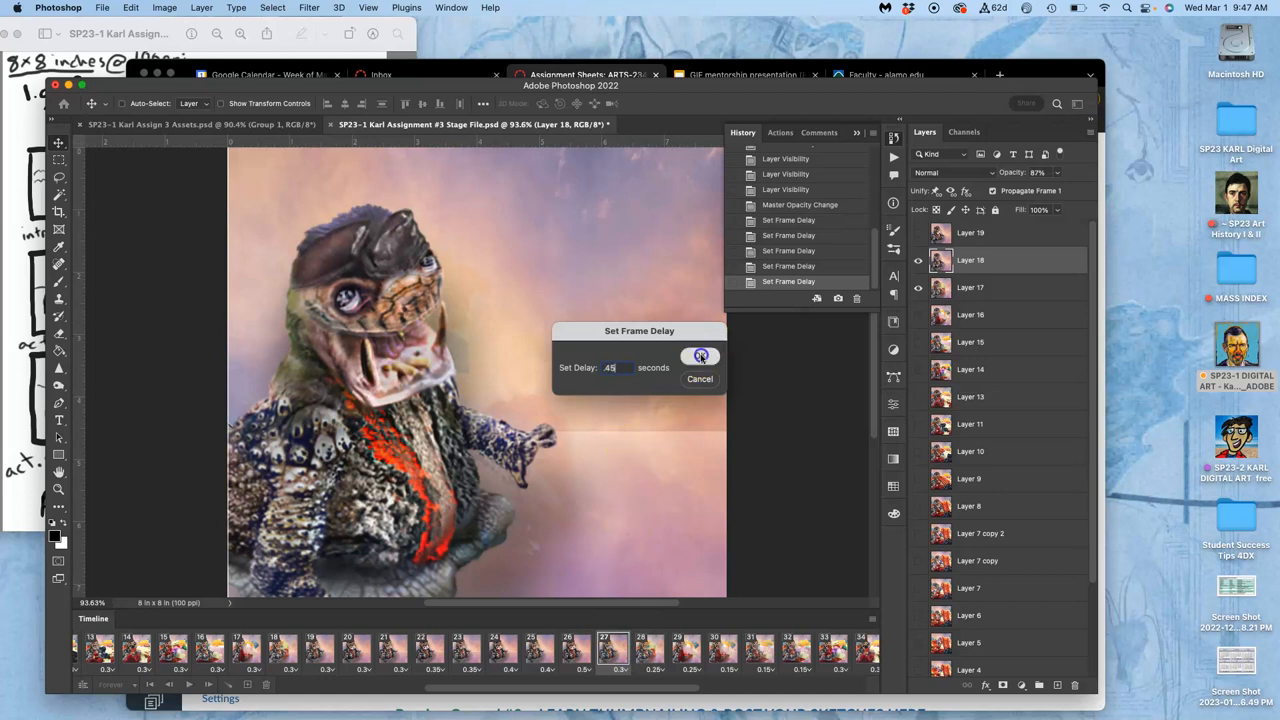
click(700, 356)
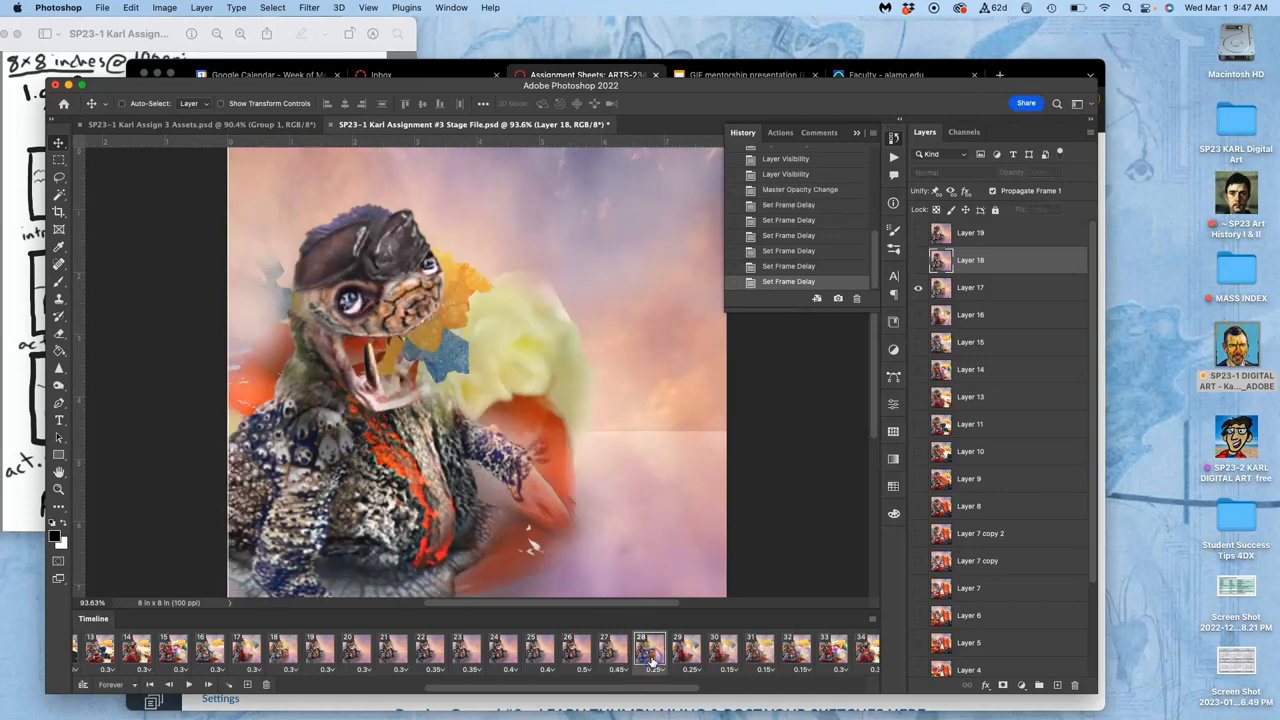
Step: Step back and forth between frames 26 and 27 to check their timing
click(282, 655)
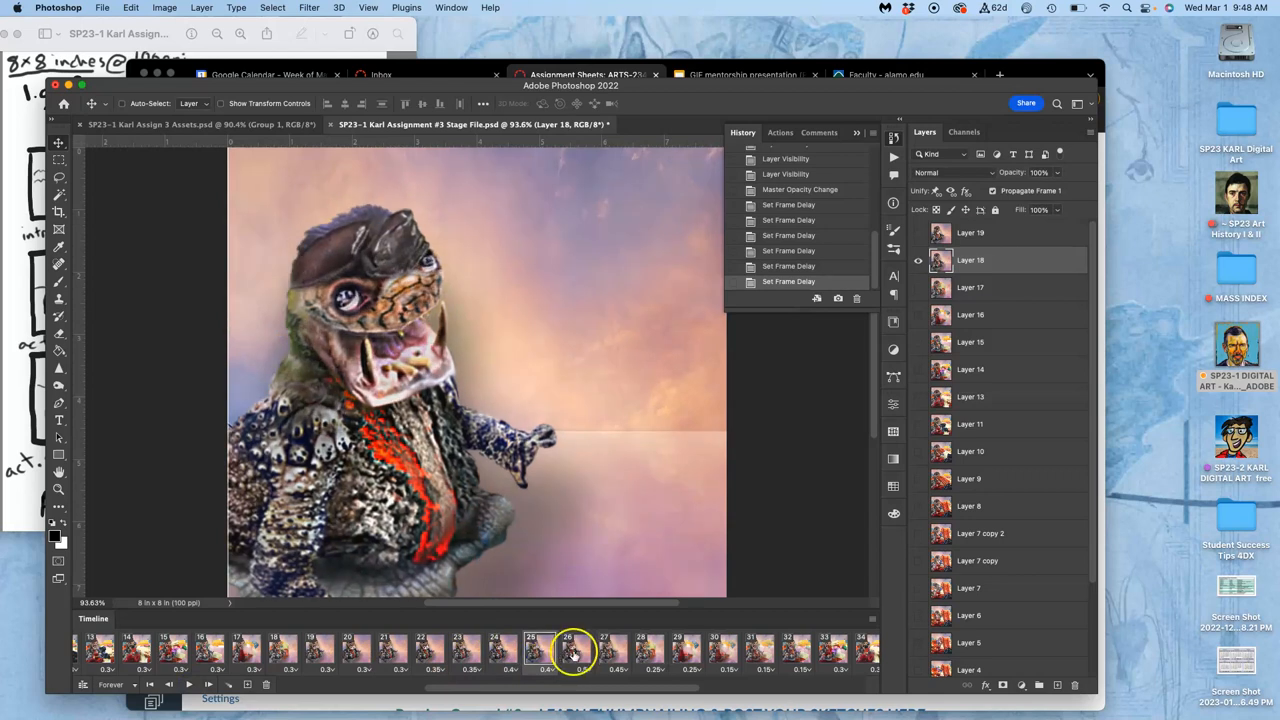
click(613, 650)
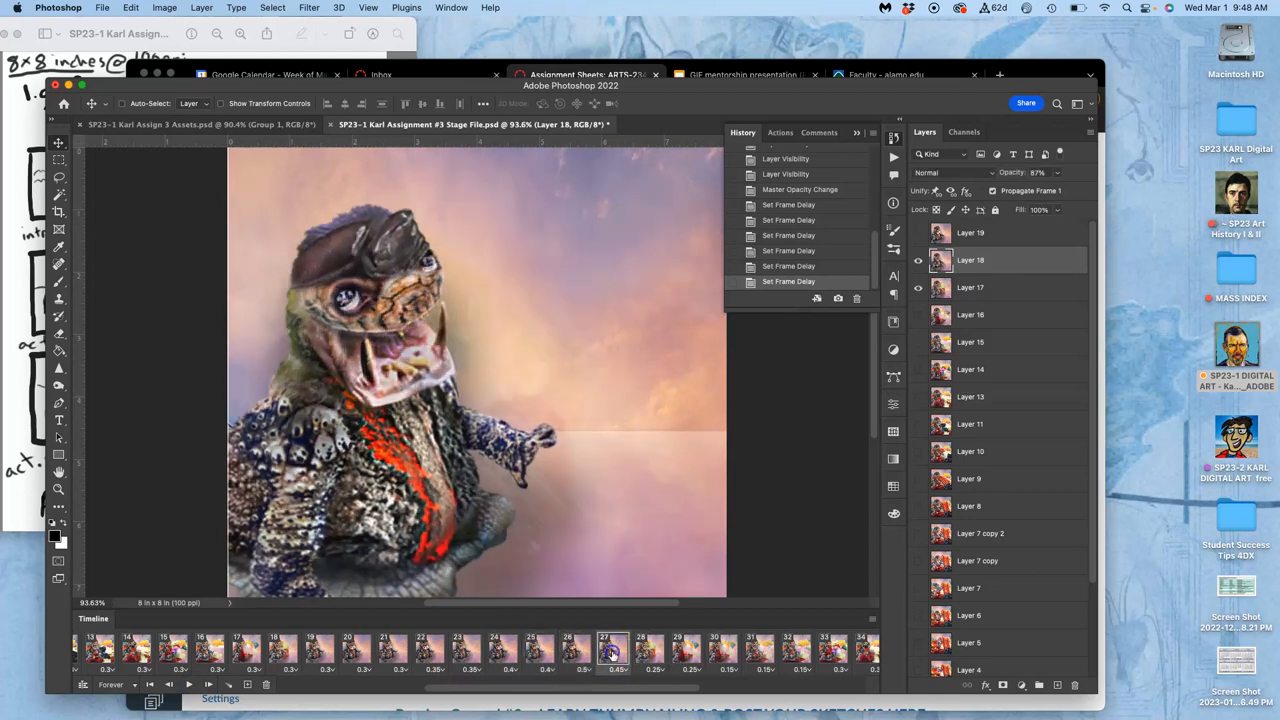
click(530, 650)
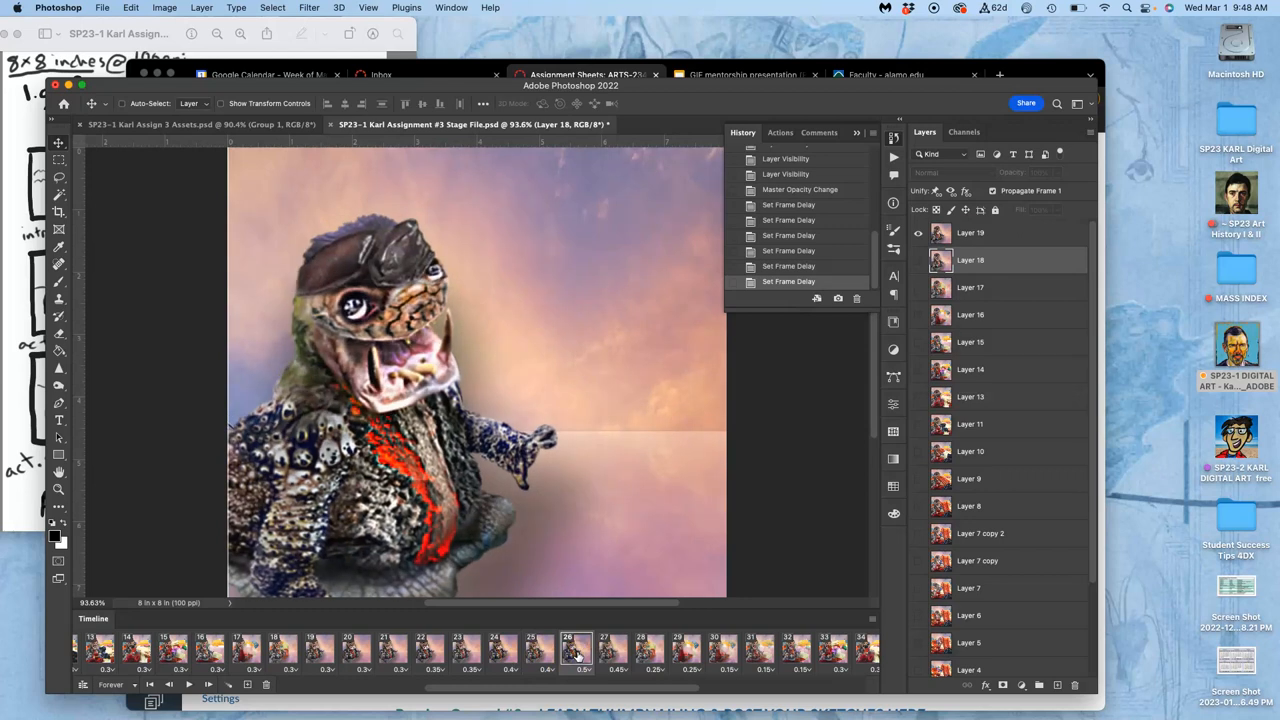
click(613, 650)
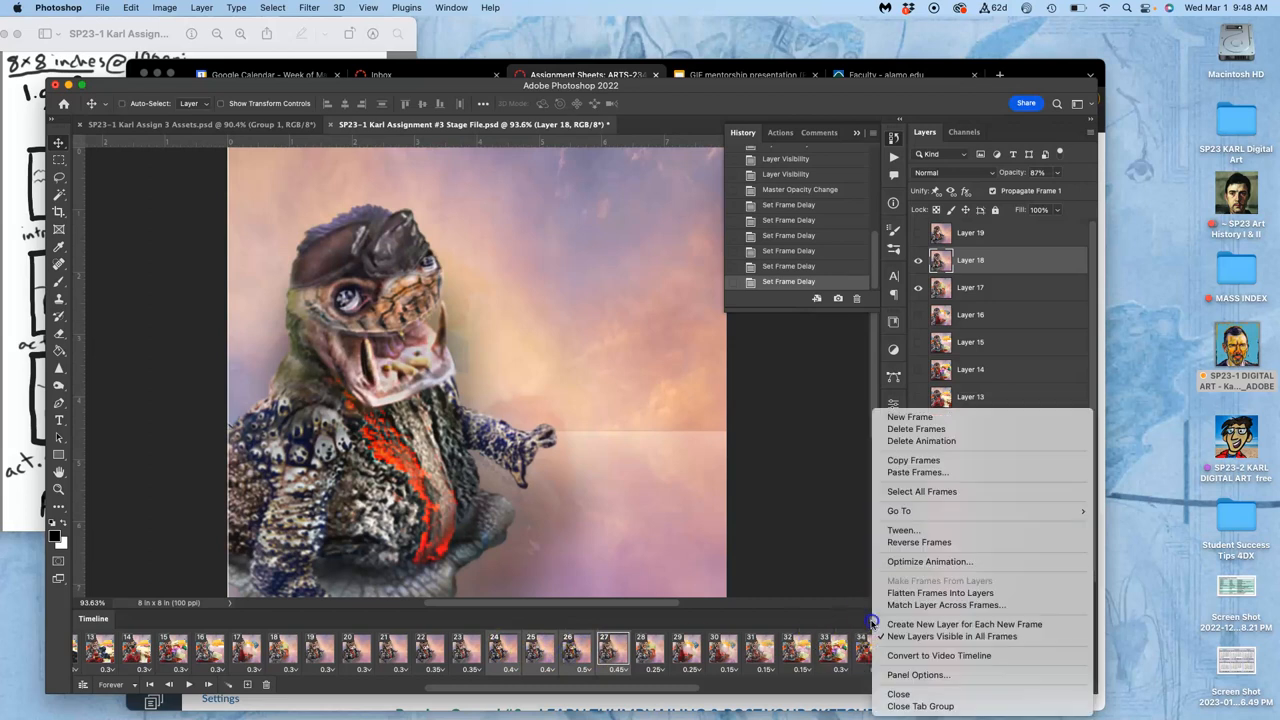
Step: Paste the copied frames using Paste After Selection
click(916, 472)
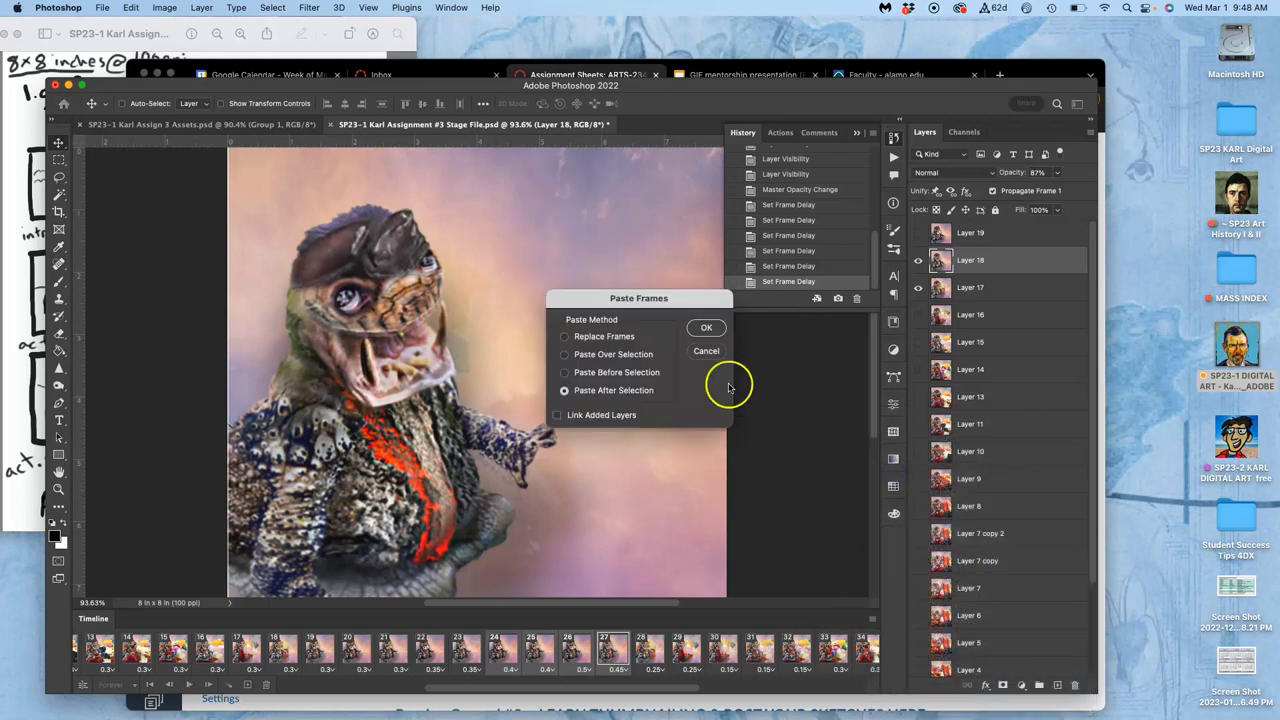
click(706, 327)
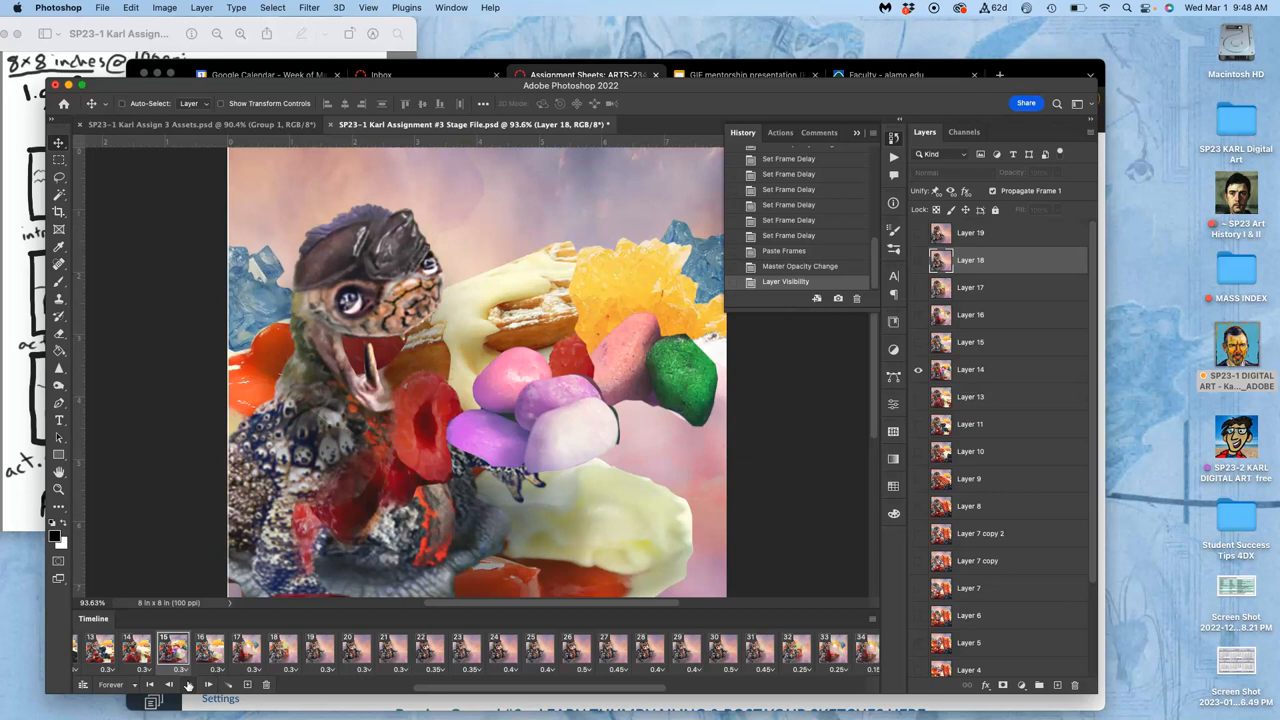
Step: Play and stop the lengthened animation, then inspect pasted frames 38 through 40
click(188, 684)
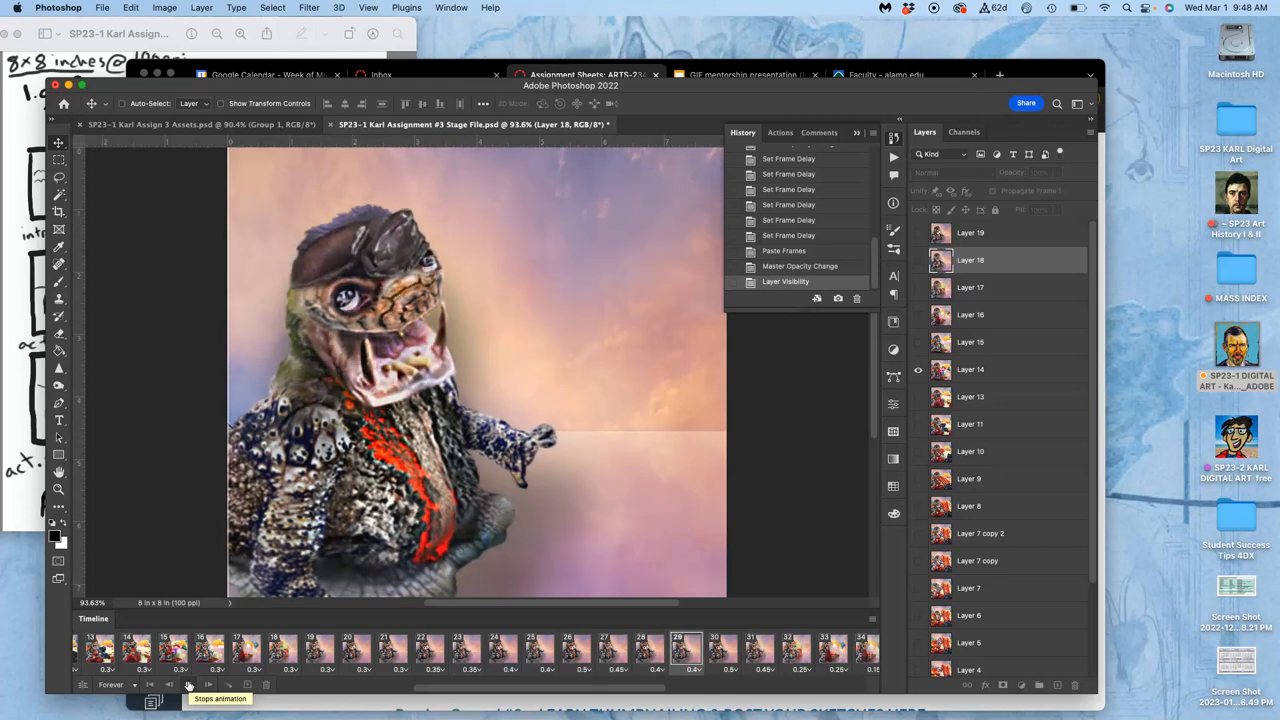
click(189, 684)
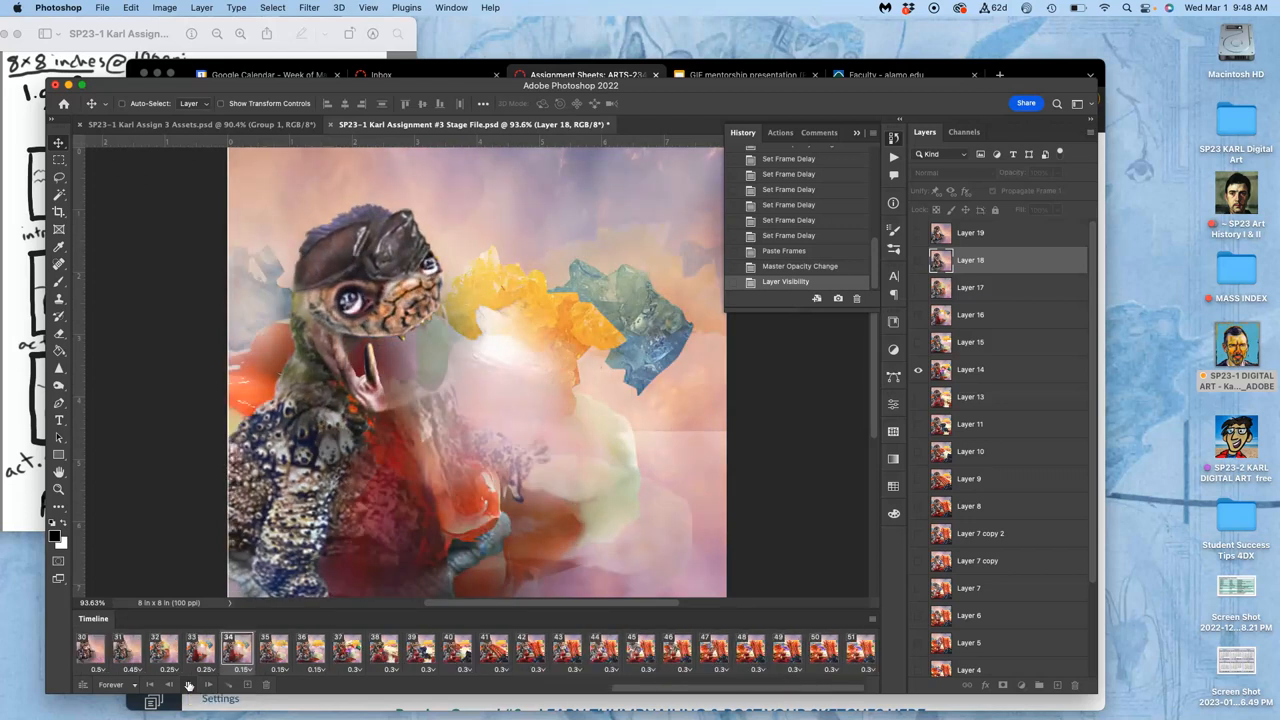
click(493, 650)
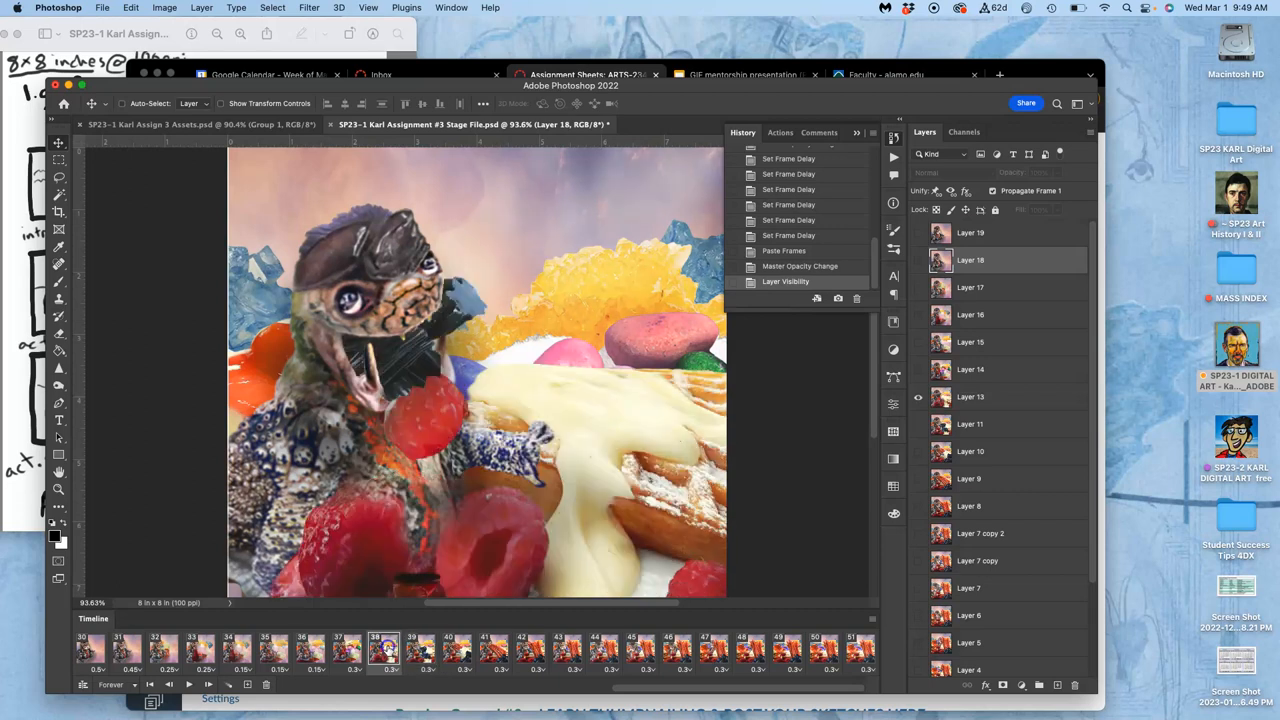
click(421, 650)
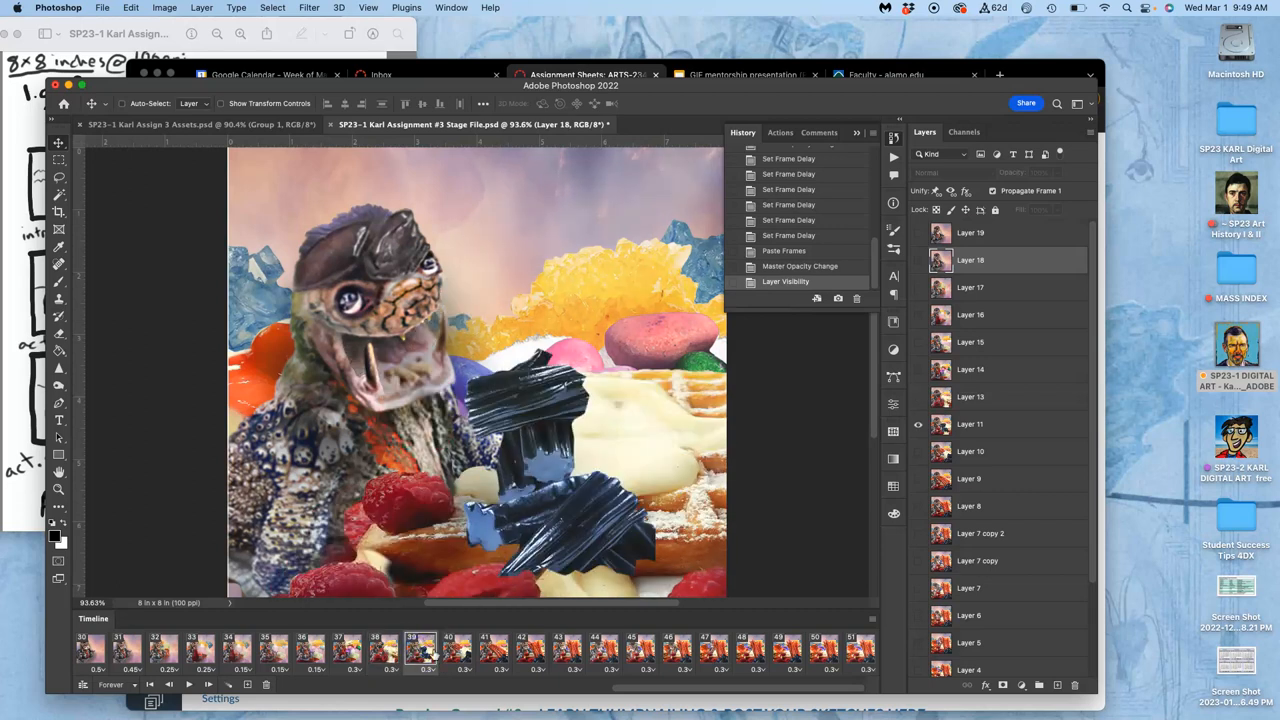
click(470, 650)
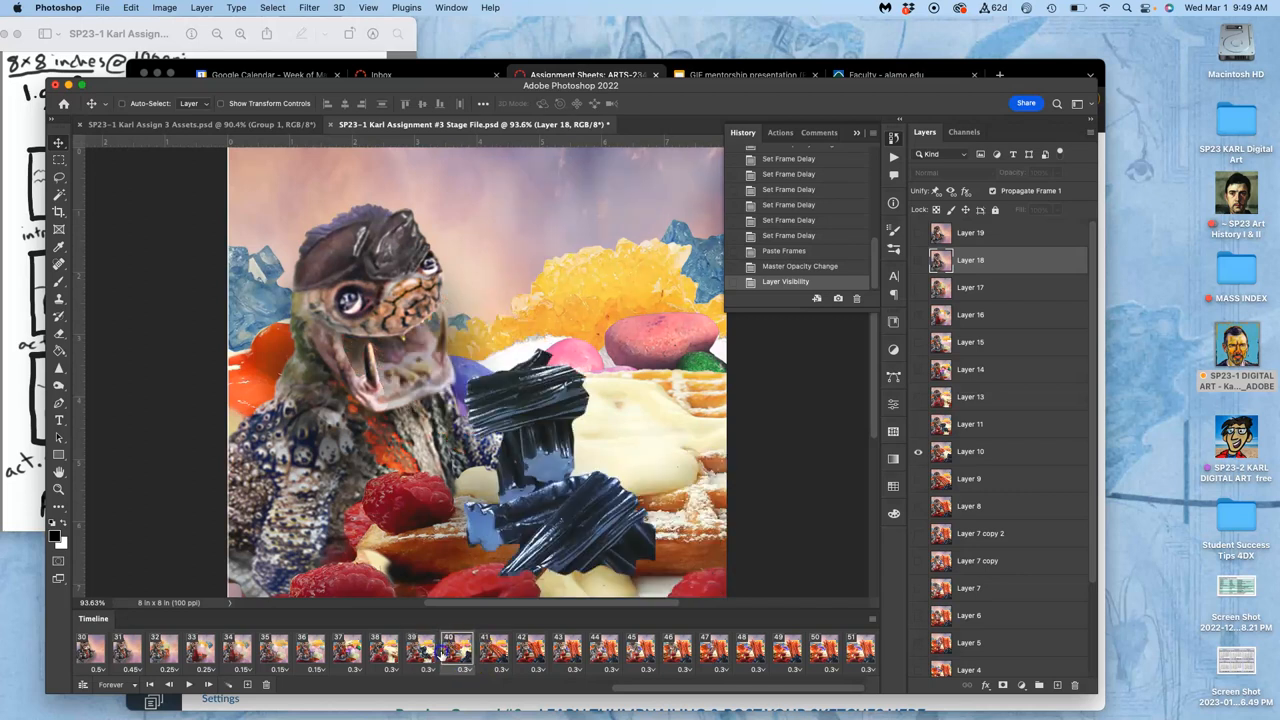
click(494, 650)
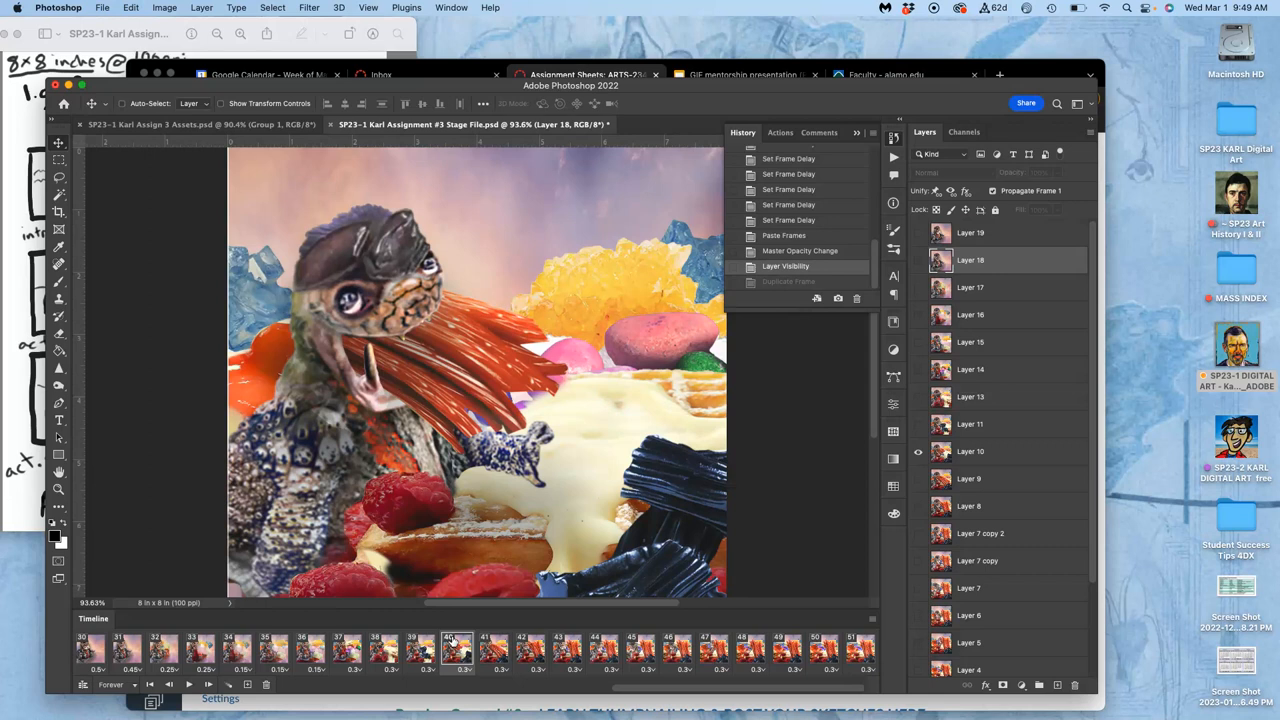
click(455, 650)
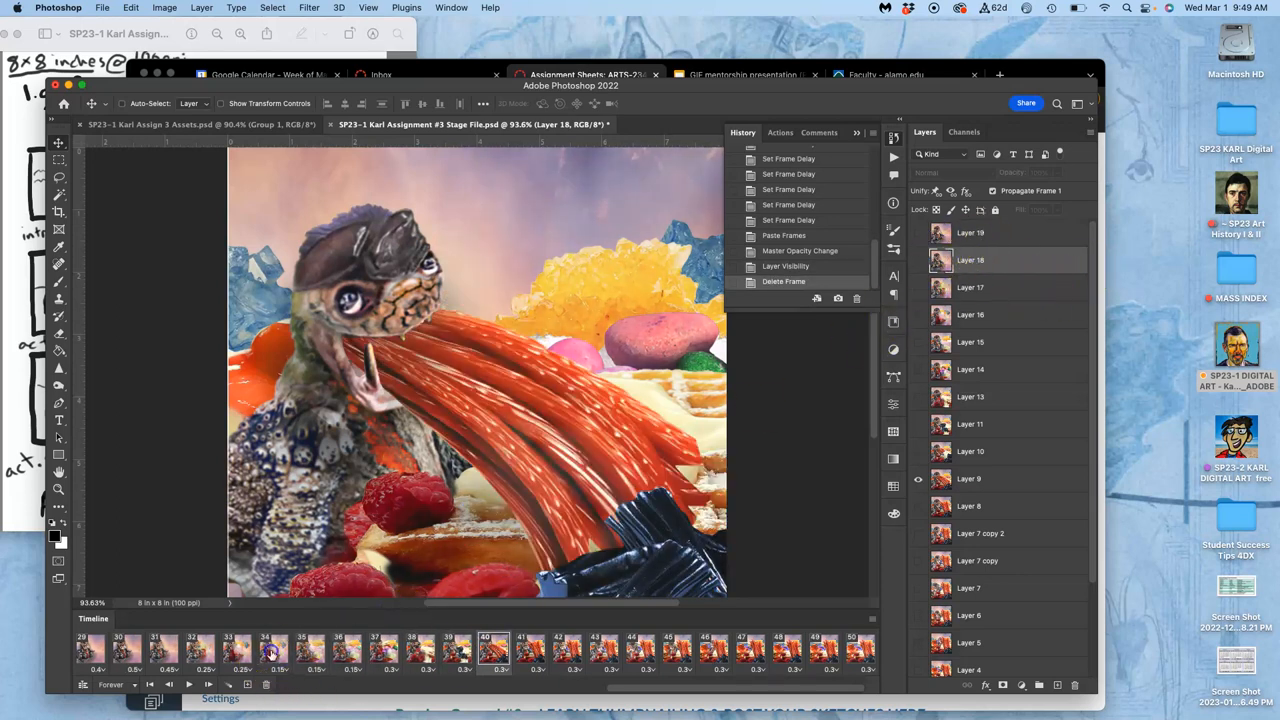
click(273, 650)
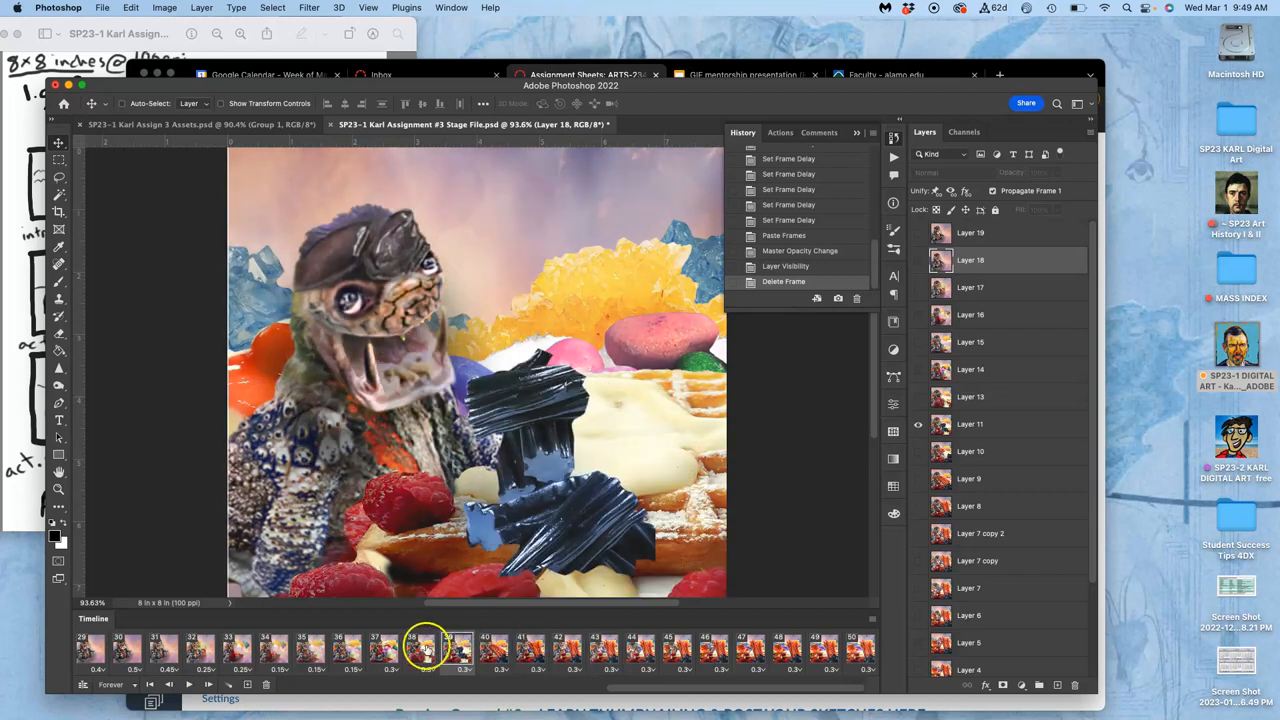
click(456, 650)
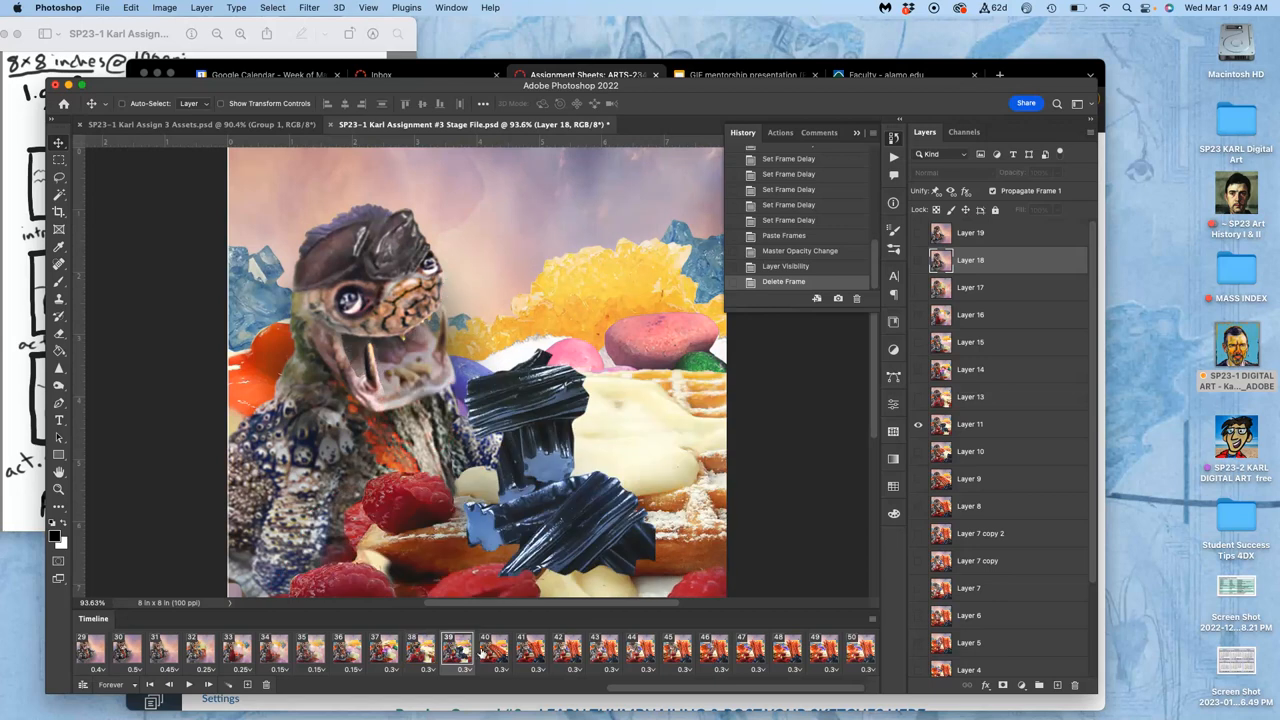
click(493, 650)
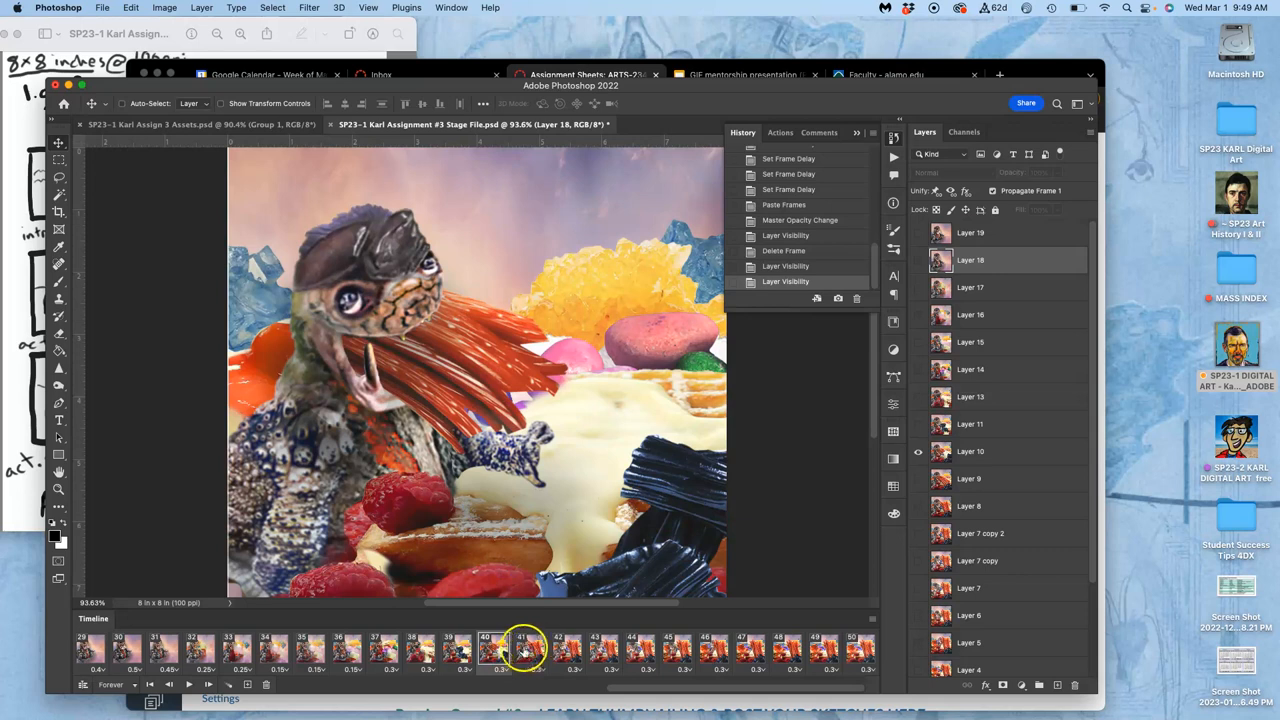
click(493, 650)
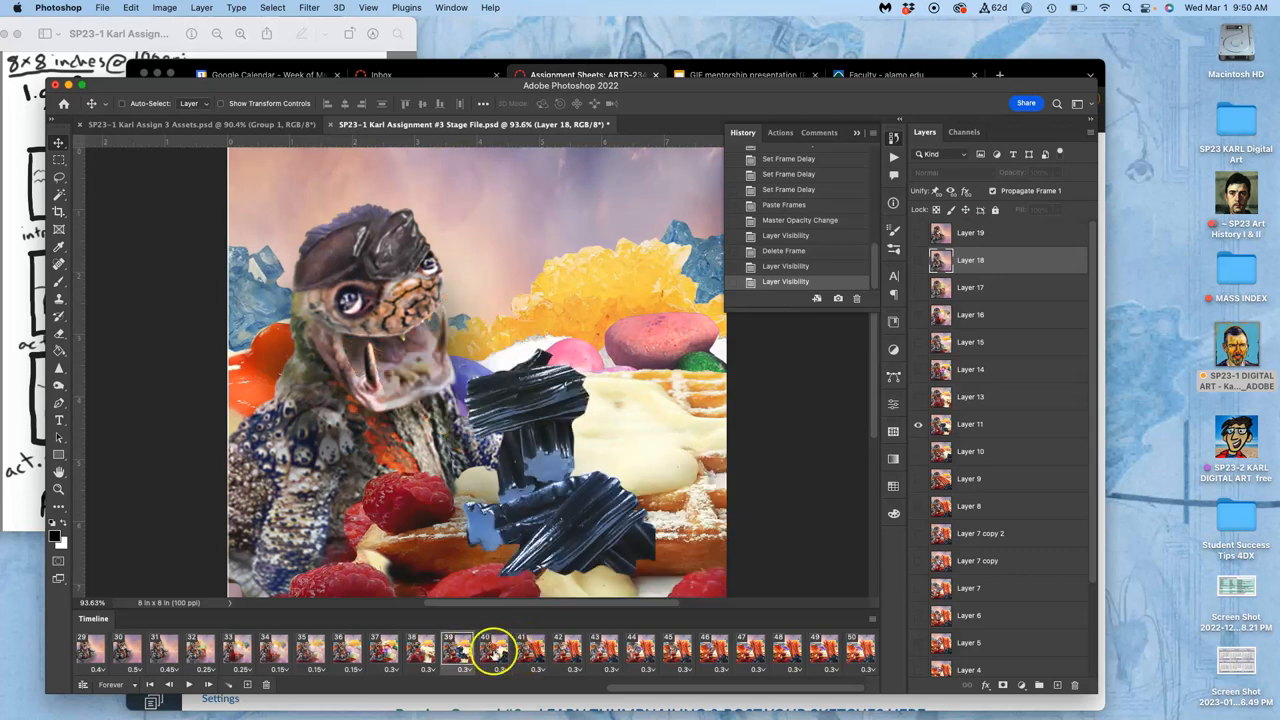
click(529, 650)
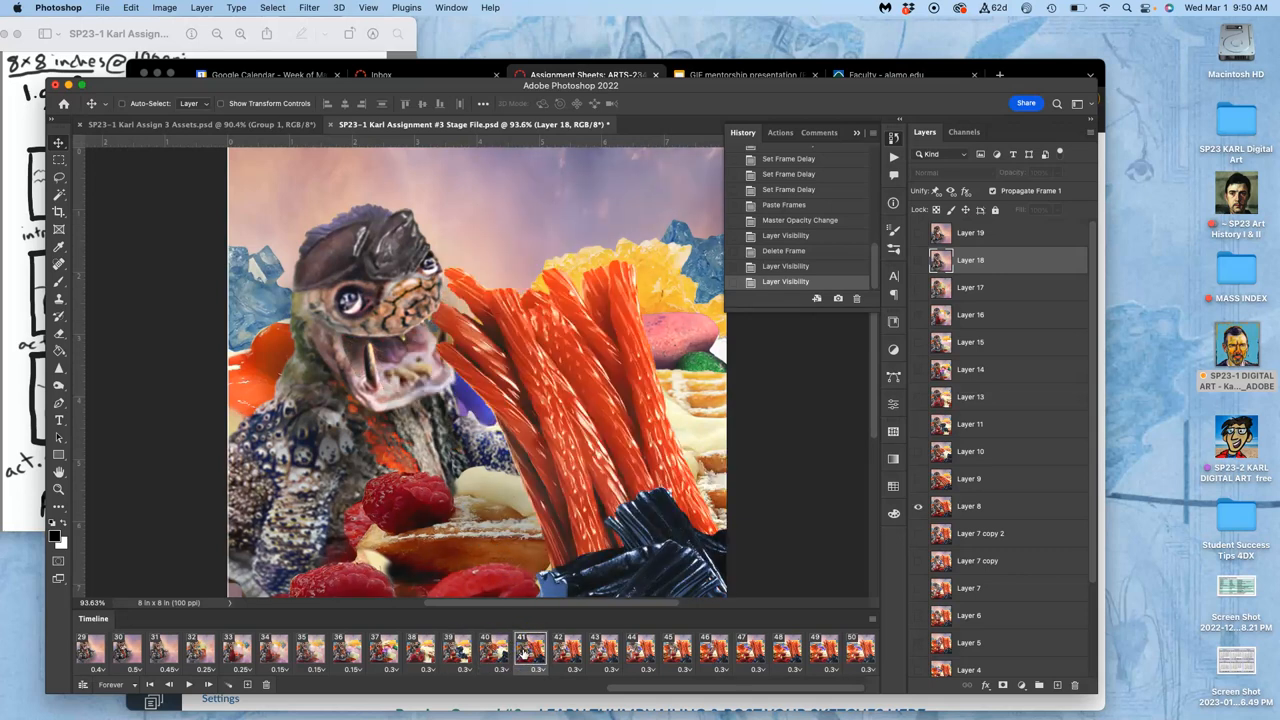
click(188, 684)
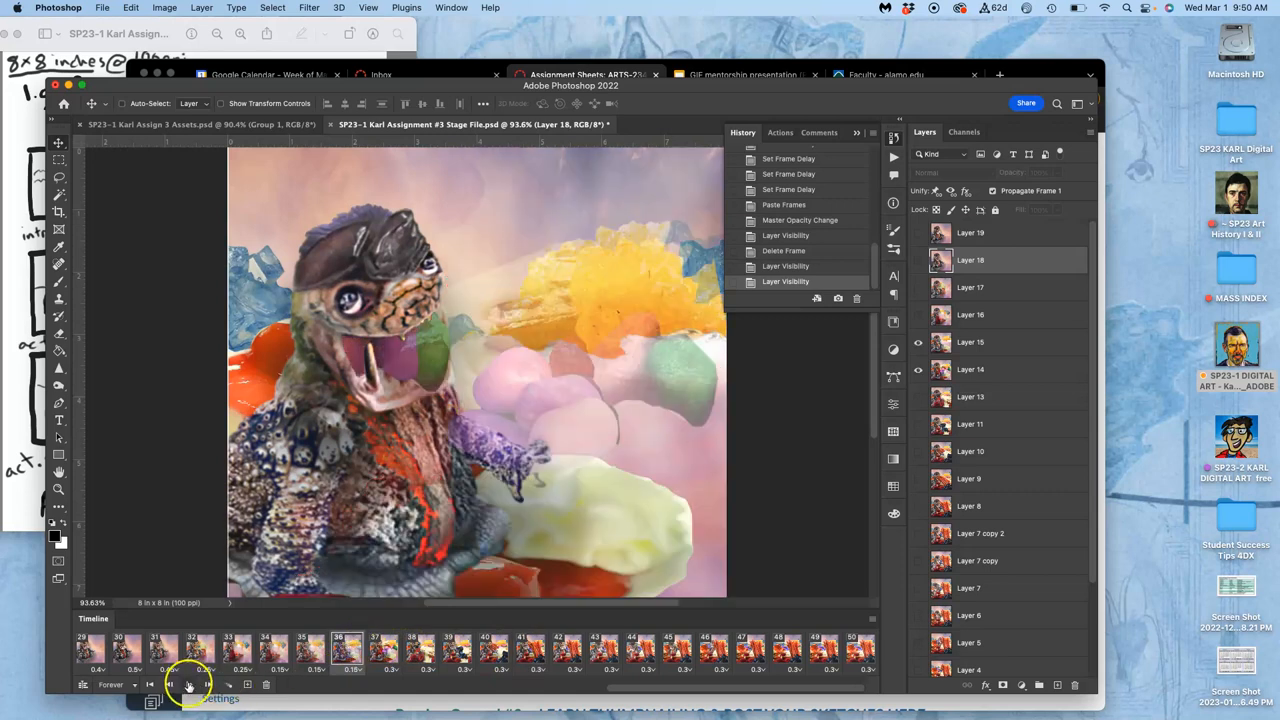
click(188, 684)
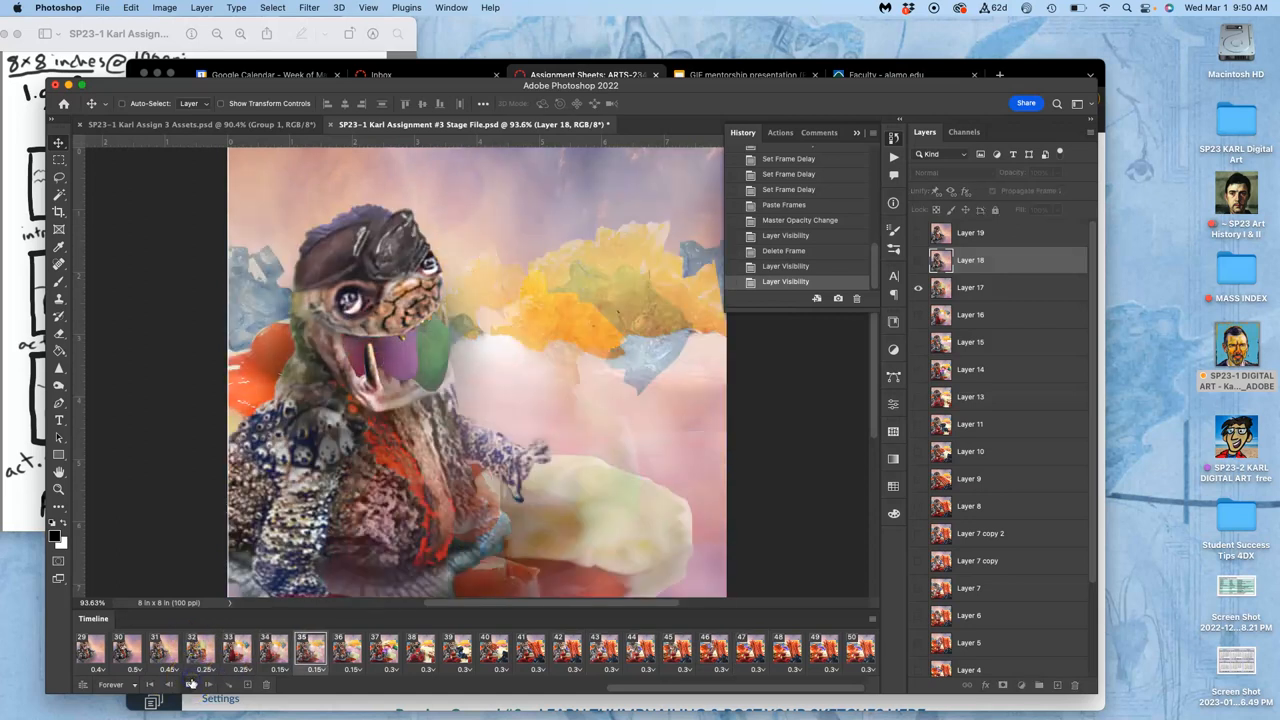
click(192, 684)
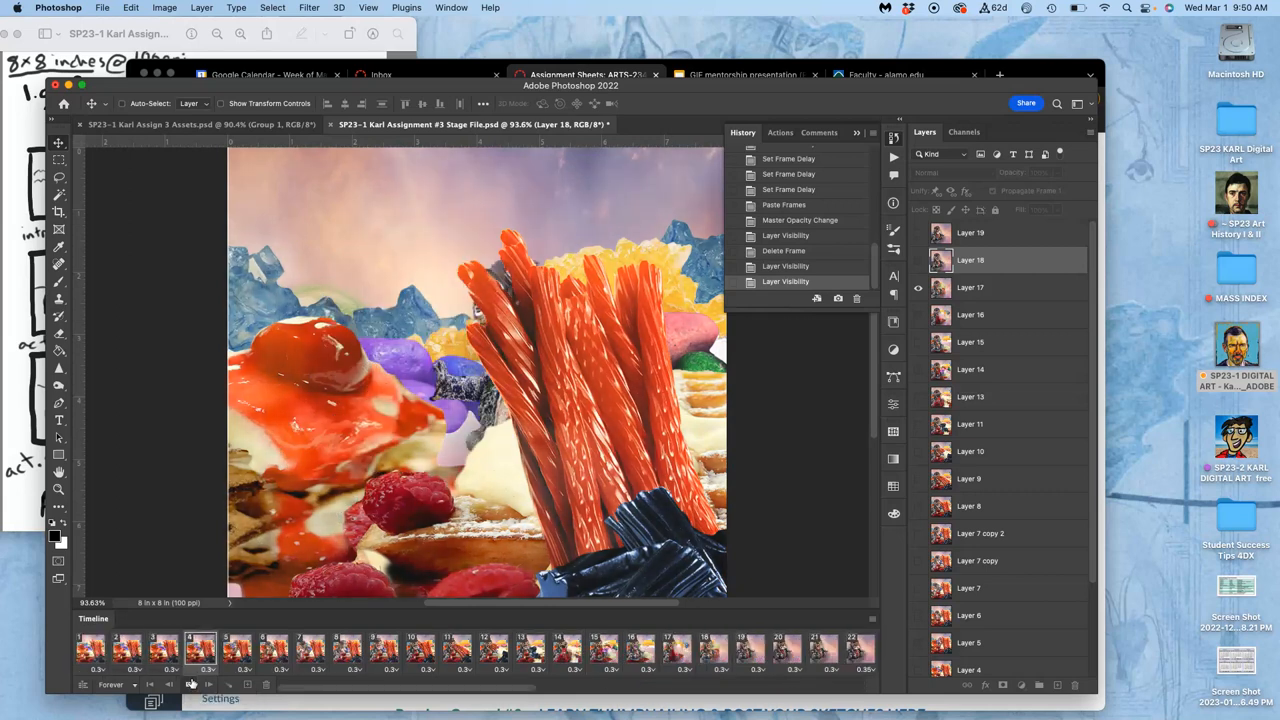
Step: Rewind to the first frame, preview the candy animation, and stop playback
click(185, 684)
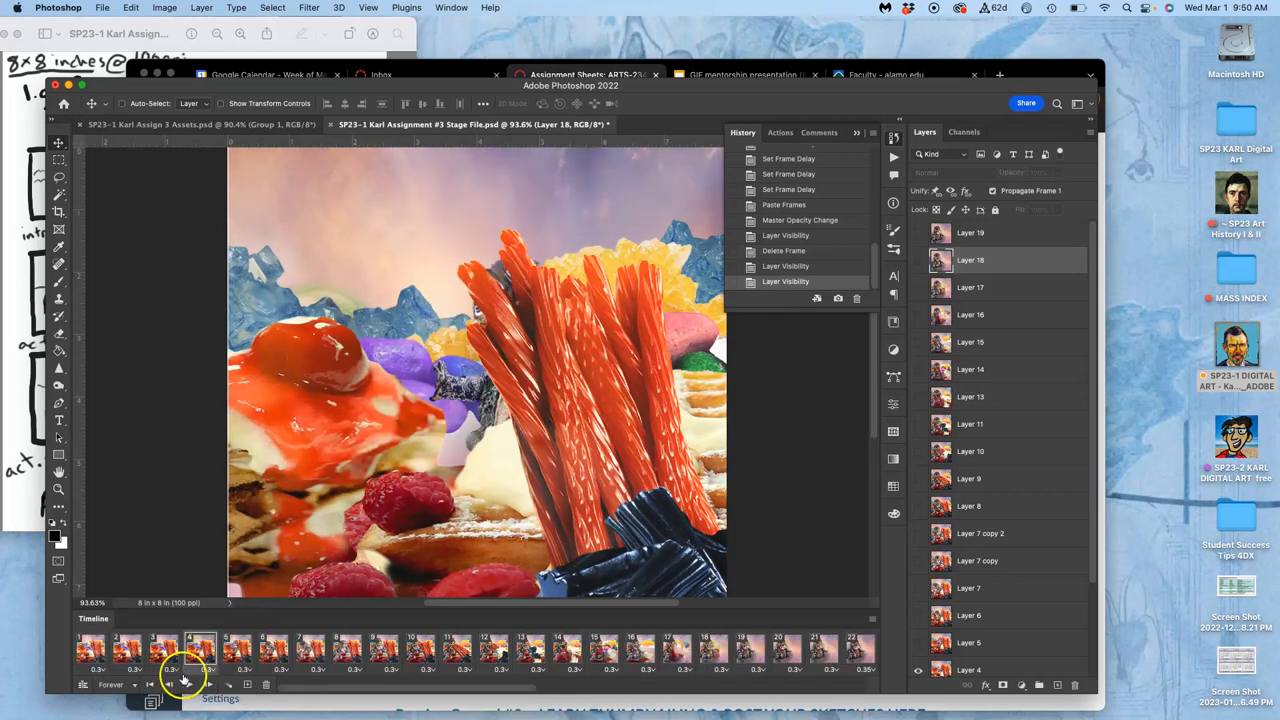
click(189, 684)
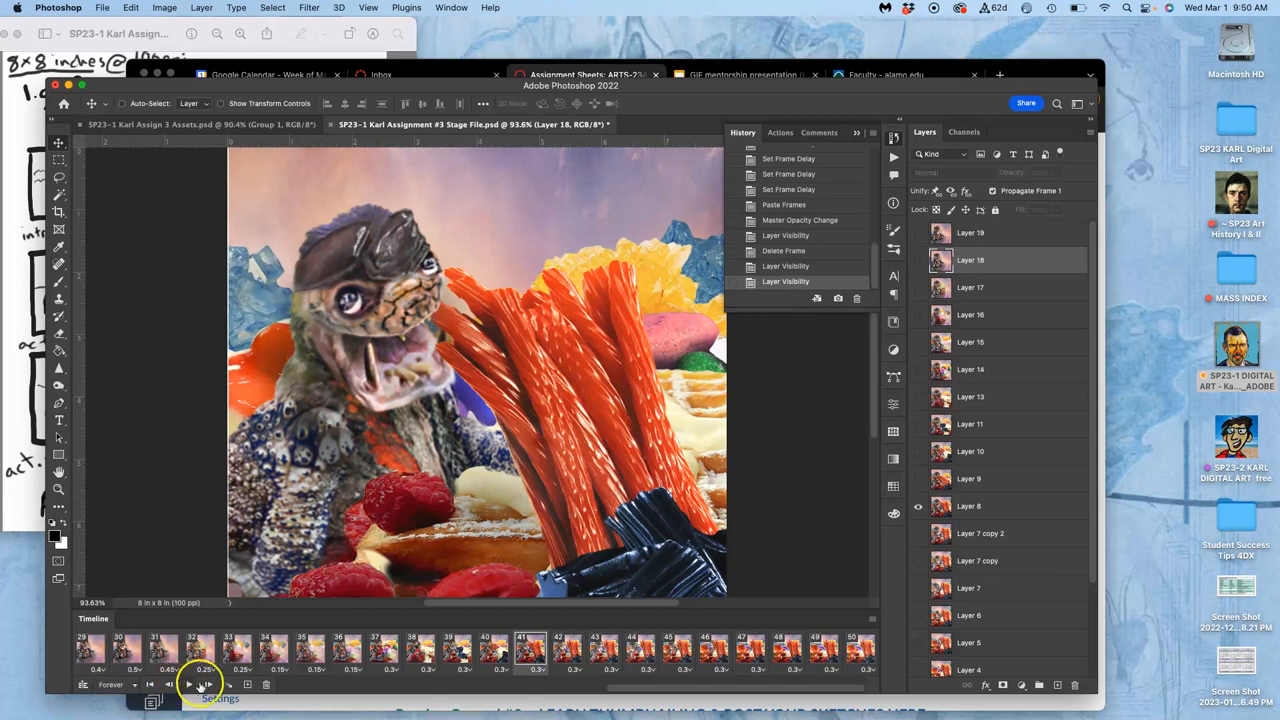
click(189, 684)
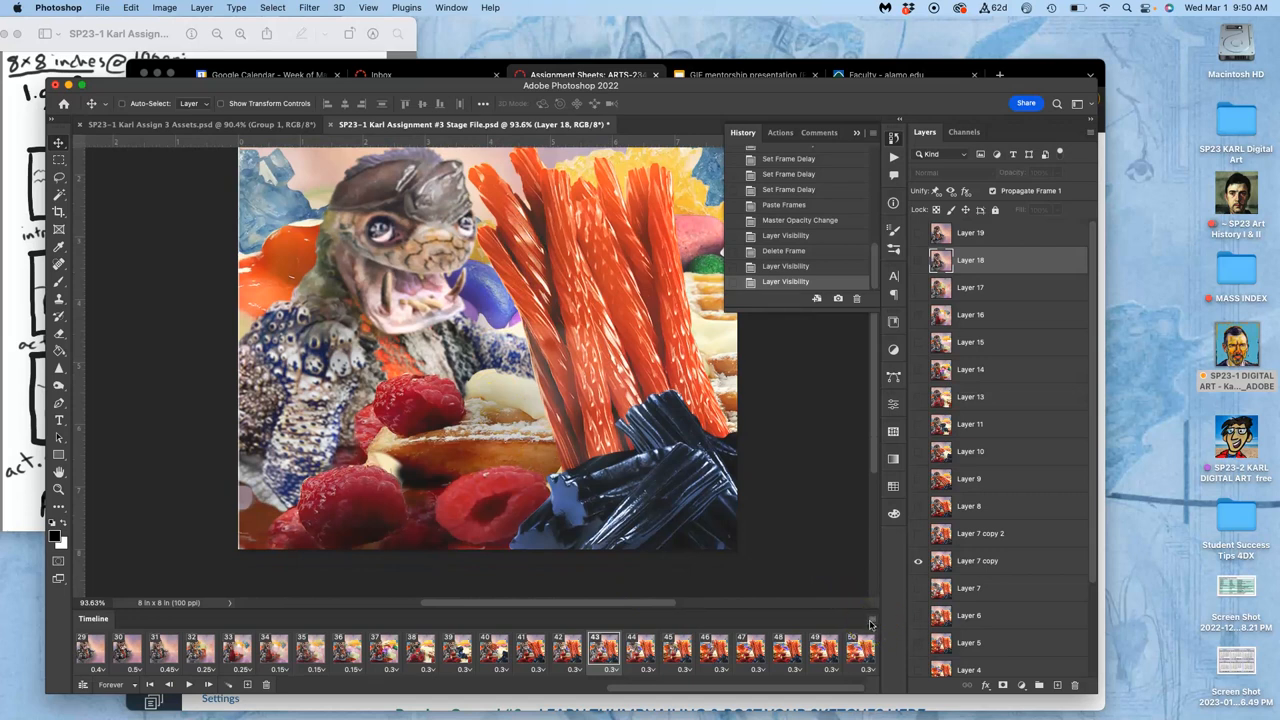
mouse_move(835, 597)
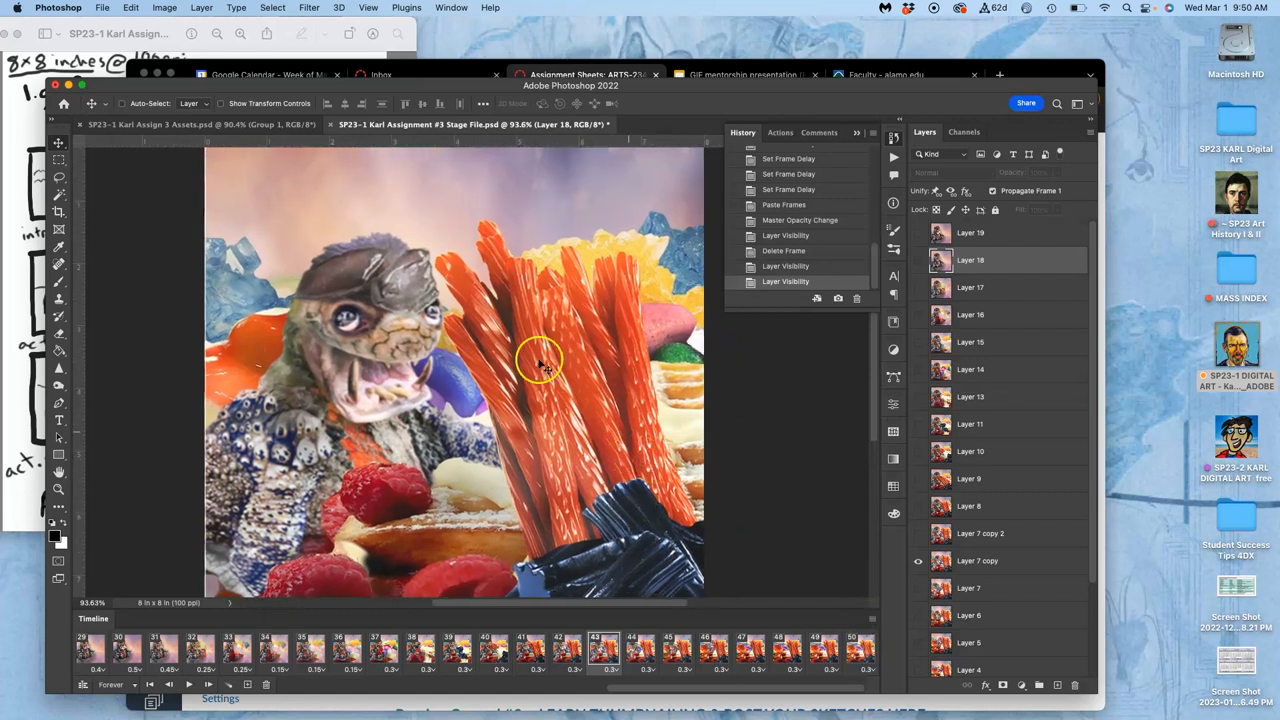
click(102, 7)
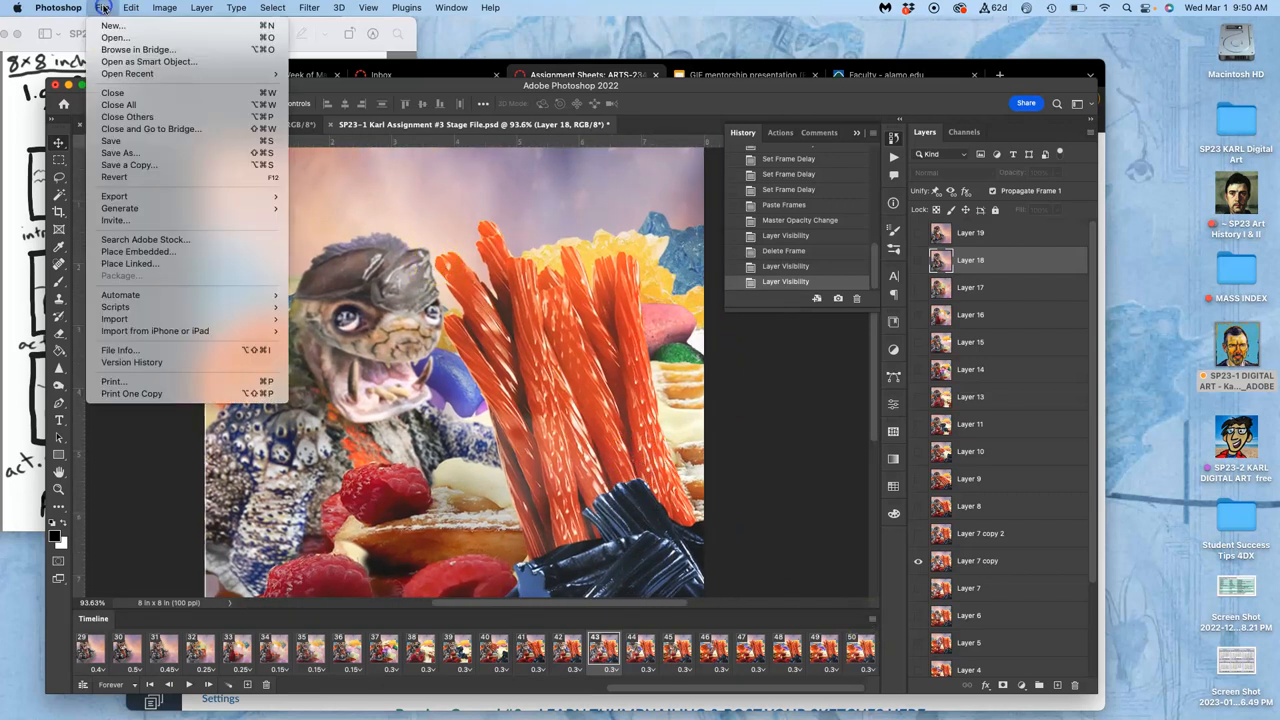
Step: Save the stage file and open the Save for Web (Legacy) GIF export
click(110, 140)
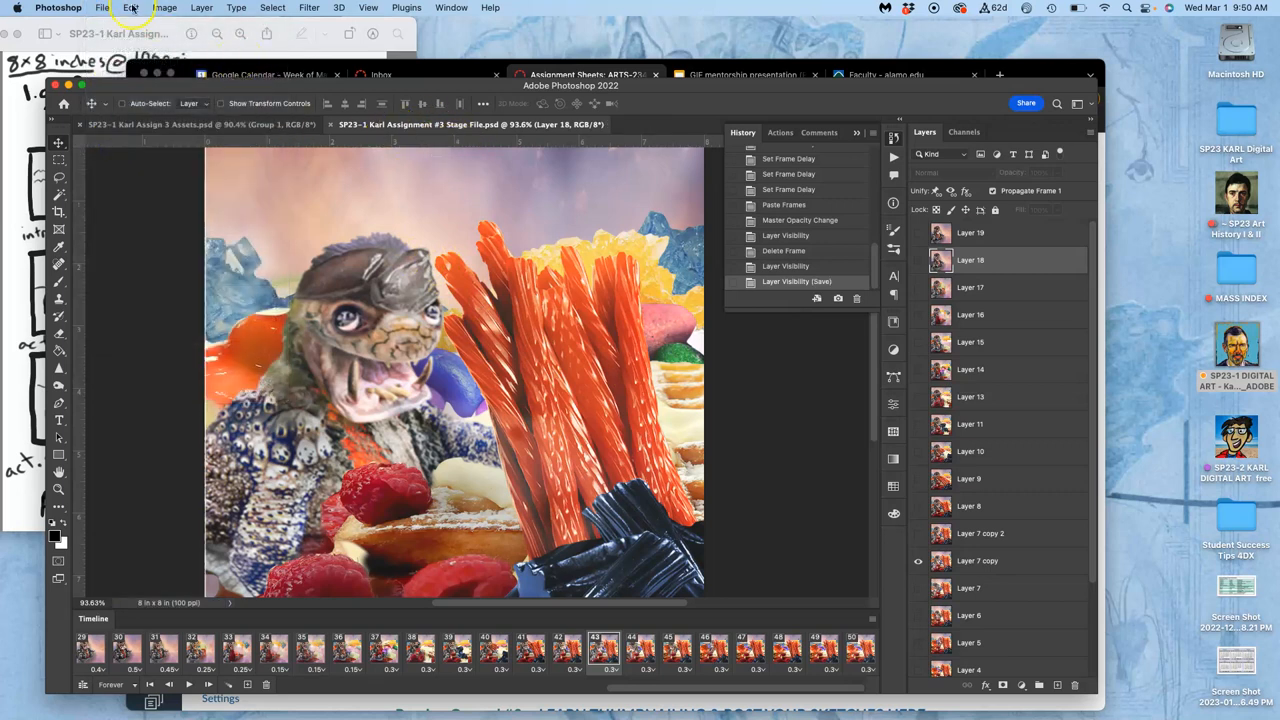
click(102, 7)
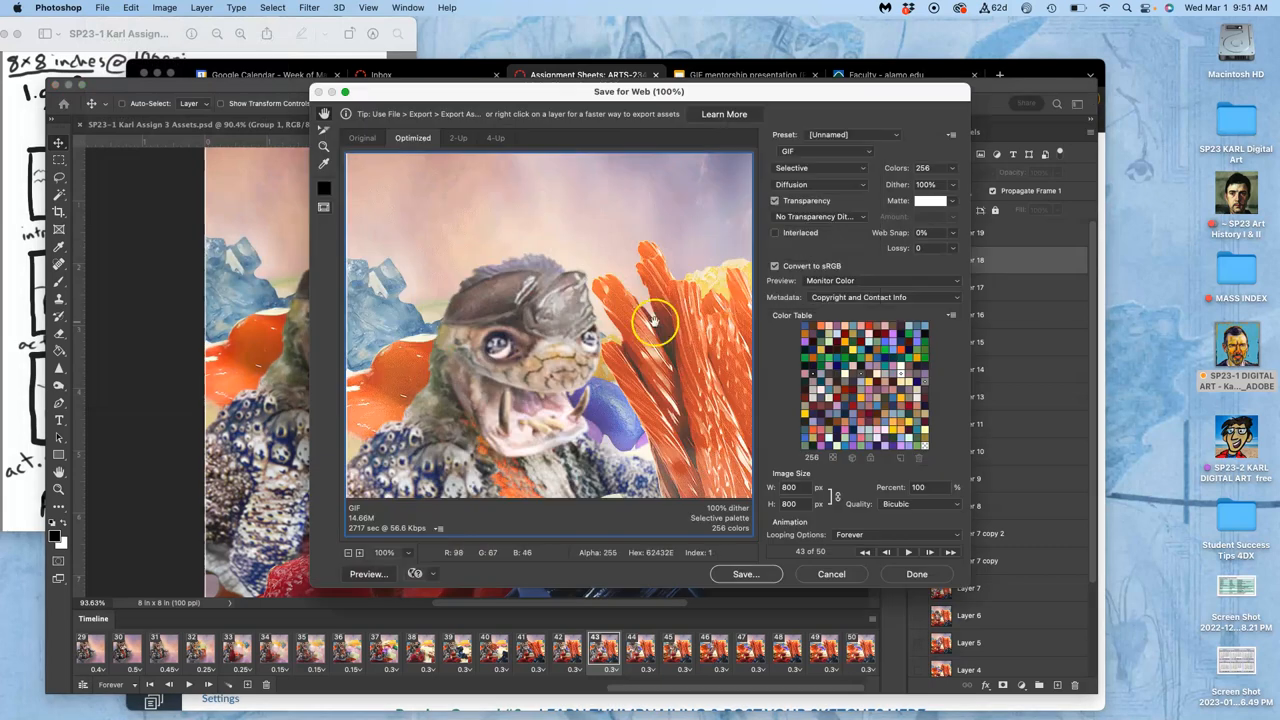
Step: Save the optimized GIF to the Desktop as SP23-1-Karl-Assignment-#3-Stage-File.gif
drag(655, 320, 590, 360)
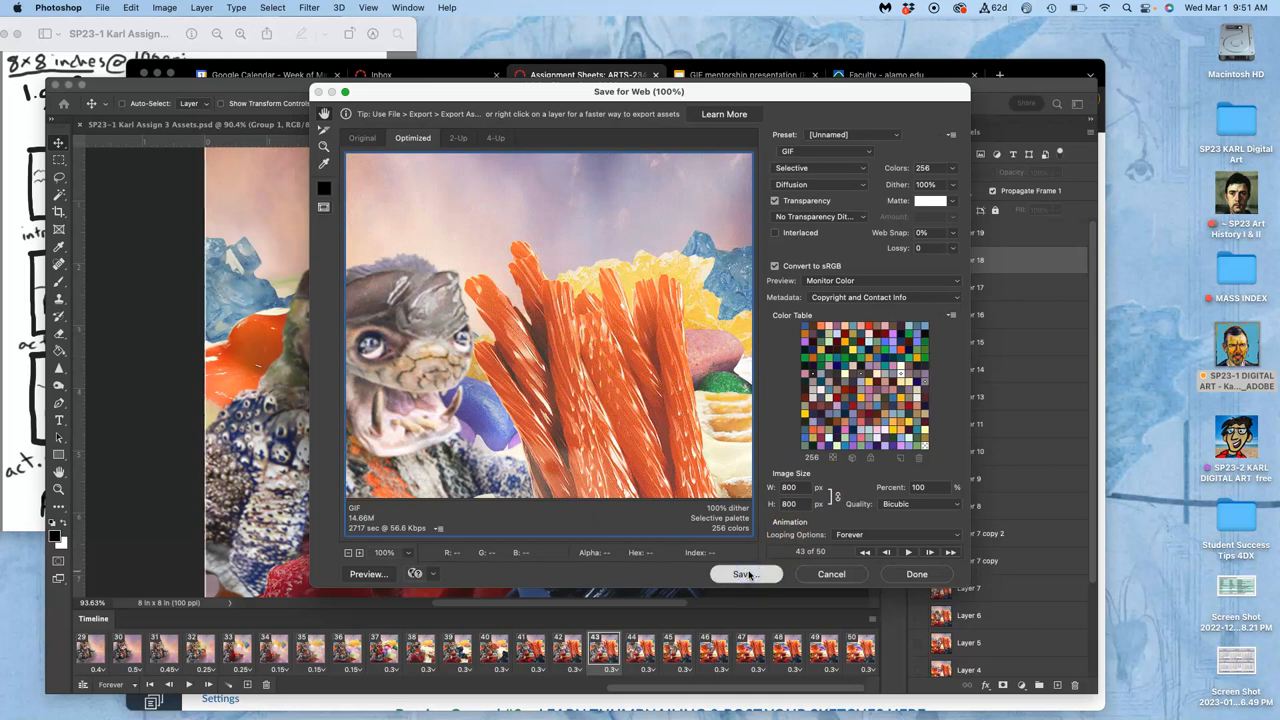
click(745, 573)
text(SP23-1-Karl-Assignment-#3-Stage)
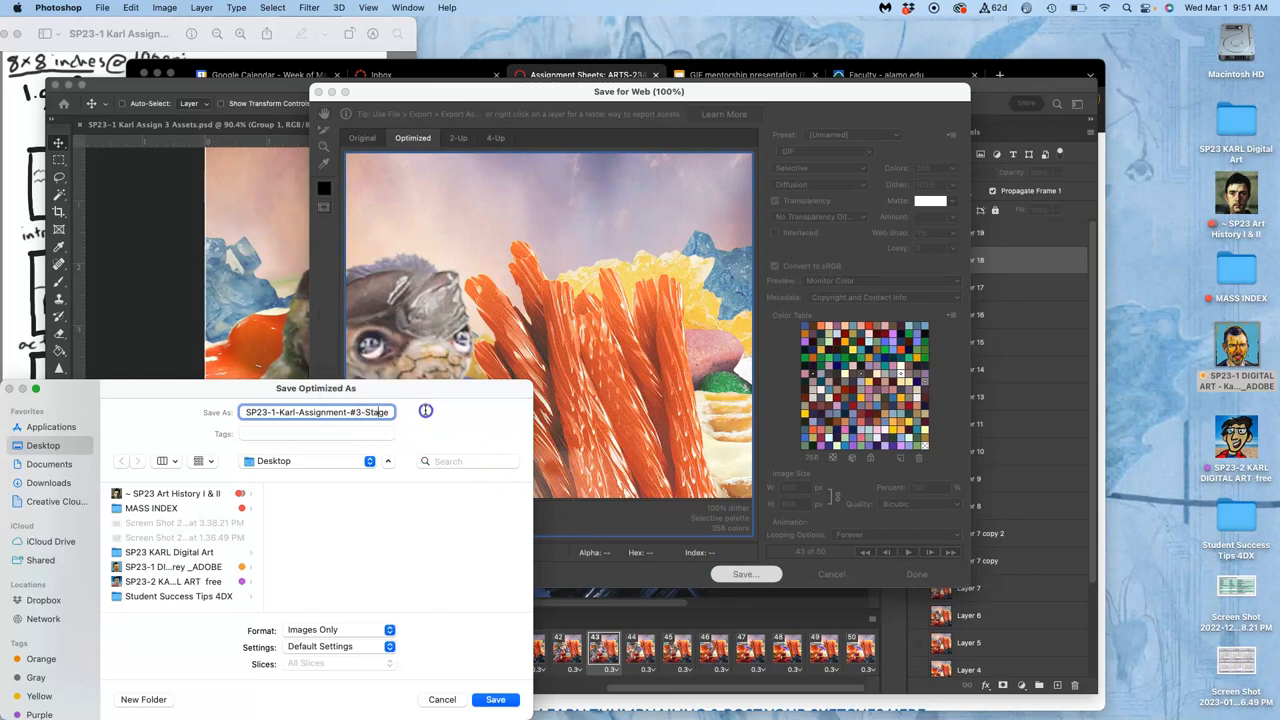
text(-File.gif)
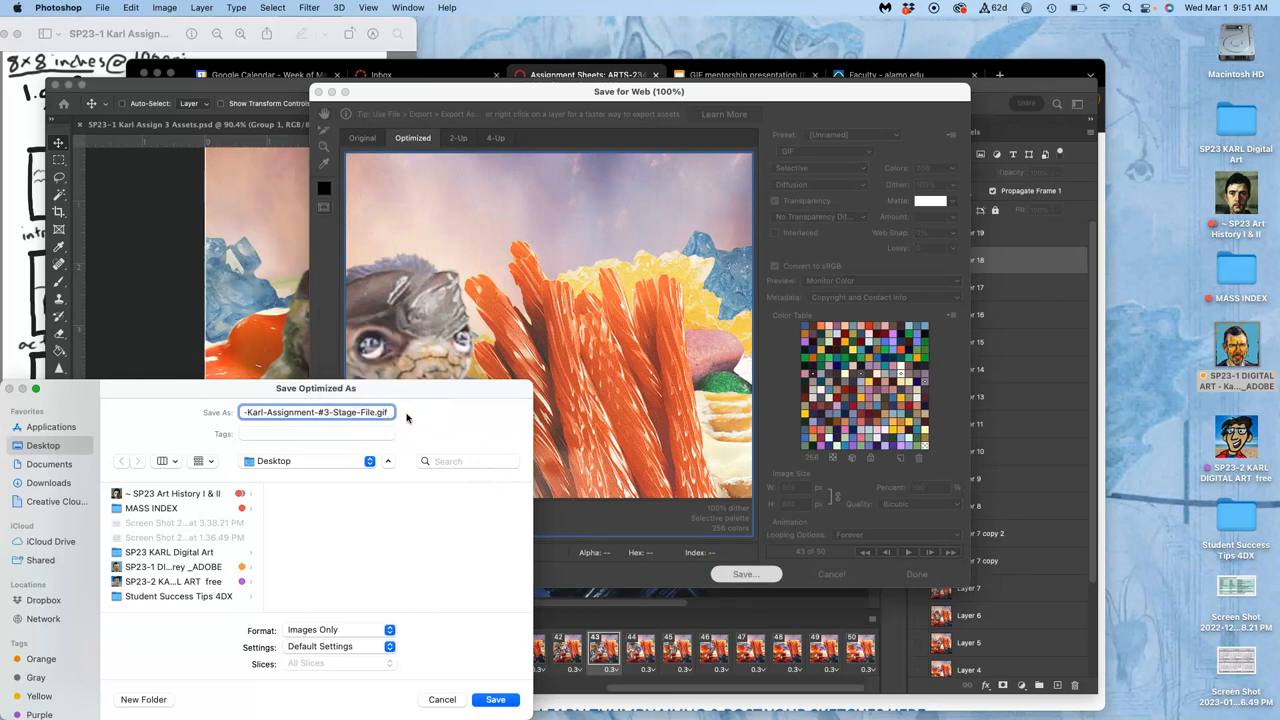
click(390, 412)
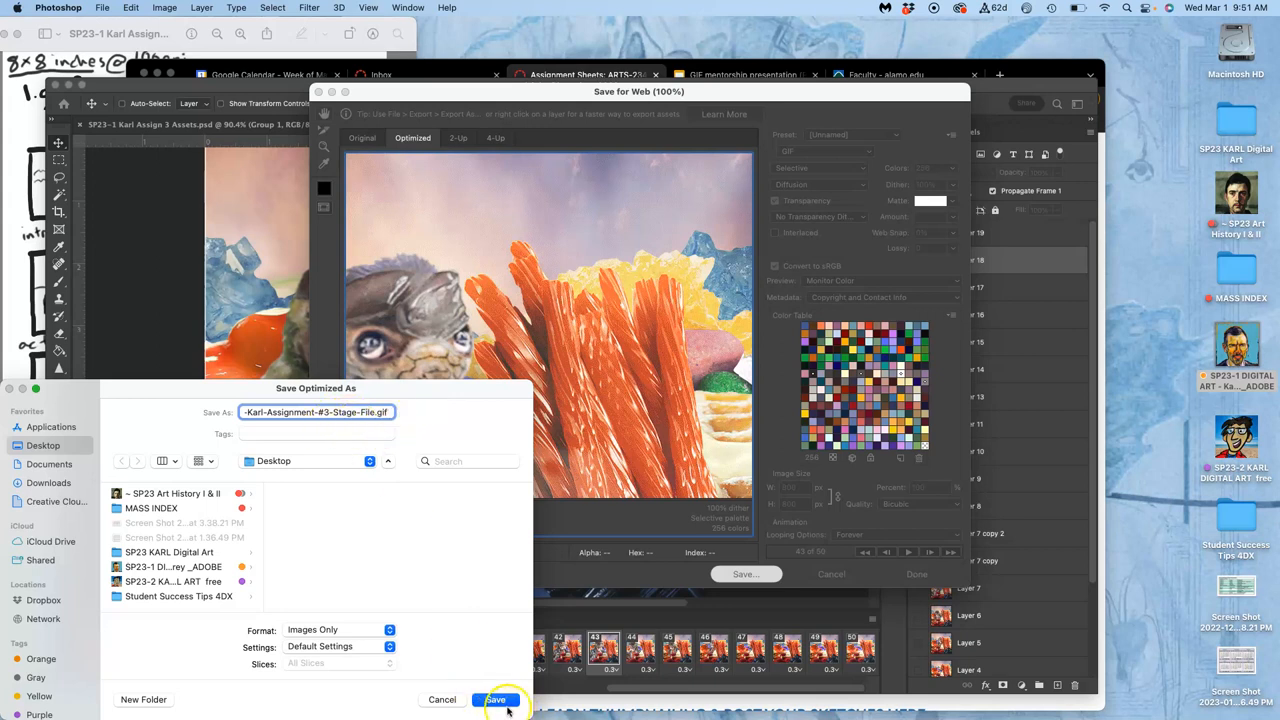
click(496, 700)
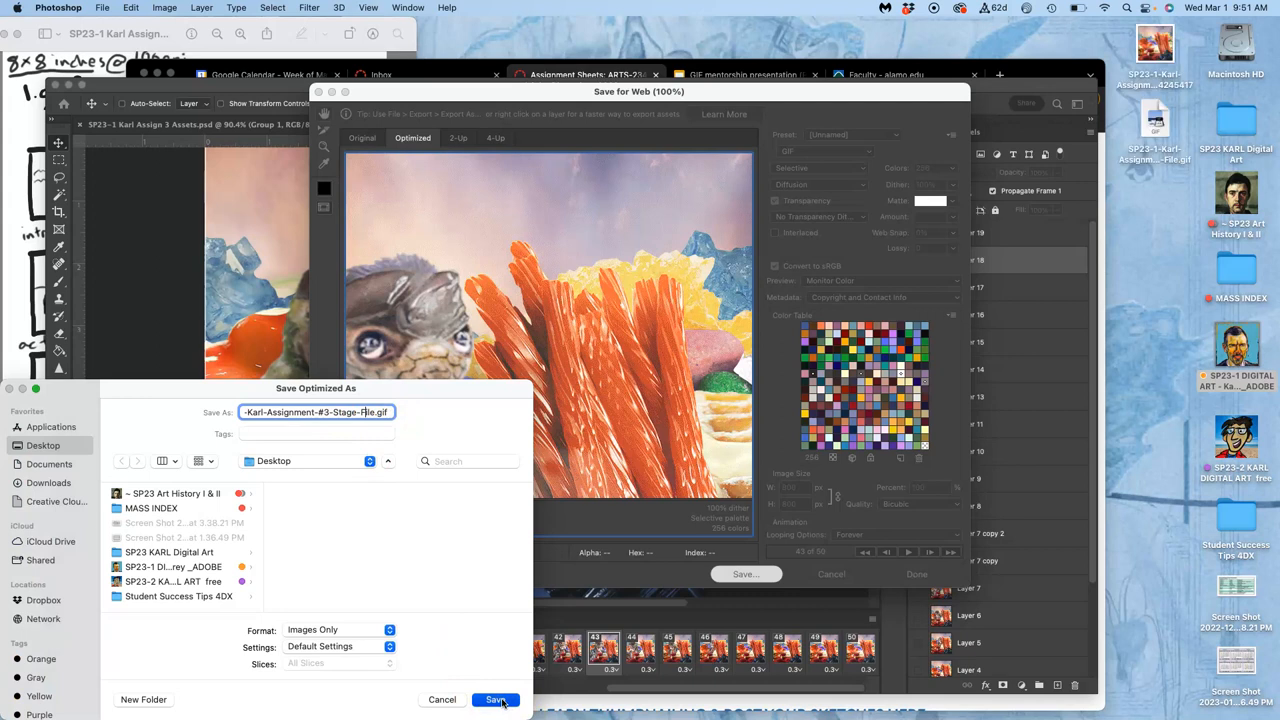
click(496, 699)
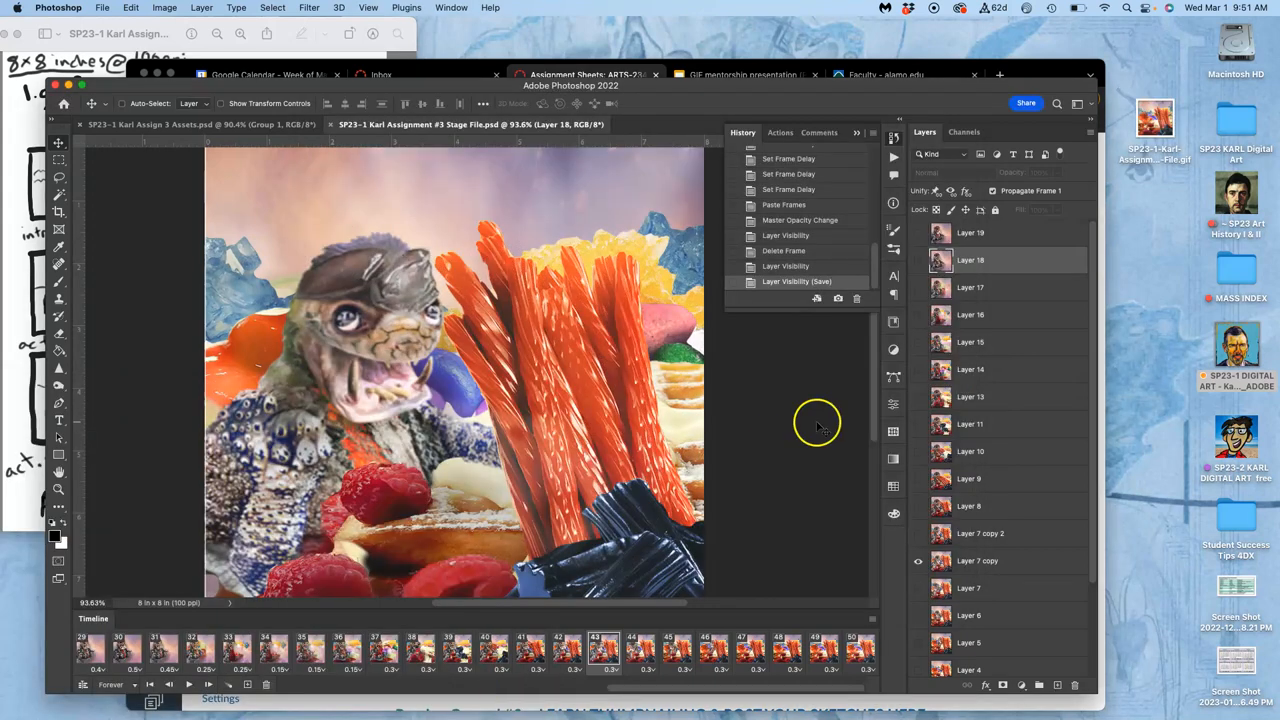
Step: Bring up the frame options and select frames in the timeline for pasting
right_click(1155, 120)
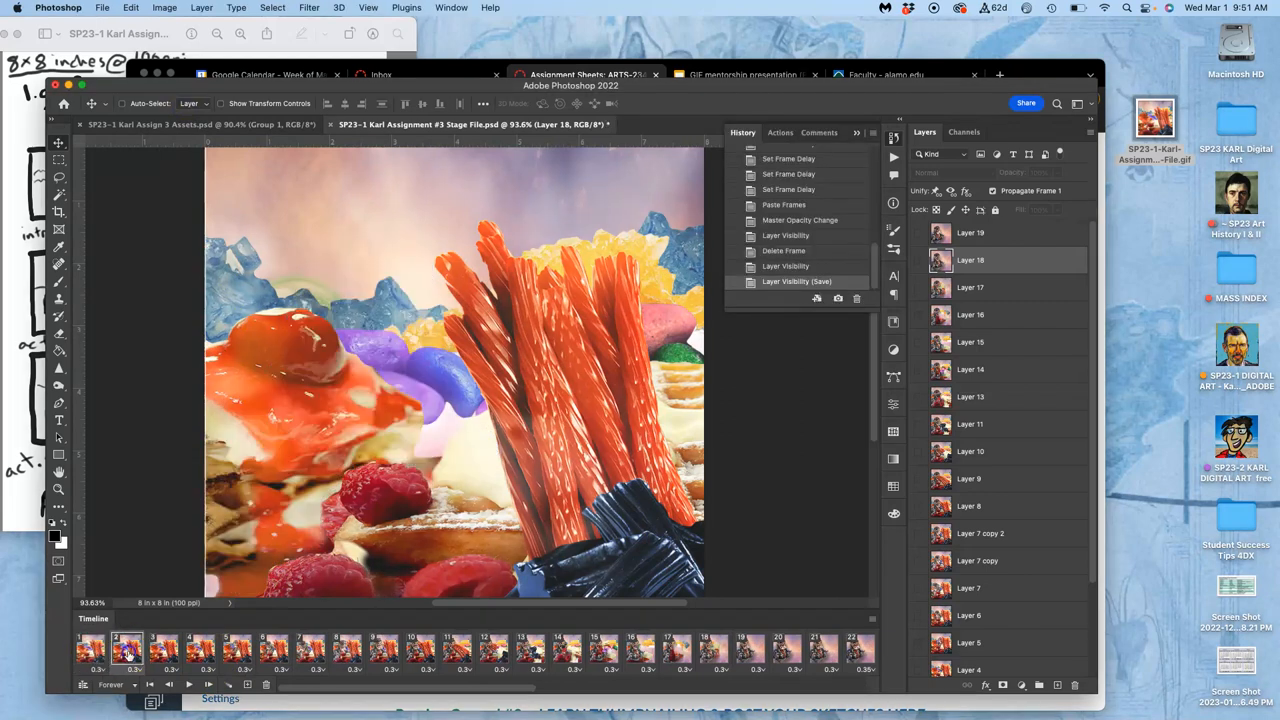
click(200, 650)
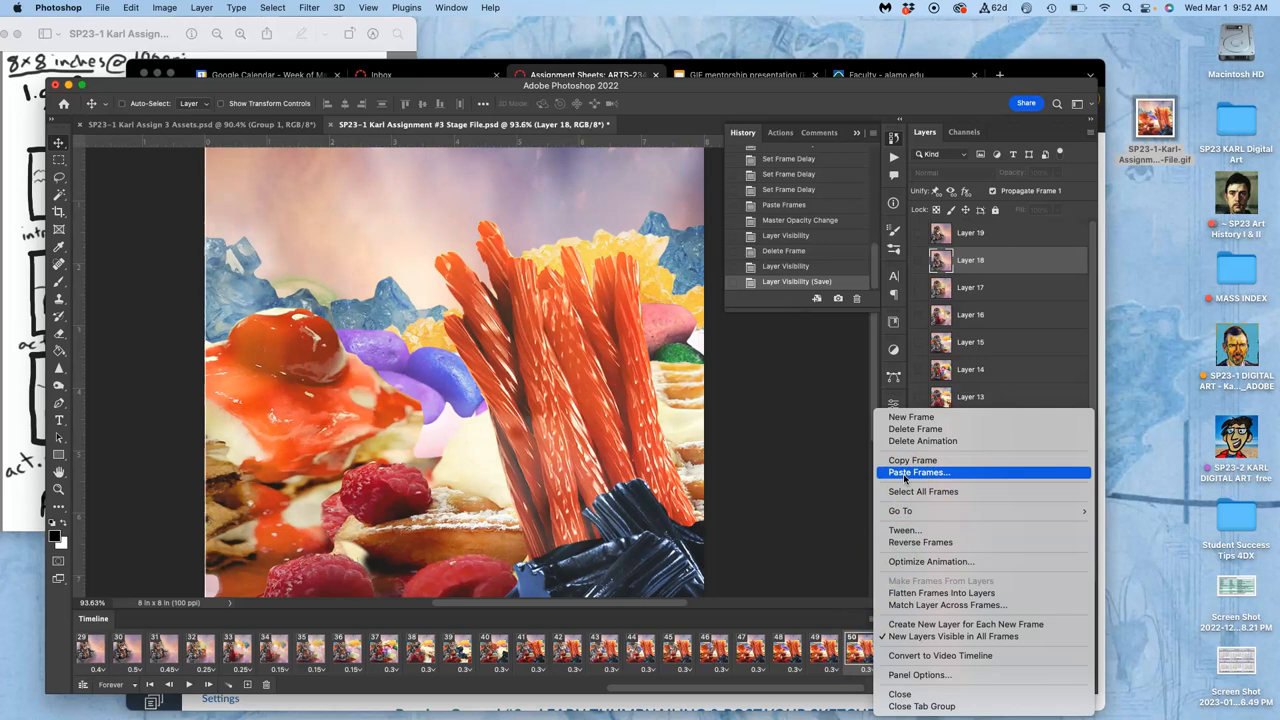
Step: Paste the copied frames after frame 50 and select one of the new frames
click(918, 472)
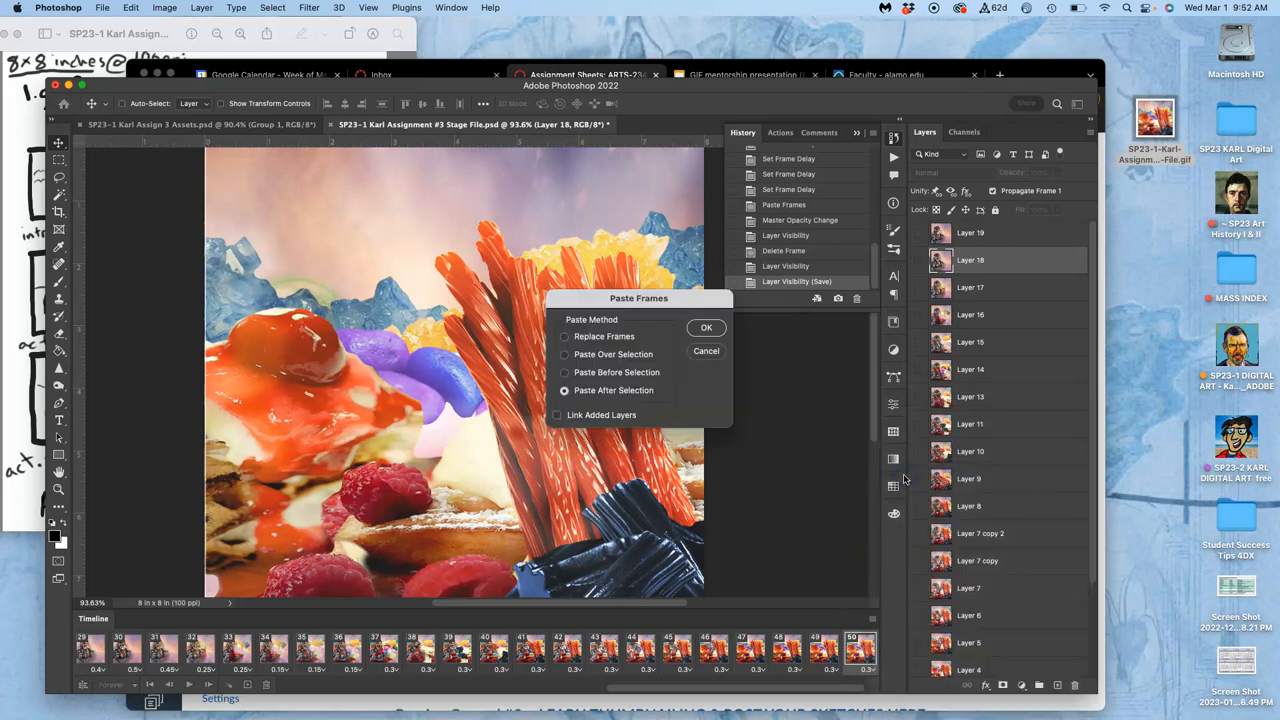
click(706, 327)
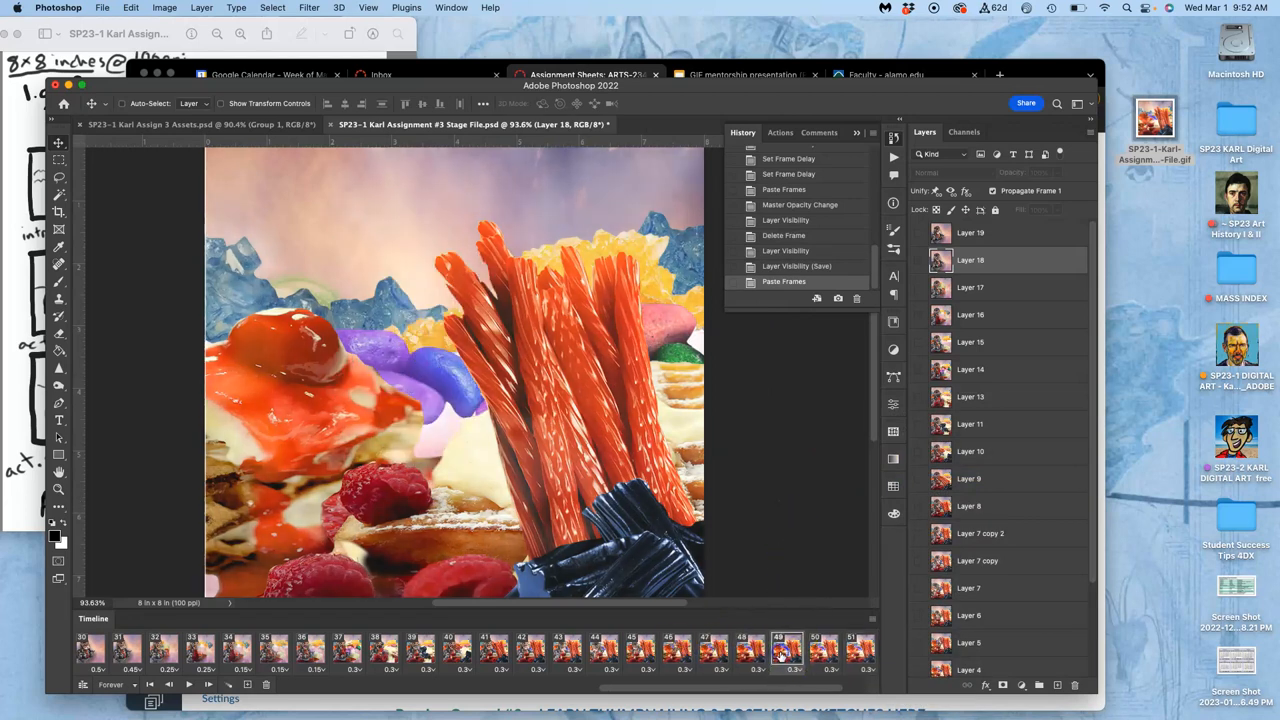
click(851, 650)
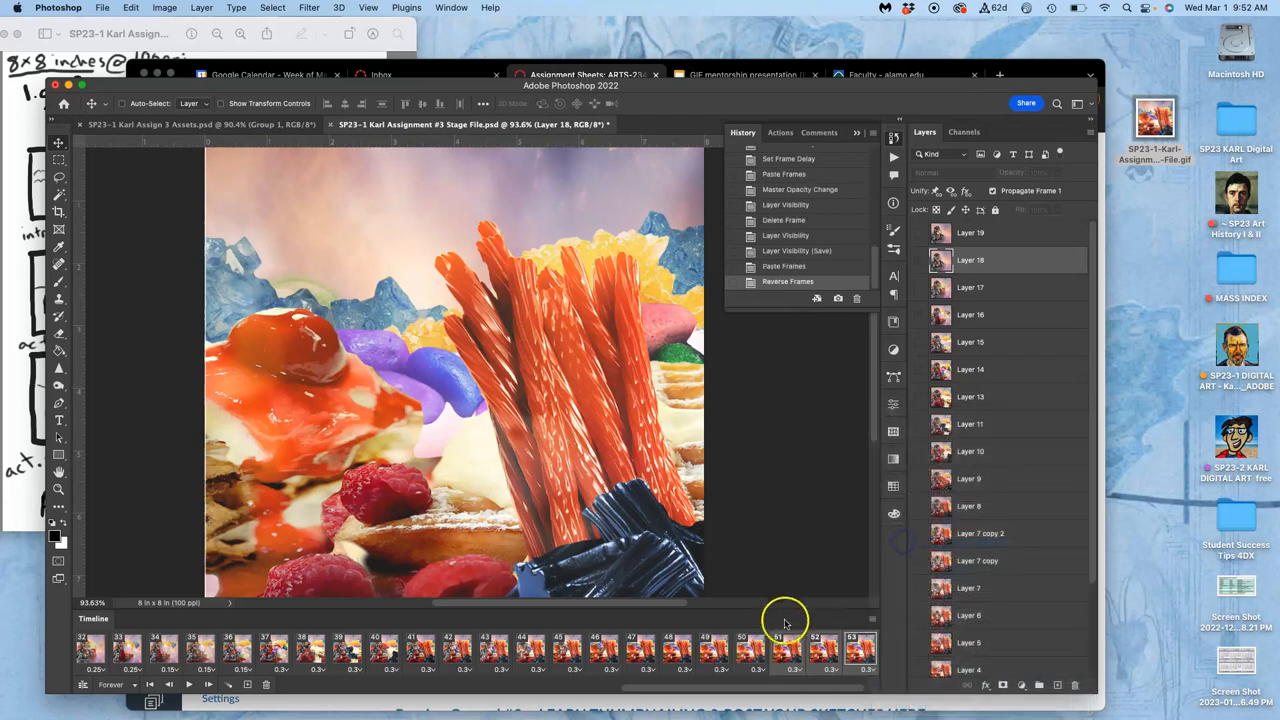
Step: Reverse and reorder the pasted frames, finishing on the last frame, 53
click(813, 650)
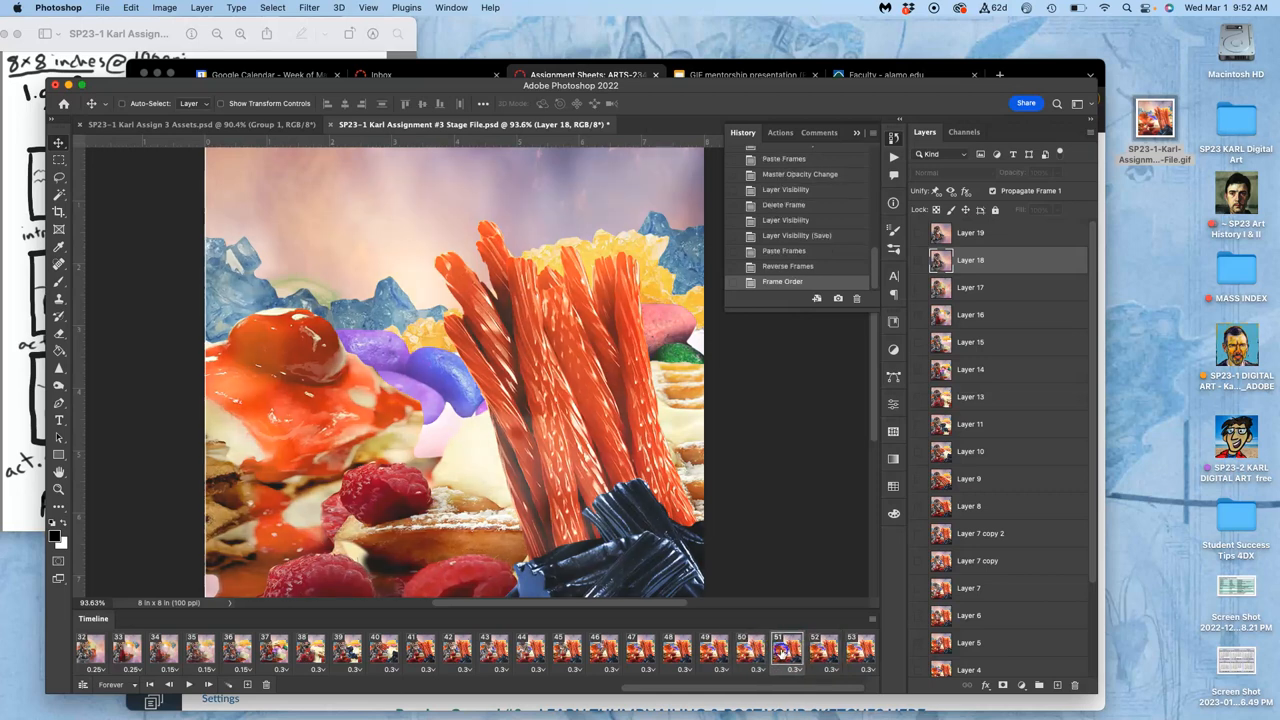
click(858, 650)
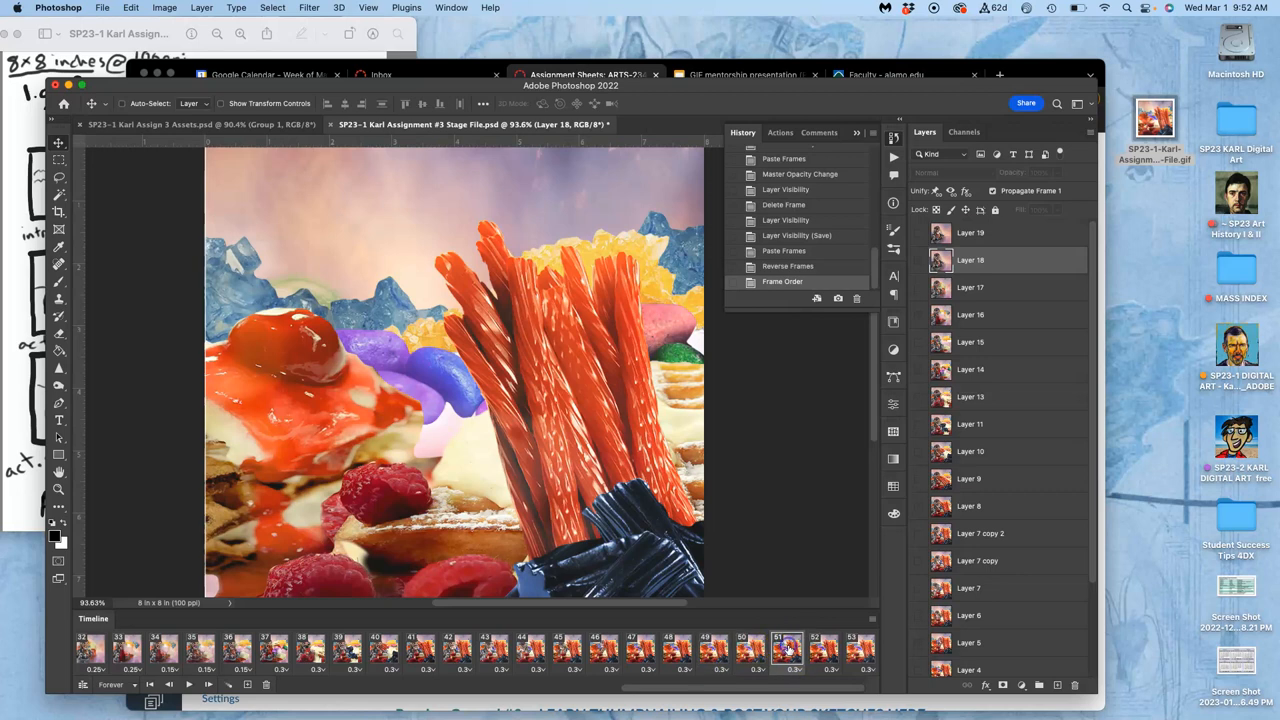
click(669, 650)
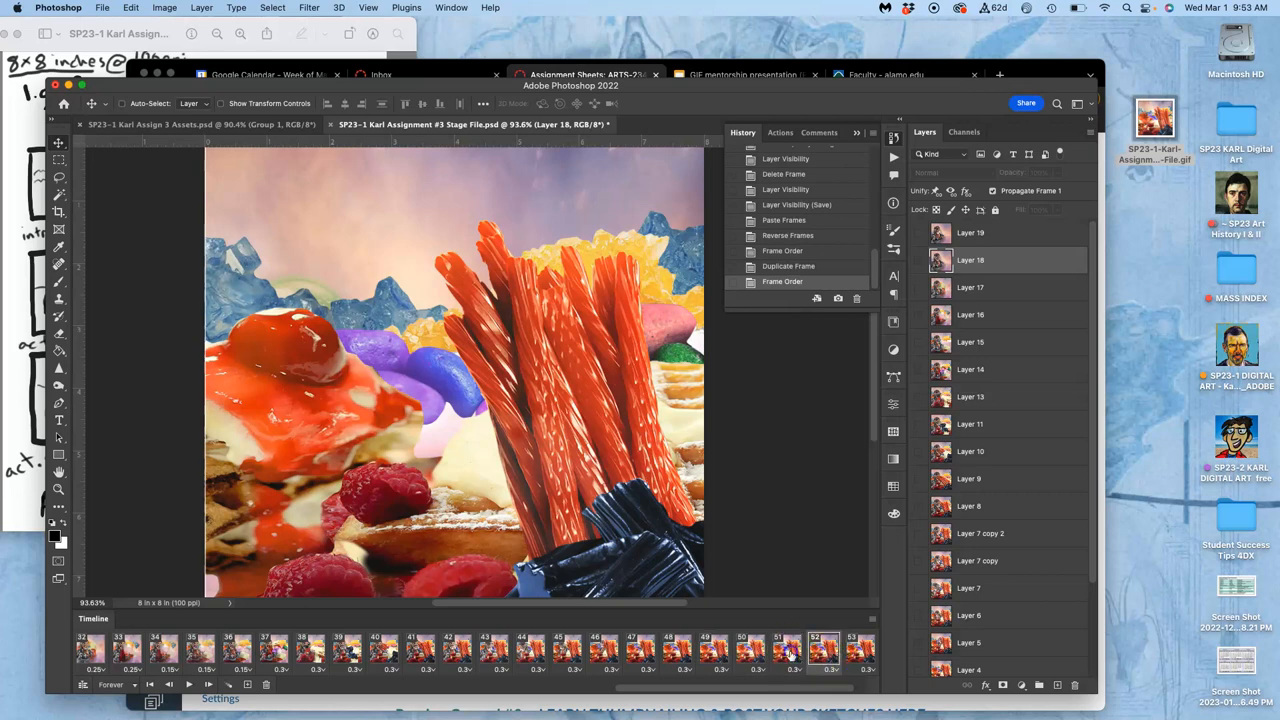
click(858, 650)
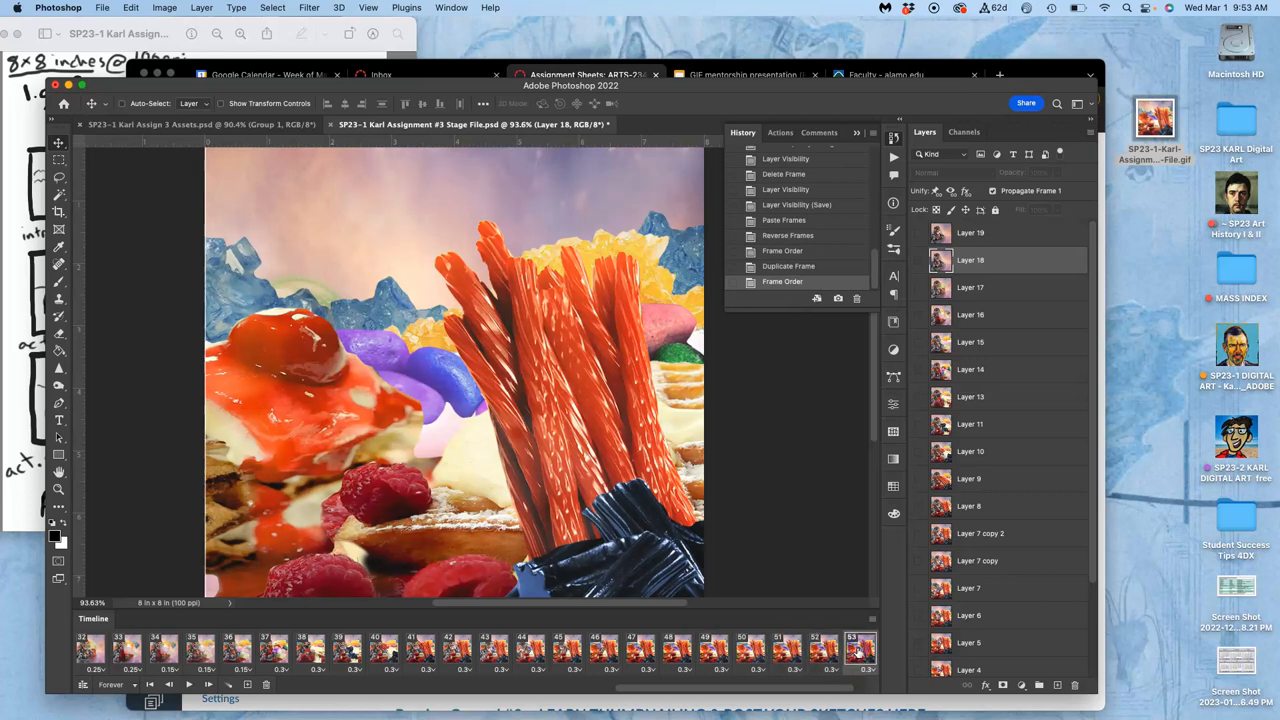